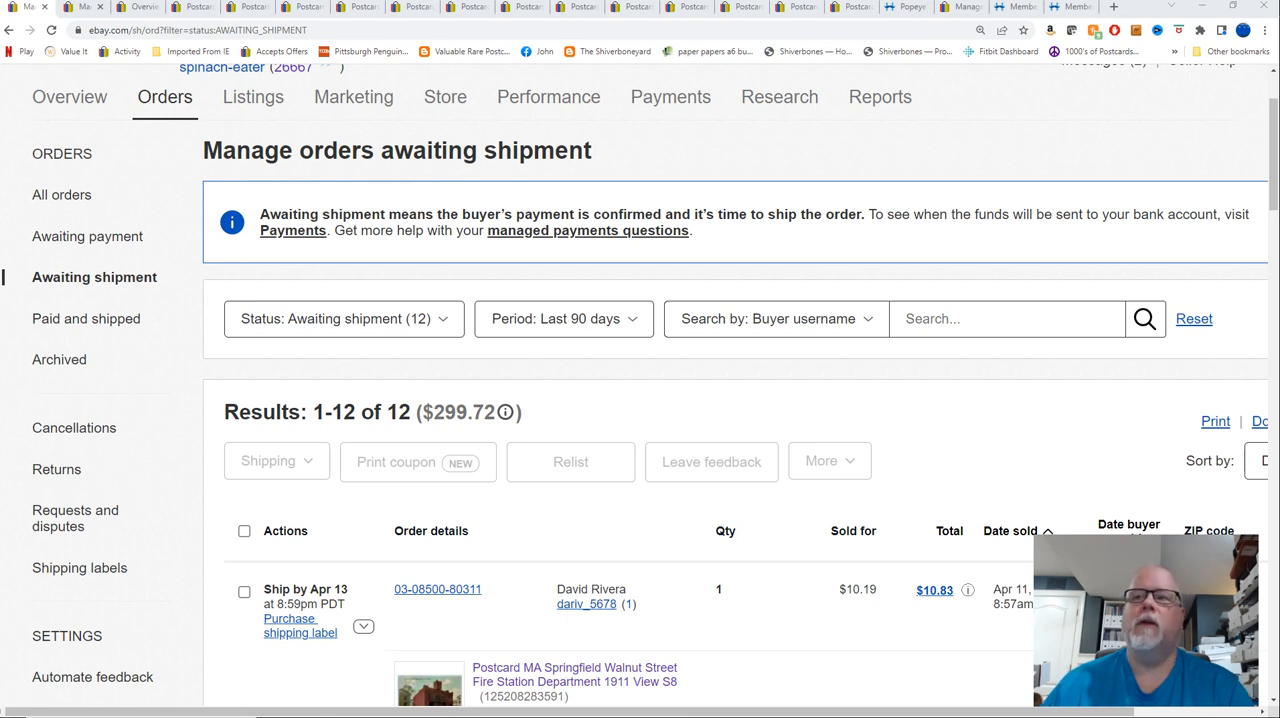
{"action": "mouse_move", "coordinate": [980, 428]}
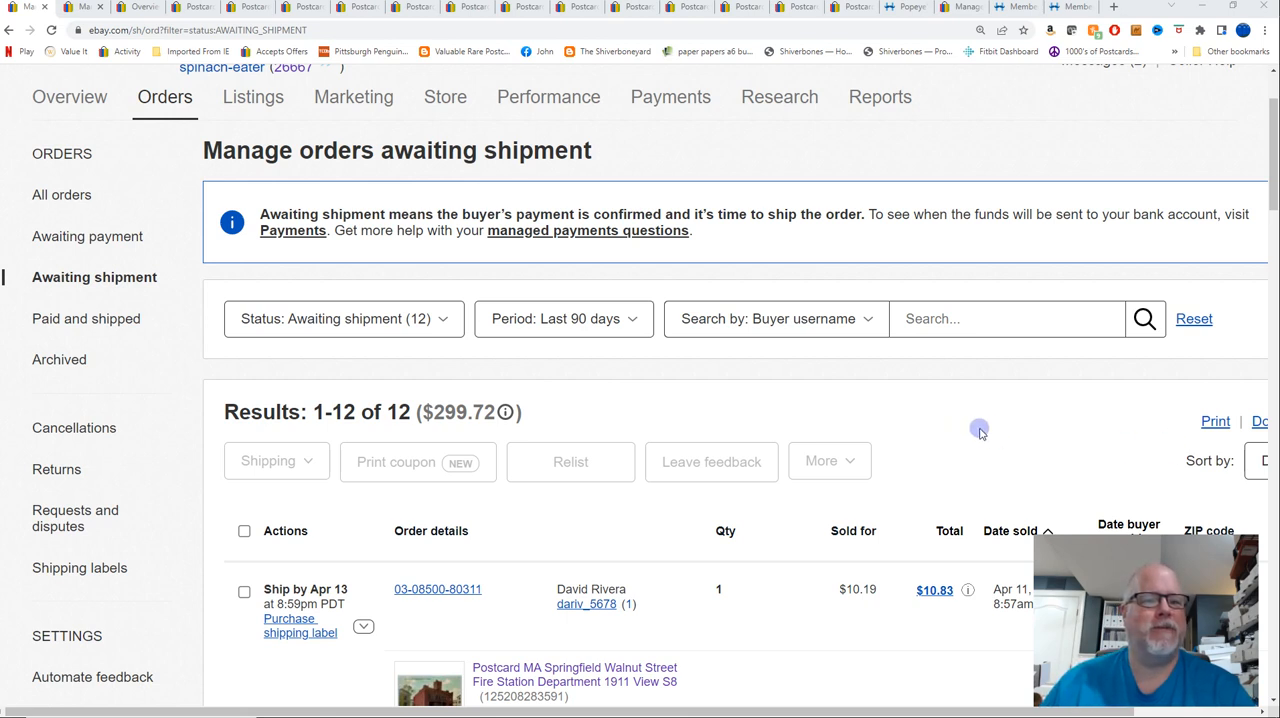
{"action": "mouse_move", "coordinate": [948, 428]}
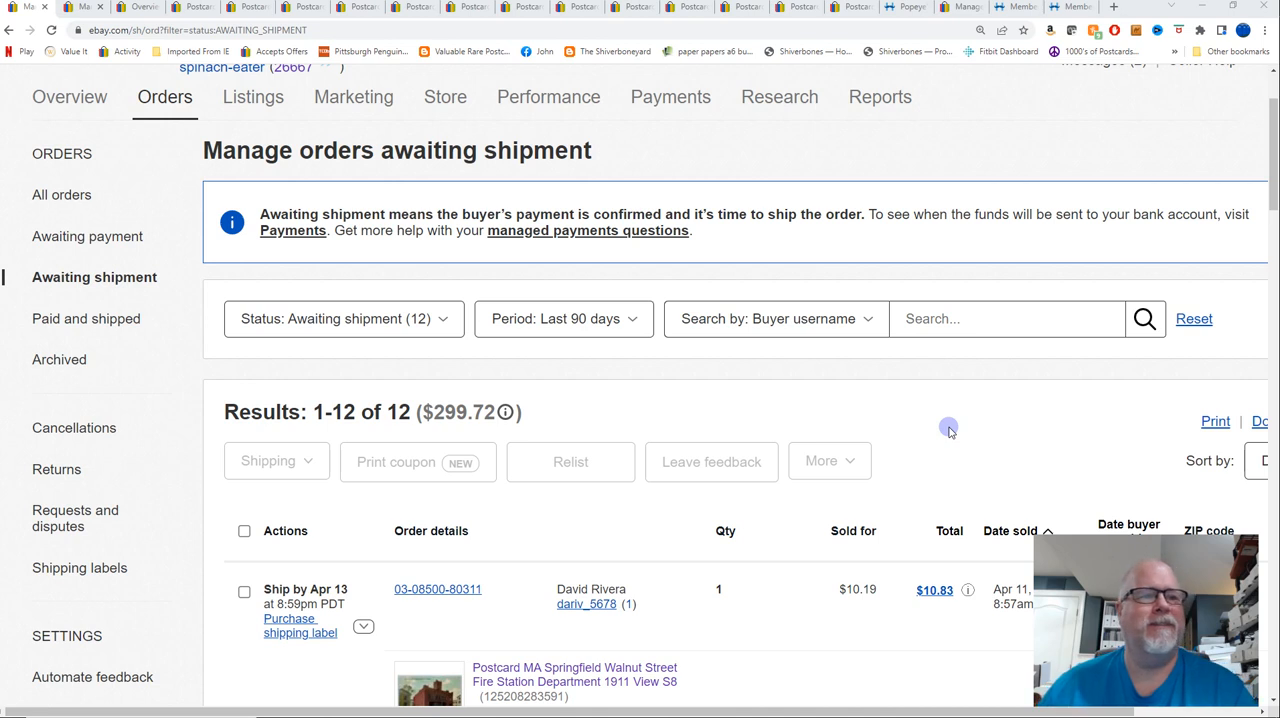
{"action": "mouse_move", "coordinate": [825, 493]}
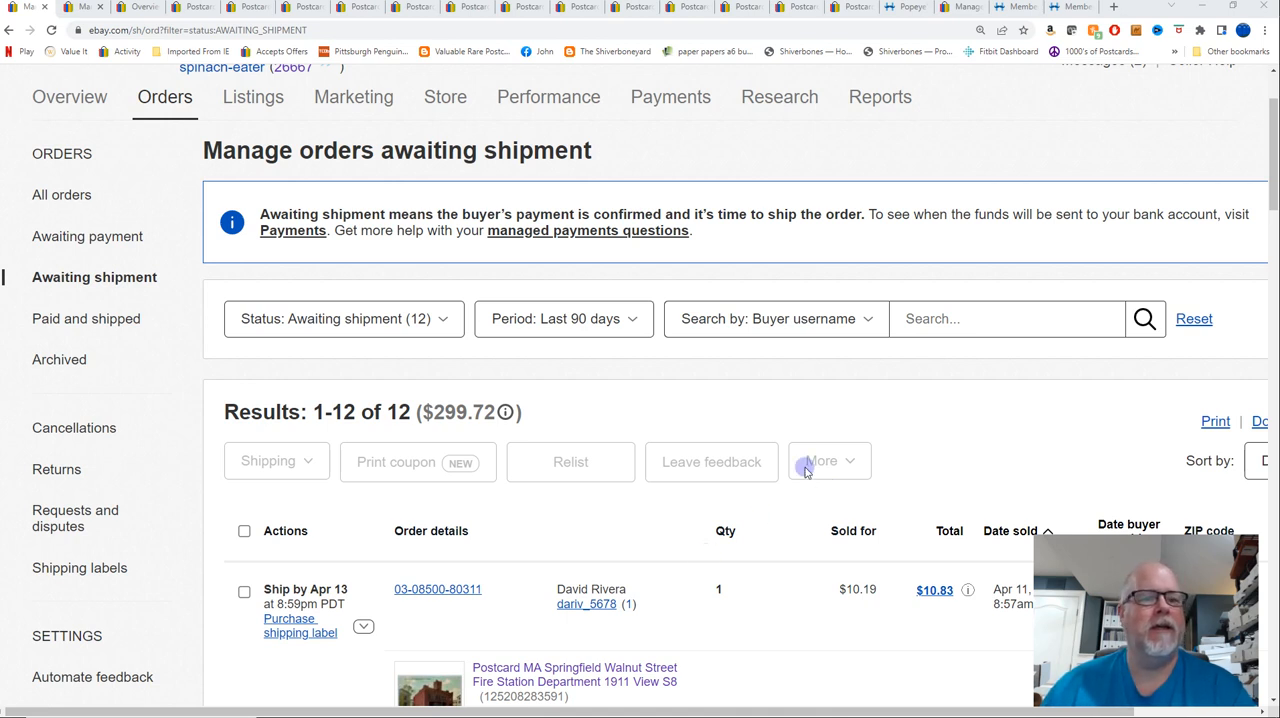
Scroll down through the list of yesterday's orders
{"action": "scroll", "scroll_direction": "down", "scroll_amount": 3}
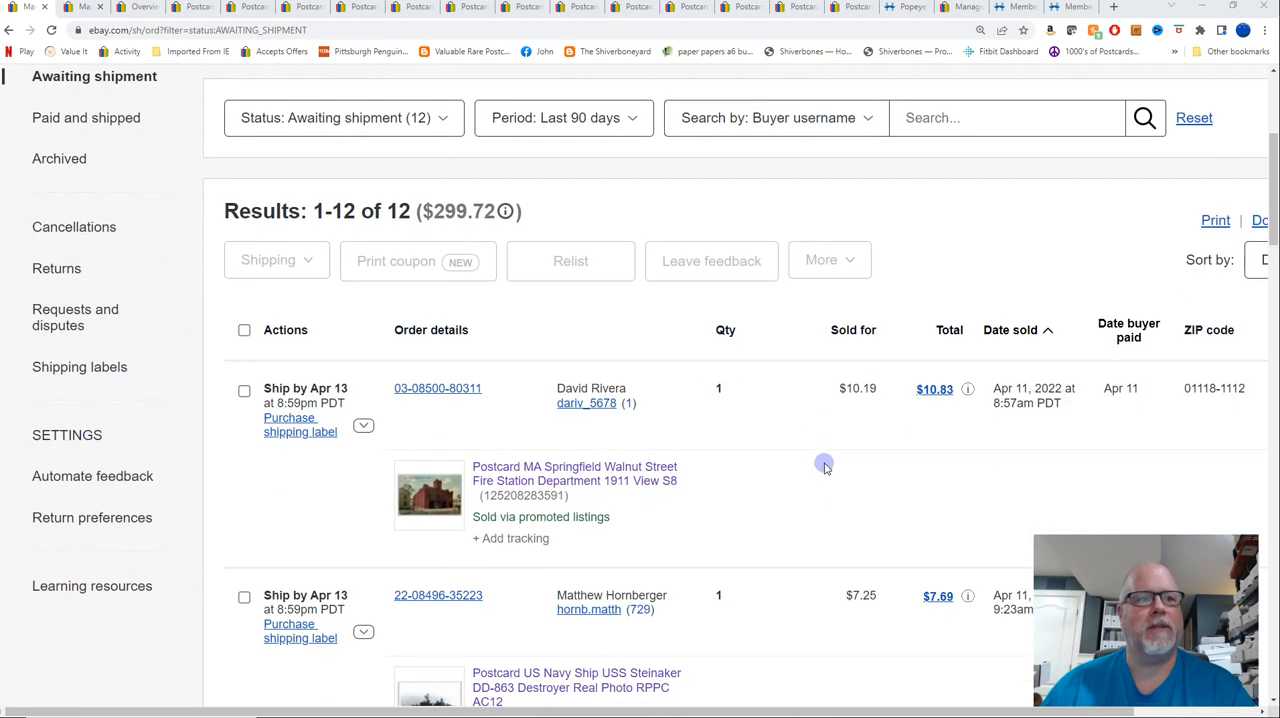
{"action": "mouse_move", "coordinate": [835, 465]}
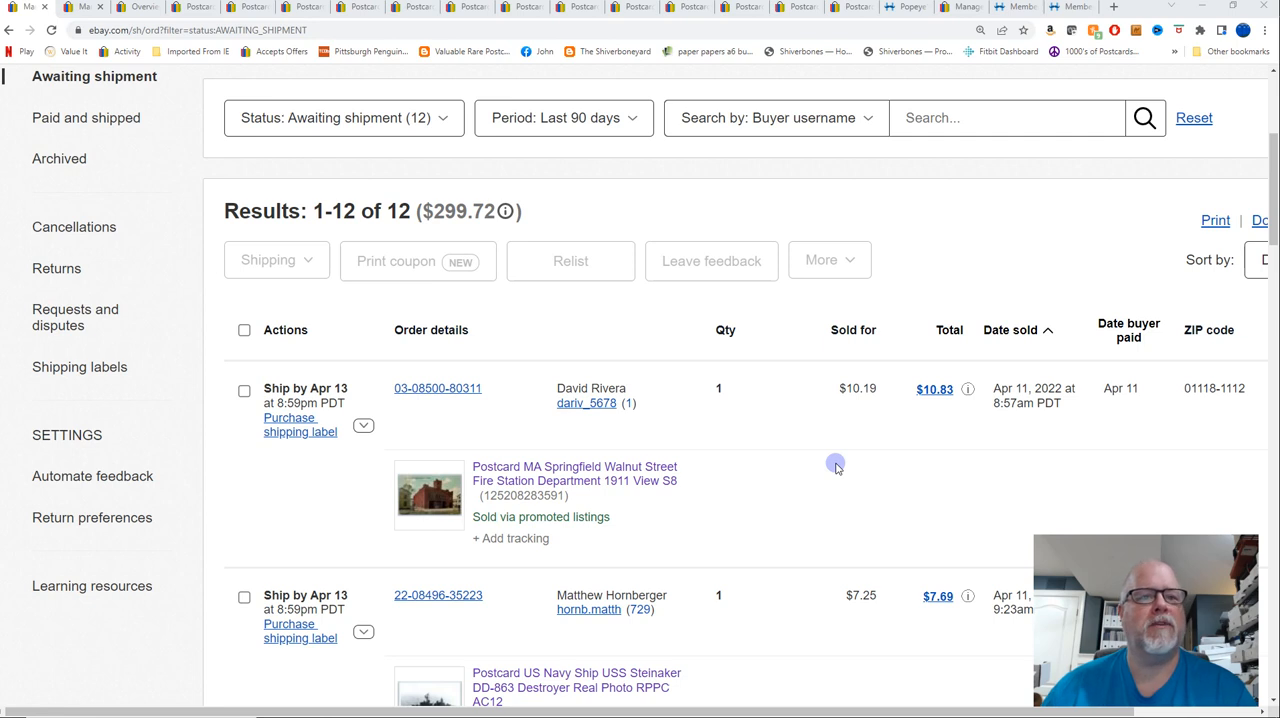
{"action": "scroll", "scroll_direction": "down", "scroll_amount": 3}
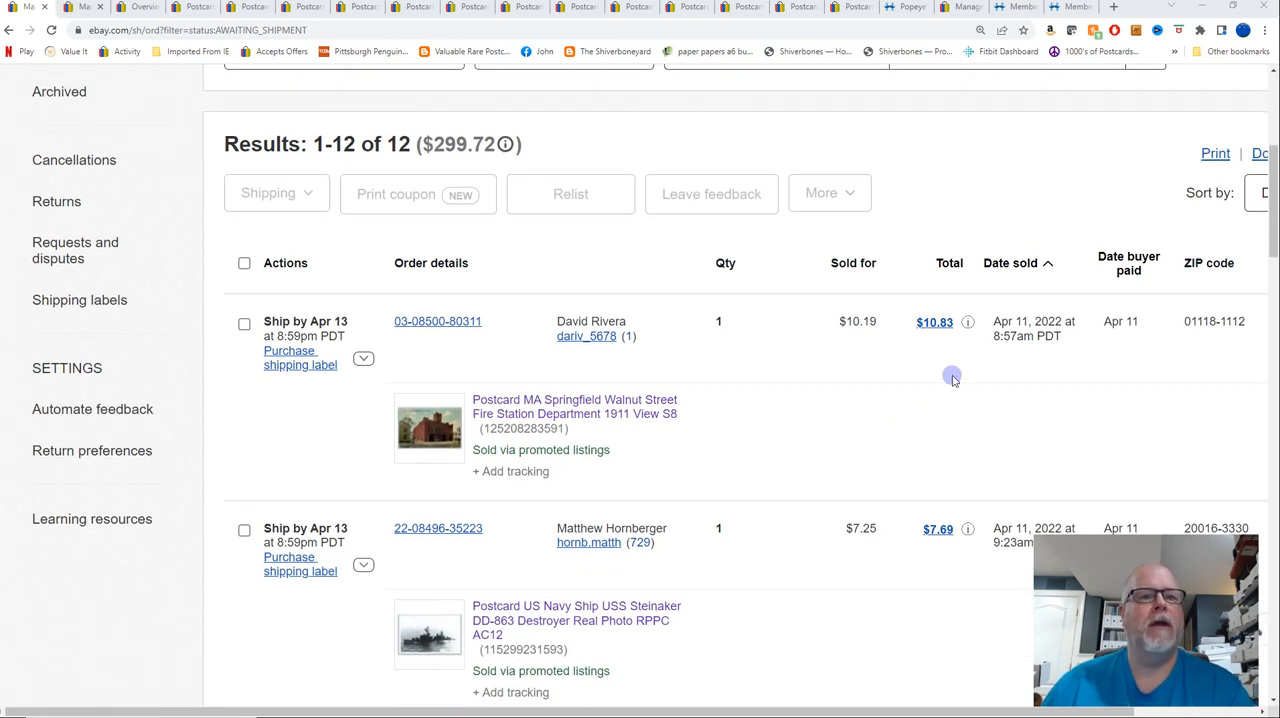
{"action": "mouse_move", "coordinate": [935, 338]}
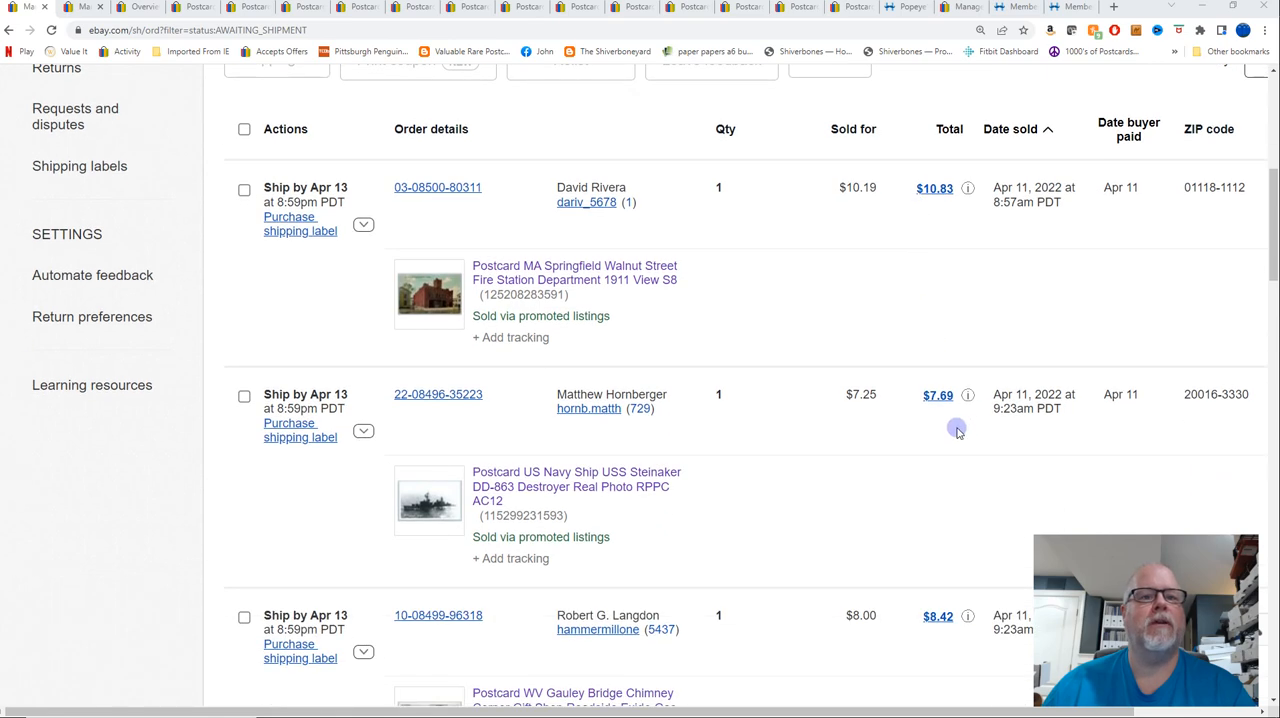
{"action": "mouse_move", "coordinate": [930, 428]}
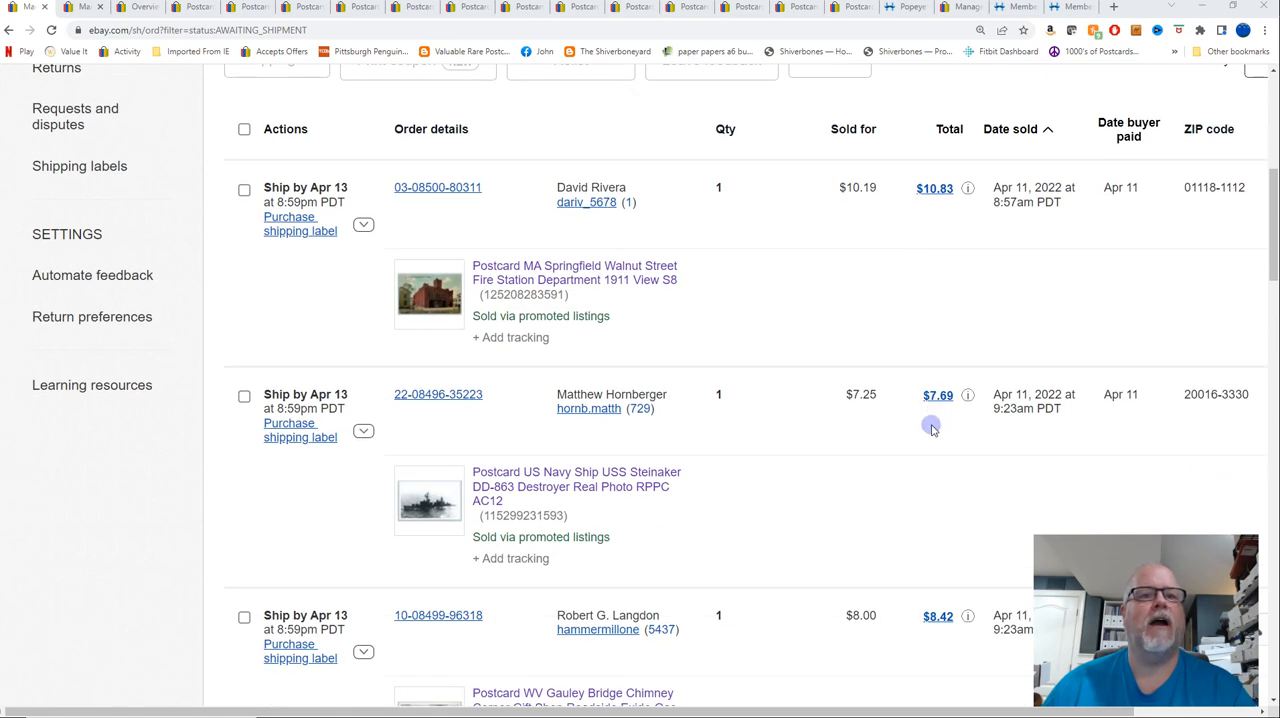
{"action": "scroll", "scroll_direction": "down", "scroll_amount": 3}
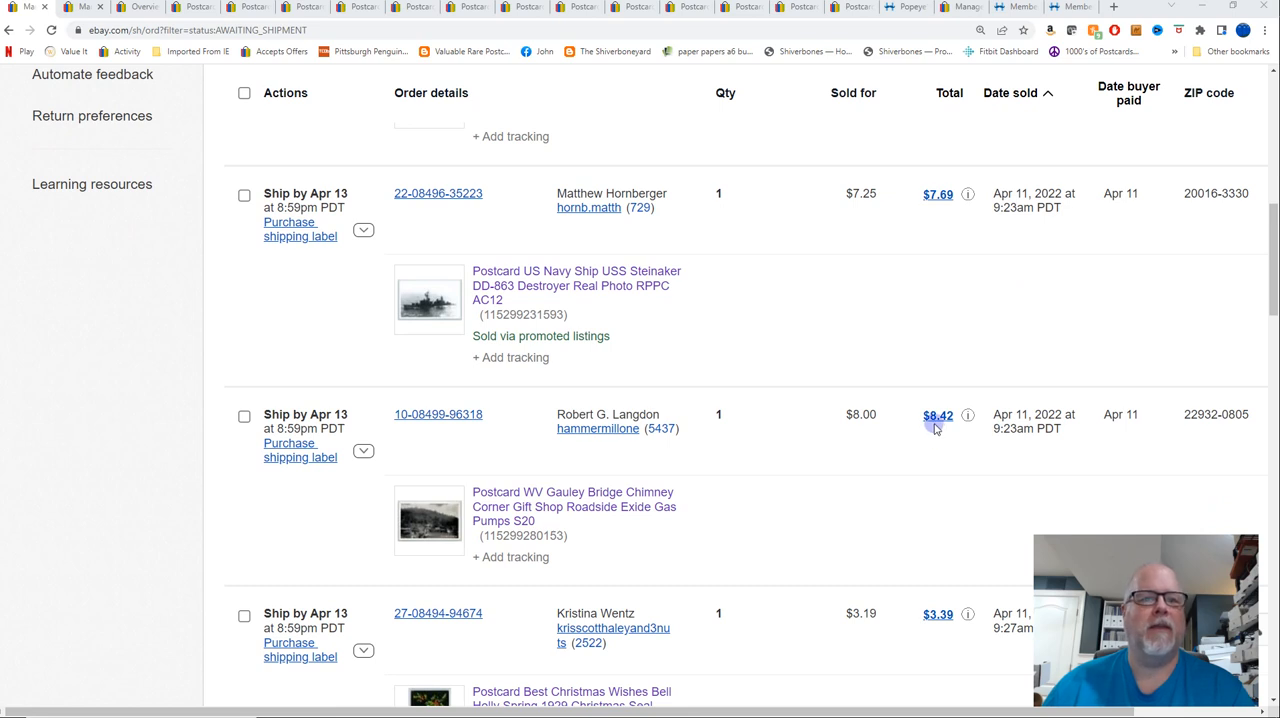
{"action": "scroll", "scroll_direction": "down", "scroll_amount": 3}
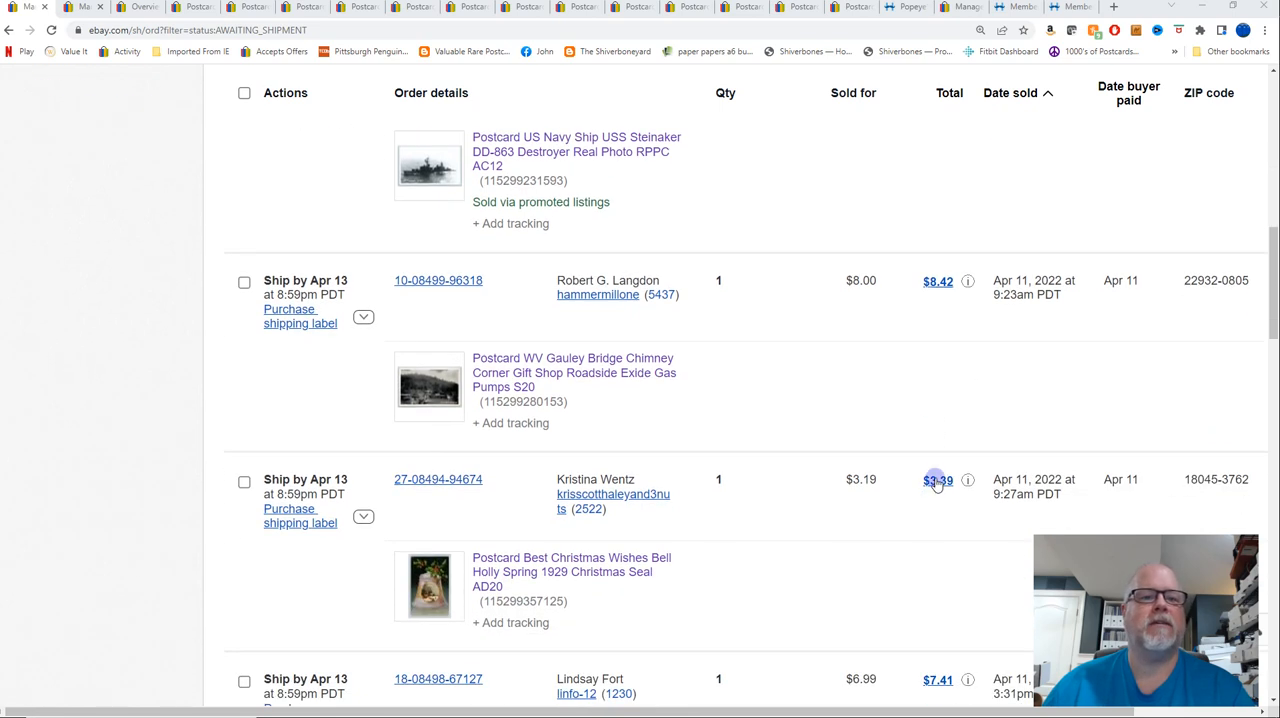
{"action": "scroll", "scroll_direction": "down", "scroll_amount": 3}
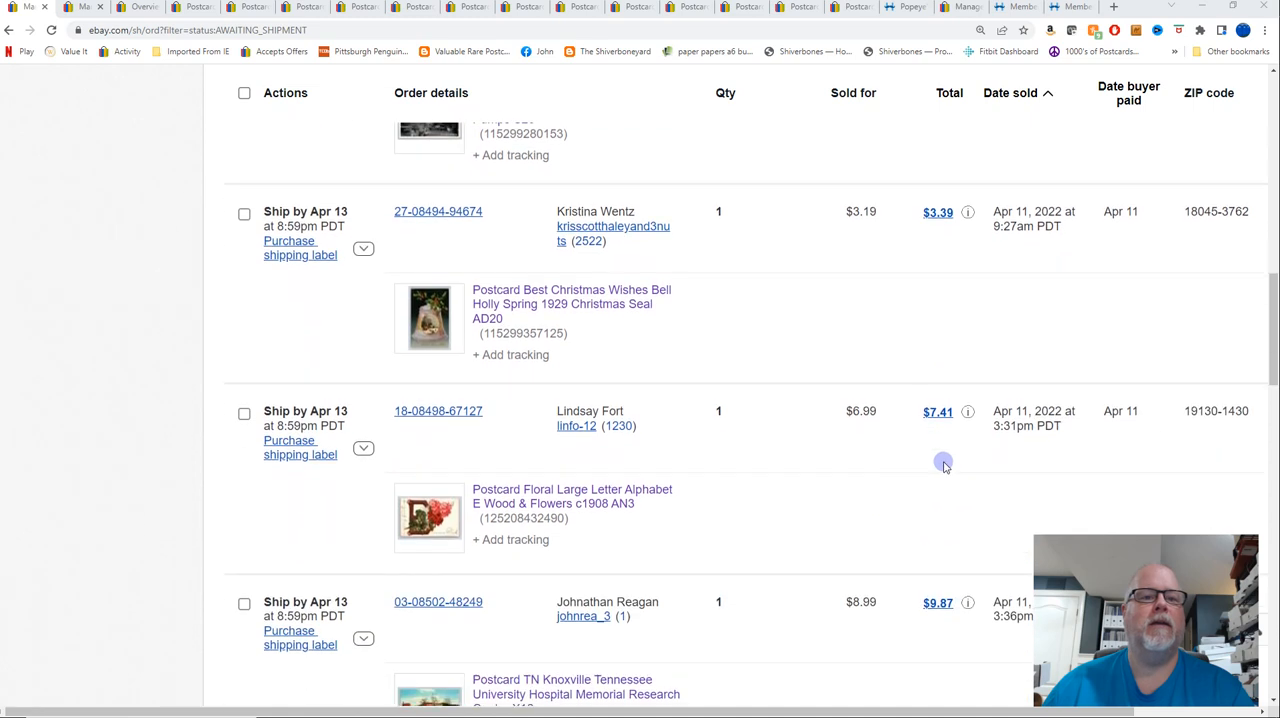
{"action": "scroll", "scroll_direction": "down", "scroll_amount": 3}
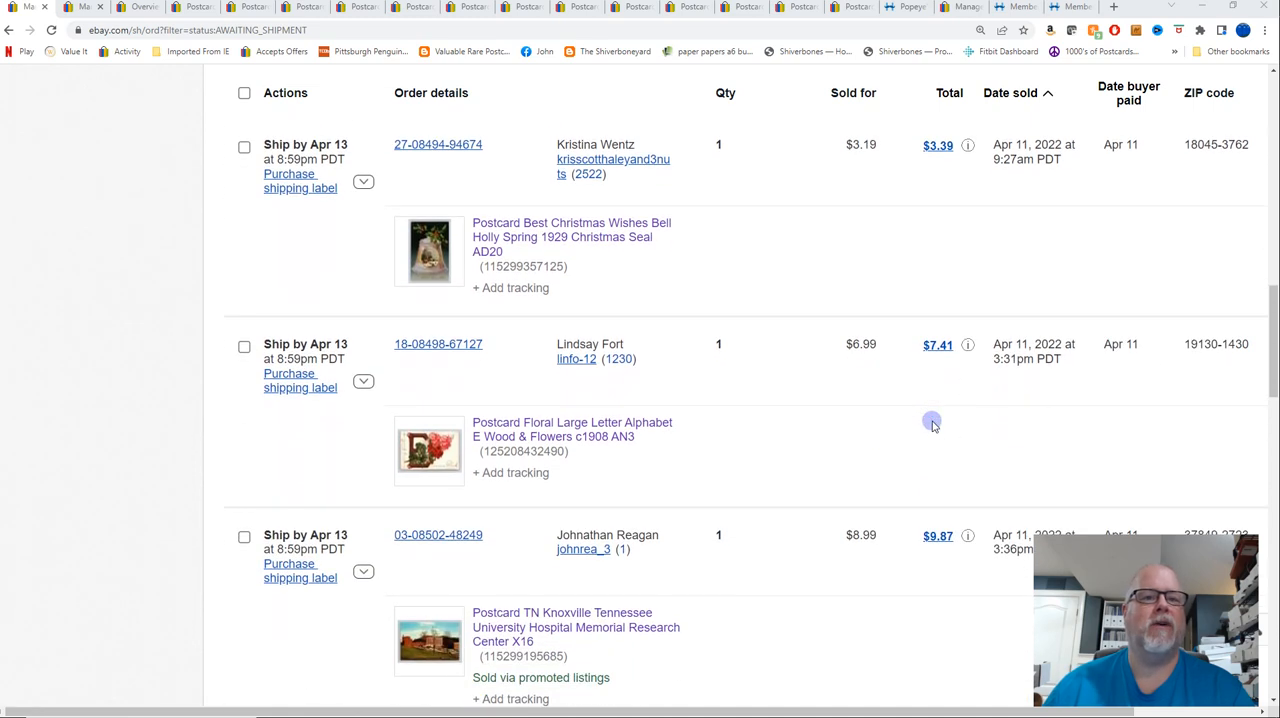
{"action": "scroll", "scroll_direction": "down", "scroll_amount": 3}
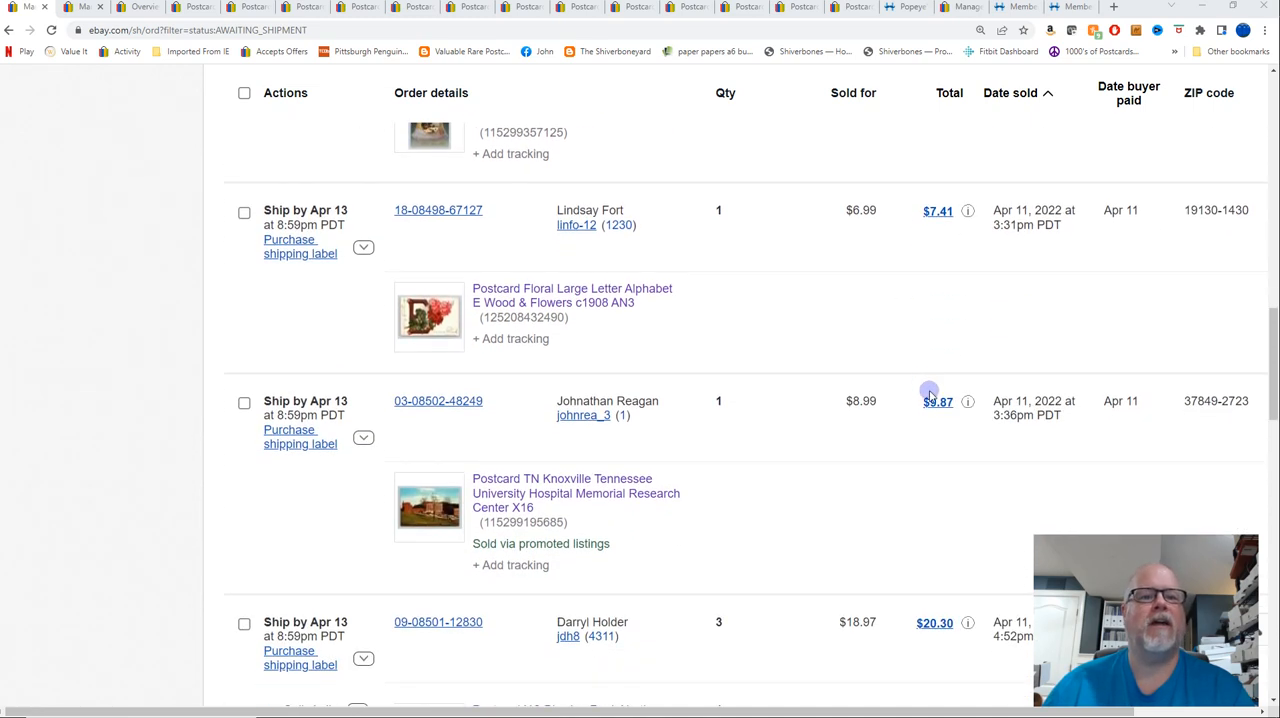
{"action": "mouse_move", "coordinate": [940, 415]}
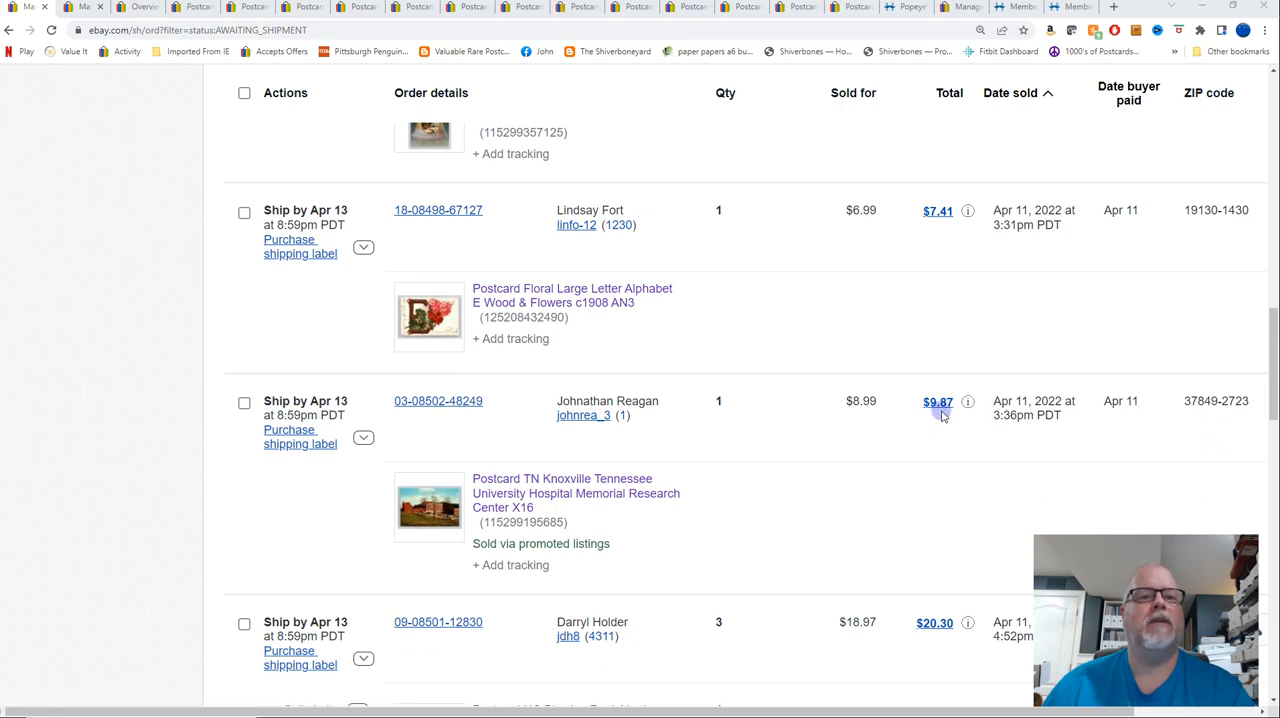
{"action": "scroll", "scroll_direction": "down", "scroll_amount": 3}
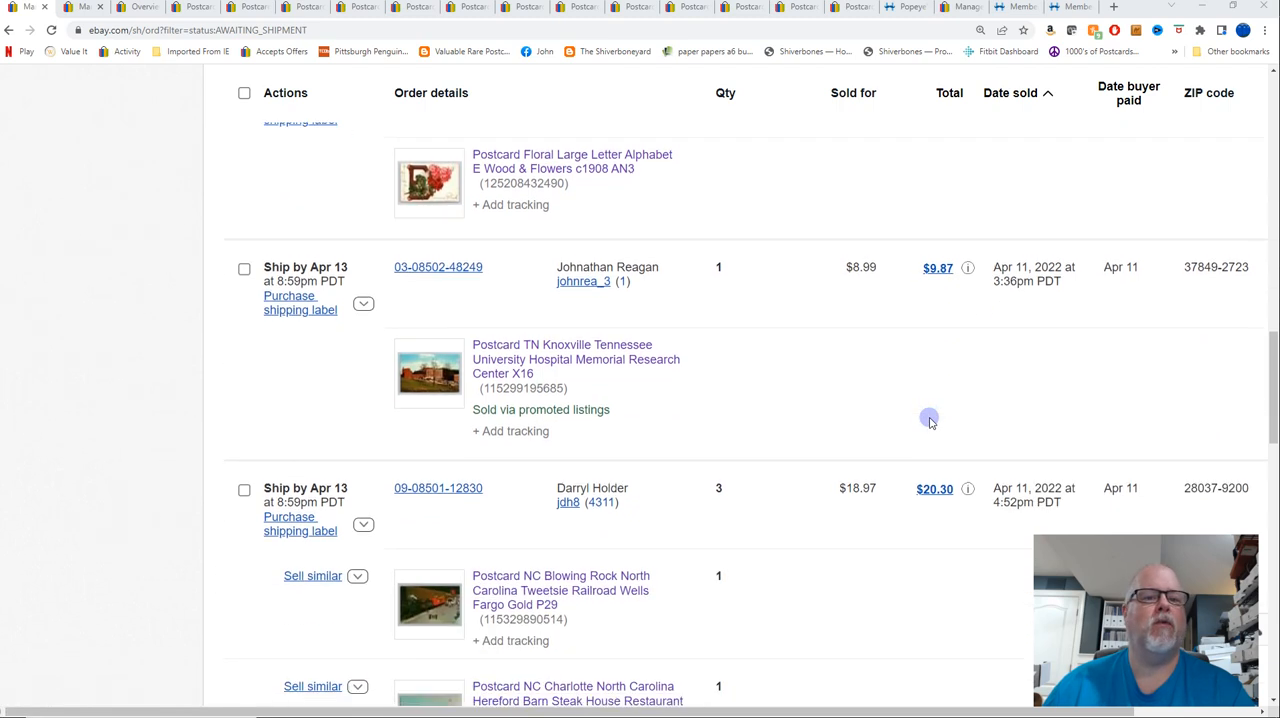
{"action": "scroll", "scroll_direction": "down", "scroll_amount": 3}
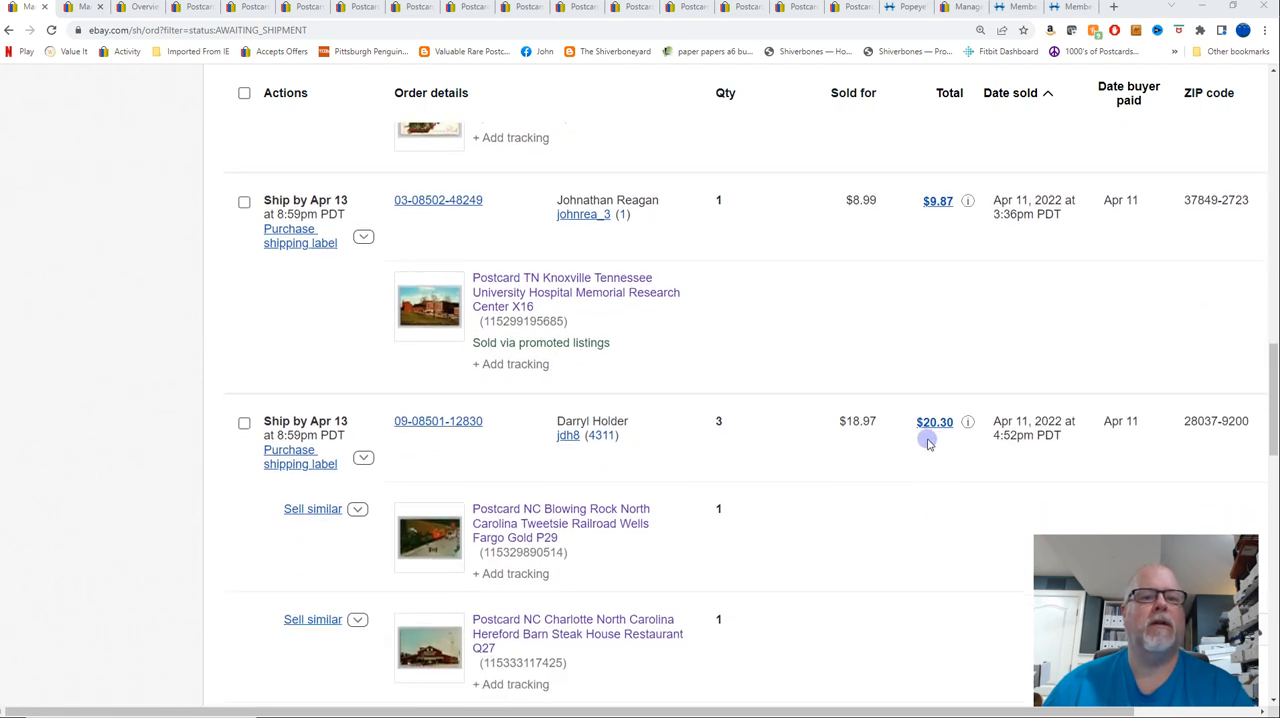
{"action": "scroll", "scroll_direction": "down", "scroll_amount": 3}
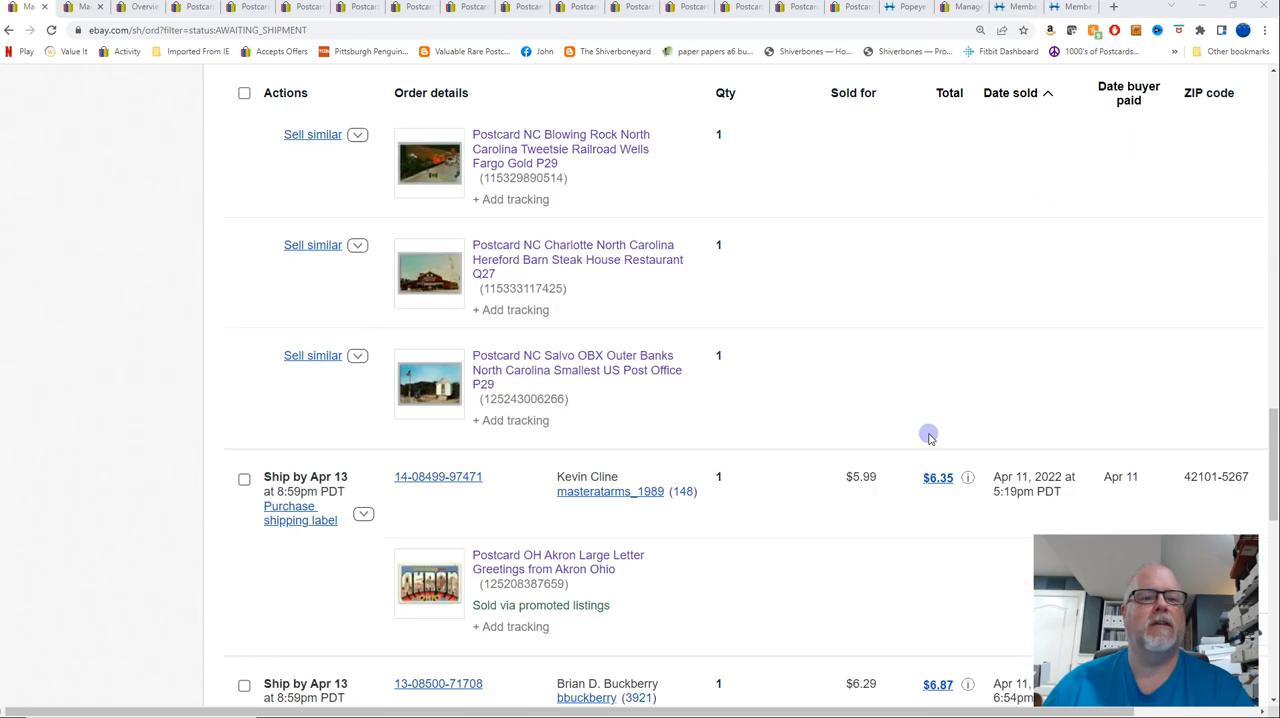
{"action": "scroll", "scroll_direction": "down", "scroll_amount": 3}
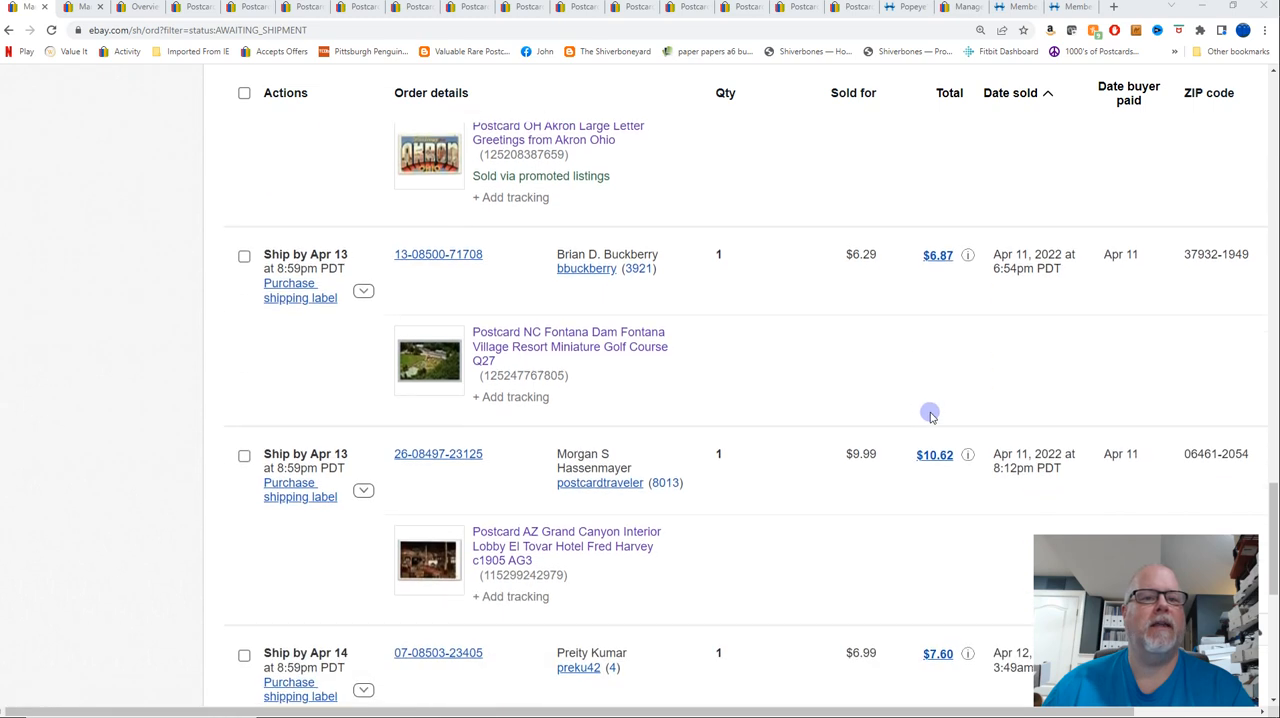
{"action": "scroll", "scroll_direction": "down", "scroll_amount": 3}
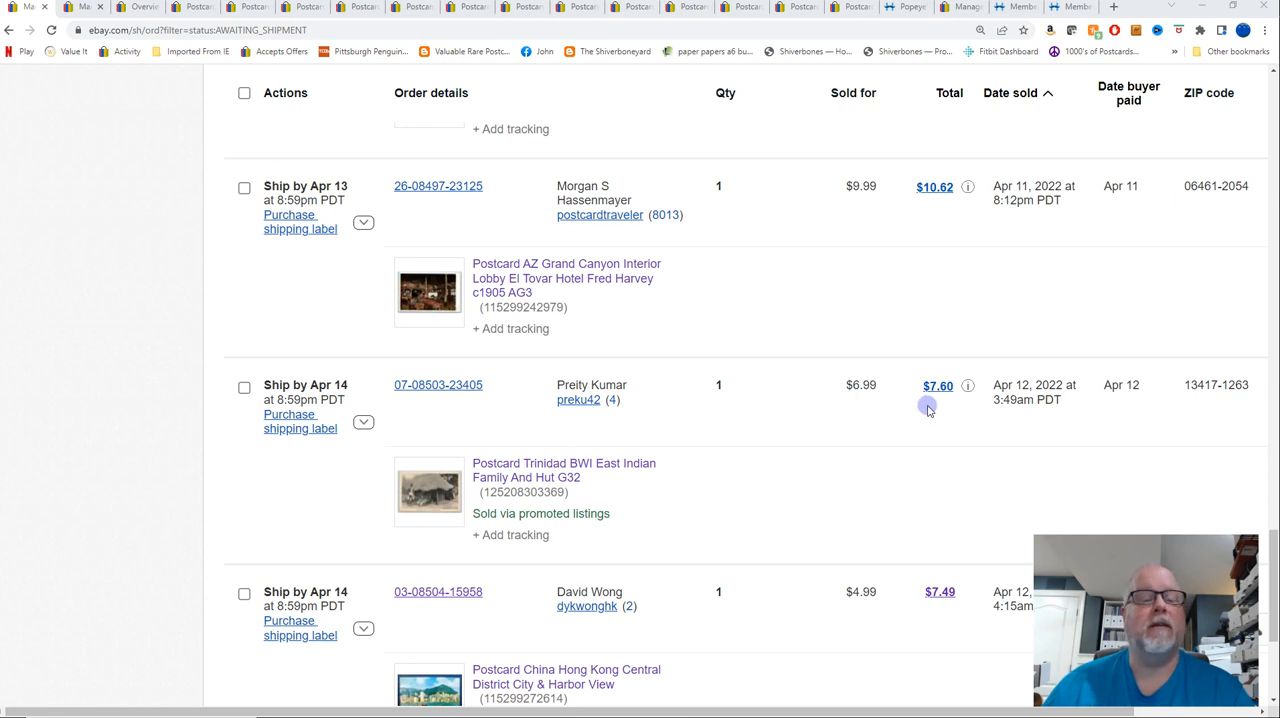
{"action": "scroll", "scroll_direction": "down", "scroll_amount": 3}
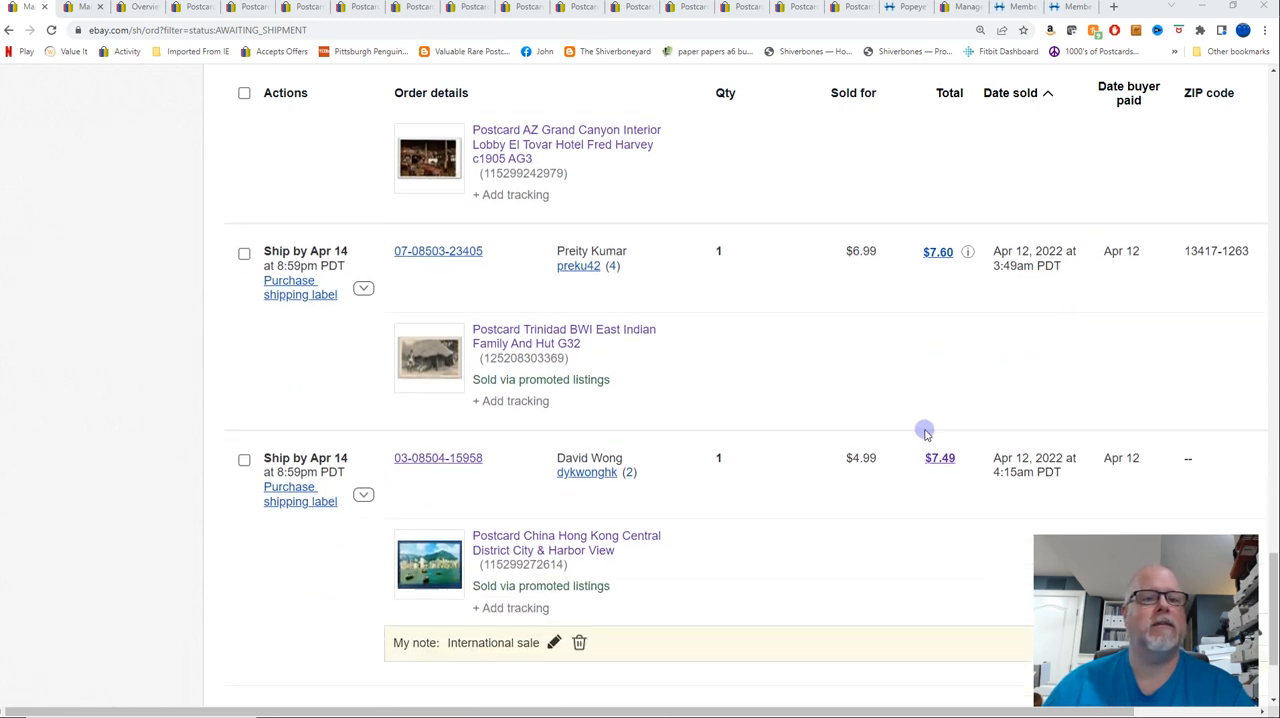
{"action": "scroll", "scroll_direction": "down", "scroll_amount": 3}
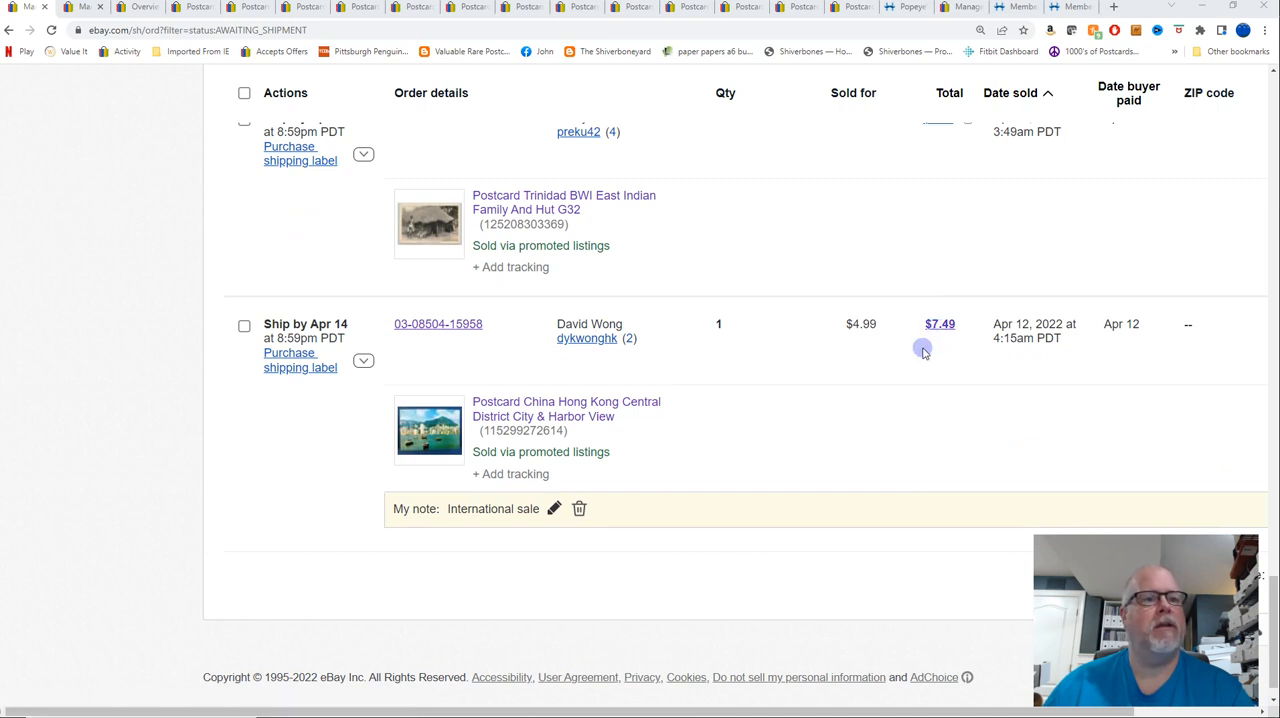
{"action": "mouse_move", "coordinate": [930, 378]}
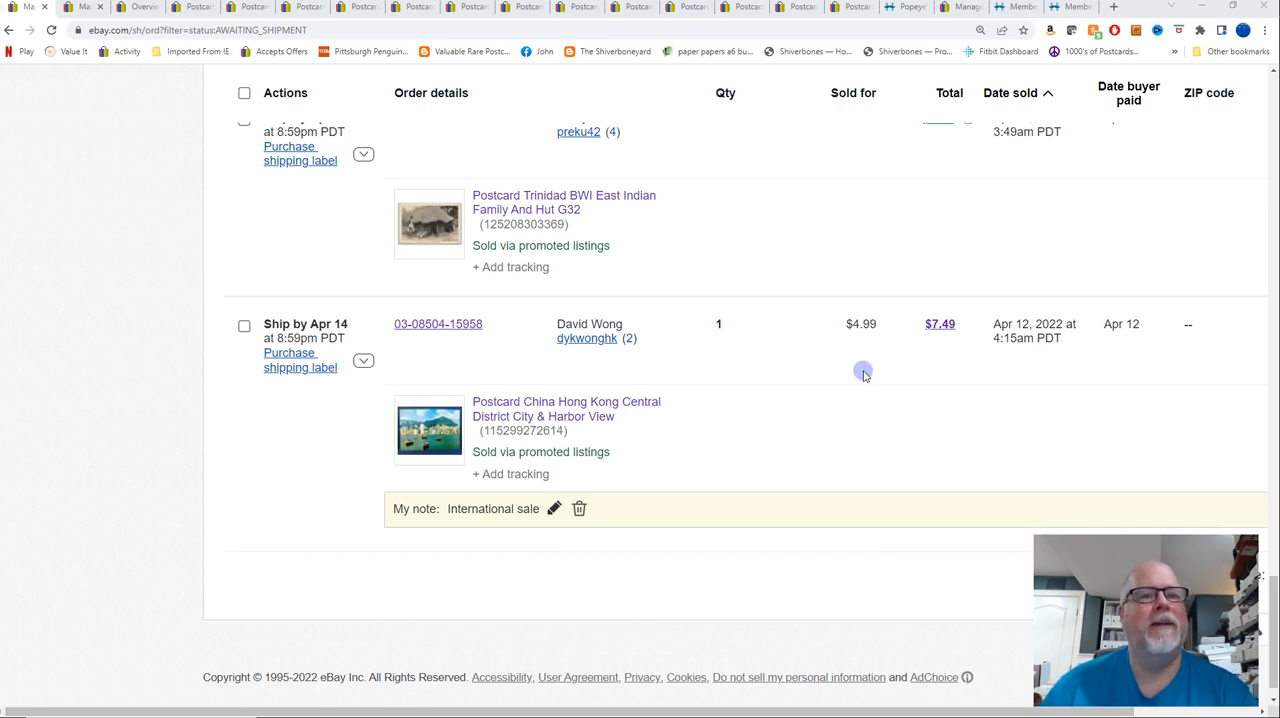
{"action": "mouse_move", "coordinate": [841, 390]}
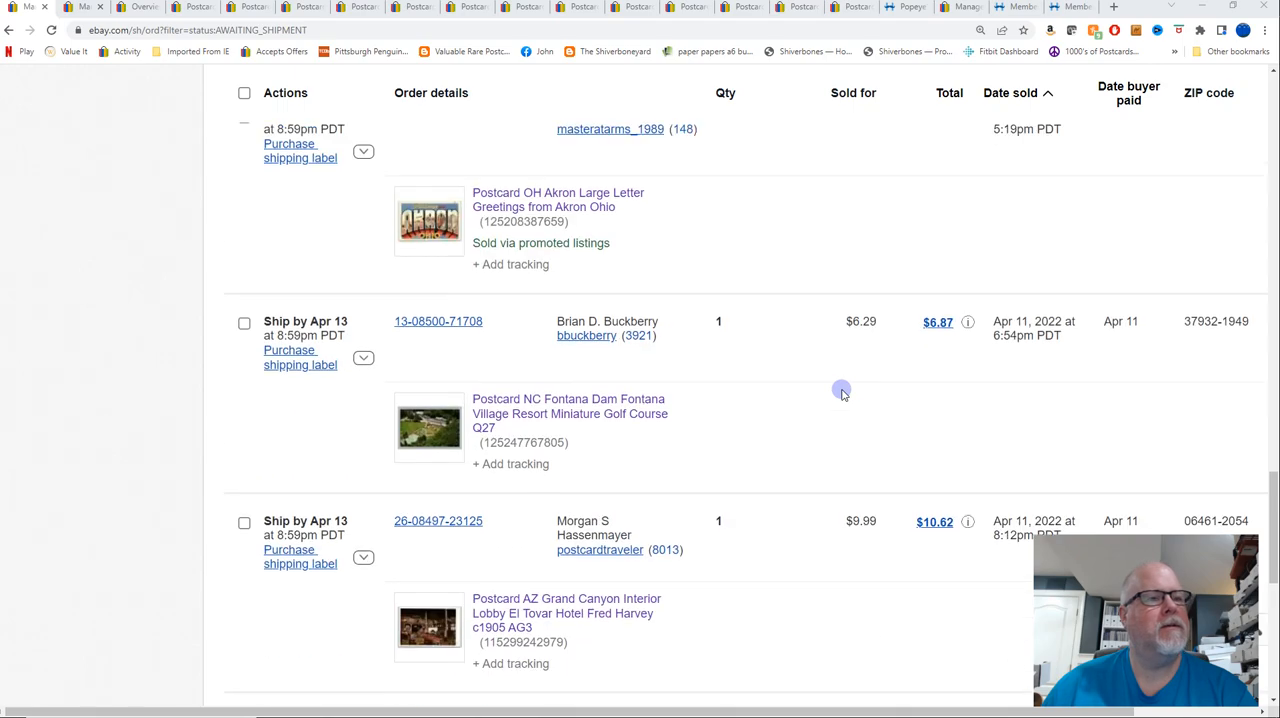
{"action": "scroll", "scroll_direction": "down", "scroll_amount": 3}
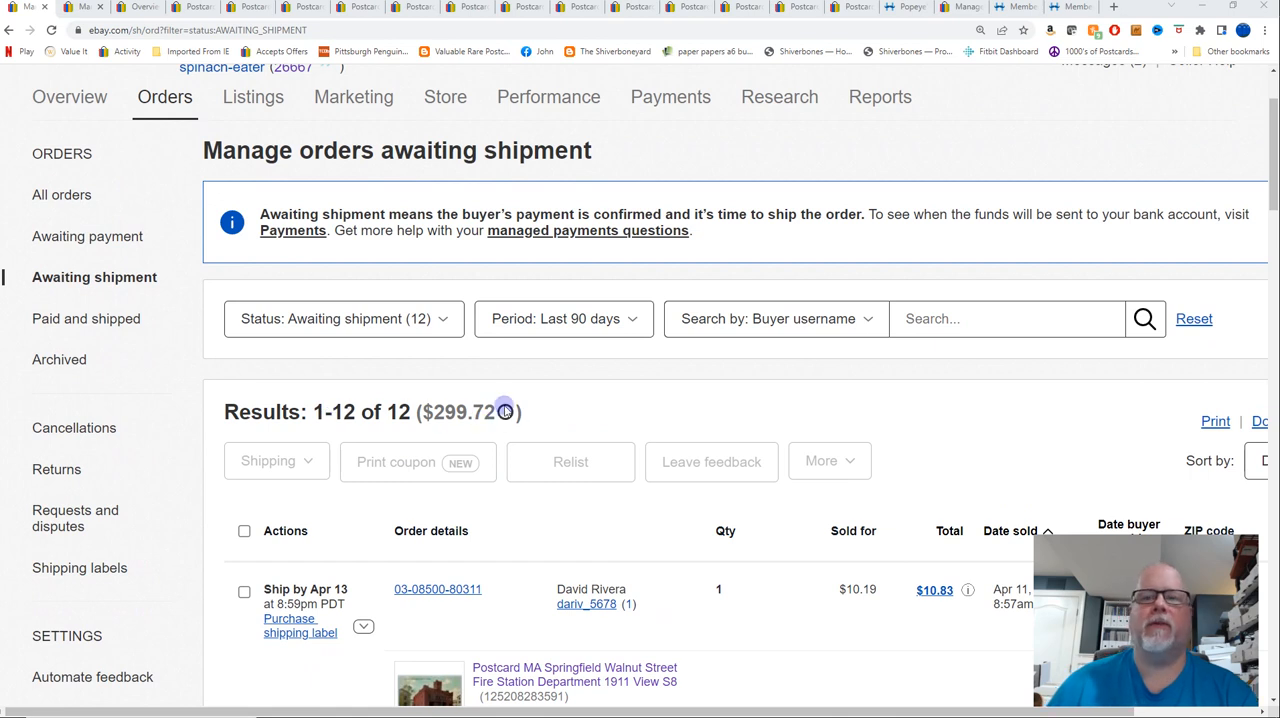
Check the orders awaiting payment, then return to and scroll the orders awaiting shipment
{"action": "left_click", "coordinate": [164, 96]}
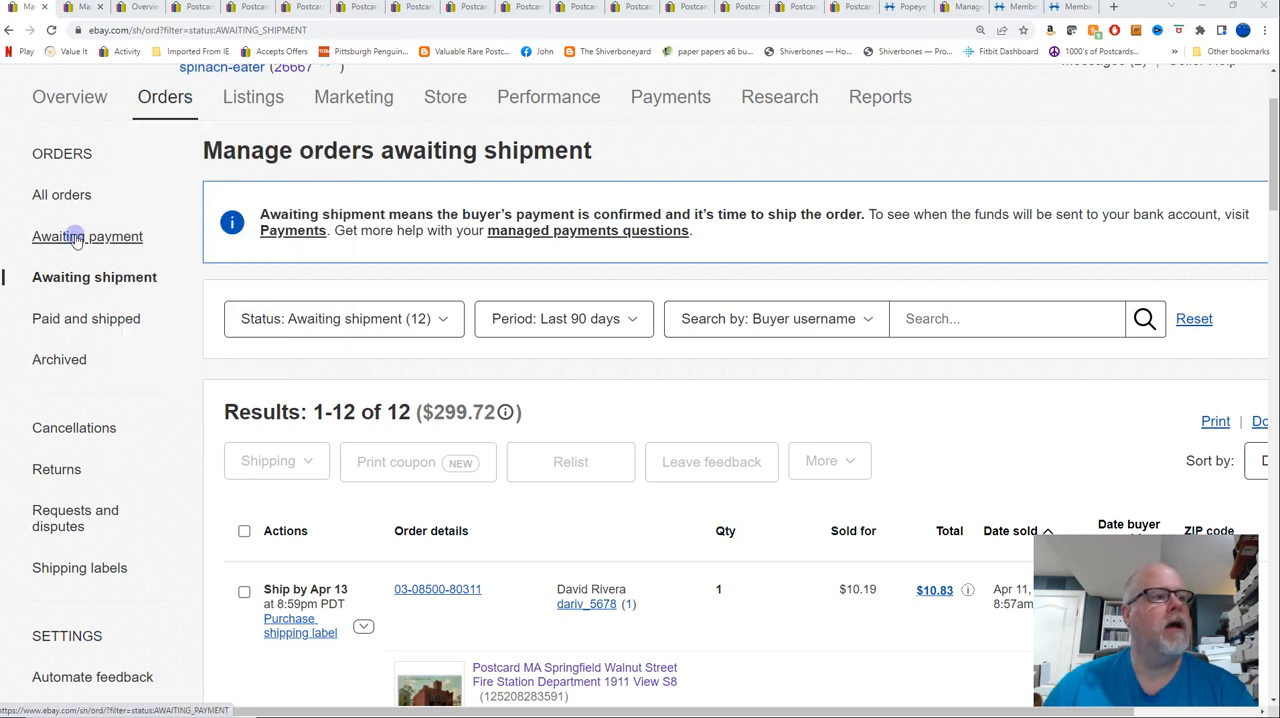
{"action": "left_click", "coordinate": [87, 236]}
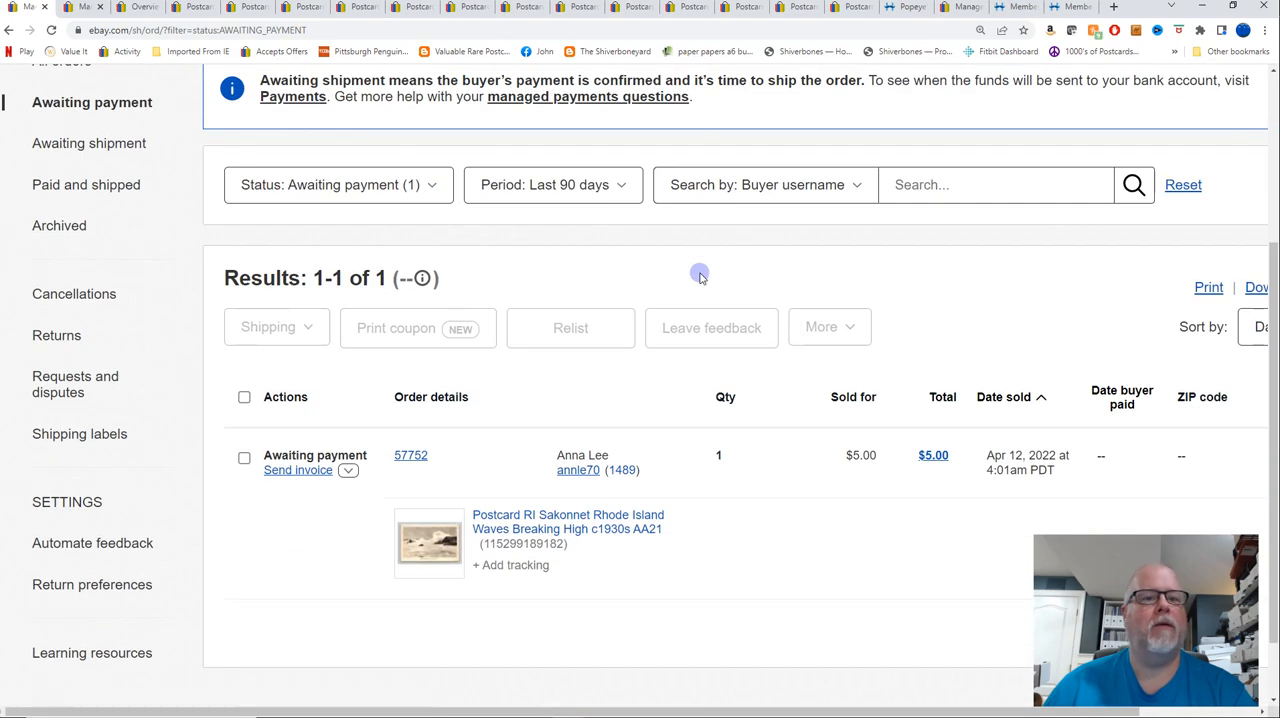
{"action": "left_click", "coordinate": [89, 143]}
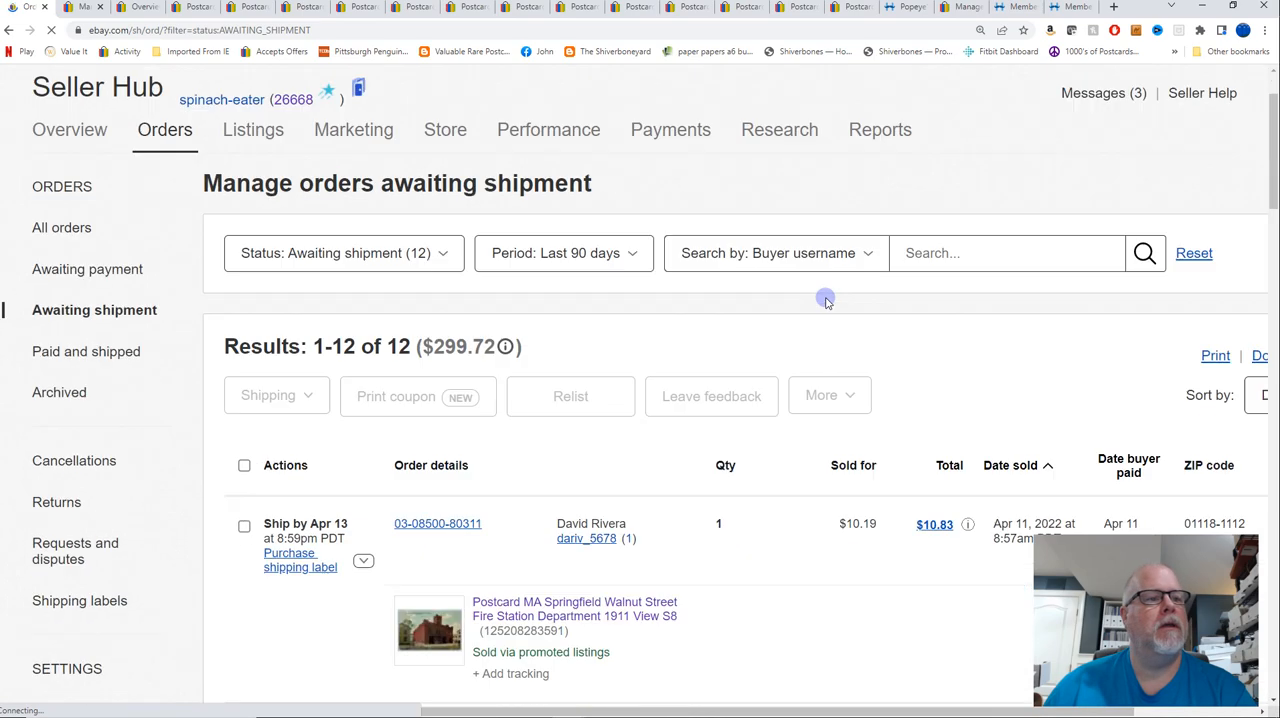
{"action": "scroll", "scroll_direction": "down", "scroll_amount": 3}
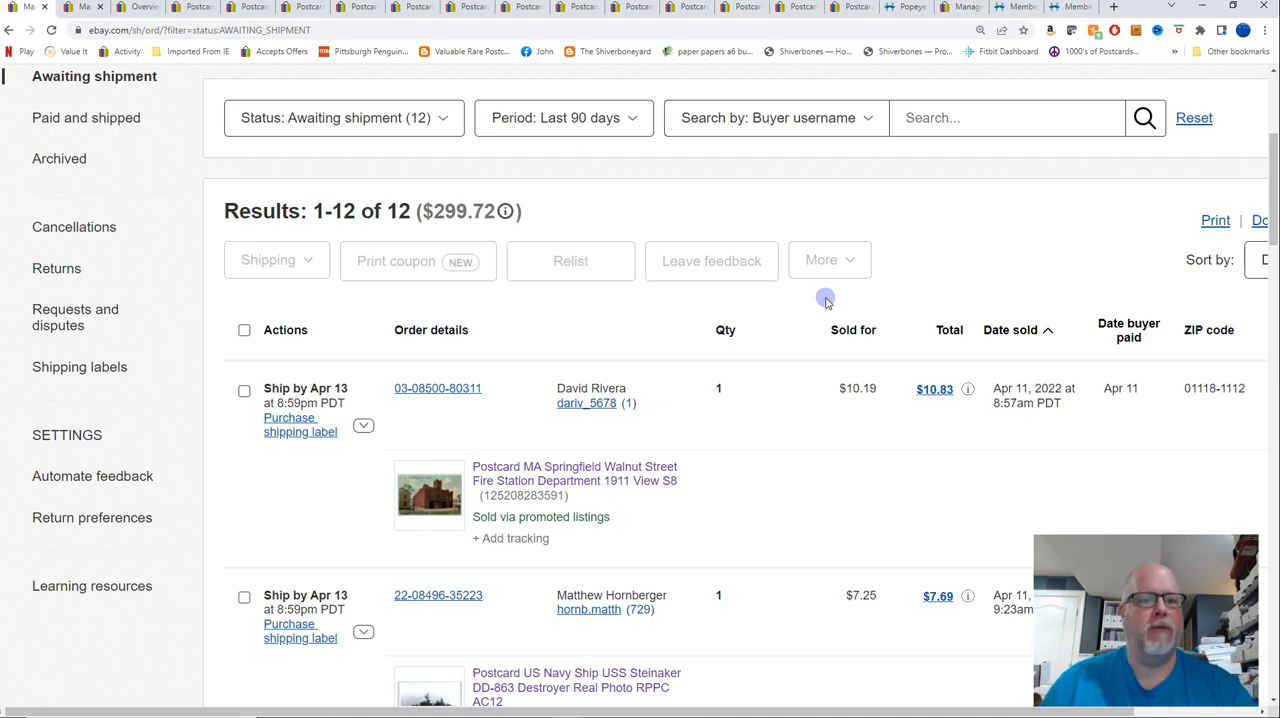
{"action": "mouse_move", "coordinate": [174, 237]}
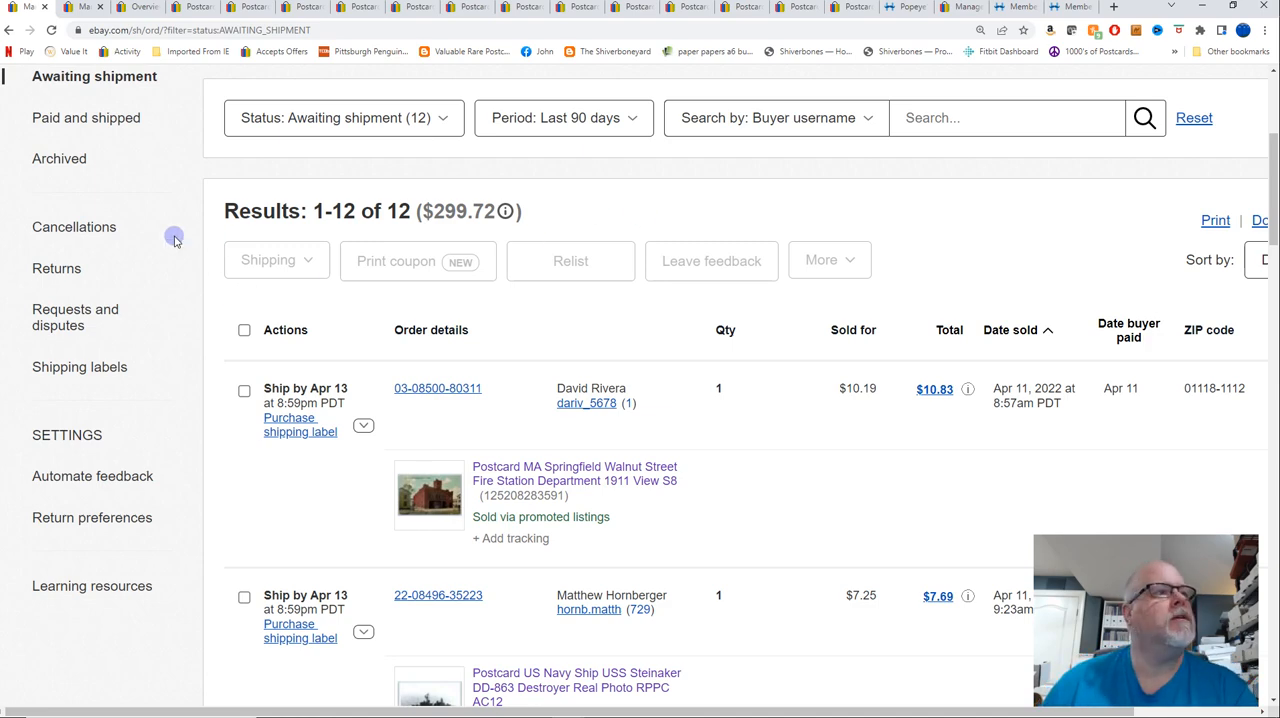
{"action": "scroll", "scroll_direction": "down", "scroll_amount": 3}
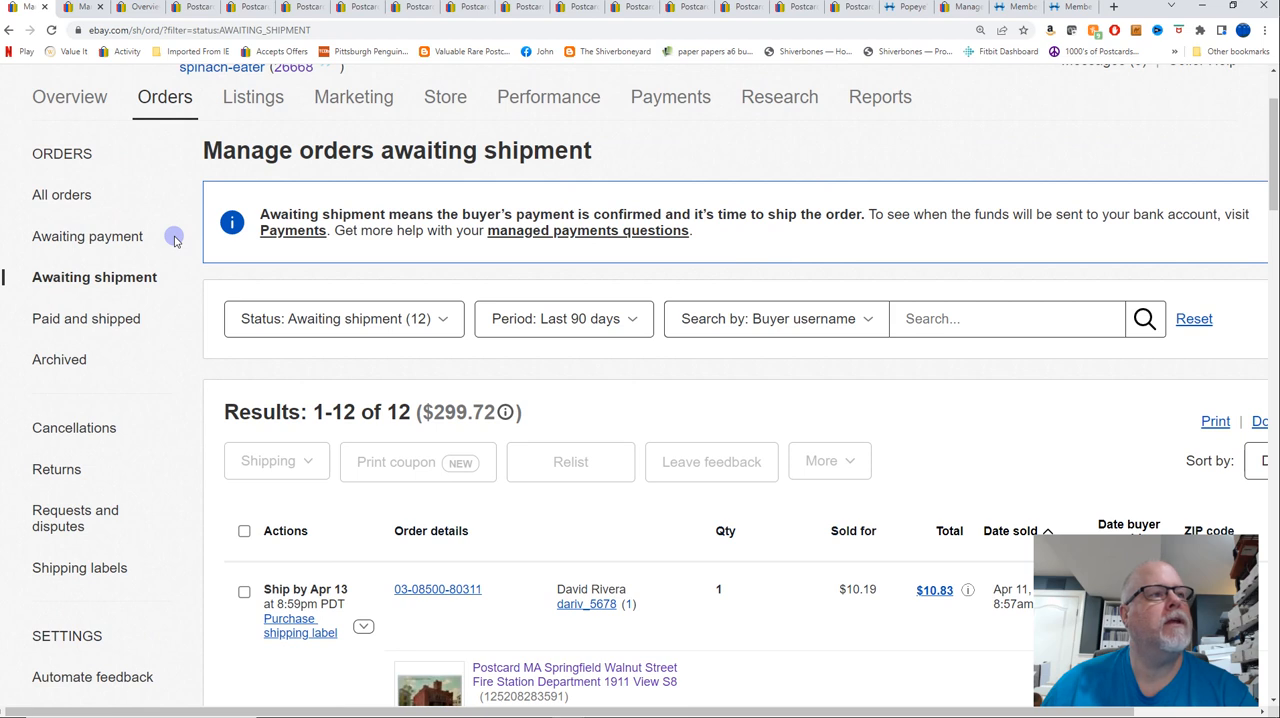
{"action": "mouse_move", "coordinate": [118, 258]}
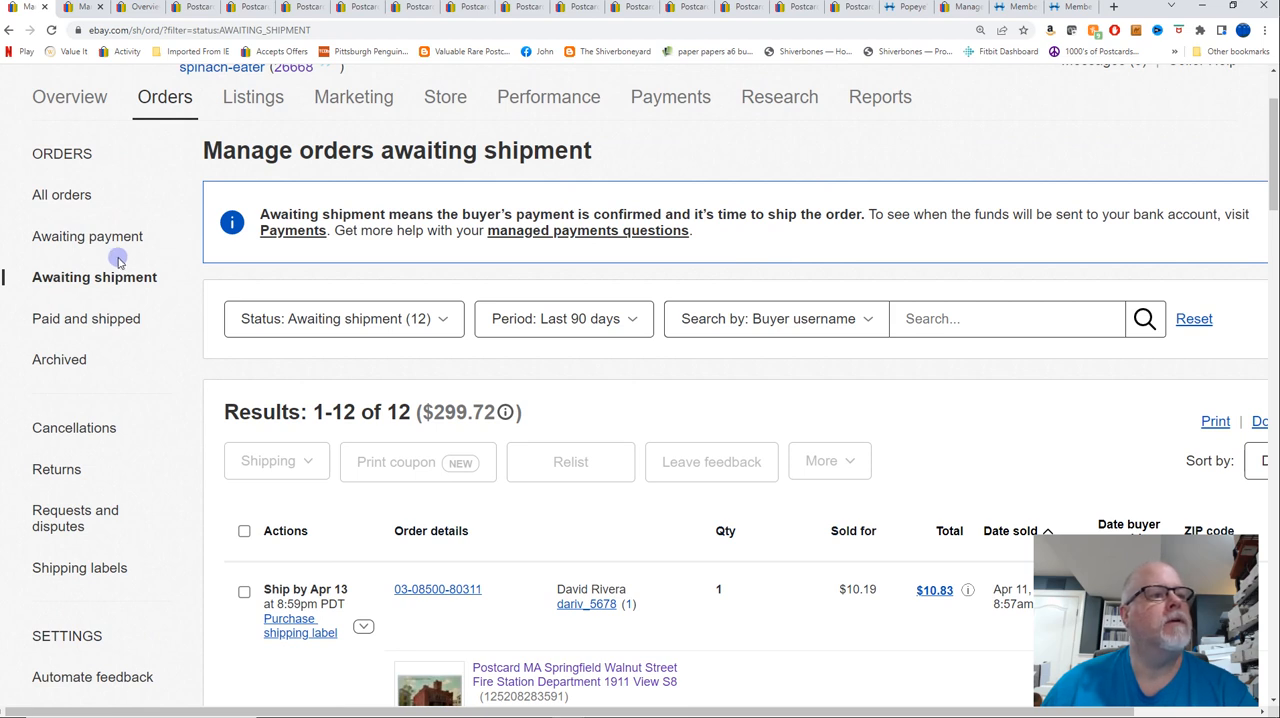
{"action": "mouse_move", "coordinate": [80, 28]}
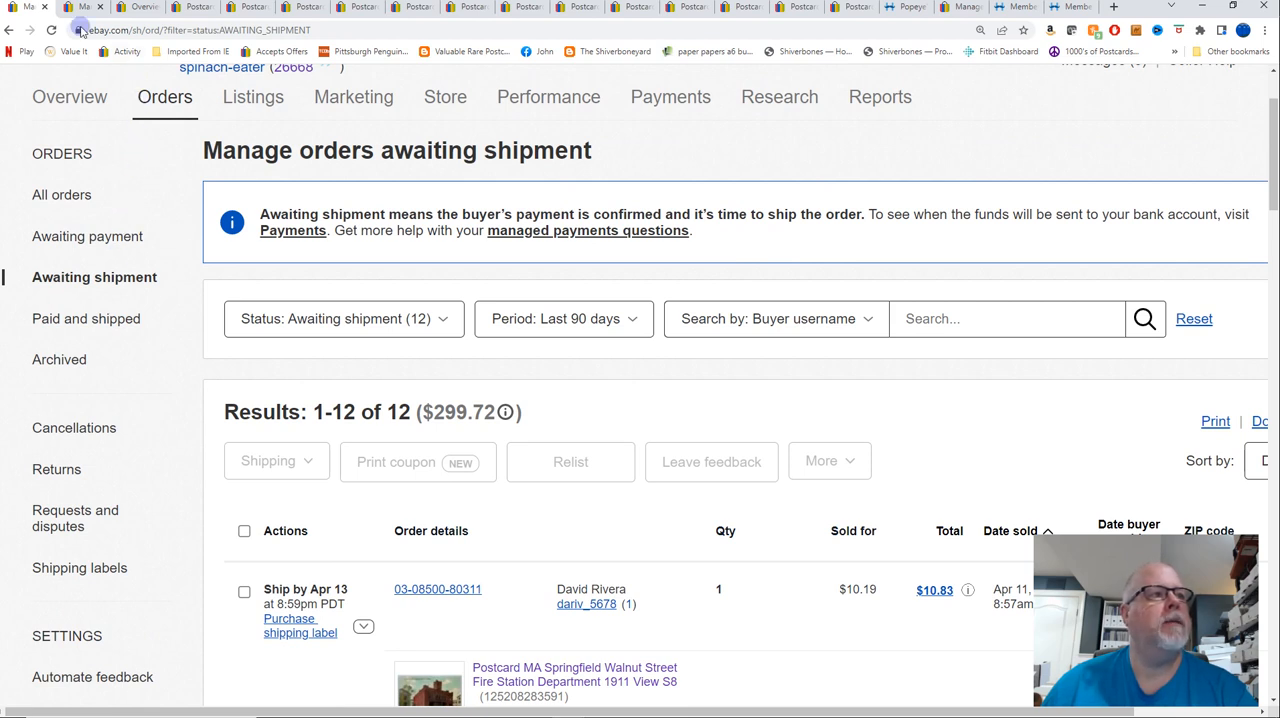
{"action": "mouse_move", "coordinate": [80, 8]}
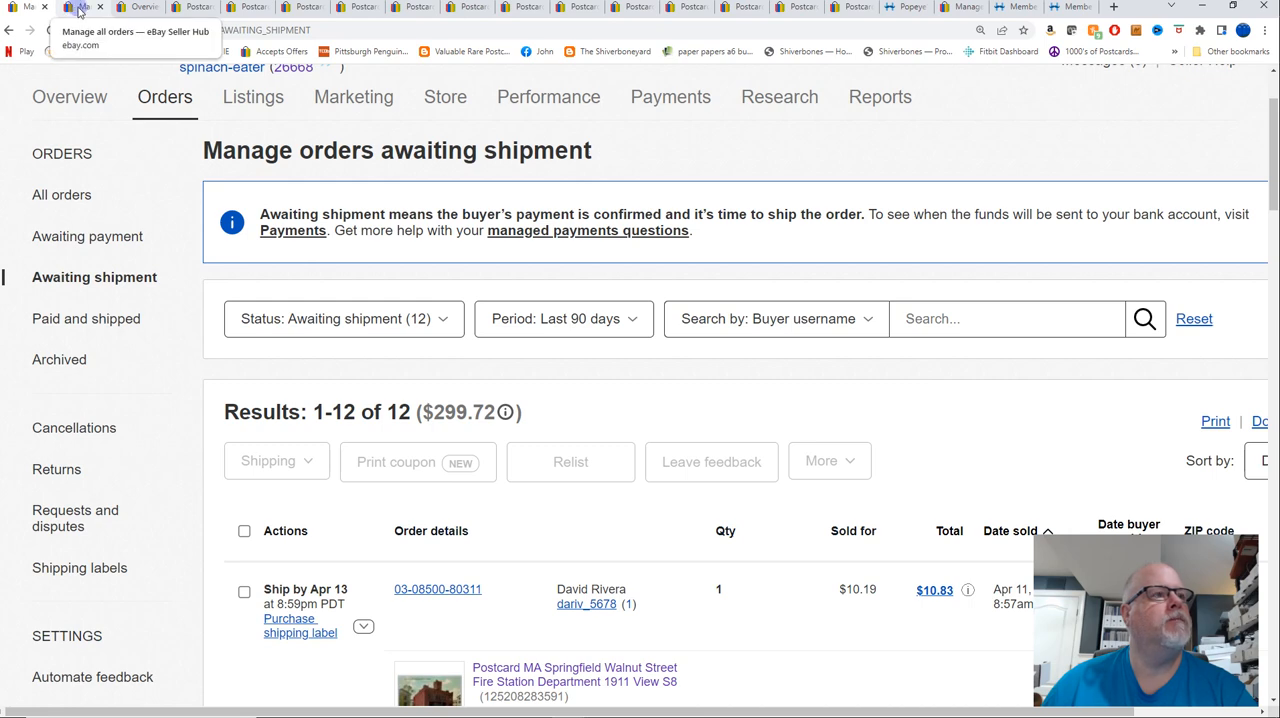
Review all 11 orders totaling $79.20, then switch to the Seller Hub overview dashboard
{"action": "left_click", "coordinate": [61, 194]}
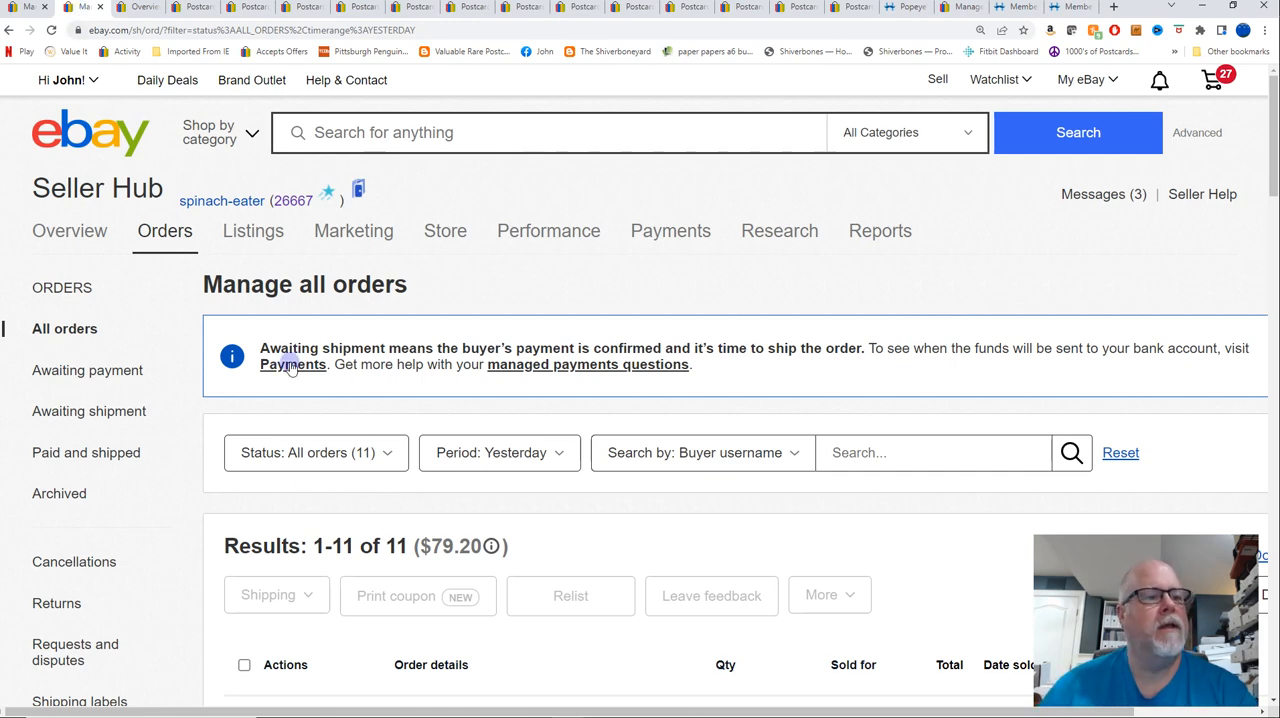
{"action": "scroll", "scroll_direction": "down", "scroll_amount": 3}
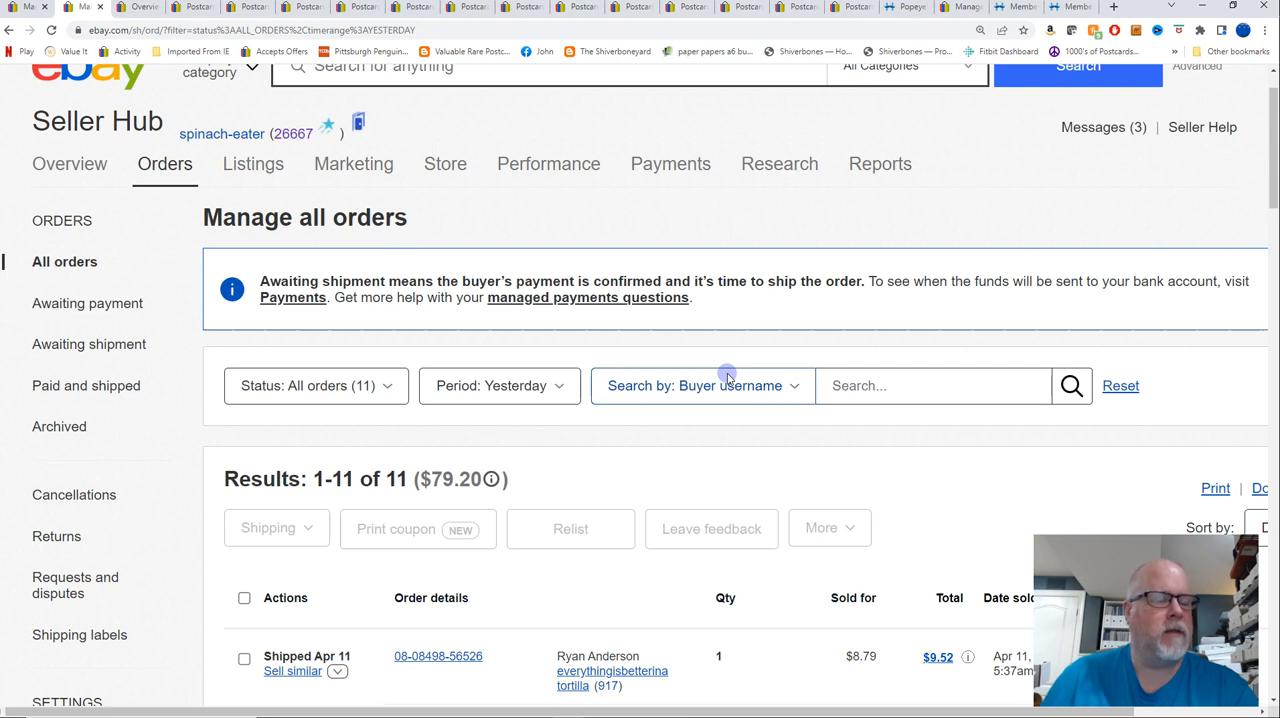
{"action": "mouse_move", "coordinate": [677, 469]}
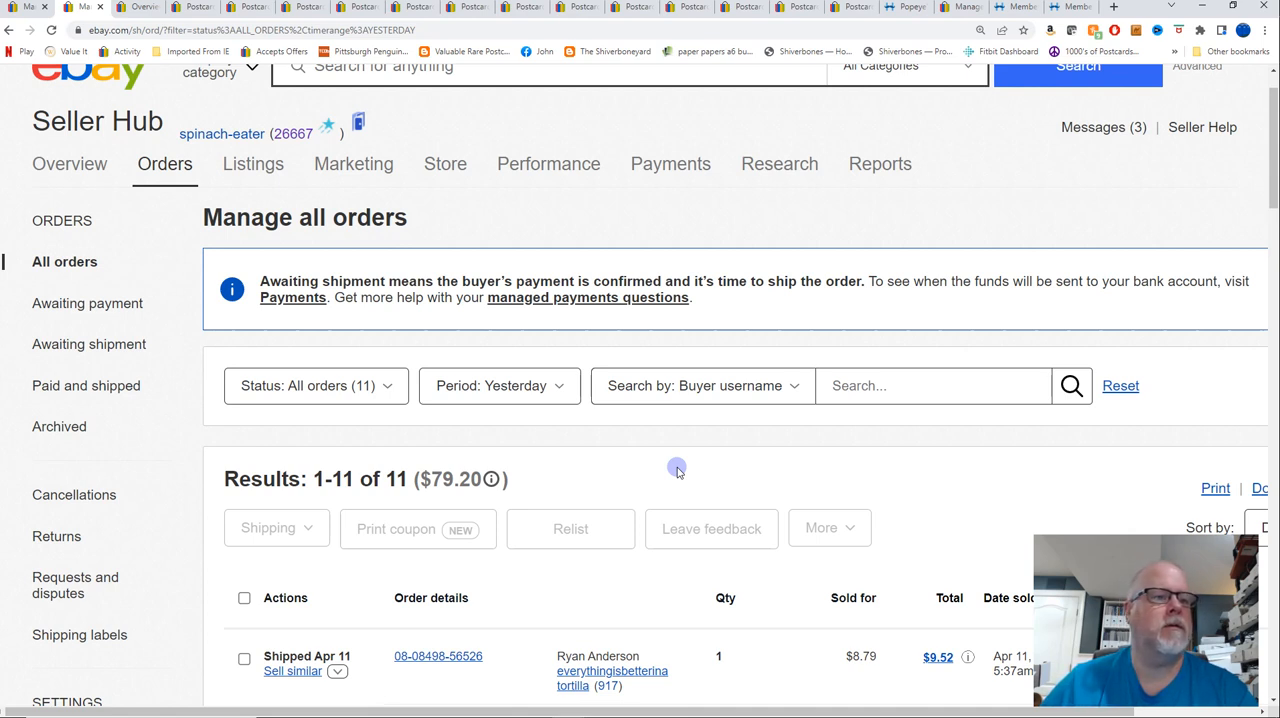
{"action": "mouse_move", "coordinate": [575, 446]}
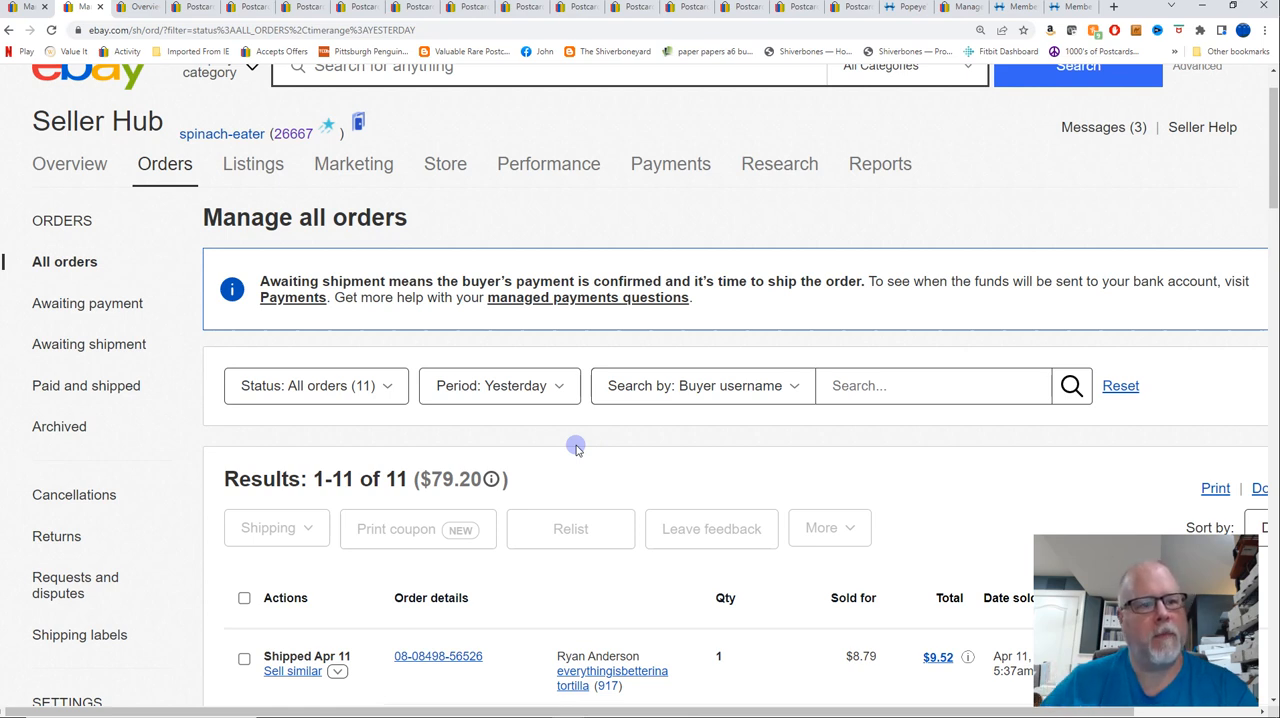
{"action": "mouse_move", "coordinate": [443, 287]}
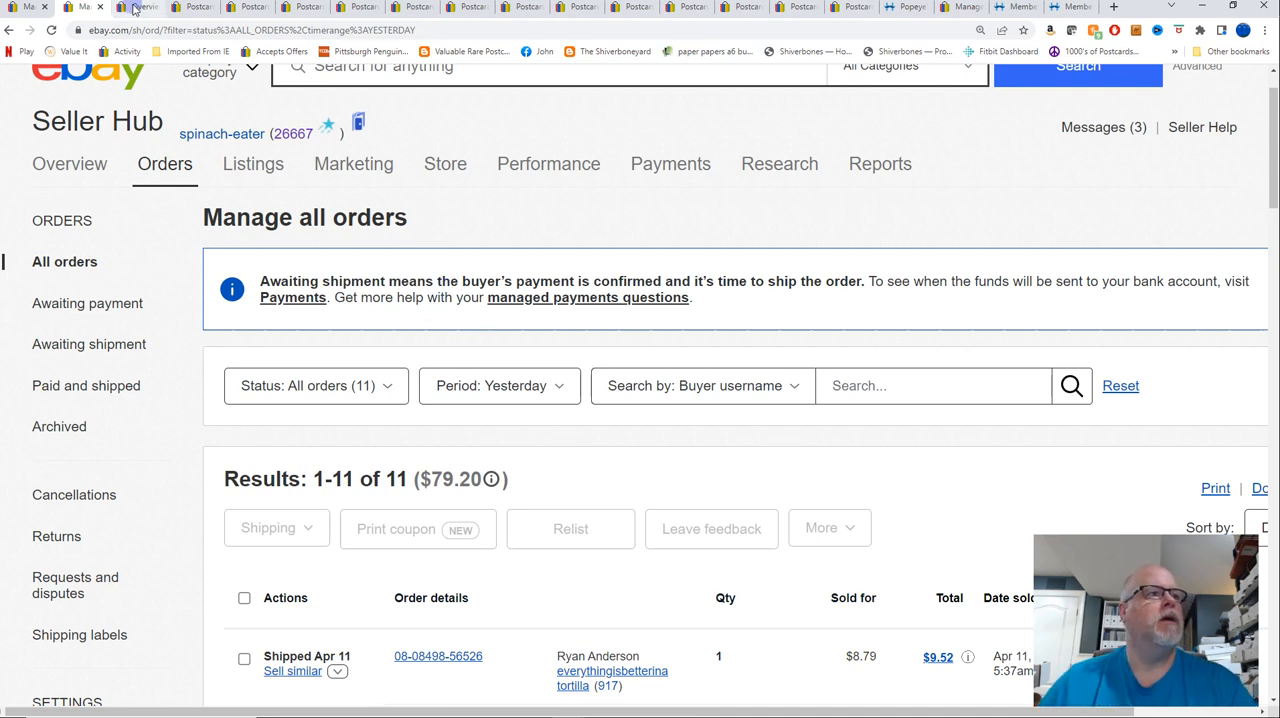
{"action": "mouse_move", "coordinate": [135, 7]}
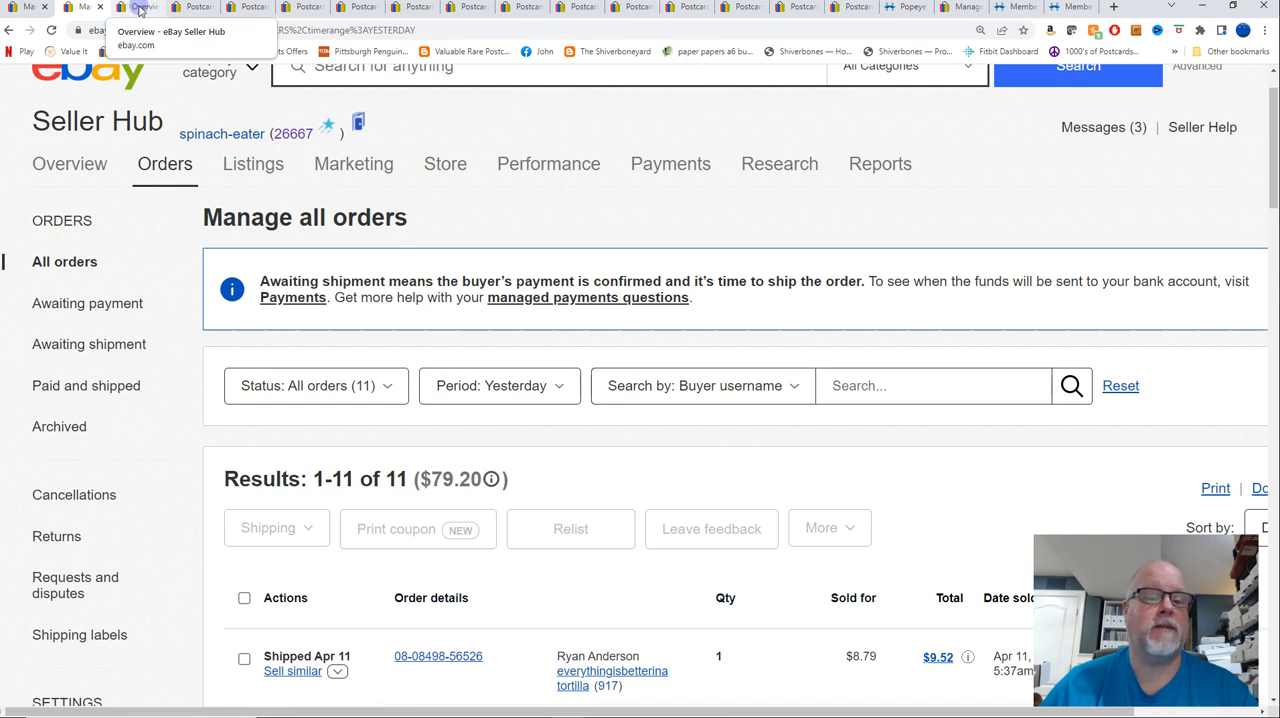
{"action": "left_click", "coordinate": [139, 7]}
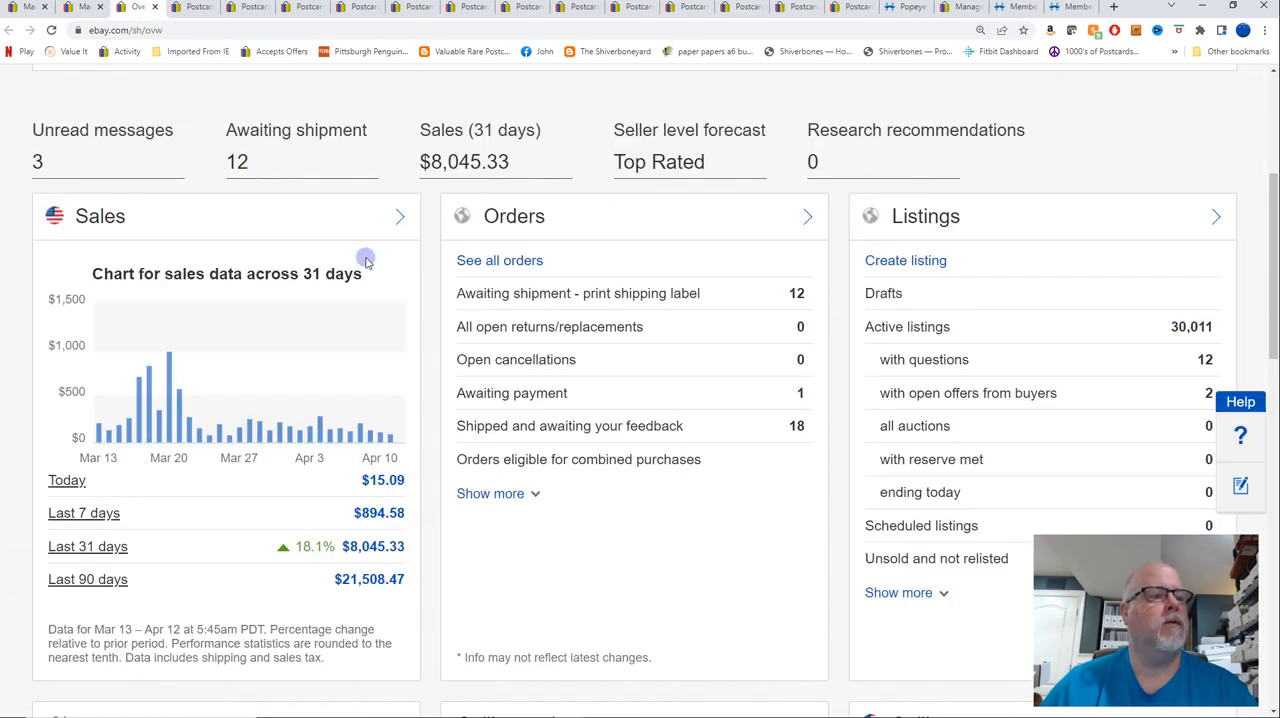
{"action": "mouse_move", "coordinate": [142, 415]}
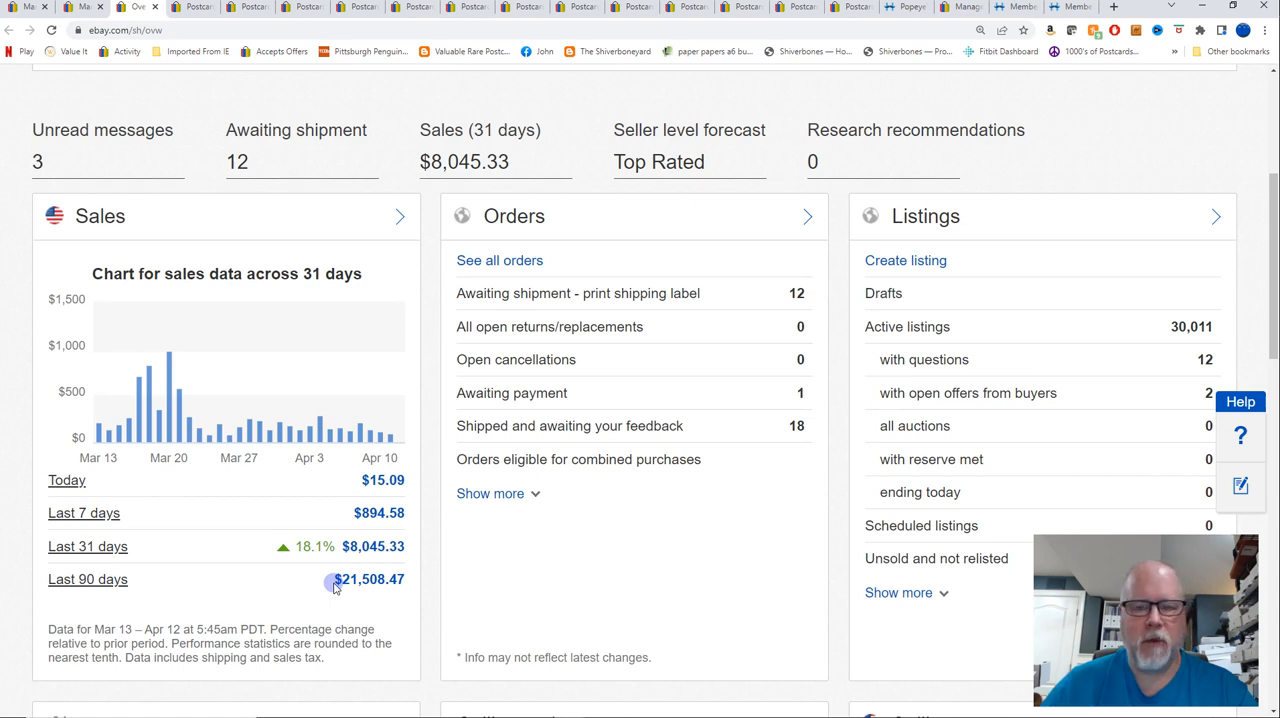
{"action": "mouse_move", "coordinate": [141, 445]}
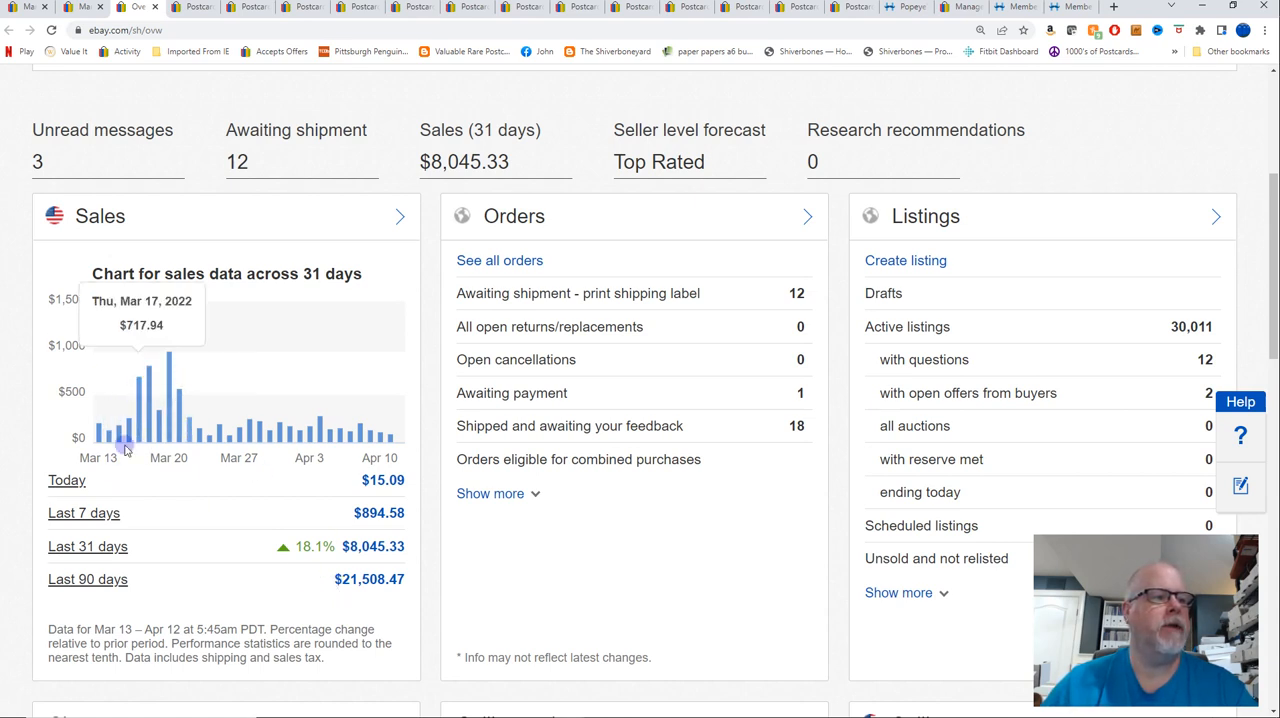
{"action": "mouse_move", "coordinate": [170, 357]}
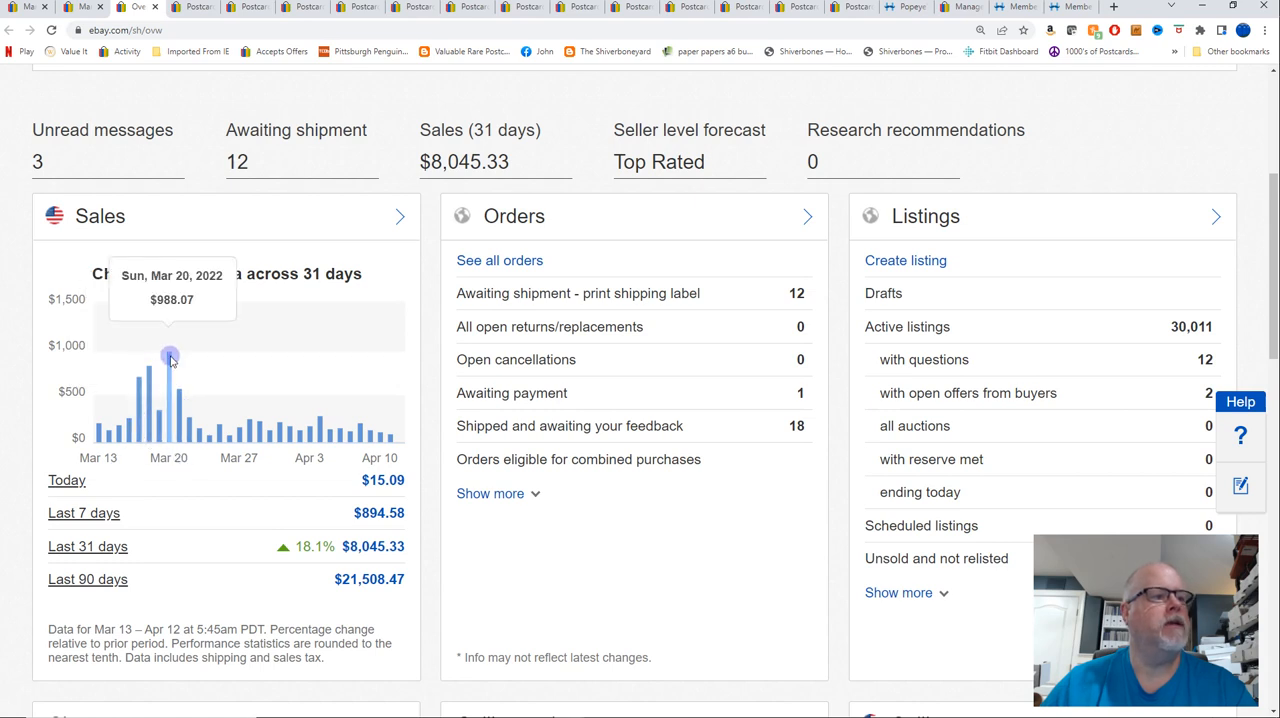
{"action": "mouse_move", "coordinate": [148, 400]}
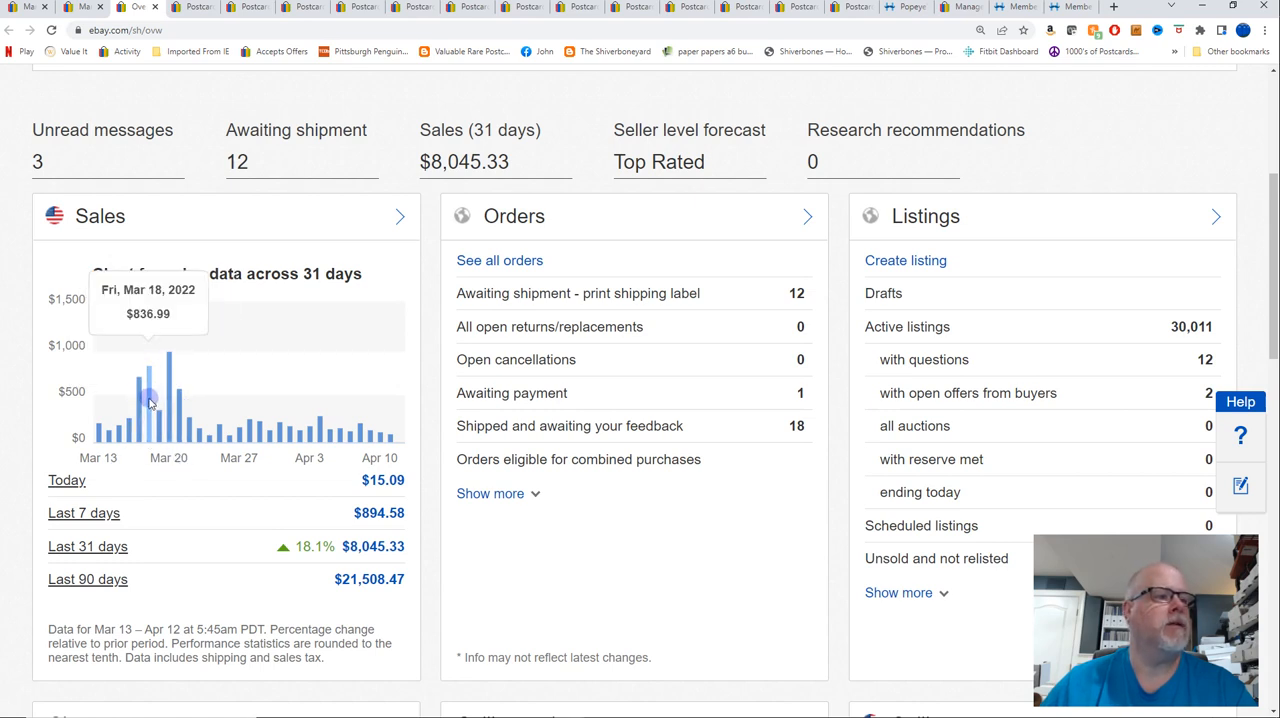
{"action": "mouse_move", "coordinate": [155, 410]}
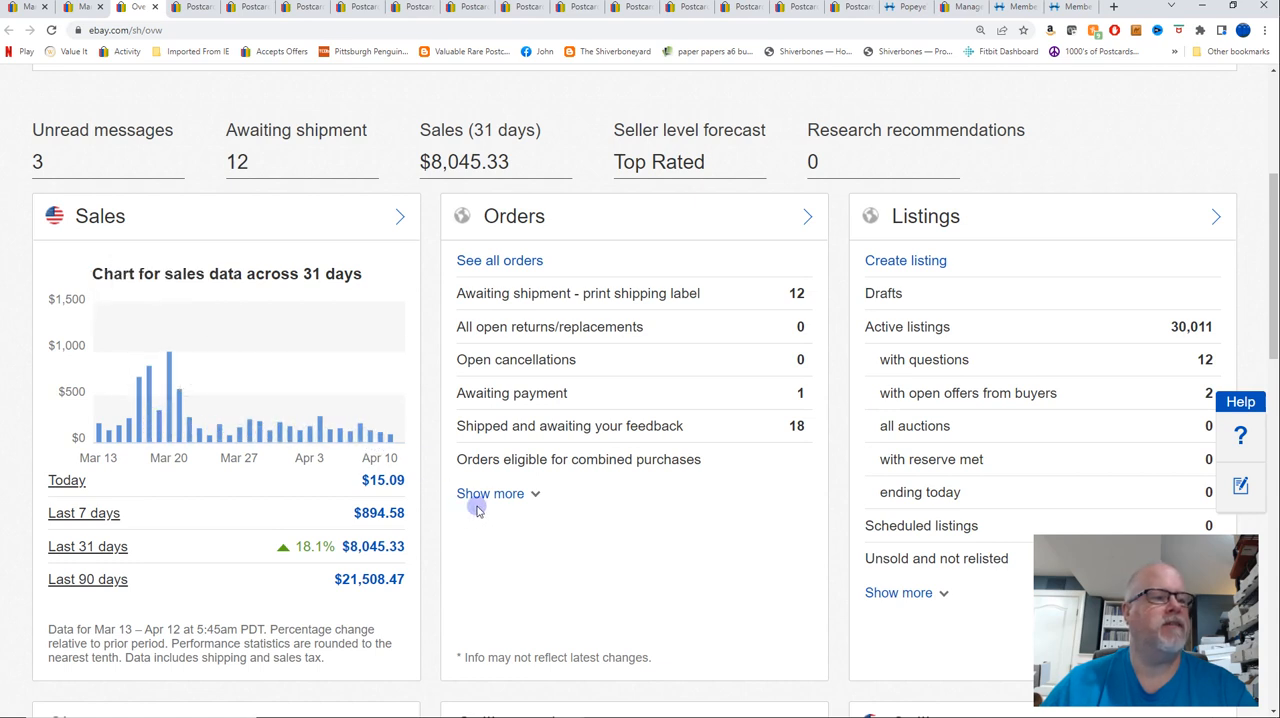
{"action": "mouse_move", "coordinate": [452, 518]}
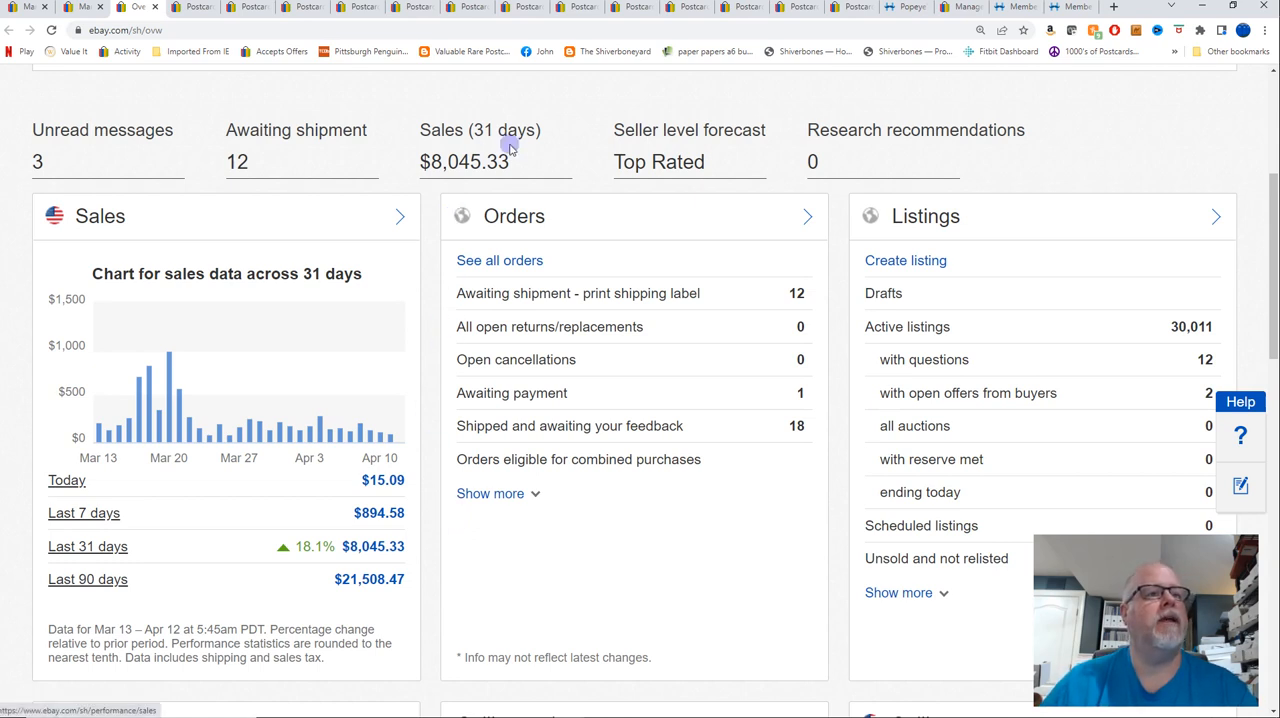
{"action": "mouse_move", "coordinate": [449, 318]}
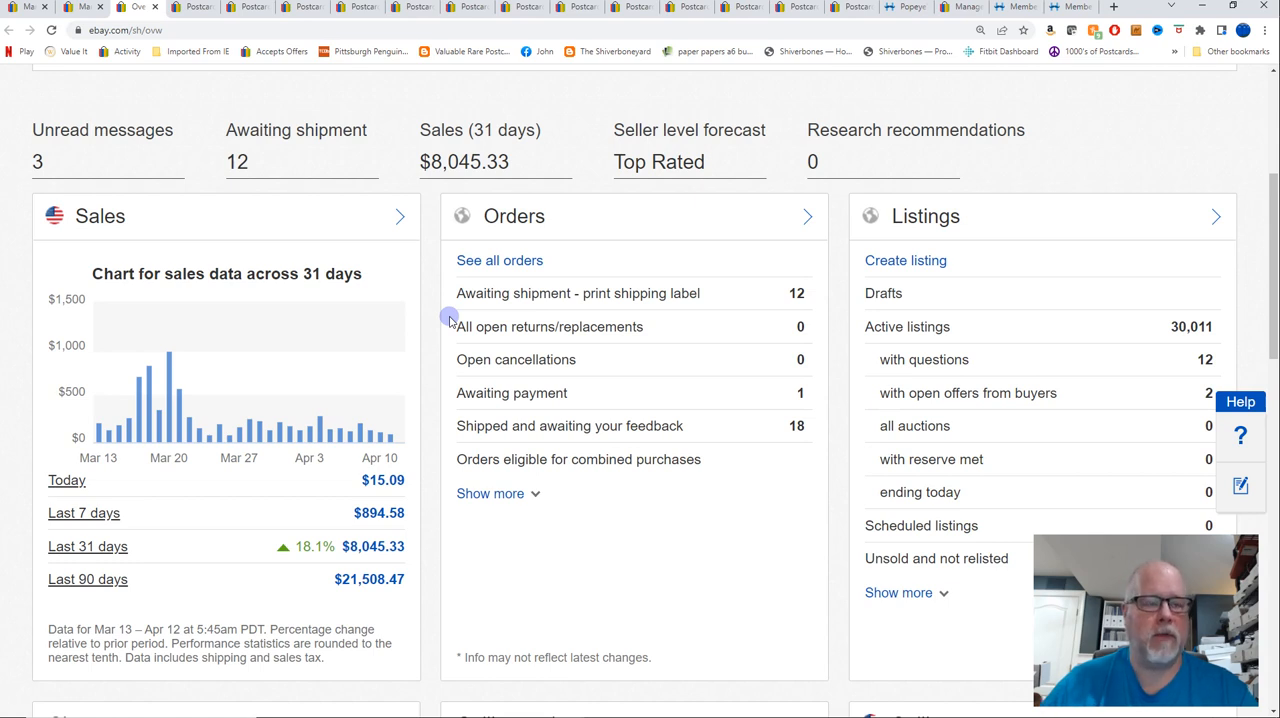
{"action": "mouse_move", "coordinate": [351, 263]}
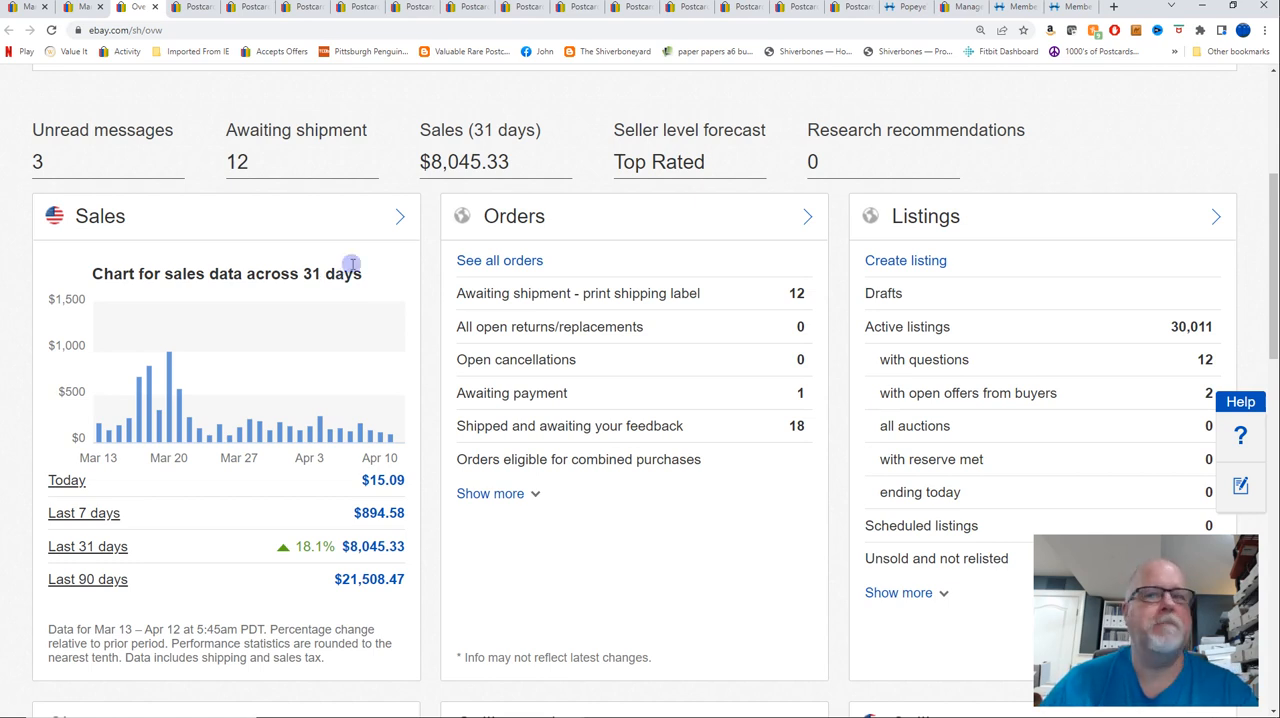
{"action": "mouse_move", "coordinate": [363, 208]}
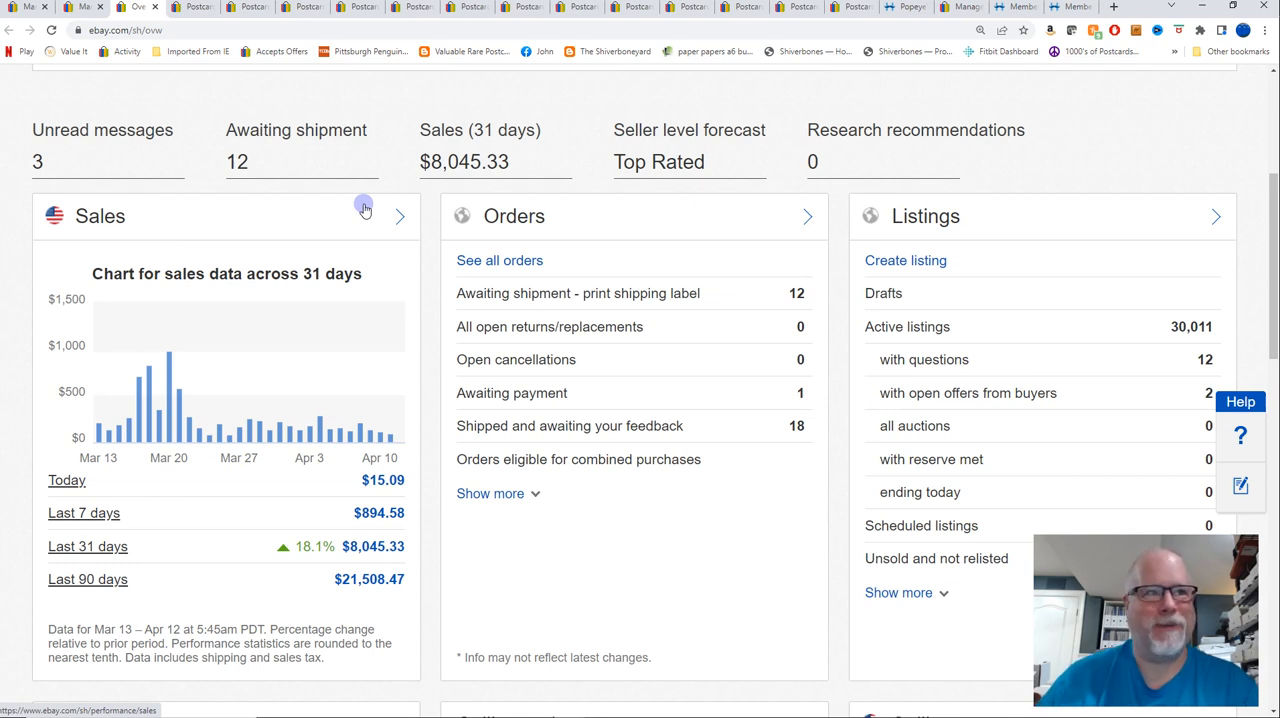
{"action": "mouse_move", "coordinate": [193, 8]}
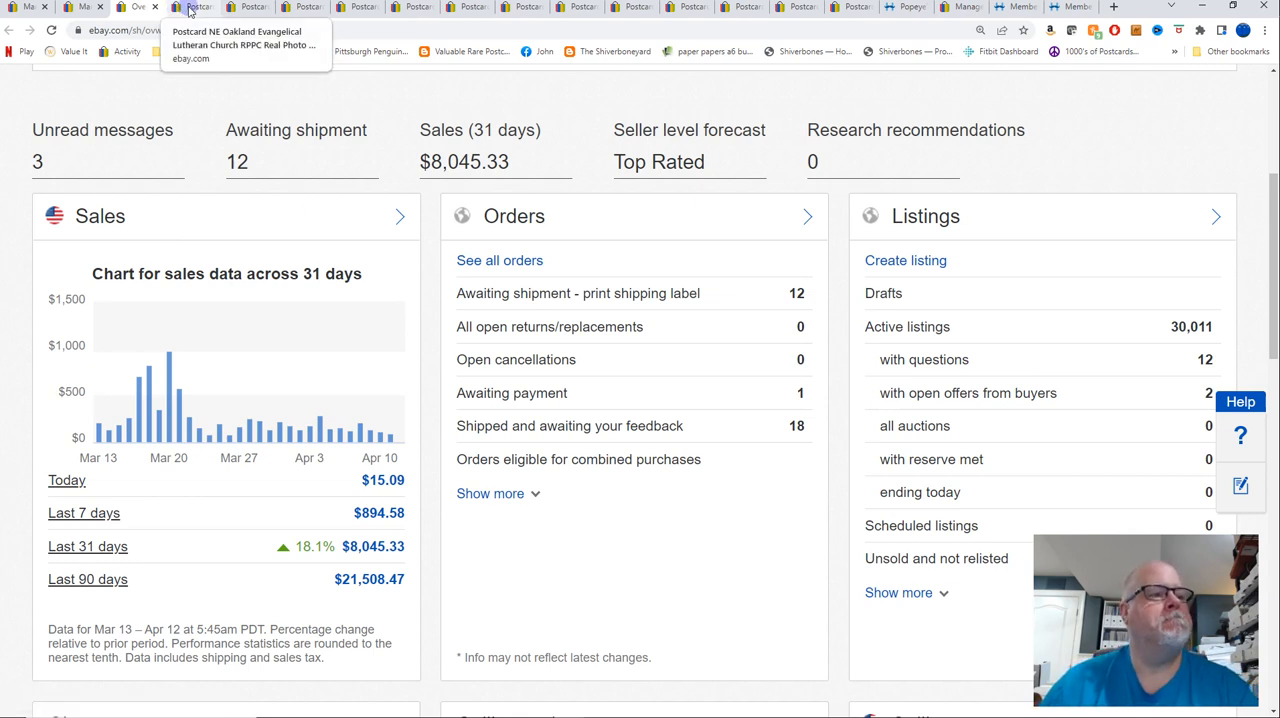
View the sold Oakland Lutheran Church postcard, then the $10.19 Springfield Walnut Street Fire Station postcard
{"action": "left_click", "coordinate": [188, 7]}
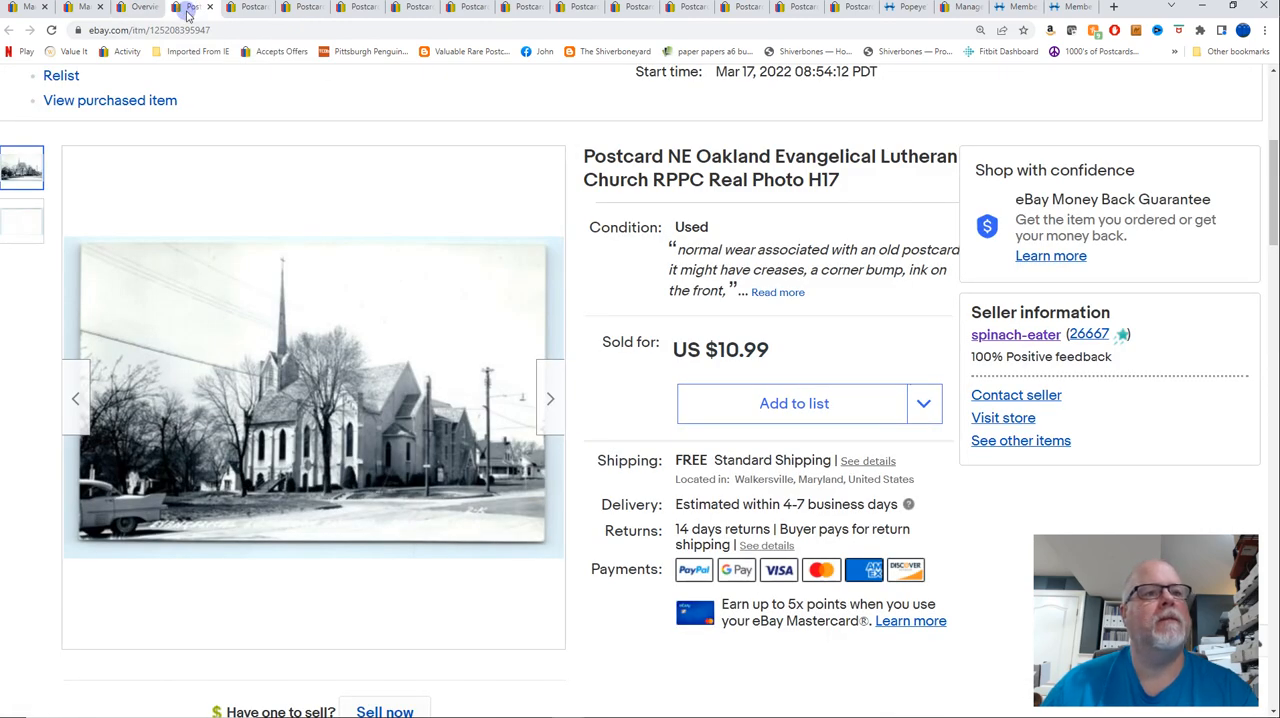
{"action": "mouse_move", "coordinate": [414, 108]}
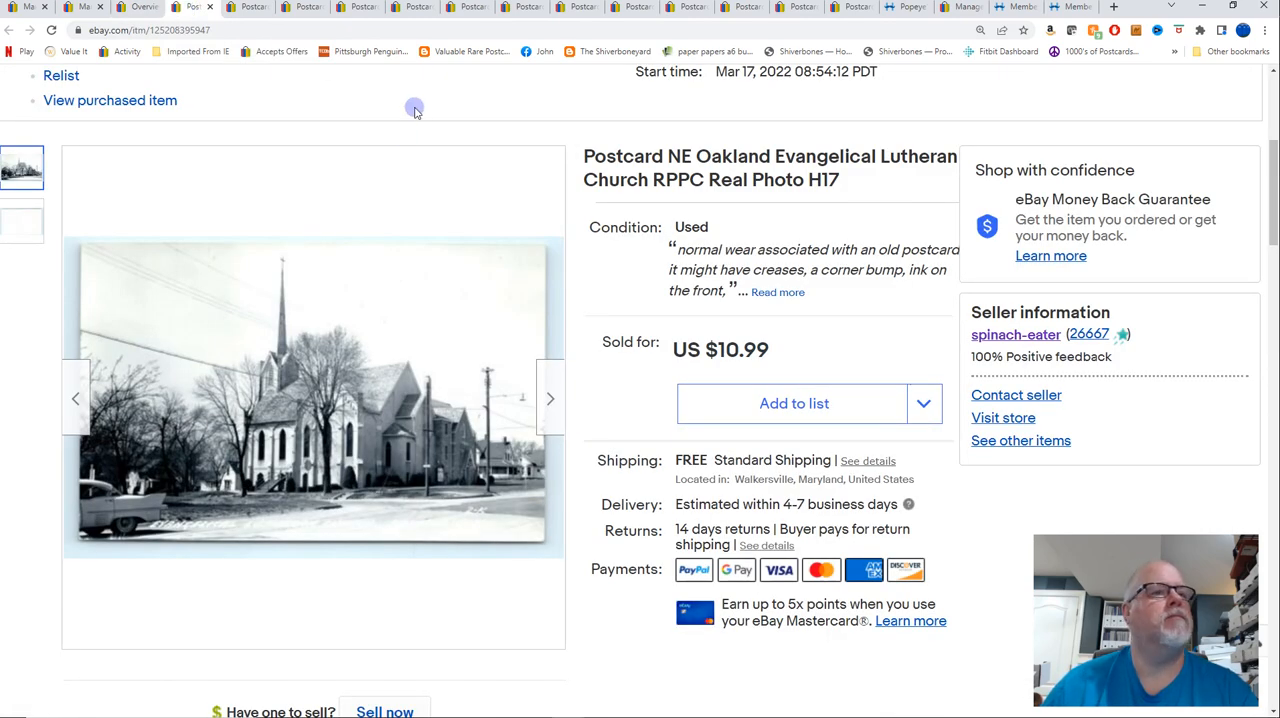
{"action": "mouse_move", "coordinate": [933, 199]}
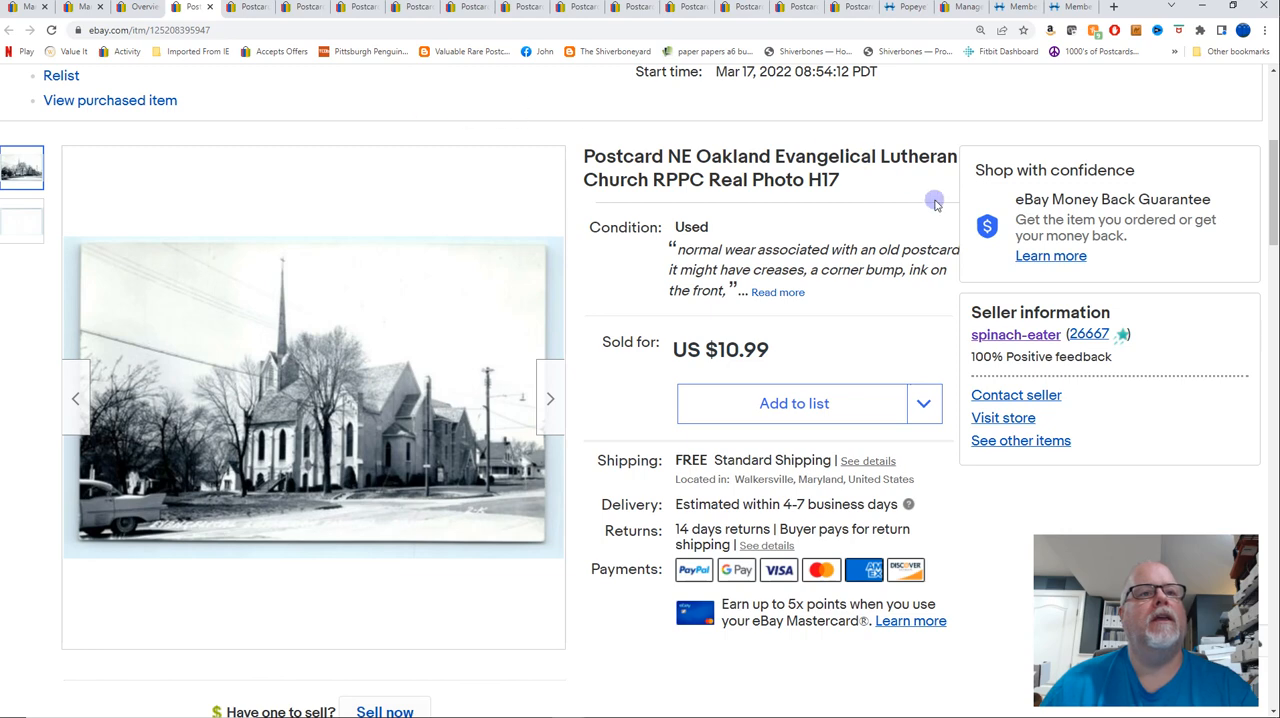
{"action": "mouse_move", "coordinate": [875, 181]}
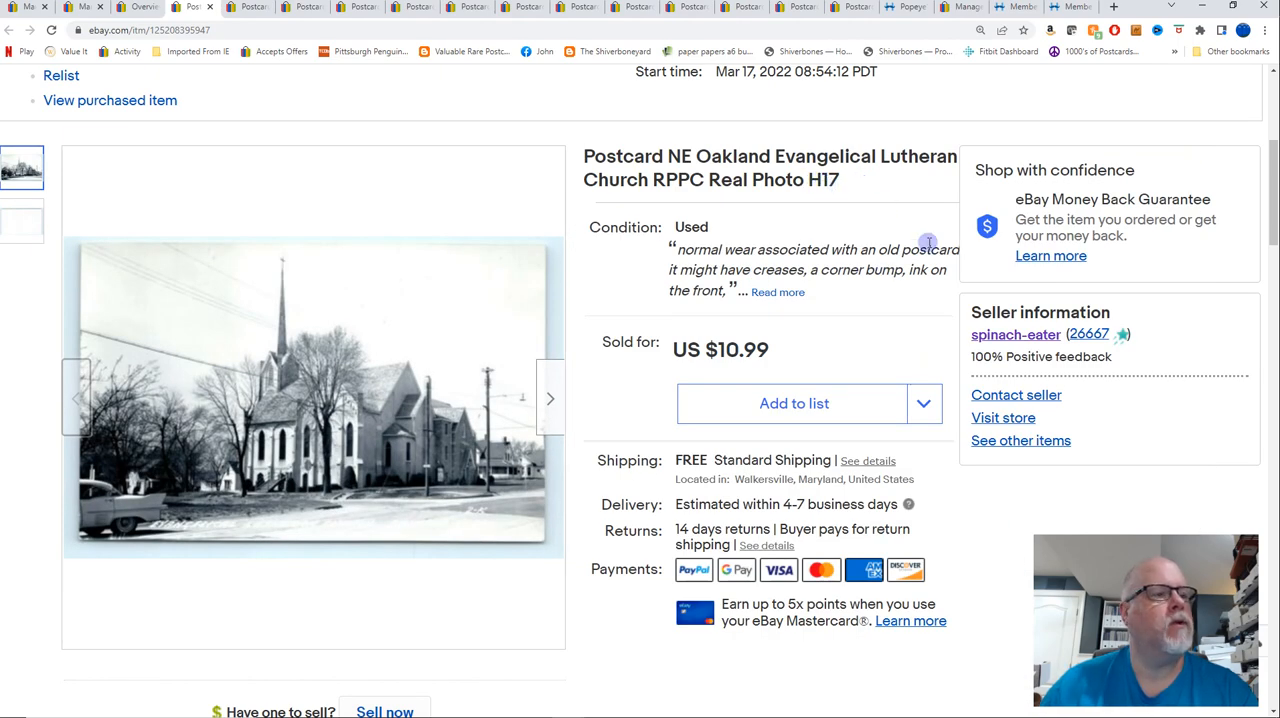
{"action": "mouse_move", "coordinate": [908, 238]}
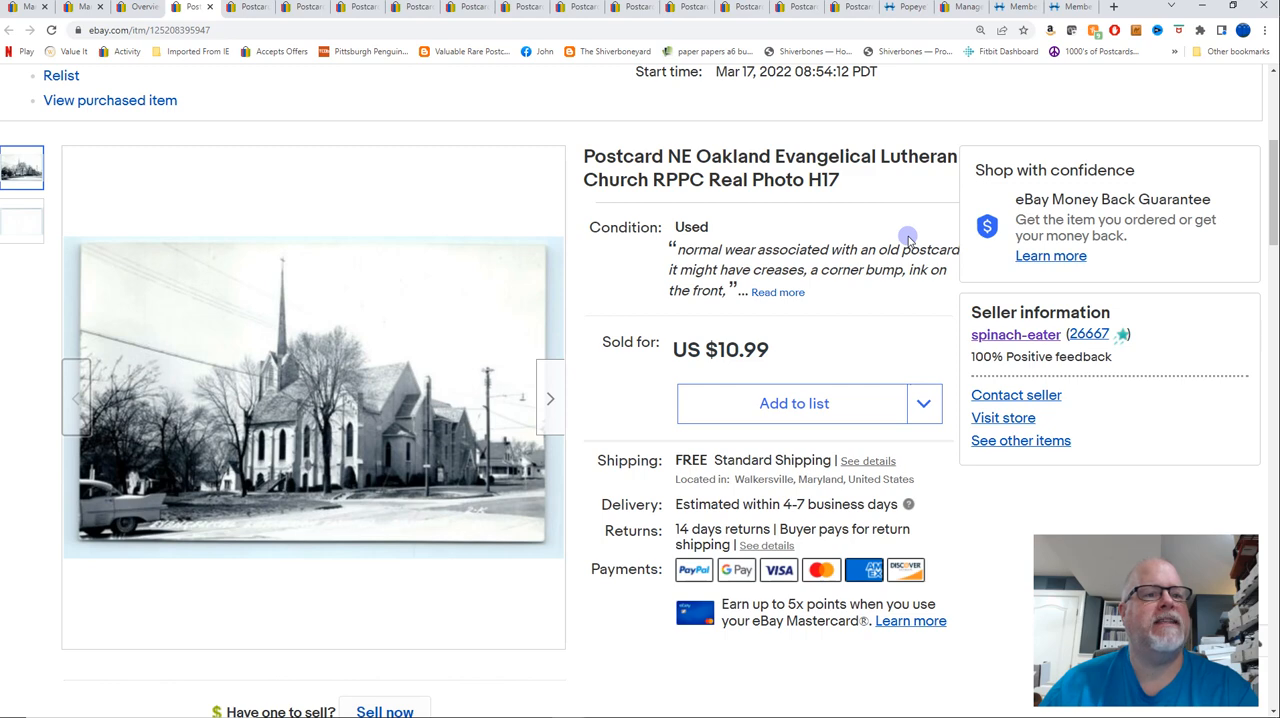
{"action": "left_click", "coordinate": [247, 7]}
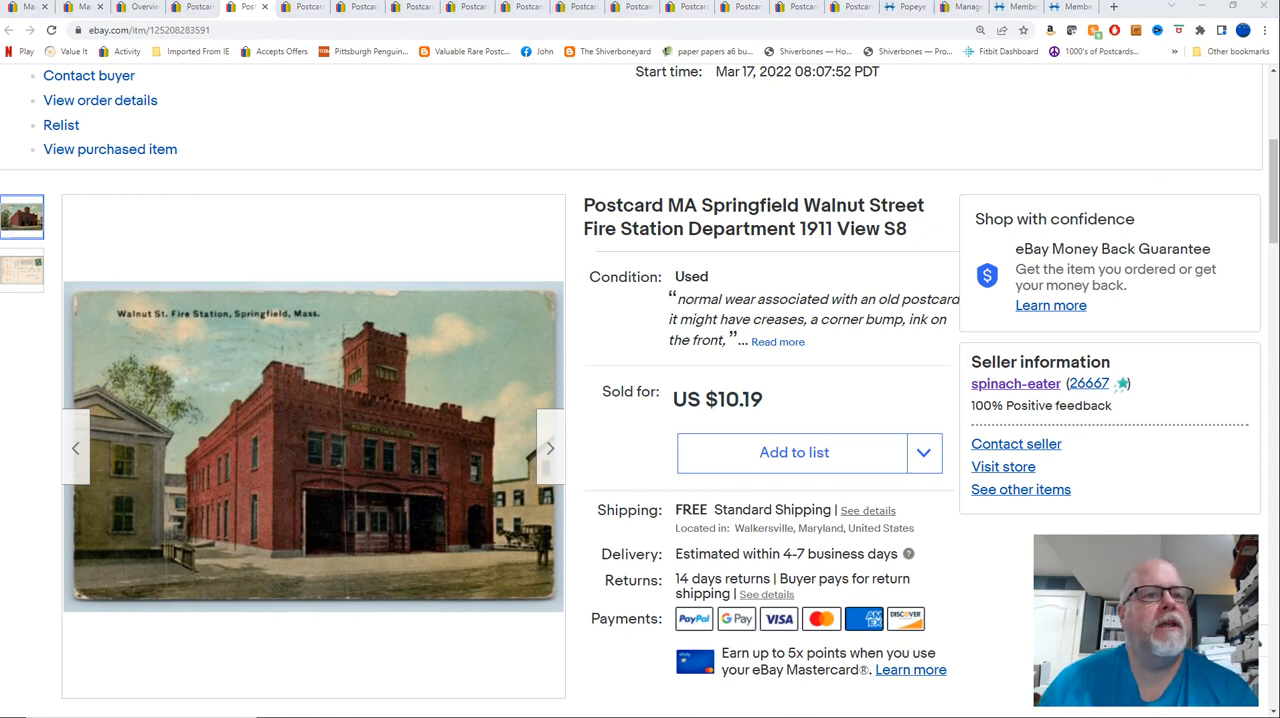
{"action": "mouse_move", "coordinate": [888, 409]}
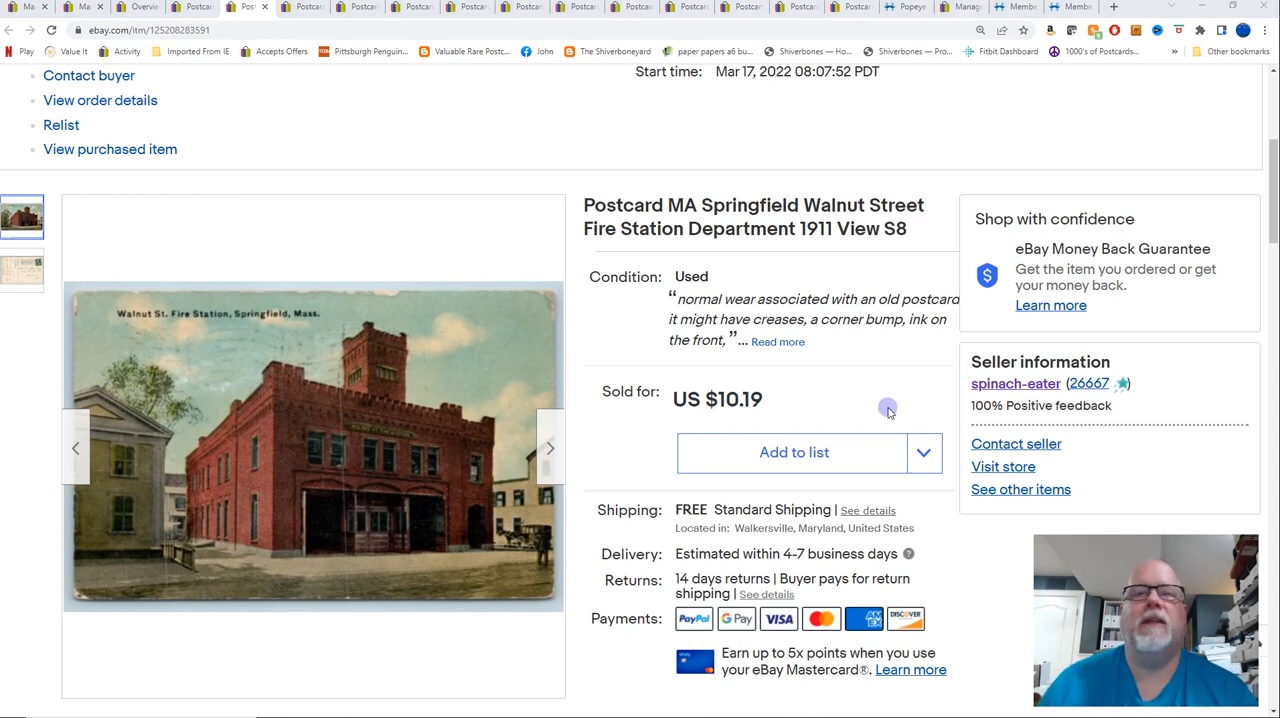
Examine the Springfield postcard's back enlarged, then bring up the $7.25 USS Steinaker postcard listing
{"action": "left_click", "coordinate": [313, 447]}
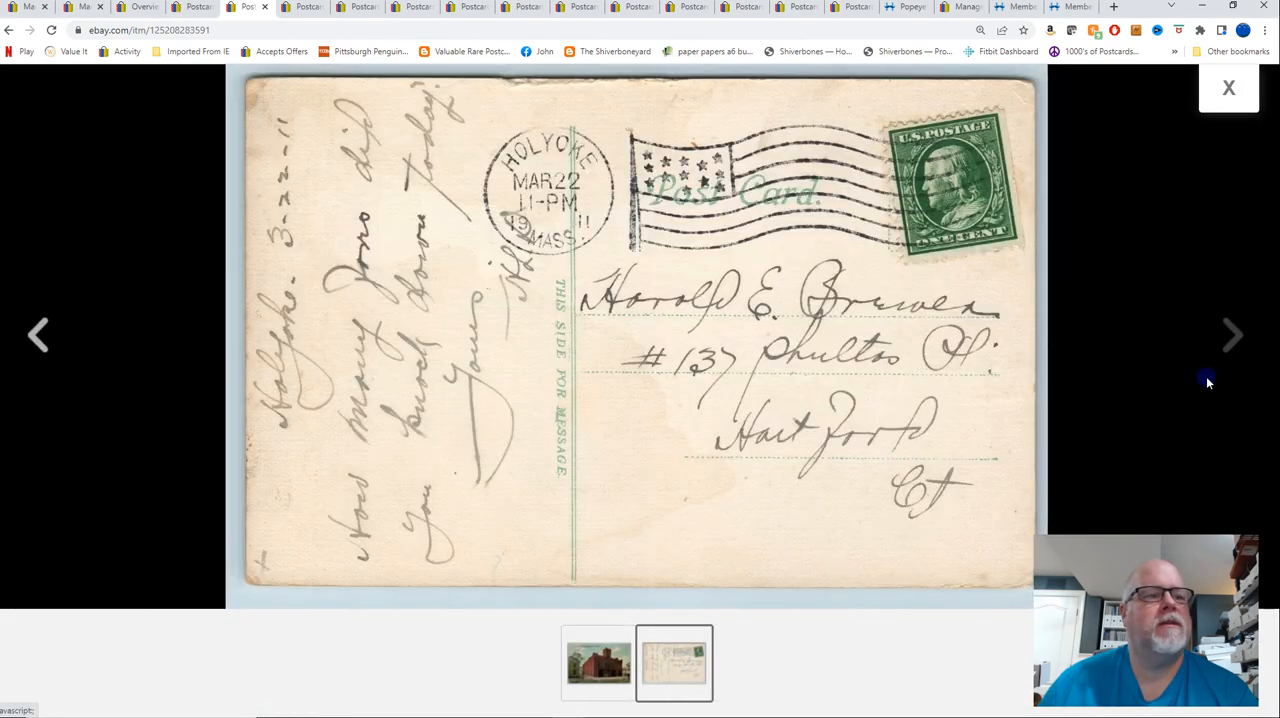
{"action": "left_click", "coordinate": [1229, 88]}
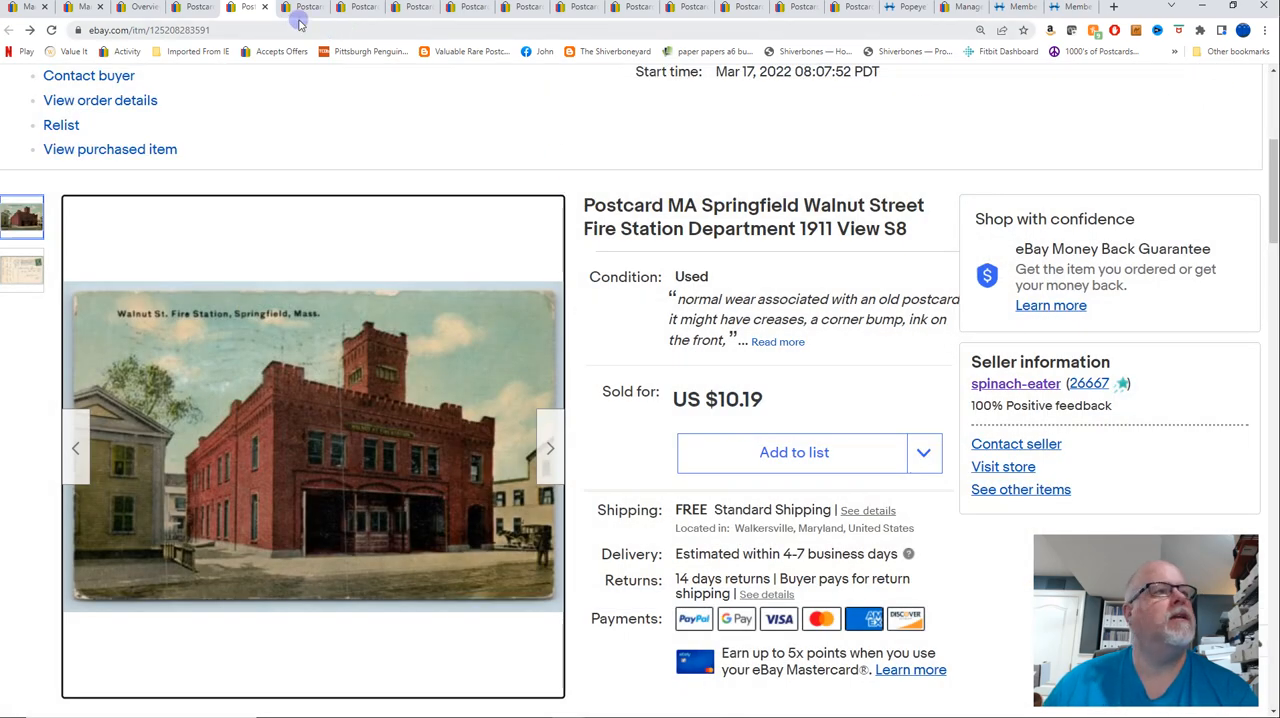
{"action": "left_click", "coordinate": [300, 7]}
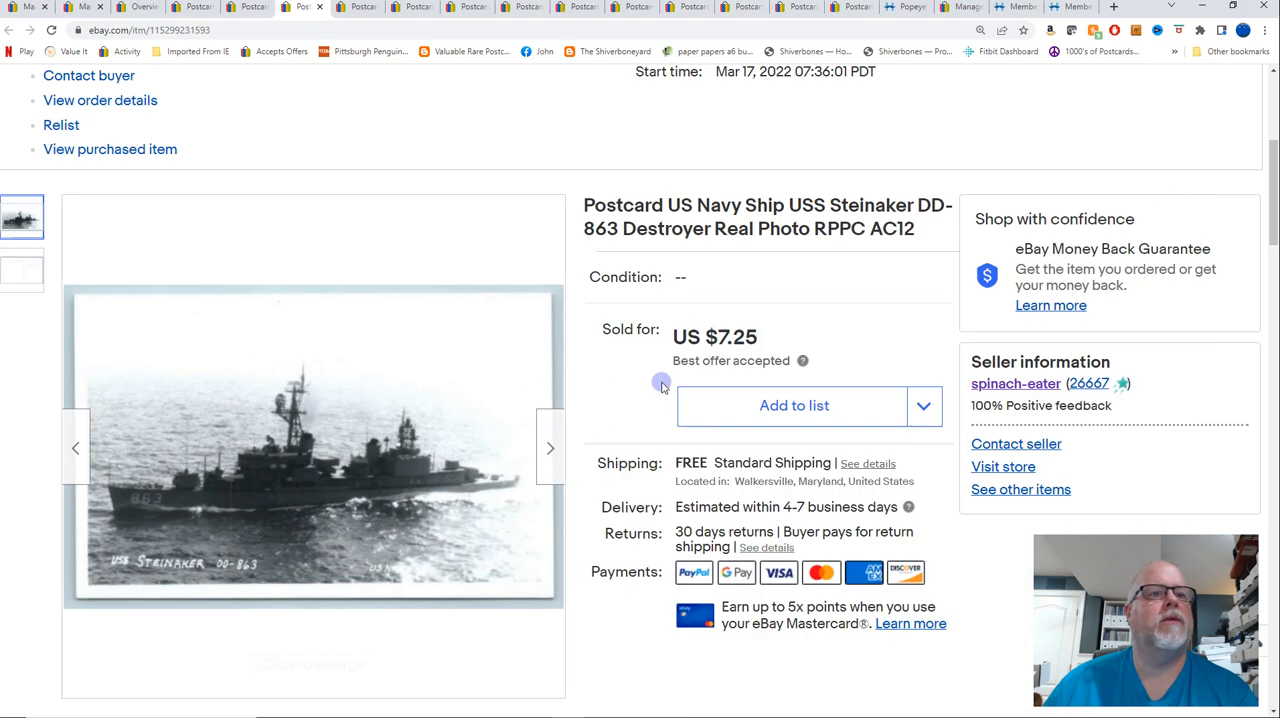
{"action": "mouse_move", "coordinate": [548, 448]}
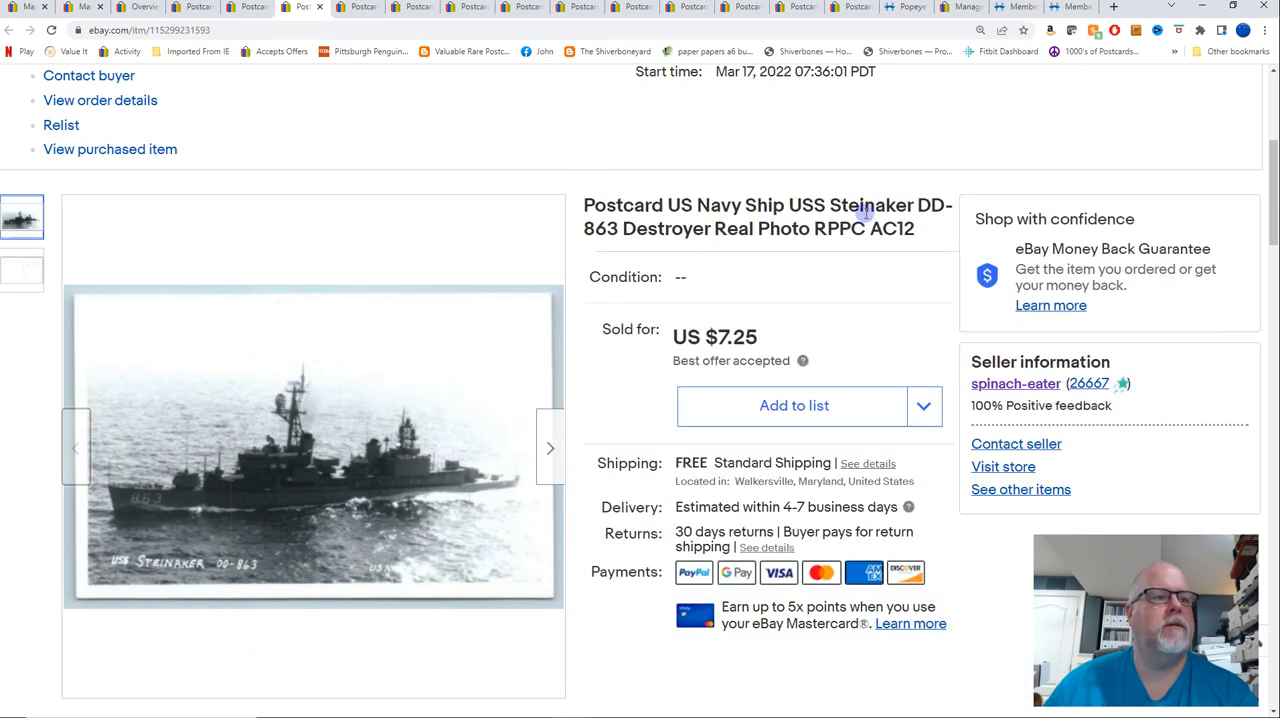
{"action": "mouse_move", "coordinate": [858, 184]}
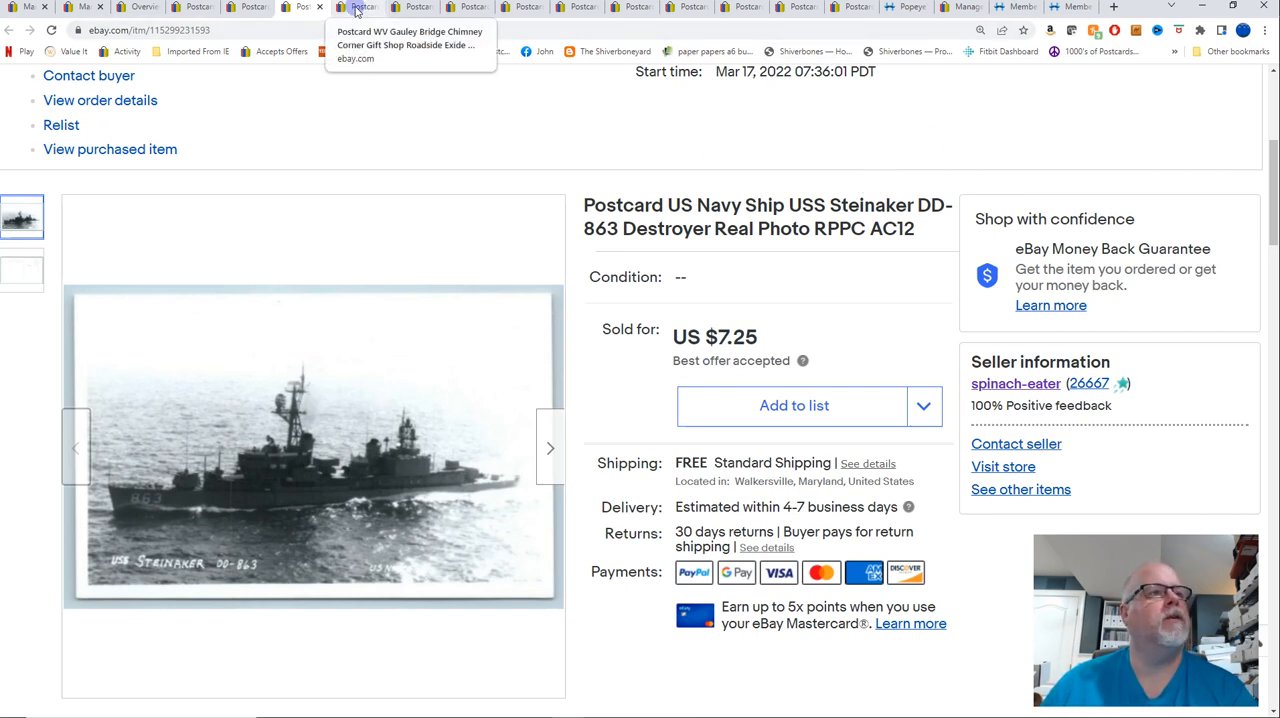
Bring up the $8.00 Gauley Bridge Chimney Corner Gift Shop postcard listing
{"action": "left_click", "coordinate": [355, 7]}
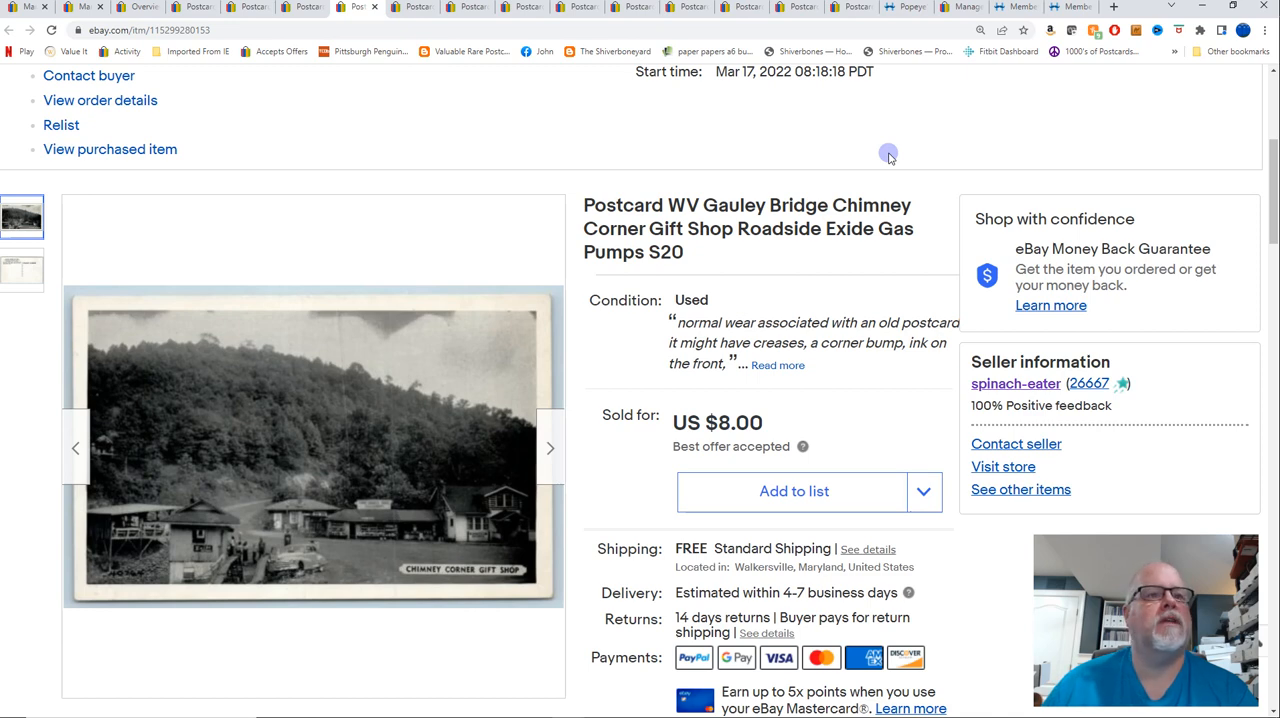
{"action": "mouse_move", "coordinate": [395, 372]}
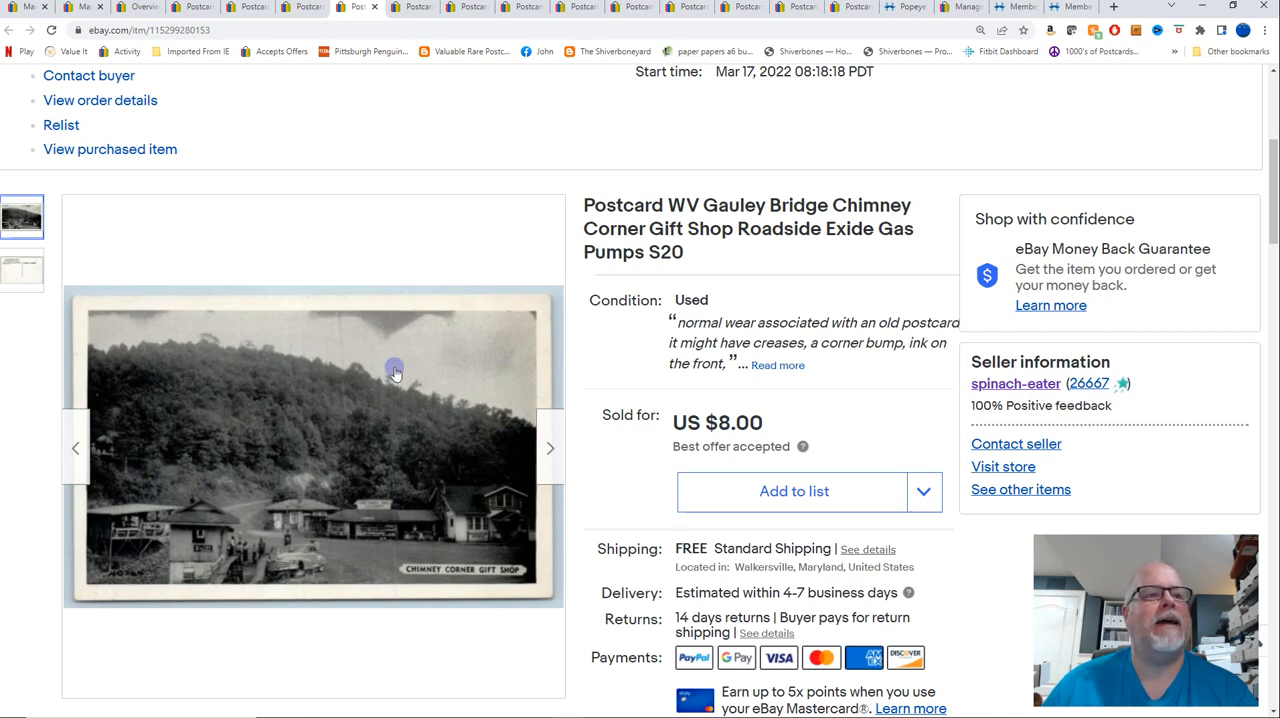
{"action": "mouse_move", "coordinate": [350, 540]}
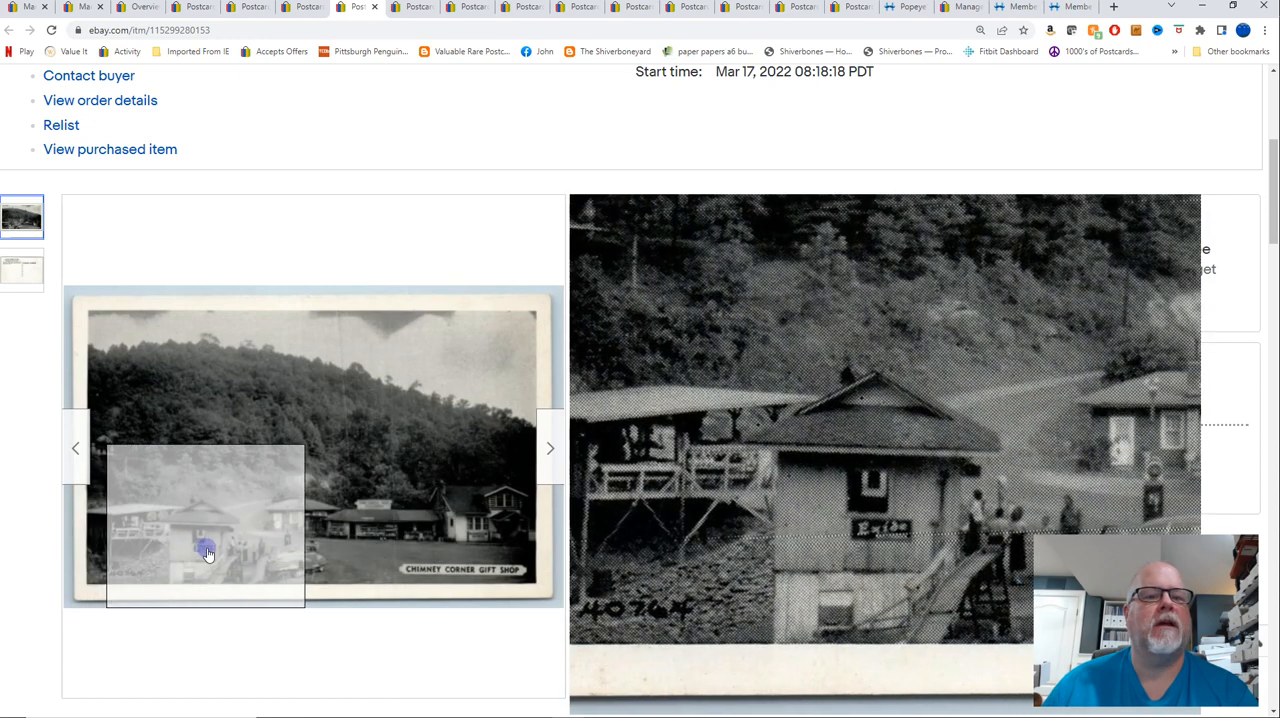
{"action": "mouse_move", "coordinate": [320, 555]}
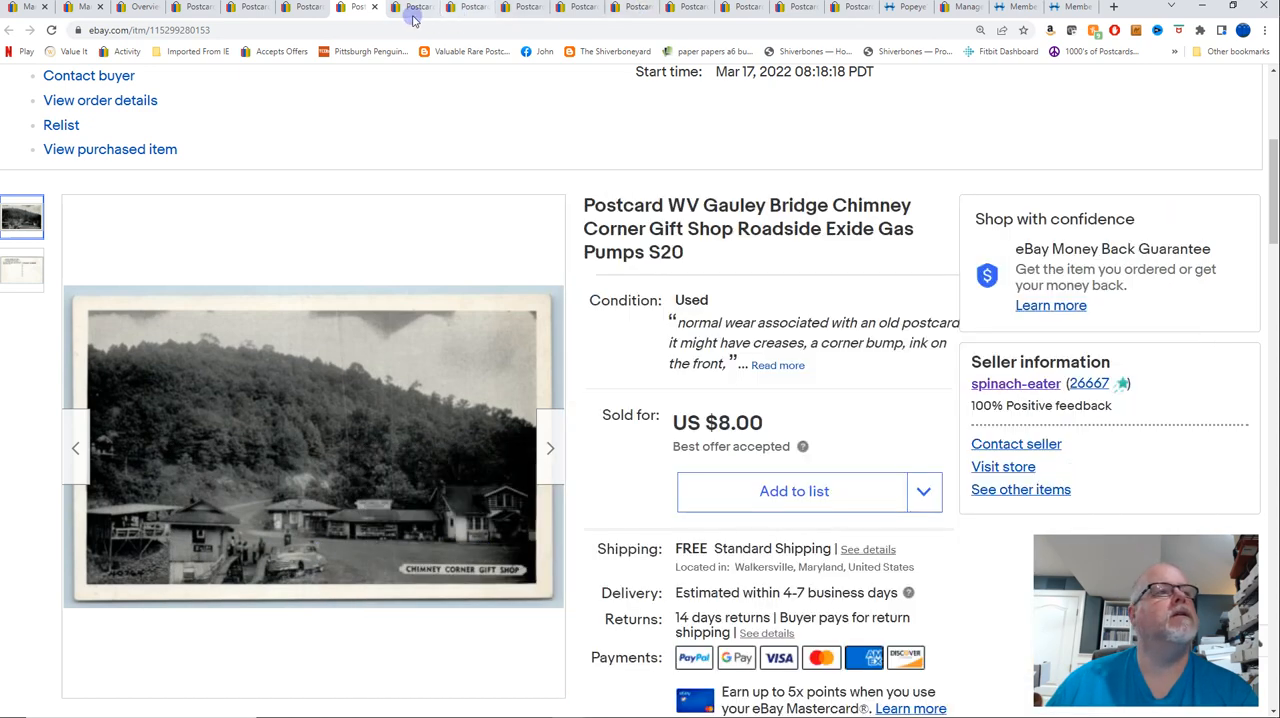
Flip between front and back of the enlarged $3.99 Christmas bell postcard, then close the viewer
{"action": "left_click", "coordinate": [413, 7]}
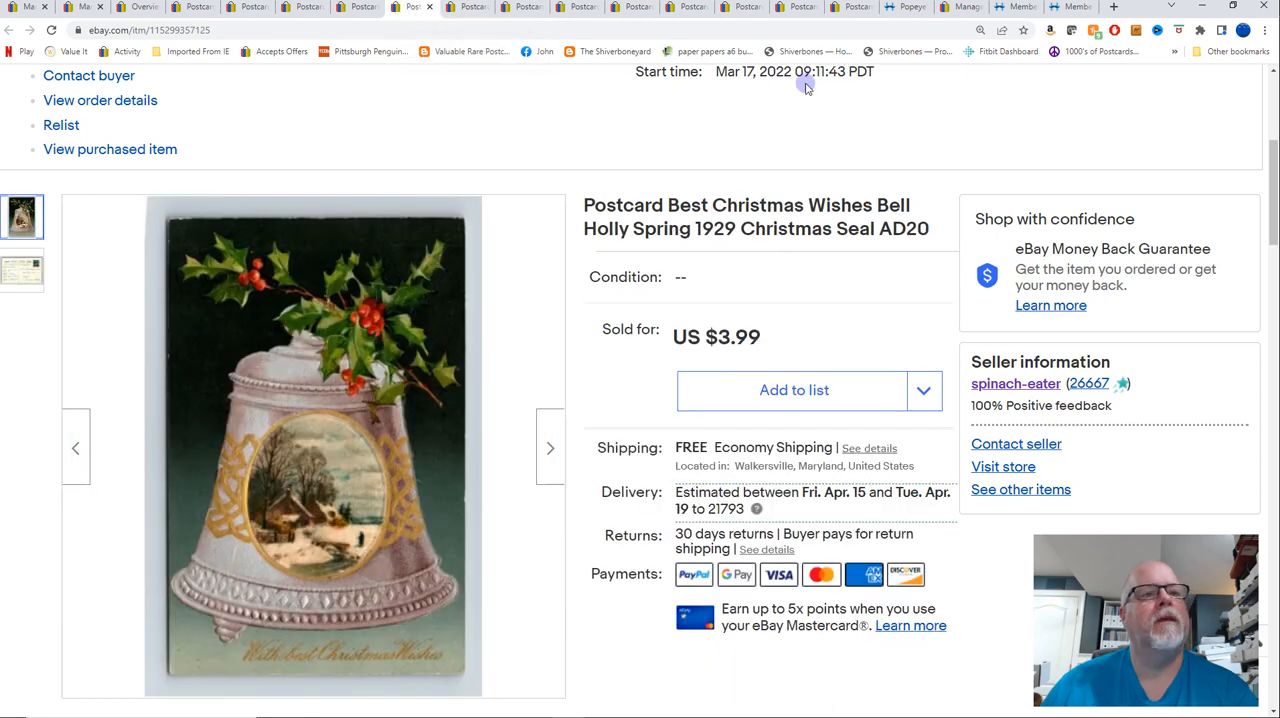
{"action": "mouse_move", "coordinate": [803, 83]}
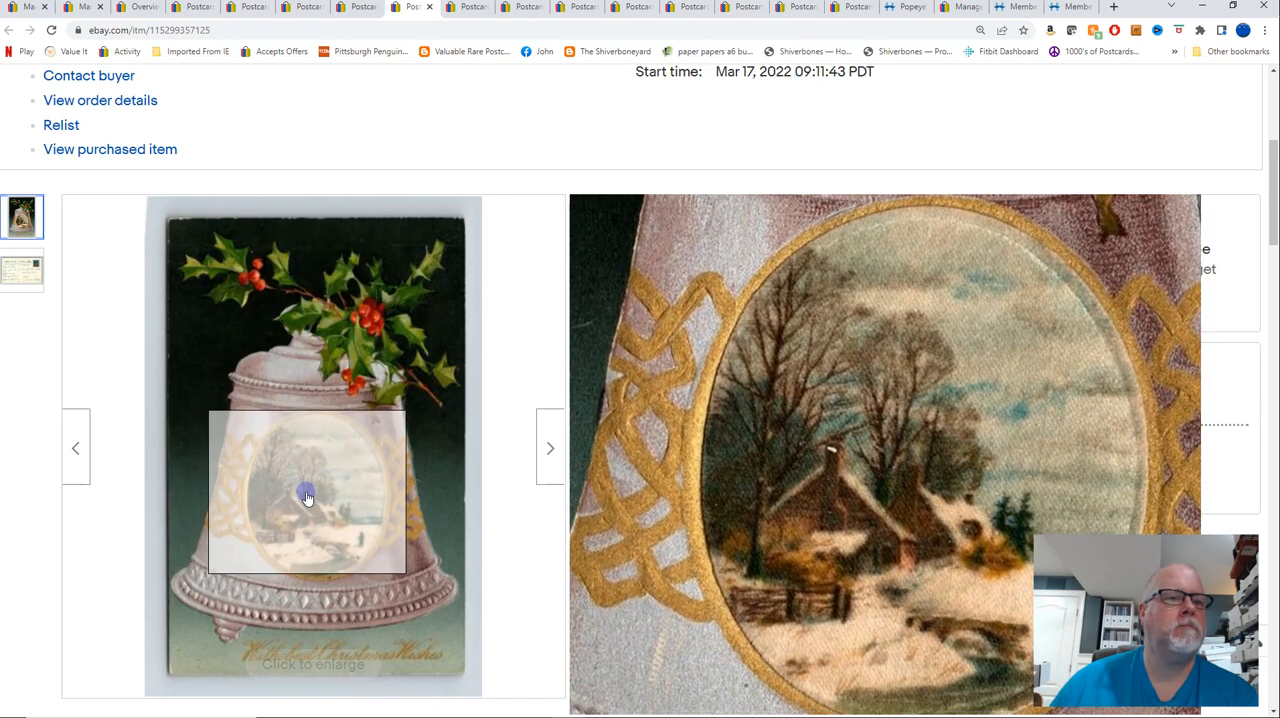
{"action": "left_click", "coordinate": [308, 497]}
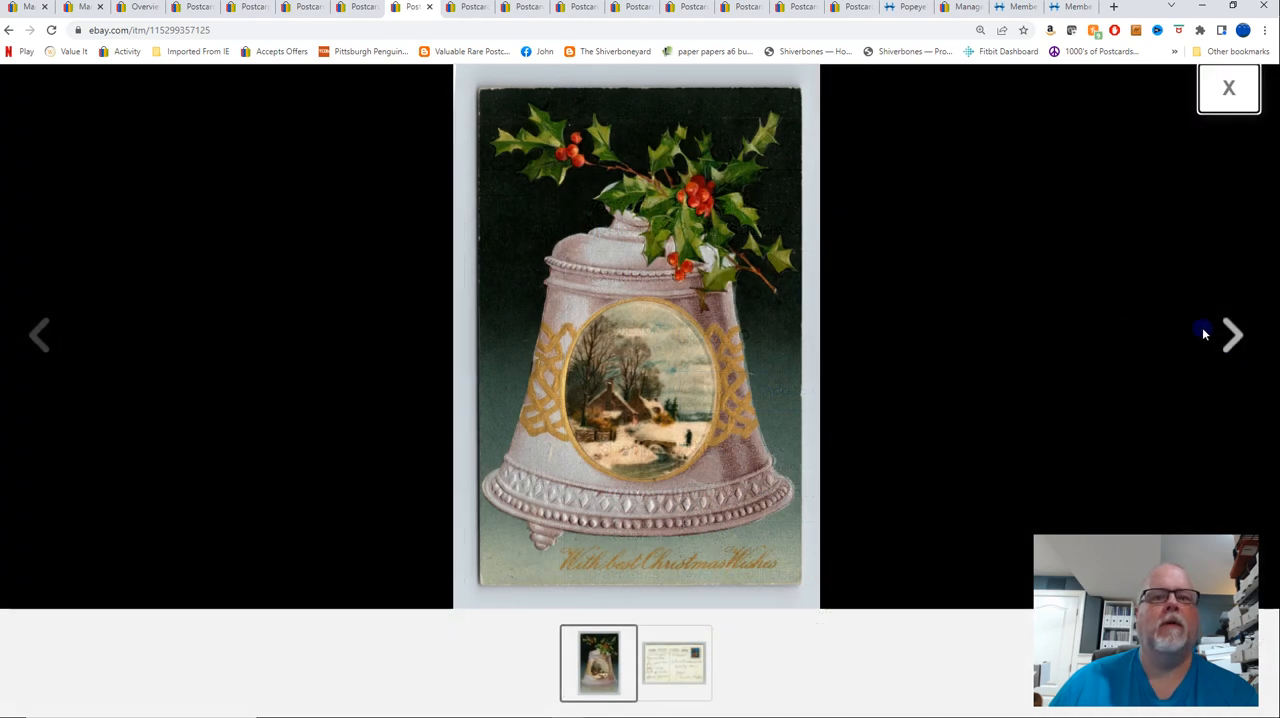
{"action": "left_click", "coordinate": [1232, 334]}
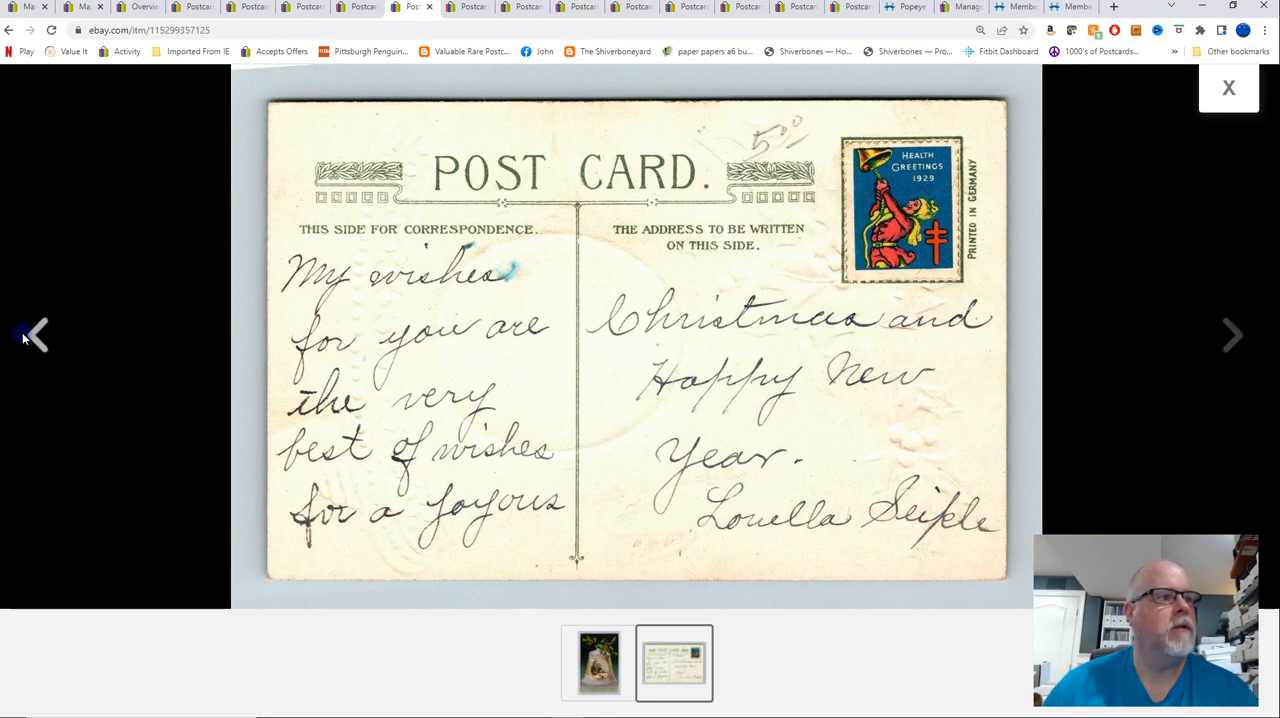
{"action": "left_click", "coordinate": [1231, 334]}
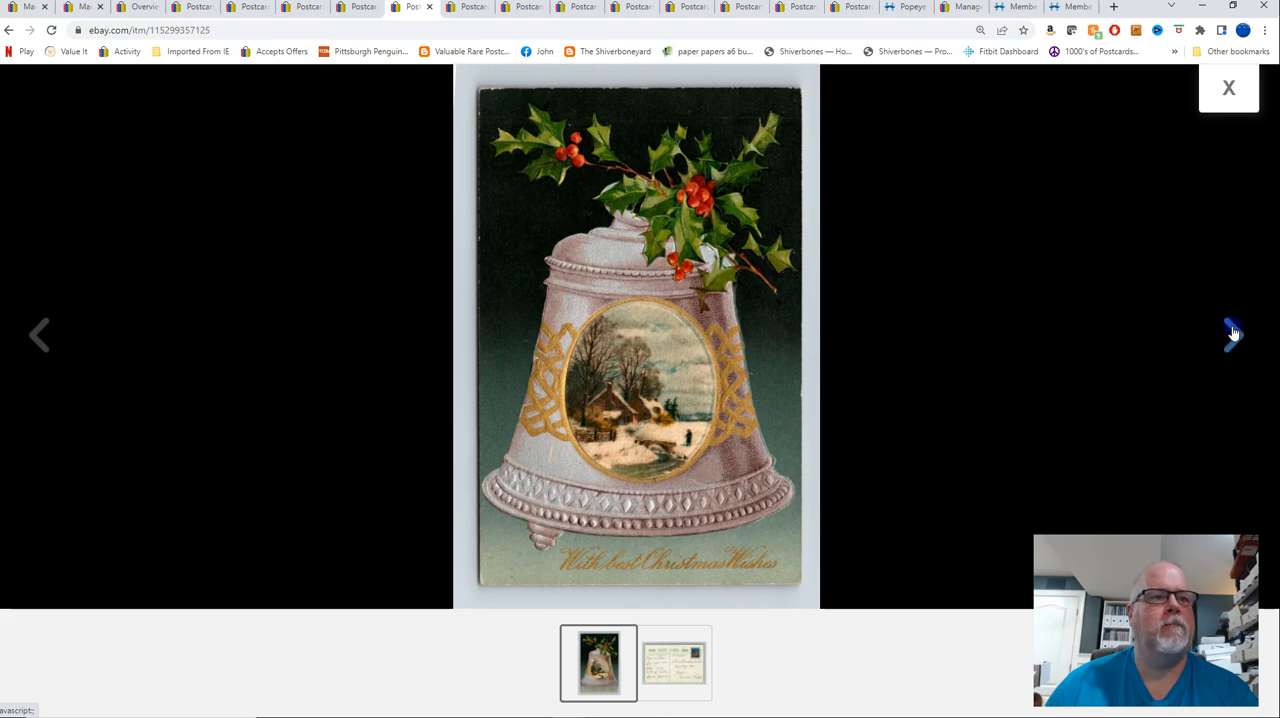
{"action": "left_click", "coordinate": [1232, 334]}
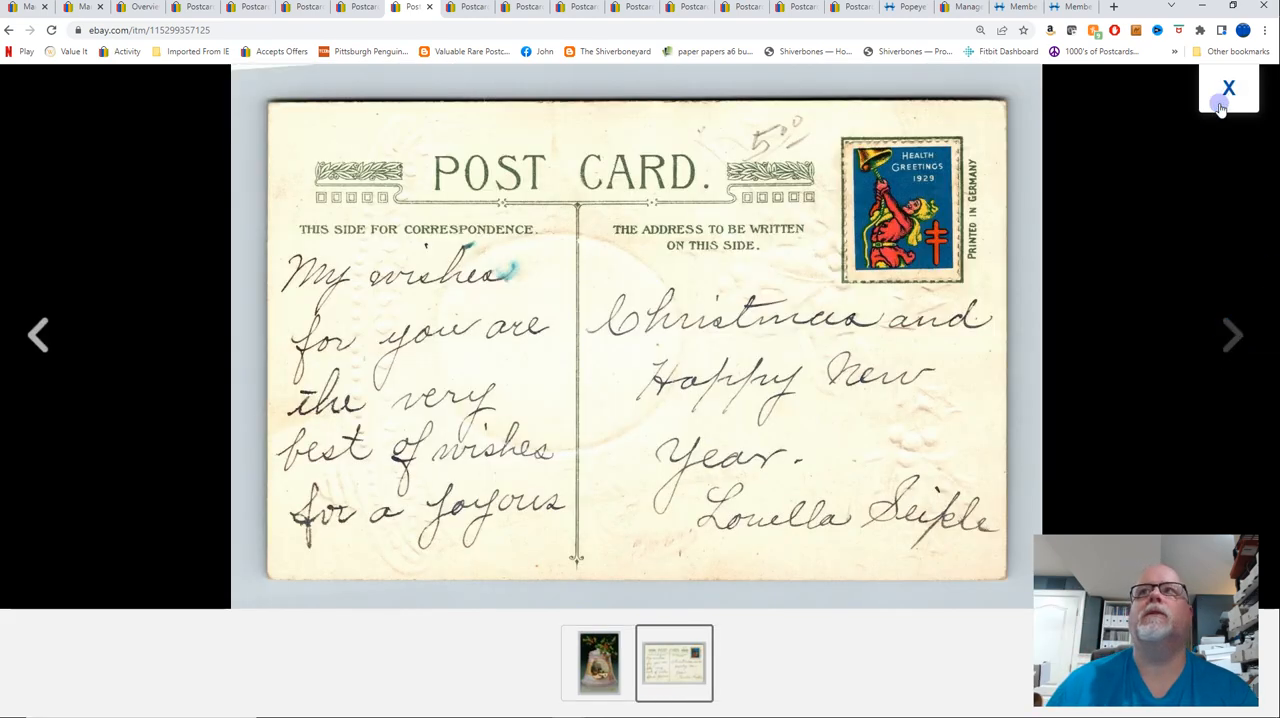
{"action": "left_click", "coordinate": [599, 662]}
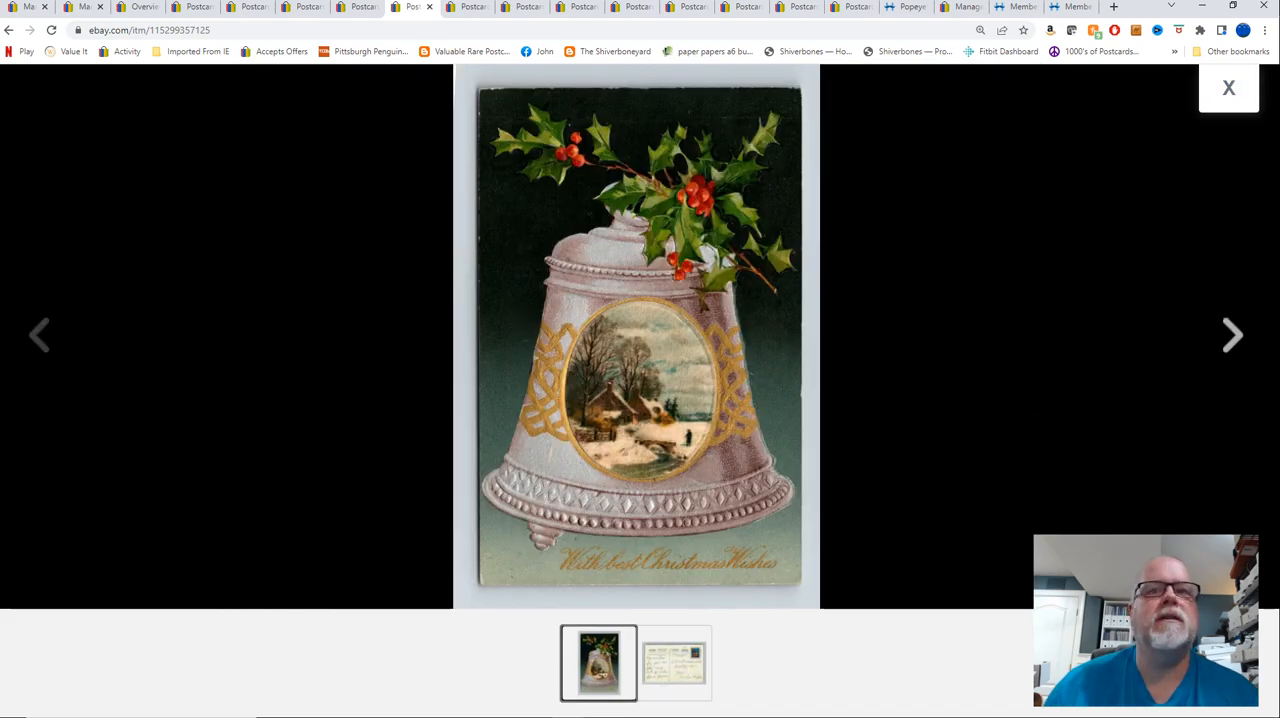
{"action": "left_click", "coordinate": [1228, 87]}
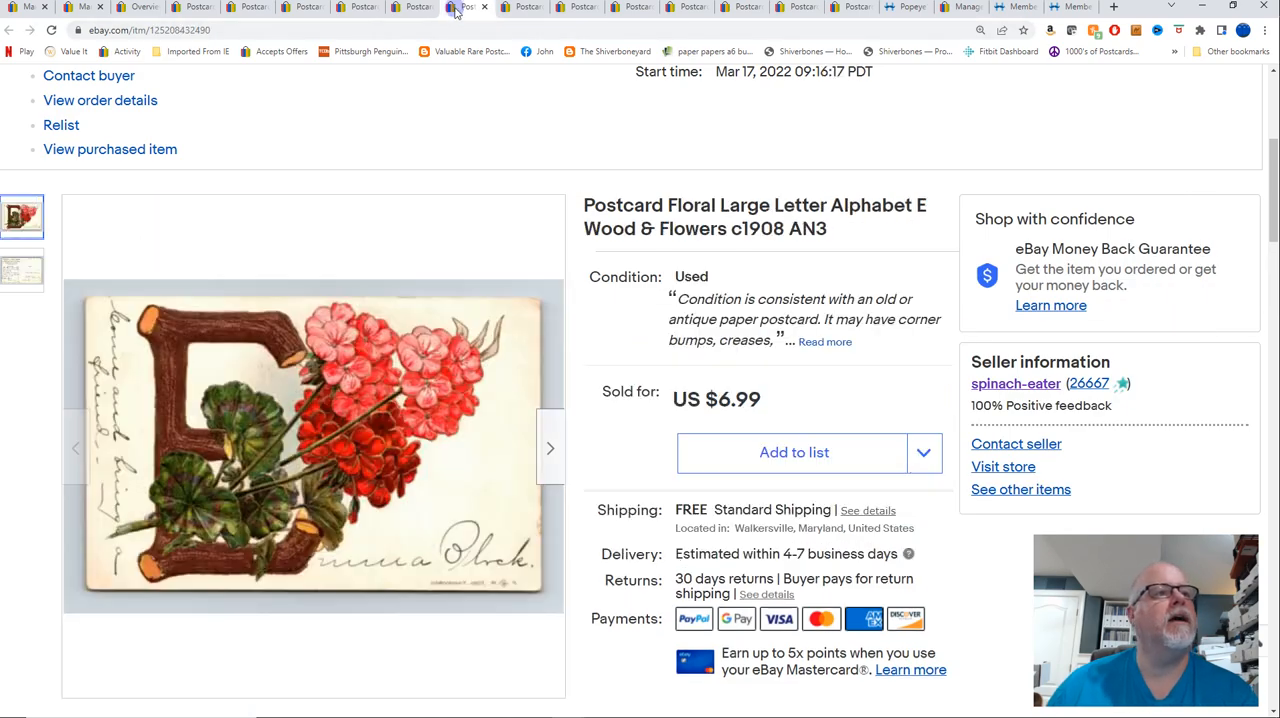
{"action": "mouse_move", "coordinate": [978, 137]}
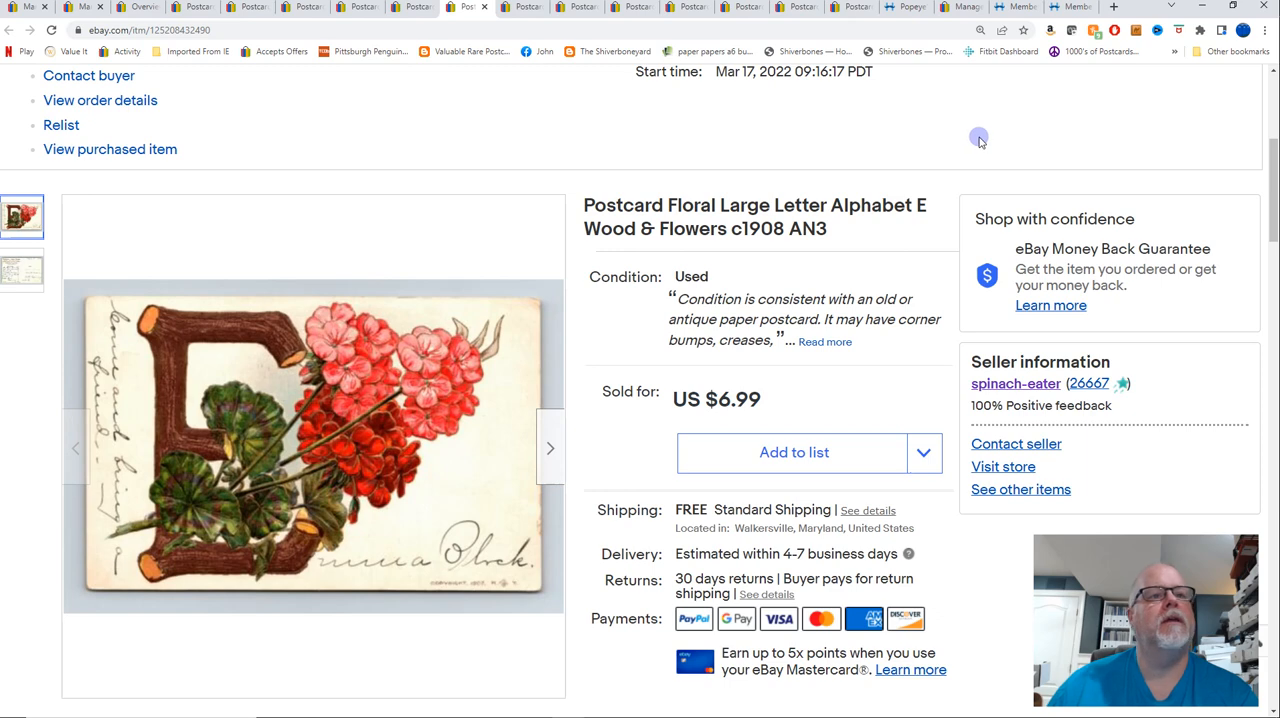
{"action": "mouse_move", "coordinate": [966, 113]}
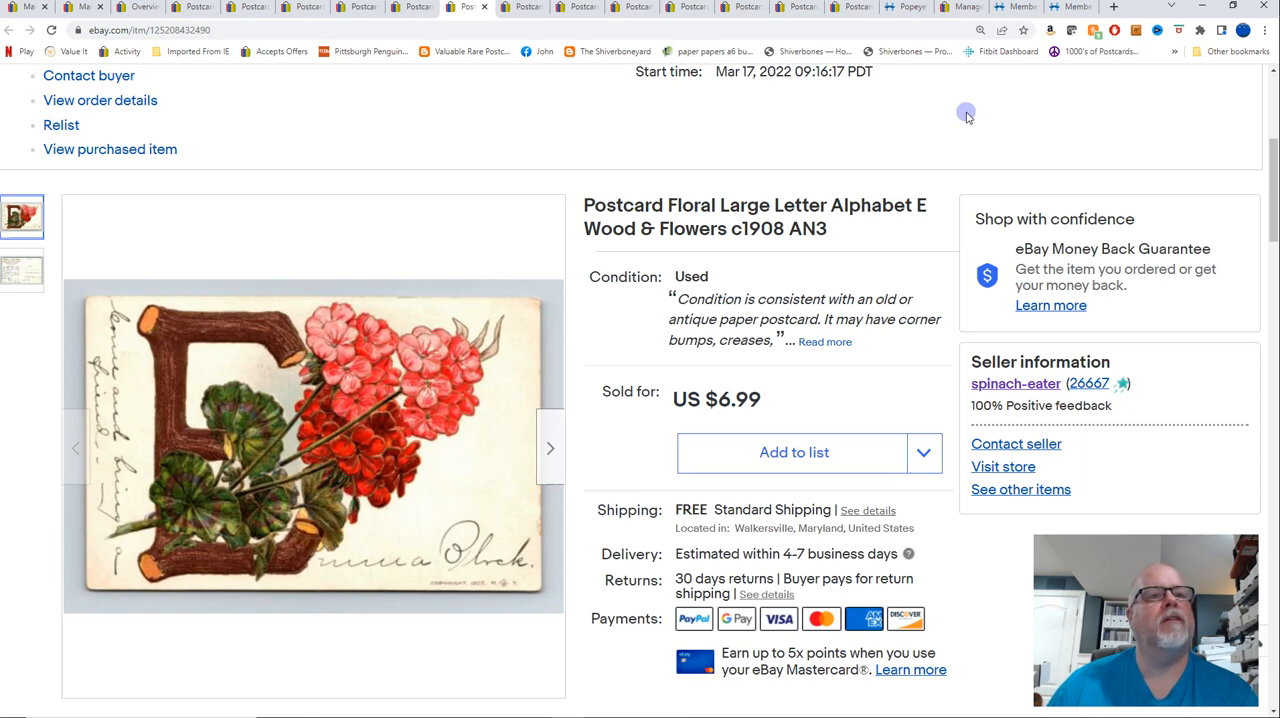
{"action": "mouse_move", "coordinate": [603, 359]}
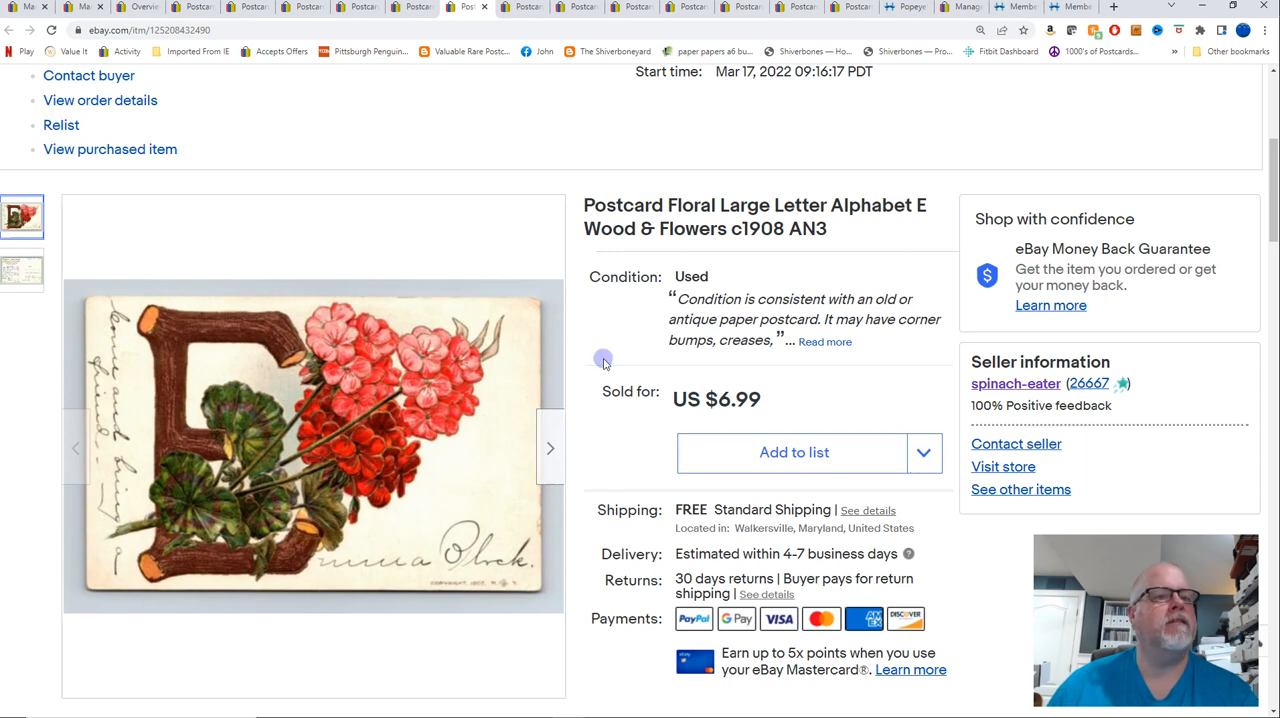
Review the Floral E postcard, then check front and back of the $8.99 Knoxville hospital postcard
{"action": "left_click", "coordinate": [312, 447]}
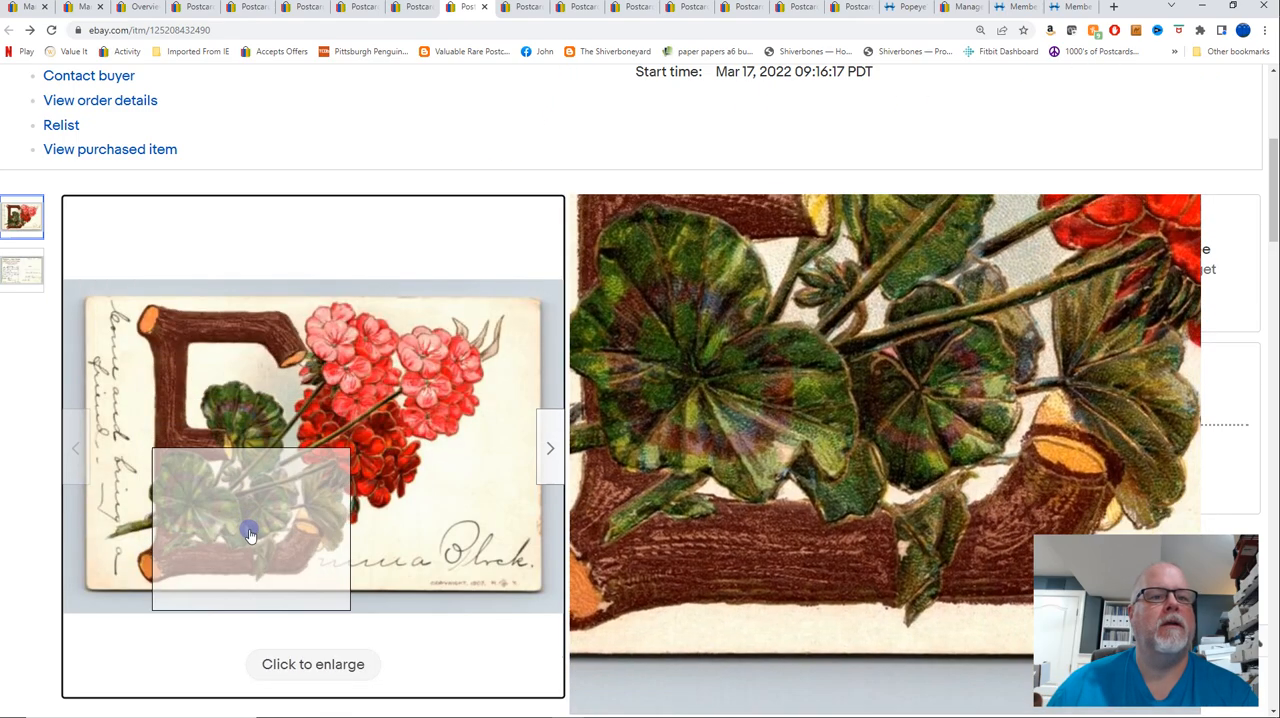
{"action": "mouse_move", "coordinate": [1120, 92]}
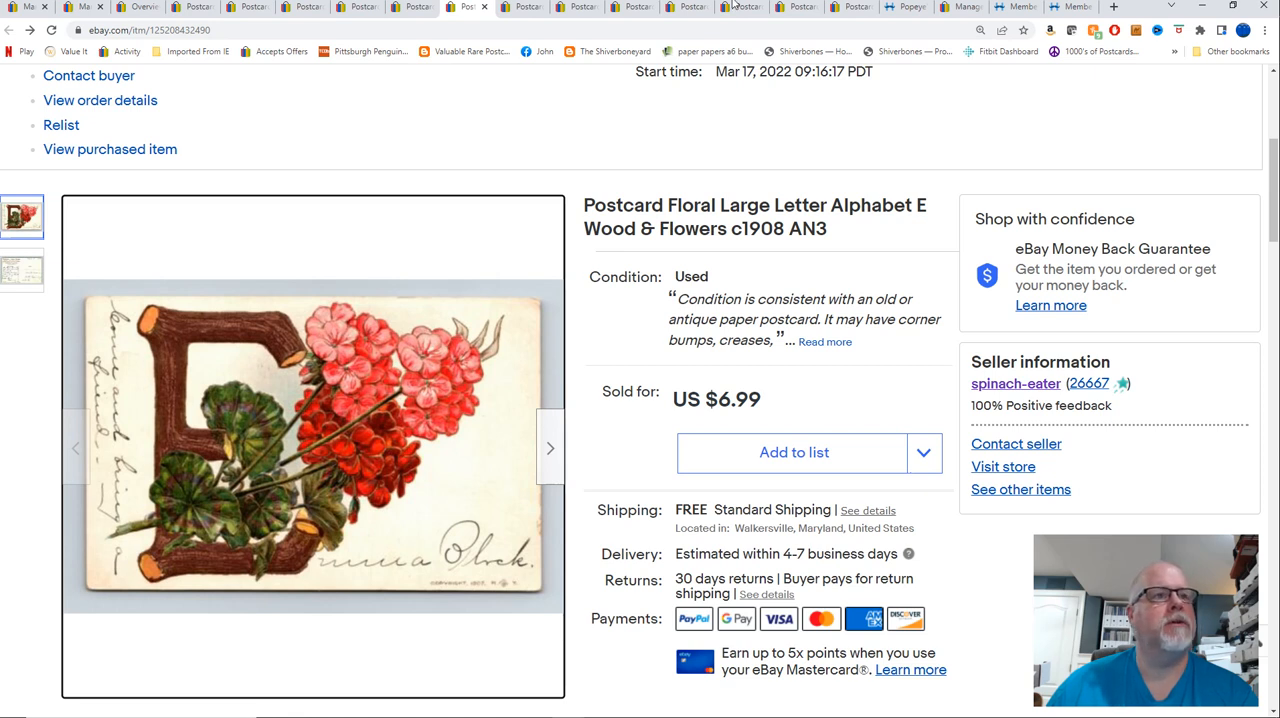
{"action": "mouse_move", "coordinate": [520, 7]}
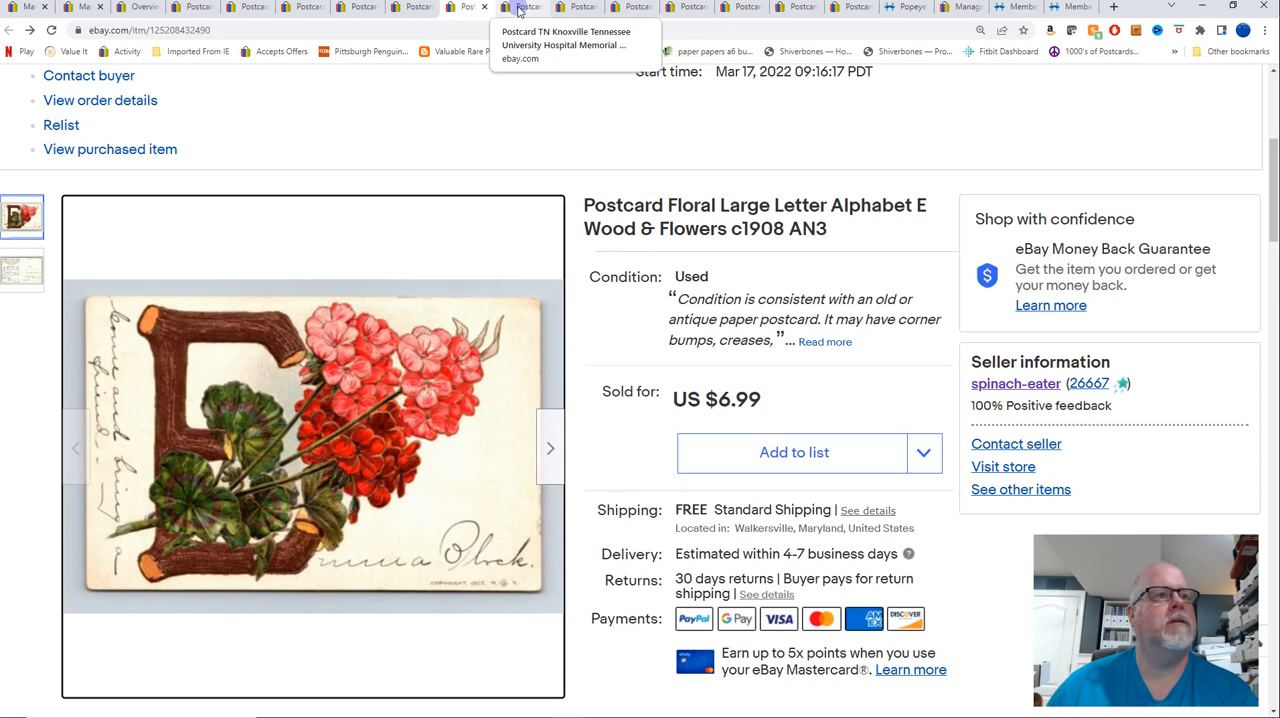
{"action": "left_click", "coordinate": [524, 7]}
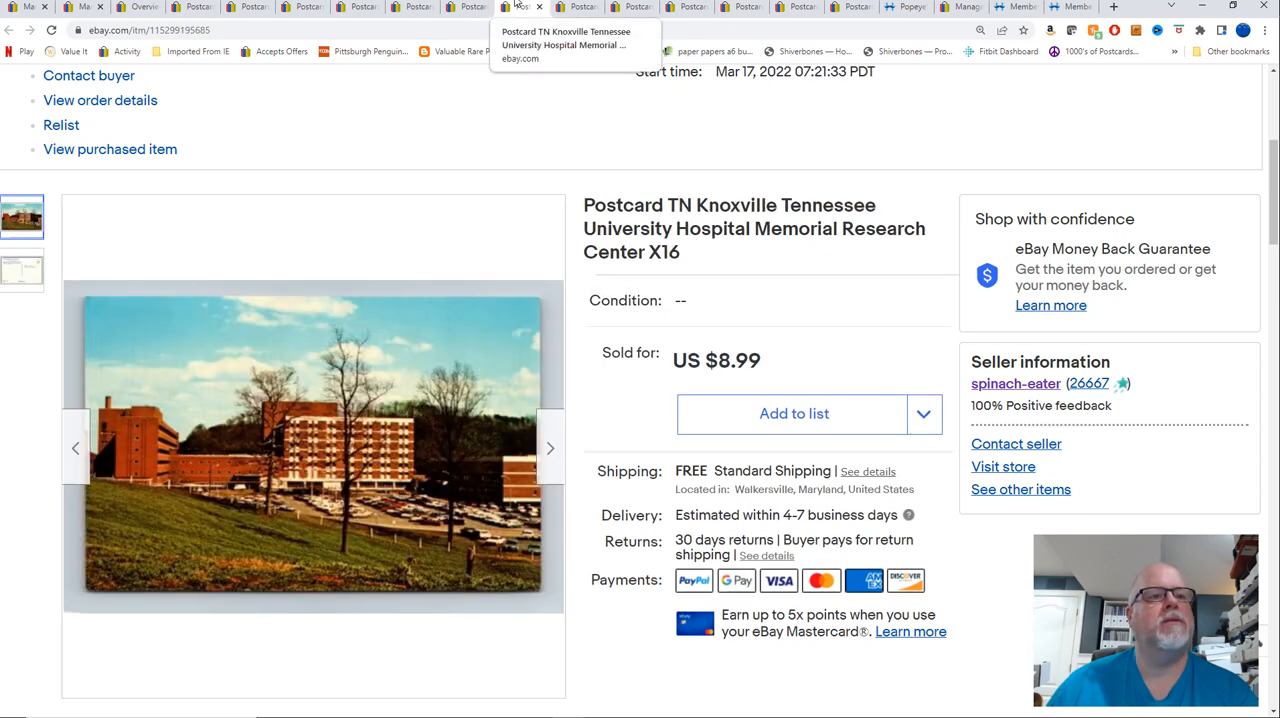
{"action": "mouse_move", "coordinate": [1013, 120]}
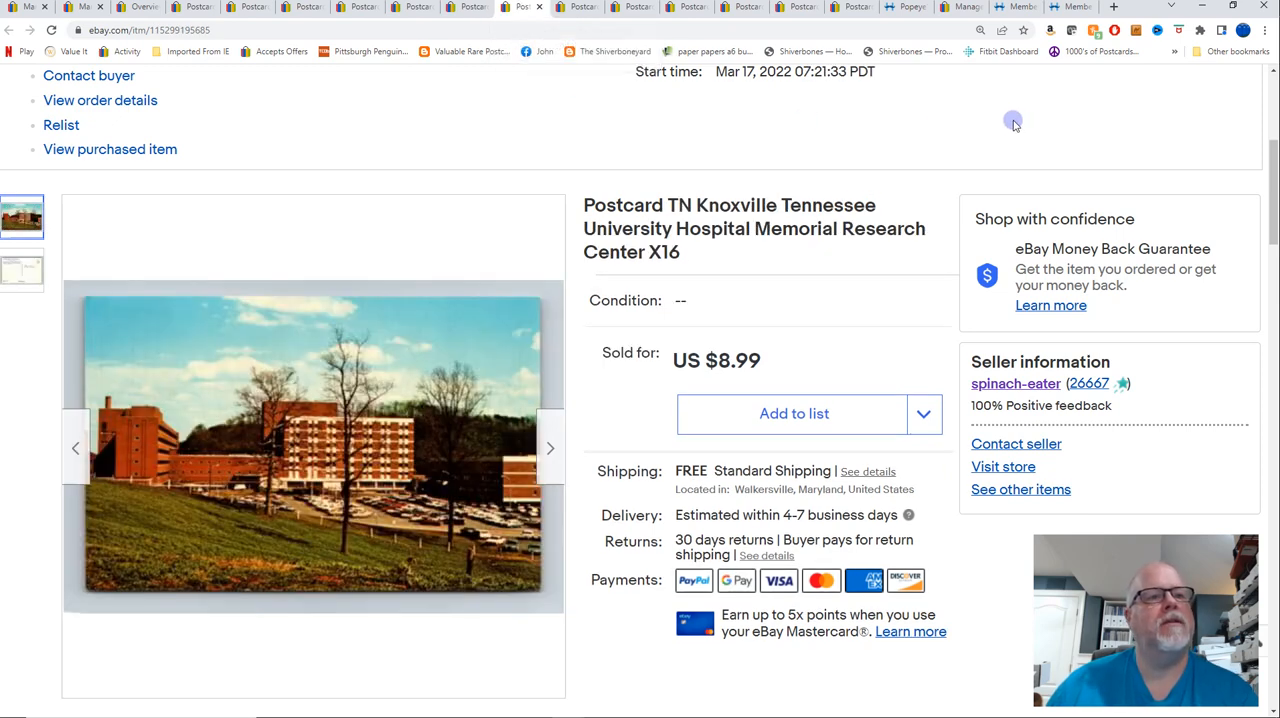
{"action": "mouse_move", "coordinate": [463, 493]}
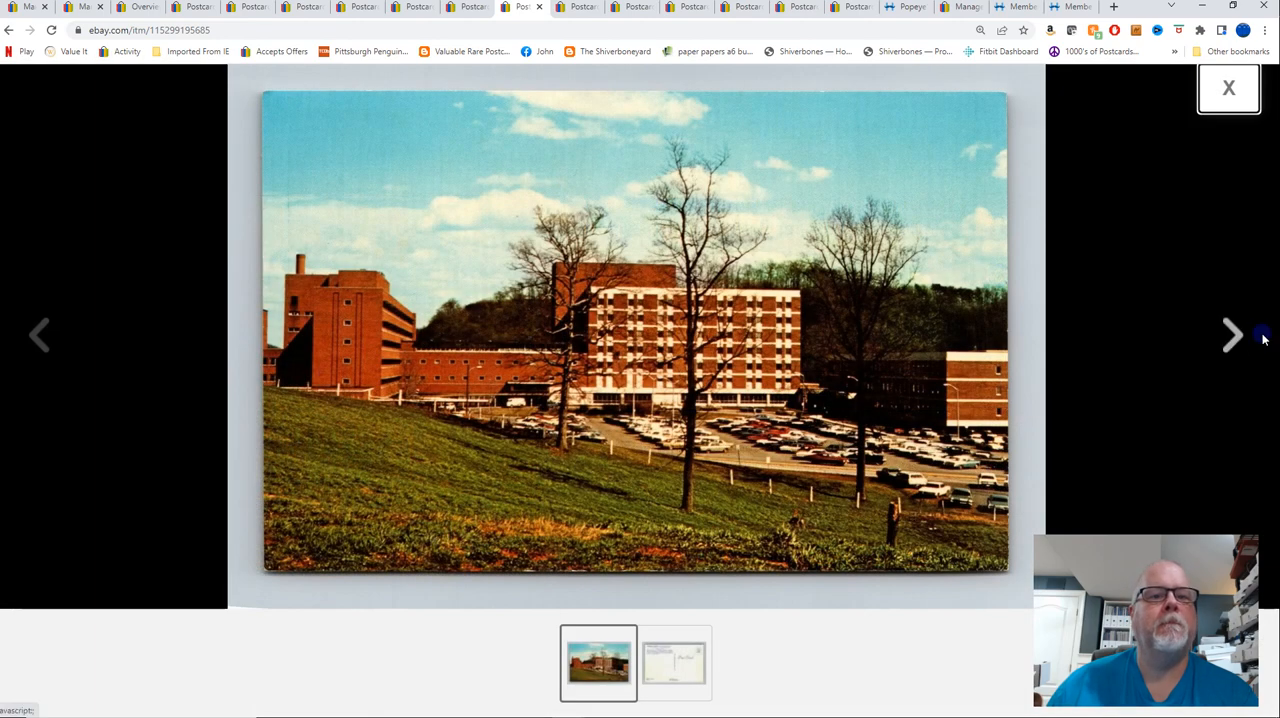
{"action": "mouse_move", "coordinate": [1233, 335]}
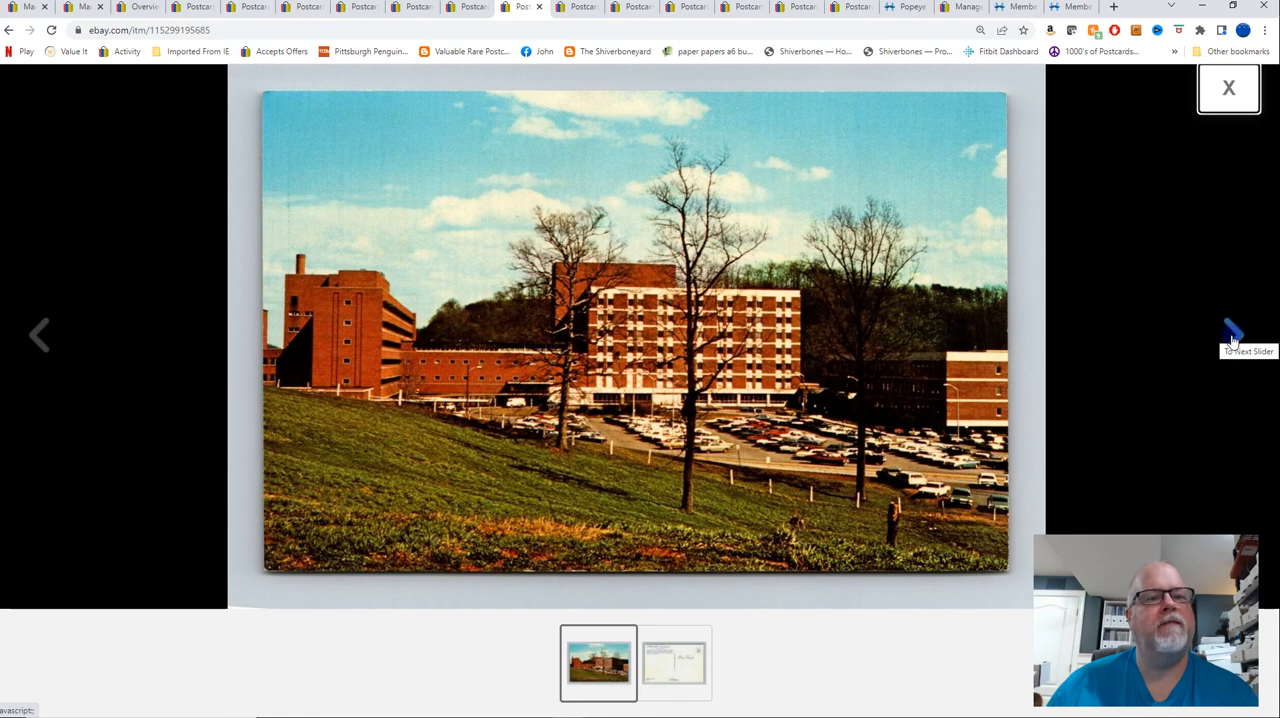
{"action": "left_click", "coordinate": [1232, 335]}
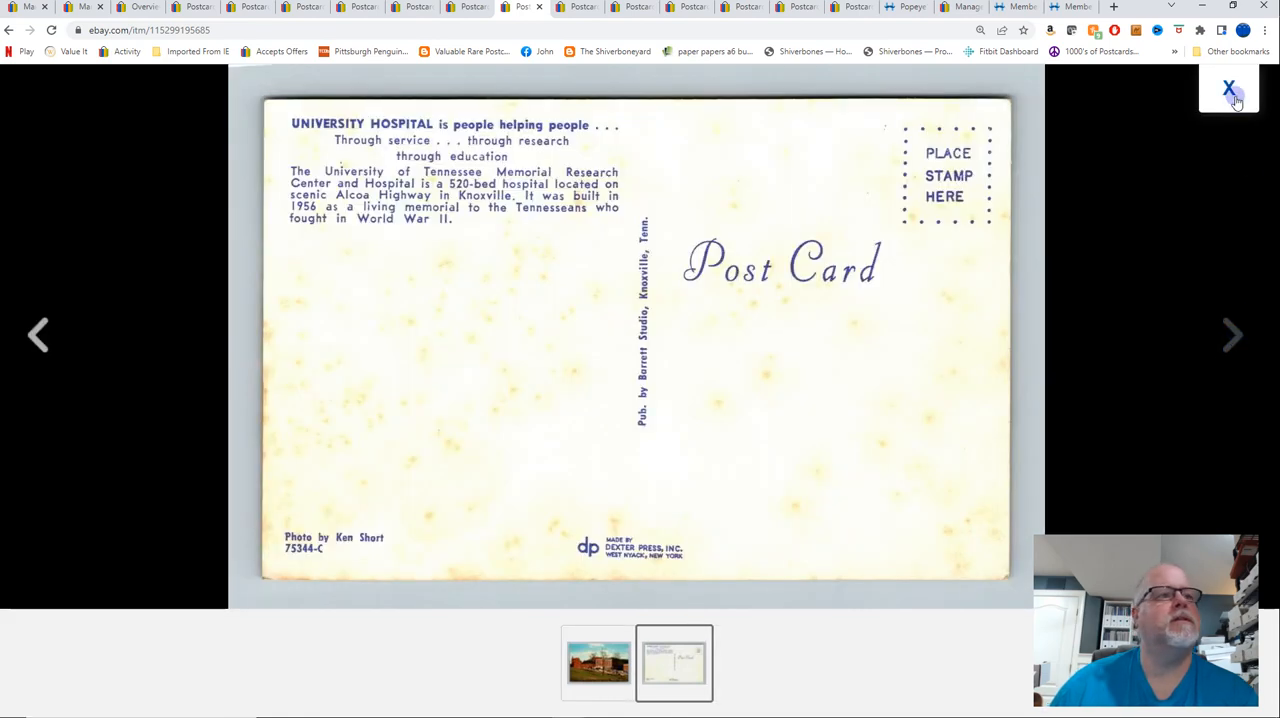
{"action": "left_click", "coordinate": [1229, 89]}
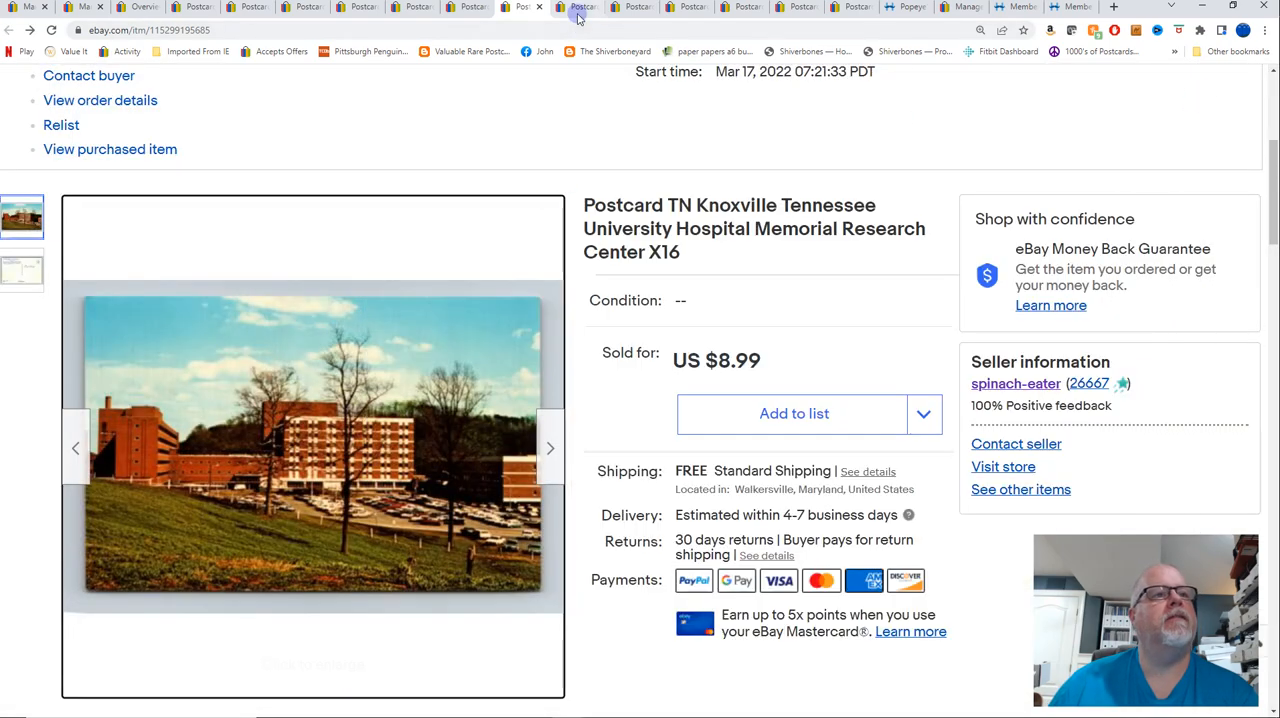
{"action": "left_click", "coordinate": [570, 7]}
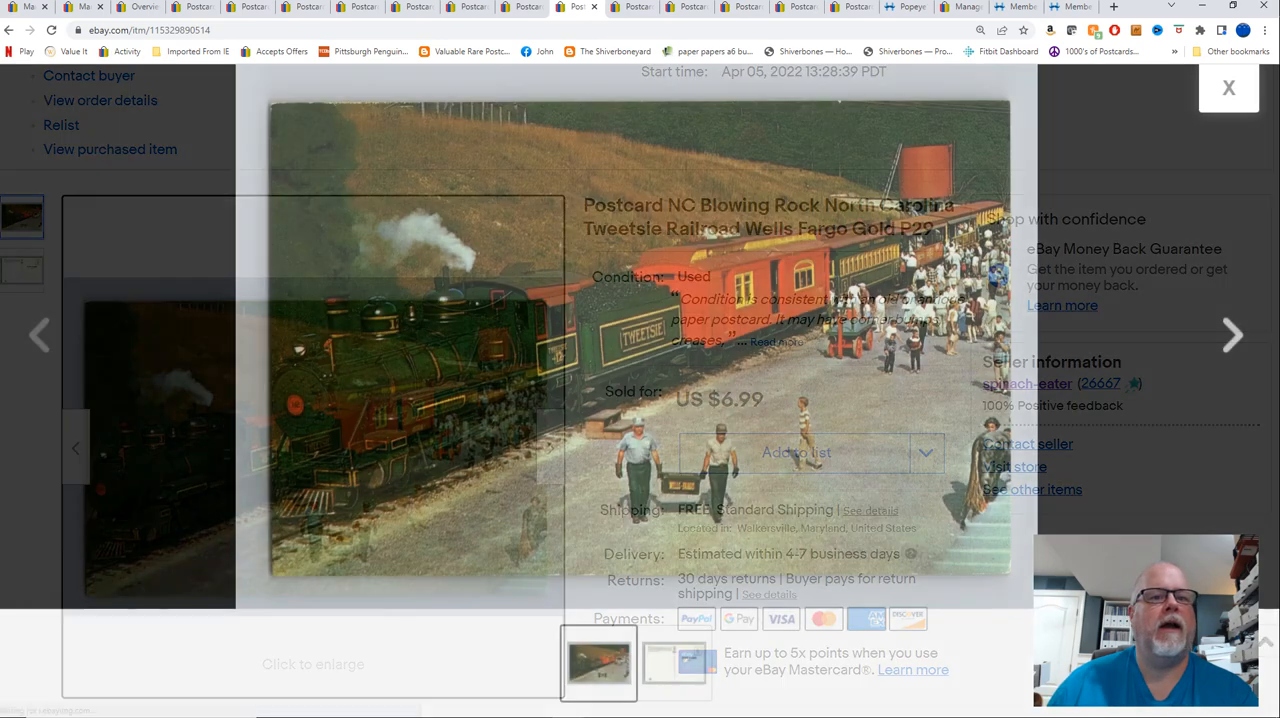
View the back of the Tweetsie Railroad postcard, then enlarge the Hereford Barn Steak House photos
{"action": "left_click", "coordinate": [1233, 334]}
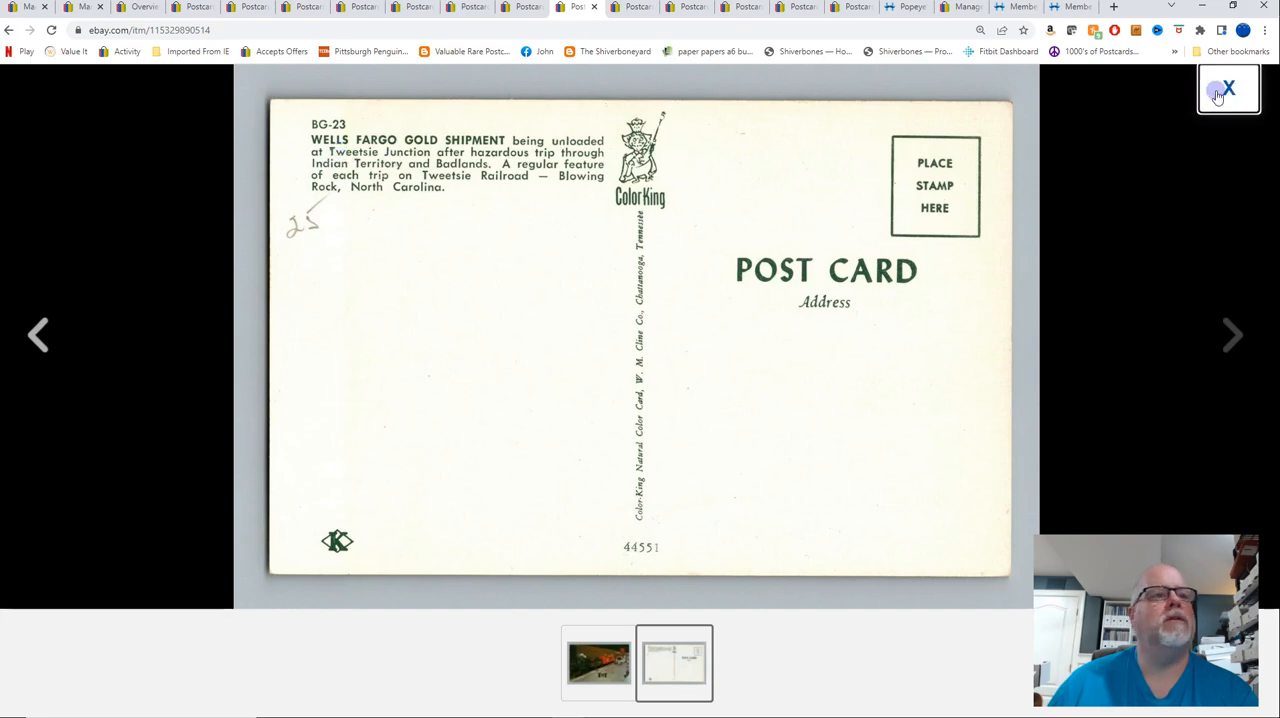
{"action": "left_click", "coordinate": [1228, 88]}
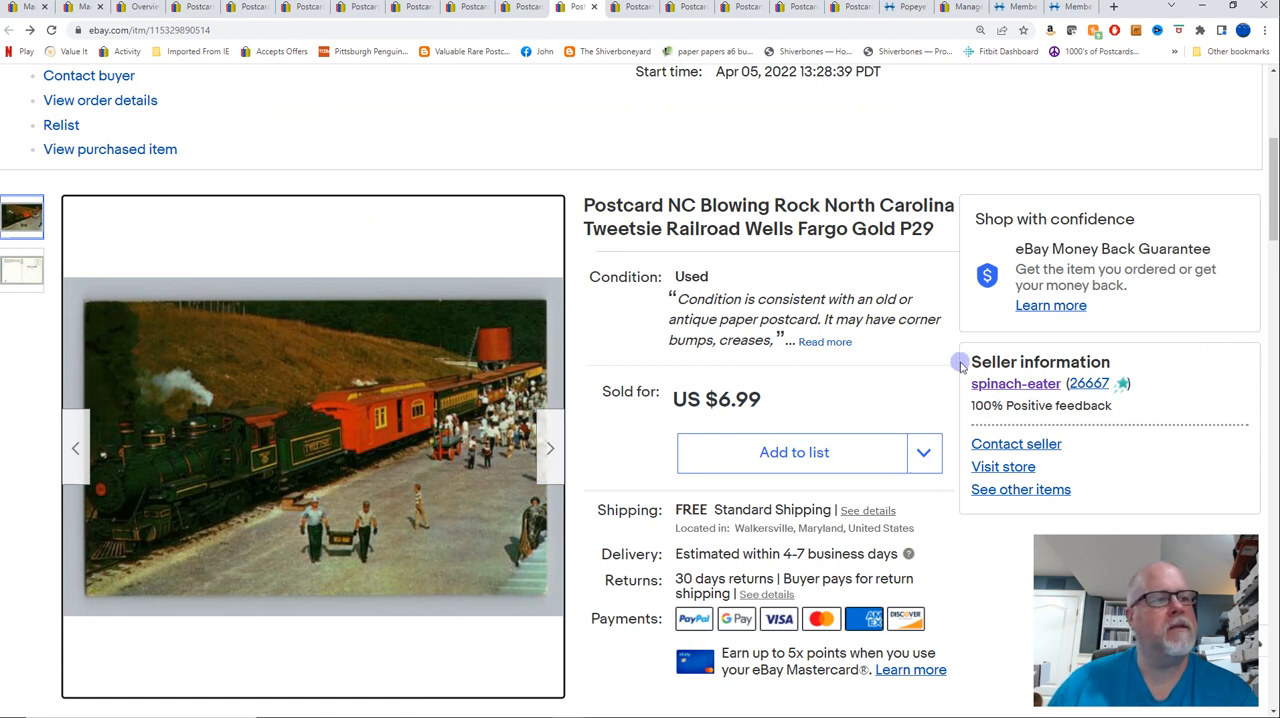
{"action": "mouse_move", "coordinate": [629, 7]}
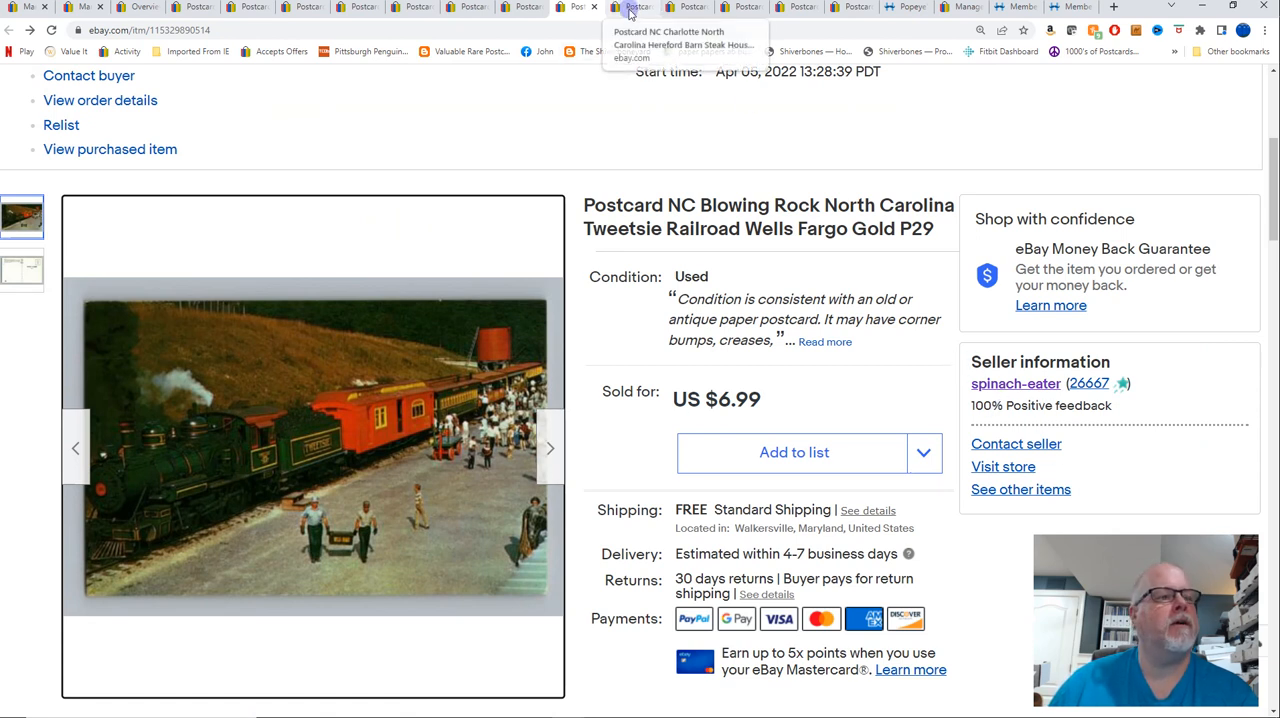
{"action": "left_click", "coordinate": [631, 7]}
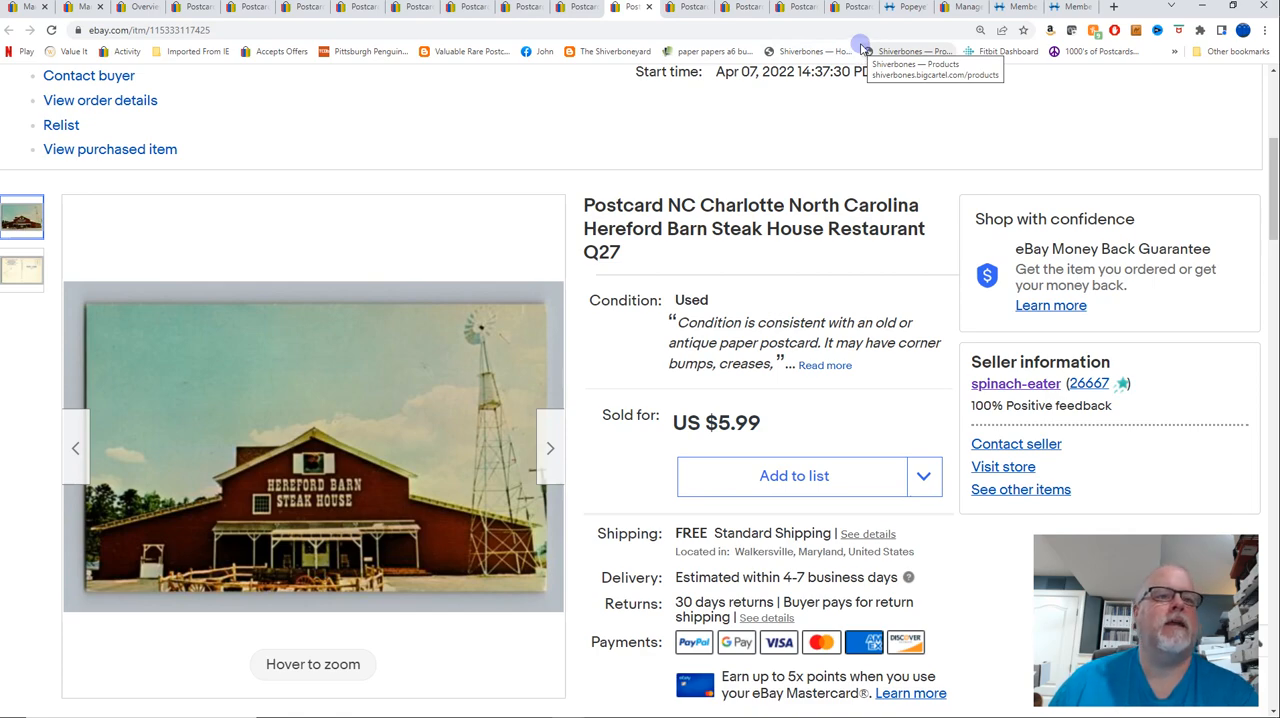
{"action": "mouse_move", "coordinate": [328, 558]}
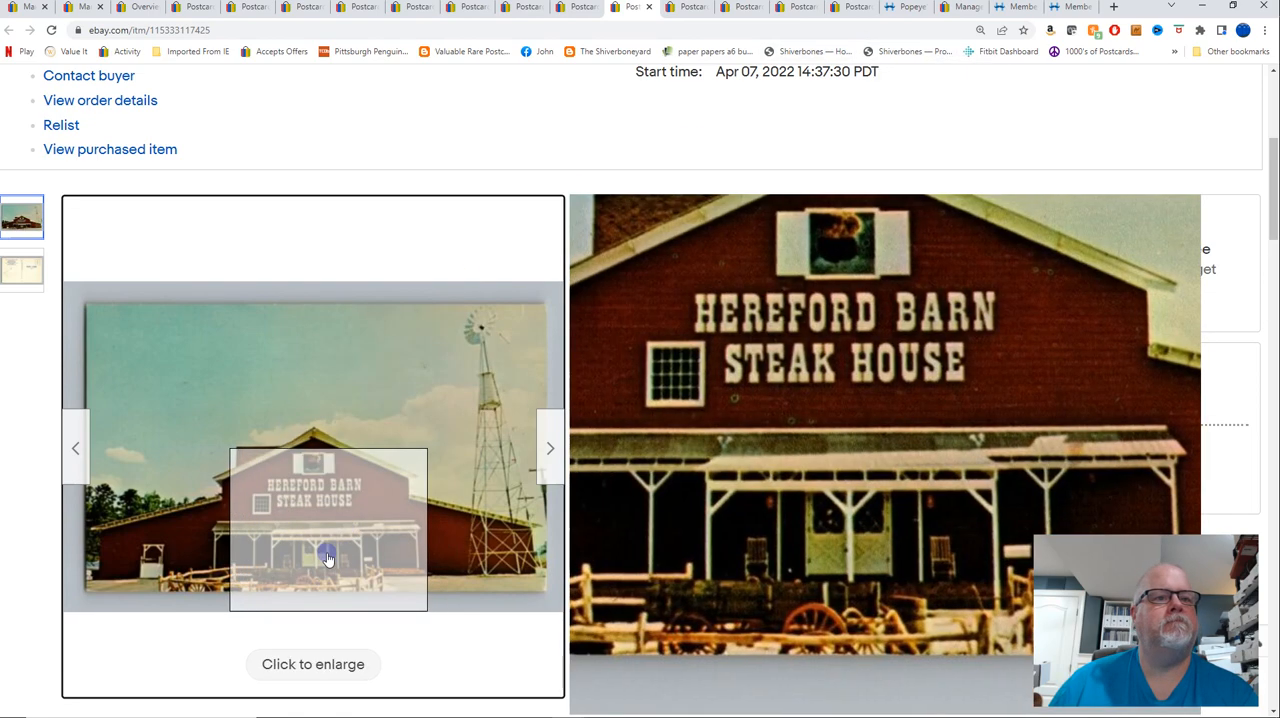
{"action": "left_click", "coordinate": [313, 664]}
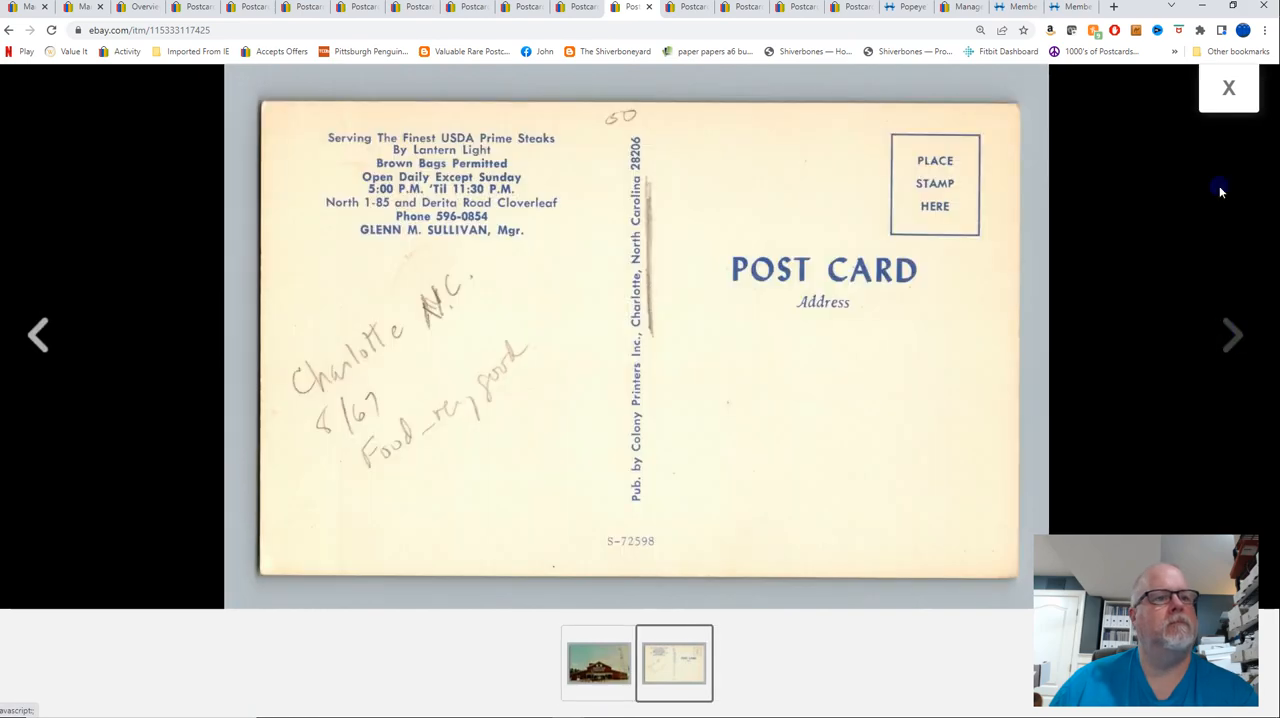
{"action": "left_click", "coordinate": [1228, 88]}
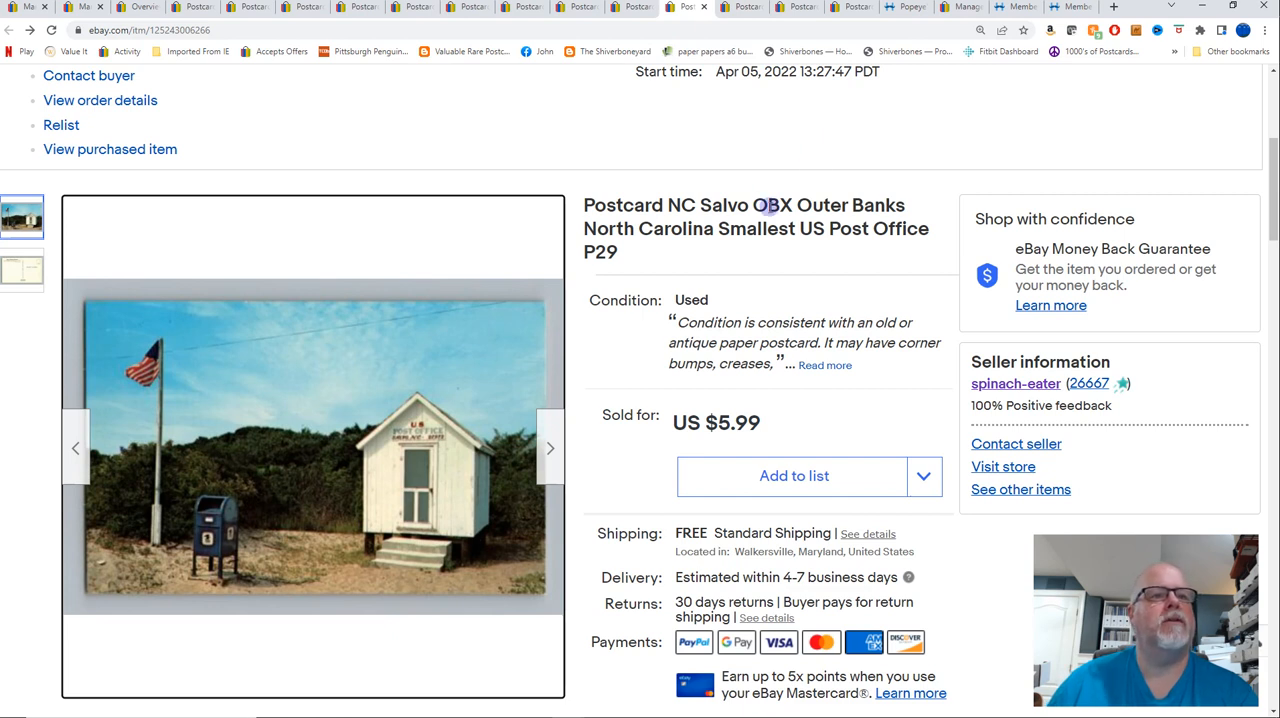
{"action": "mouse_move", "coordinate": [757, 248]}
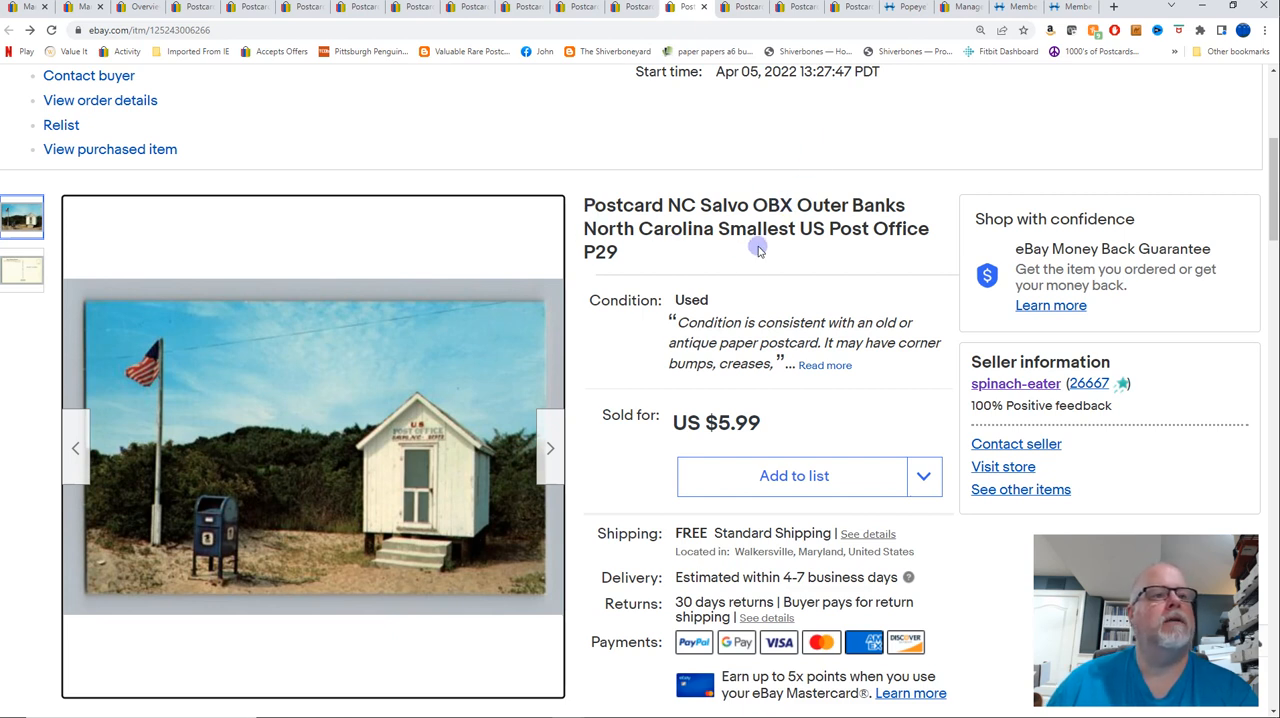
{"action": "mouse_move", "coordinate": [420, 485]}
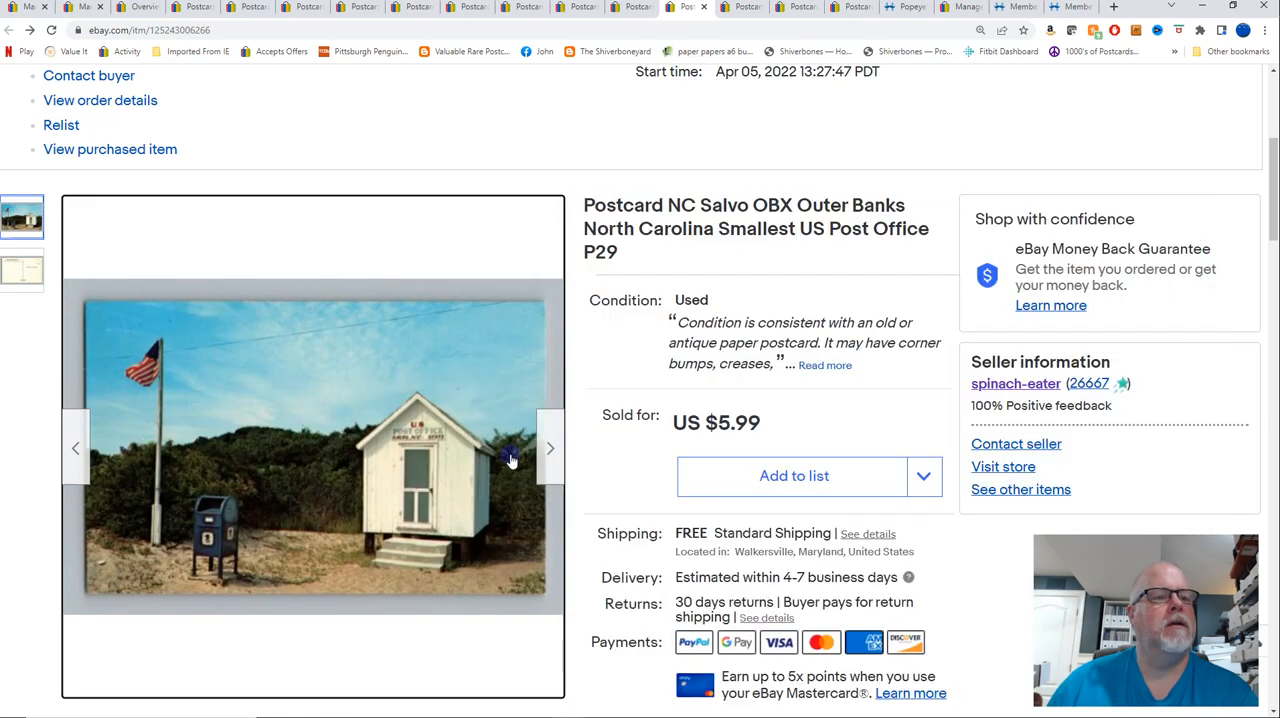
{"action": "mouse_move", "coordinate": [436, 458]}
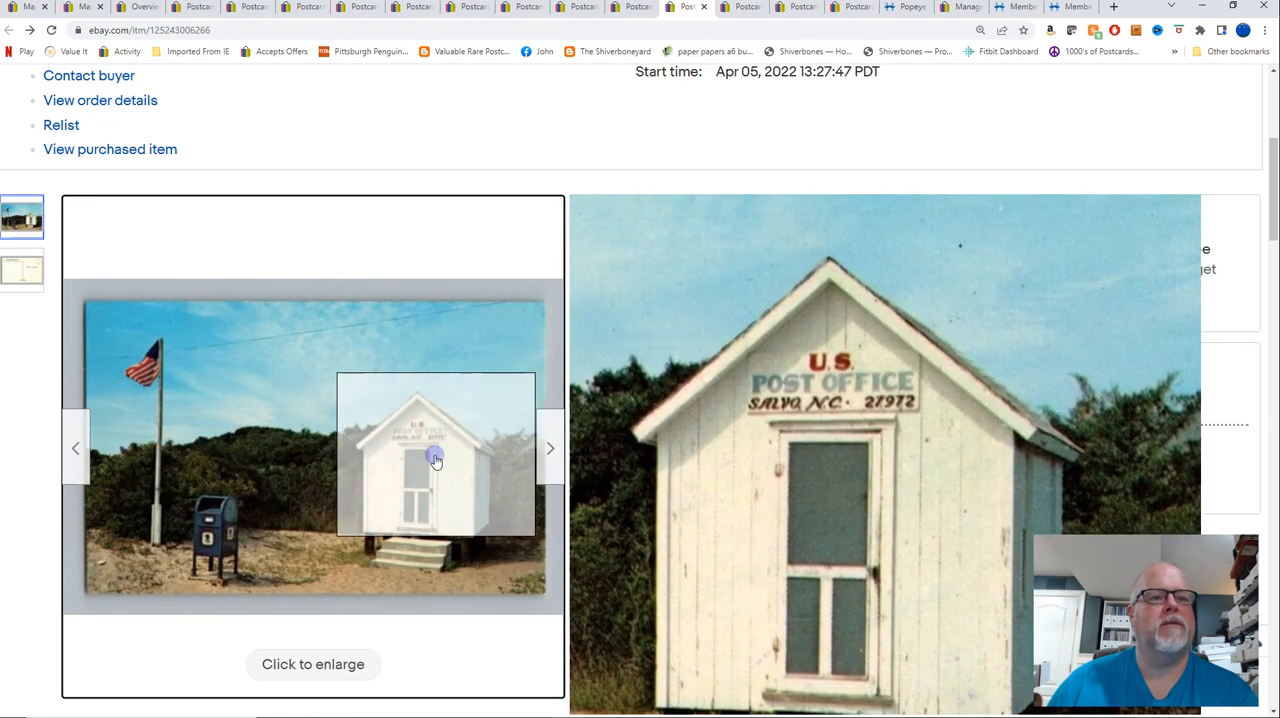
Enlarge the Salvo post office photos, then inspect the $5.99 Greetings from Akron postcard's back
{"action": "left_click", "coordinate": [435, 455]}
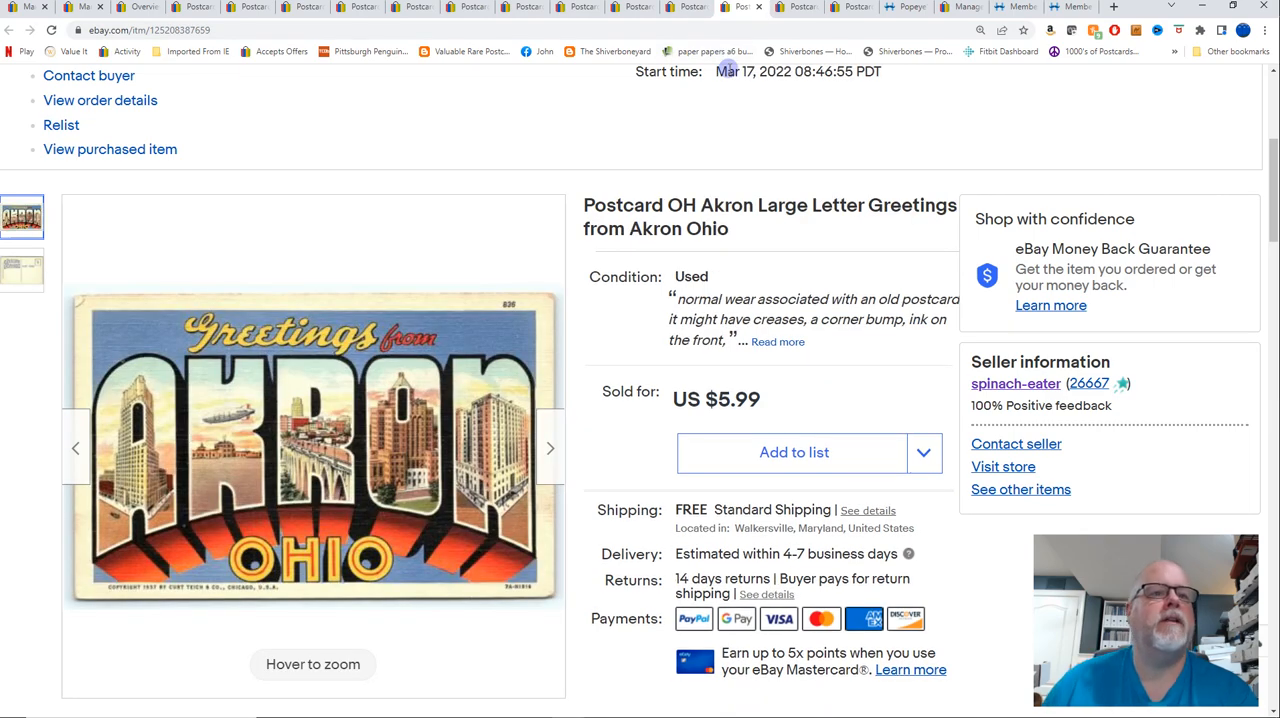
{"action": "left_click", "coordinate": [312, 447]}
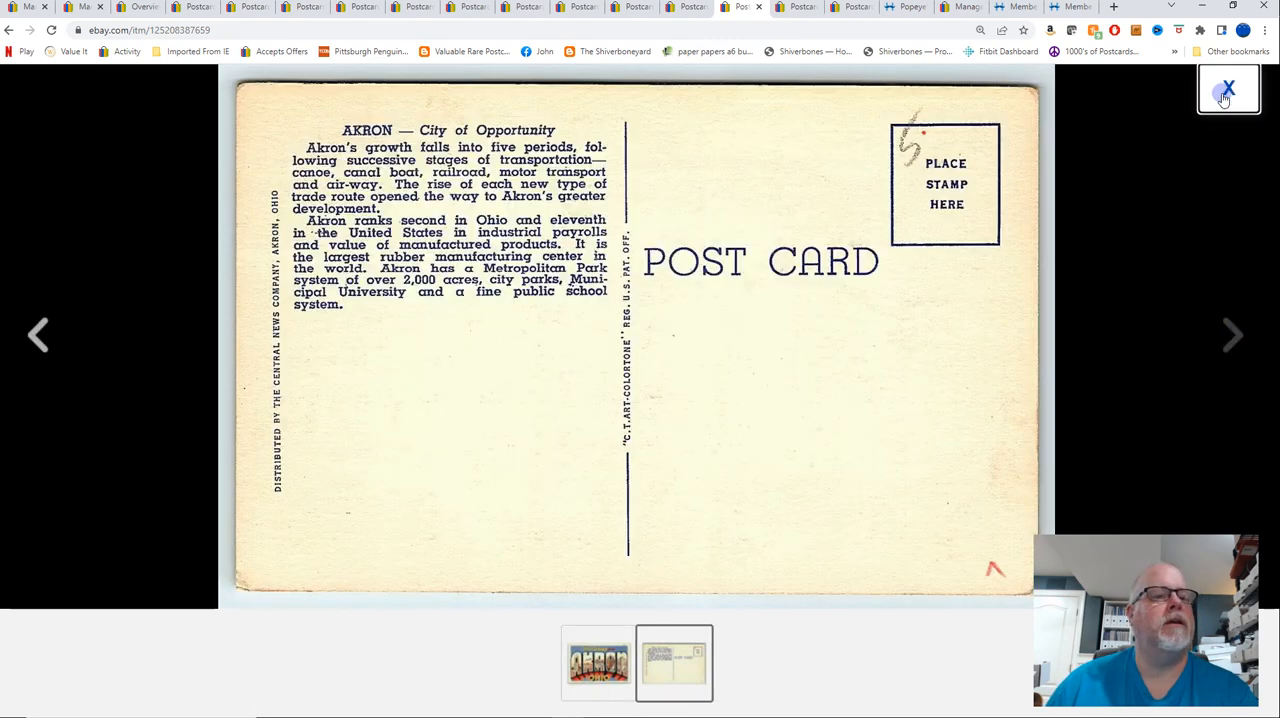
{"action": "left_click", "coordinate": [1228, 88]}
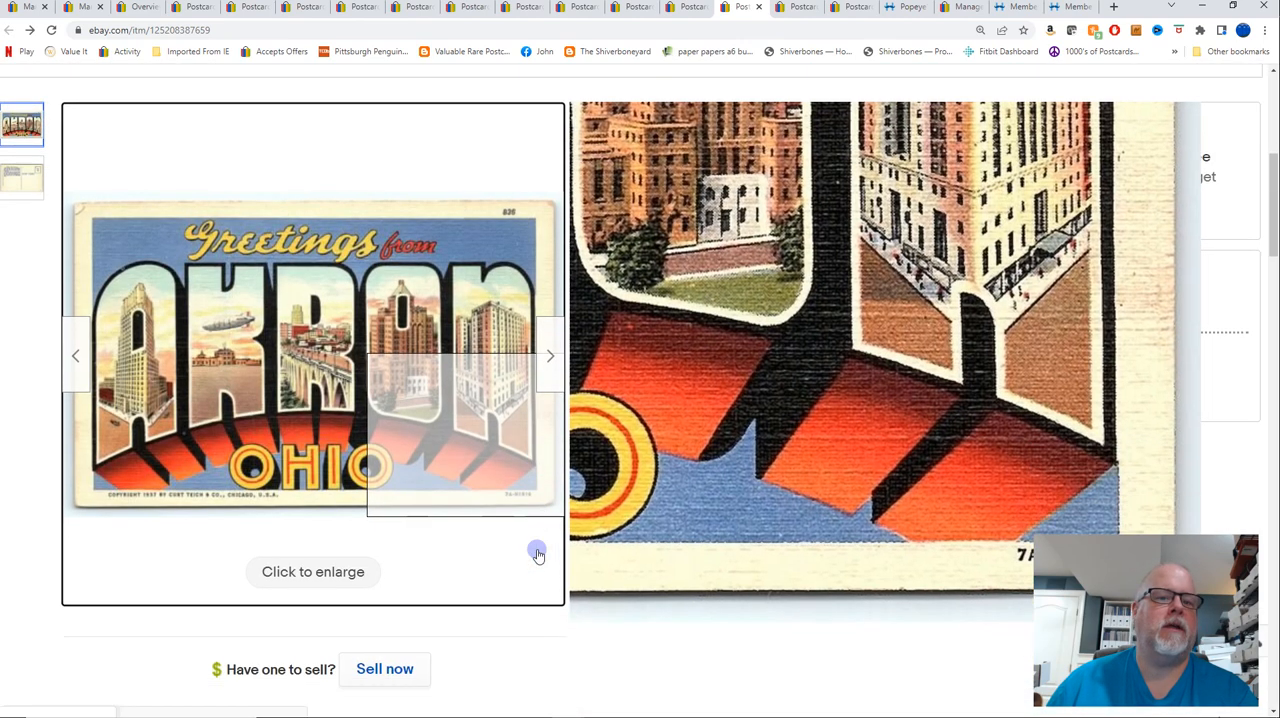
{"action": "scroll", "scroll_direction": "down", "scroll_amount": 3}
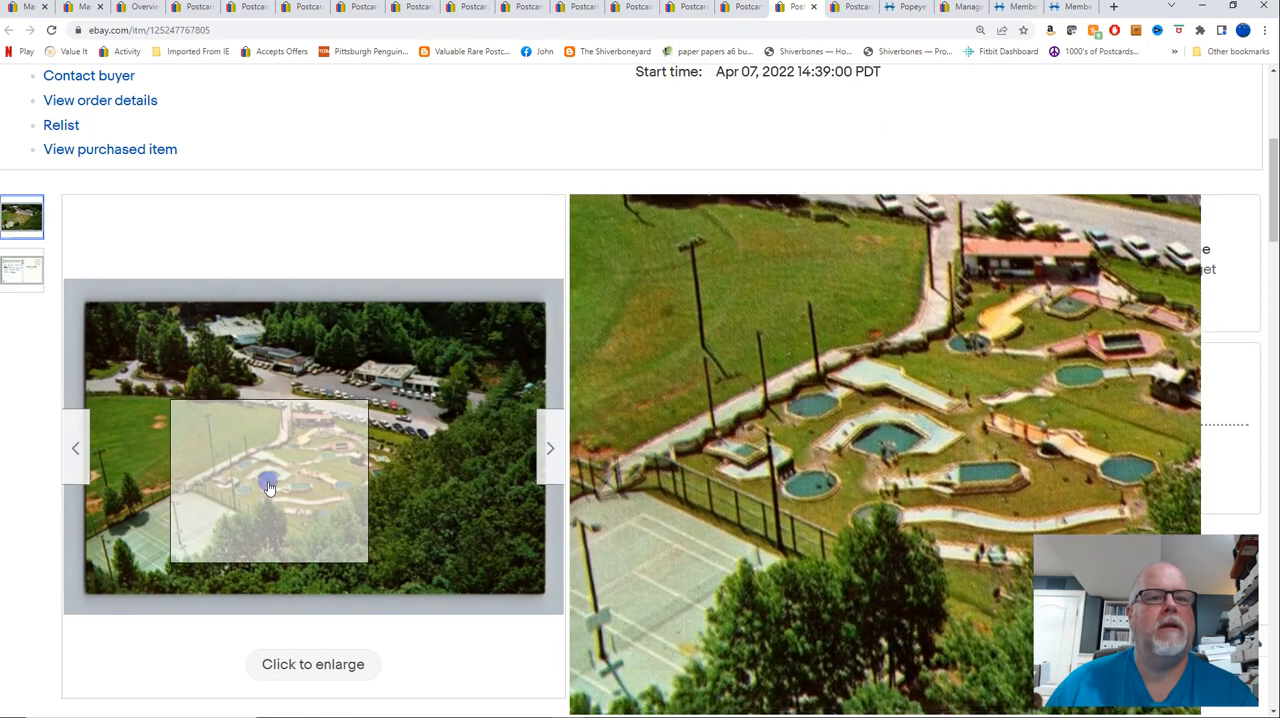
Check the front and back of the $6.99 Fontana Village mini-golf postcard
{"action": "left_click", "coordinate": [313, 664]}
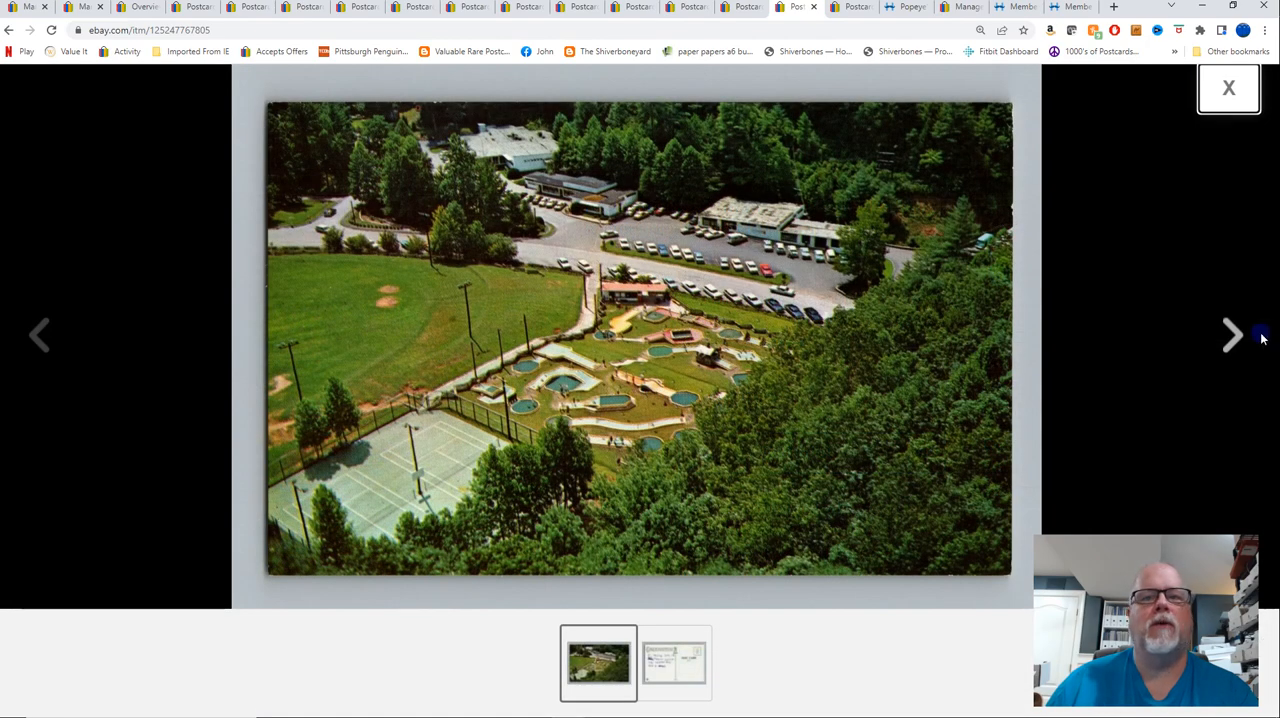
{"action": "left_click", "coordinate": [1232, 334]}
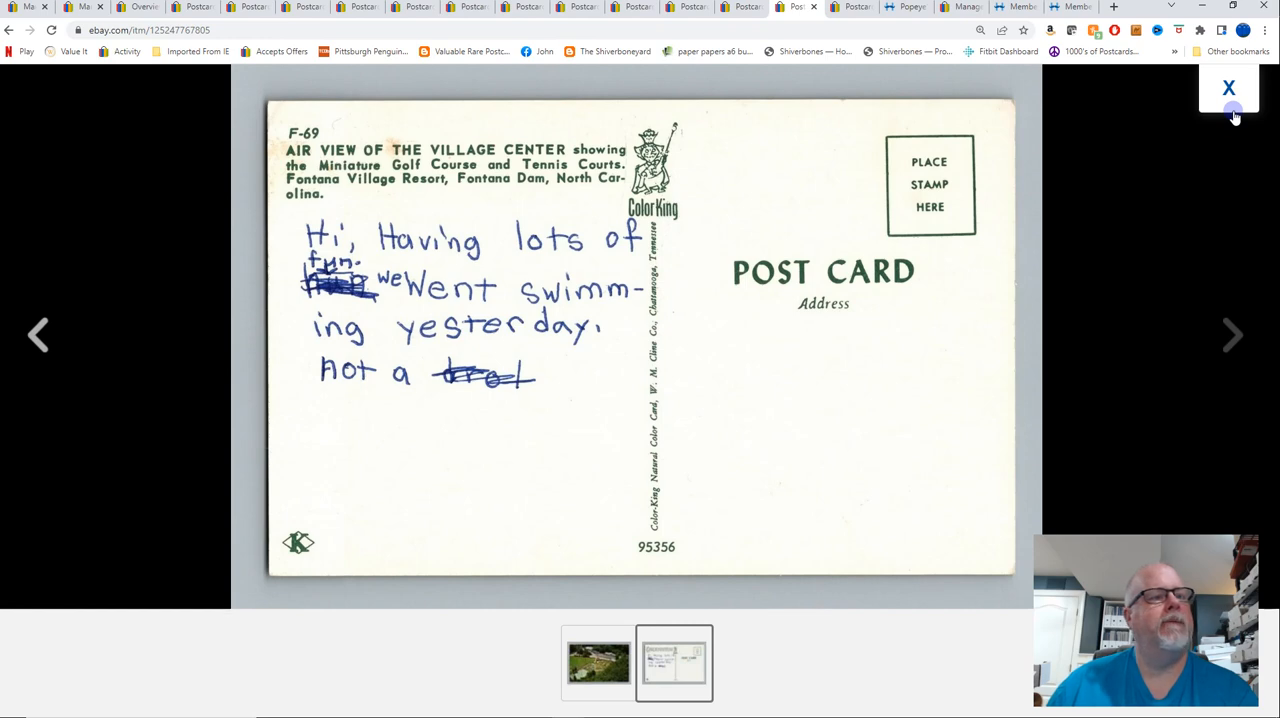
{"action": "left_click", "coordinate": [1228, 88]}
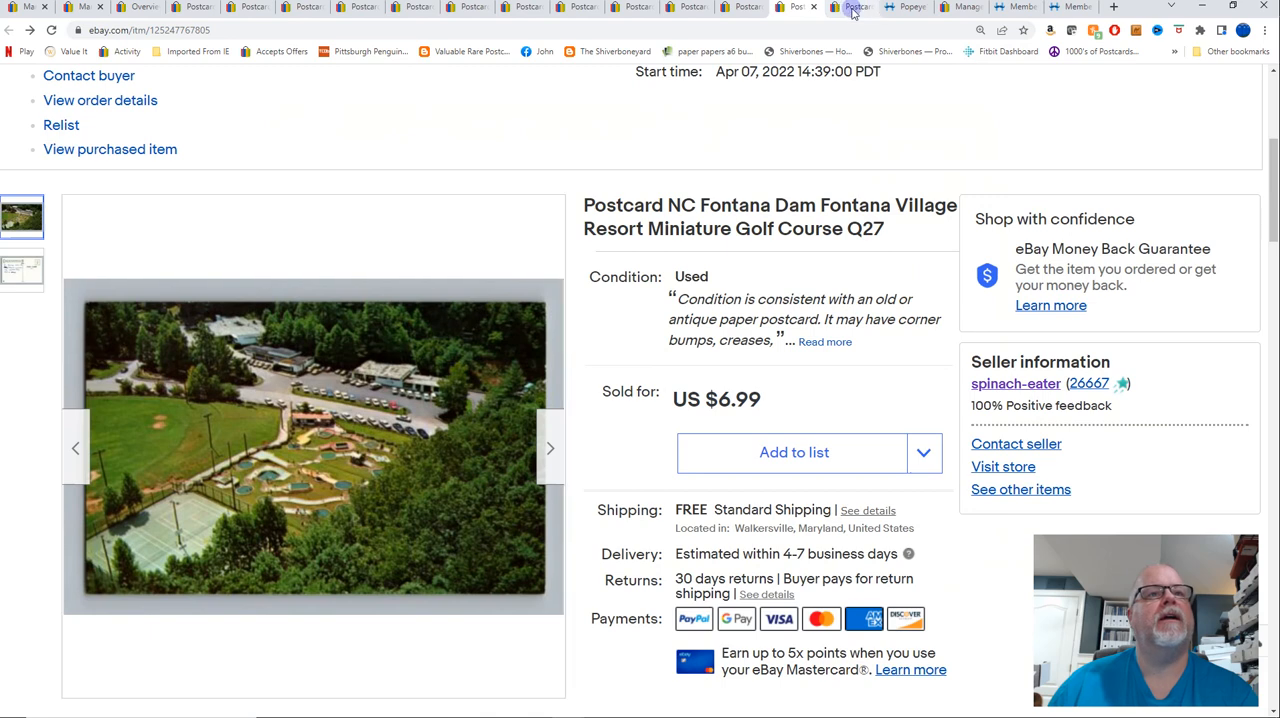
Bring up the $9.99 El Tovar Grand Canyon lobby postcard and view its photos enlarged
{"action": "left_click", "coordinate": [850, 7]}
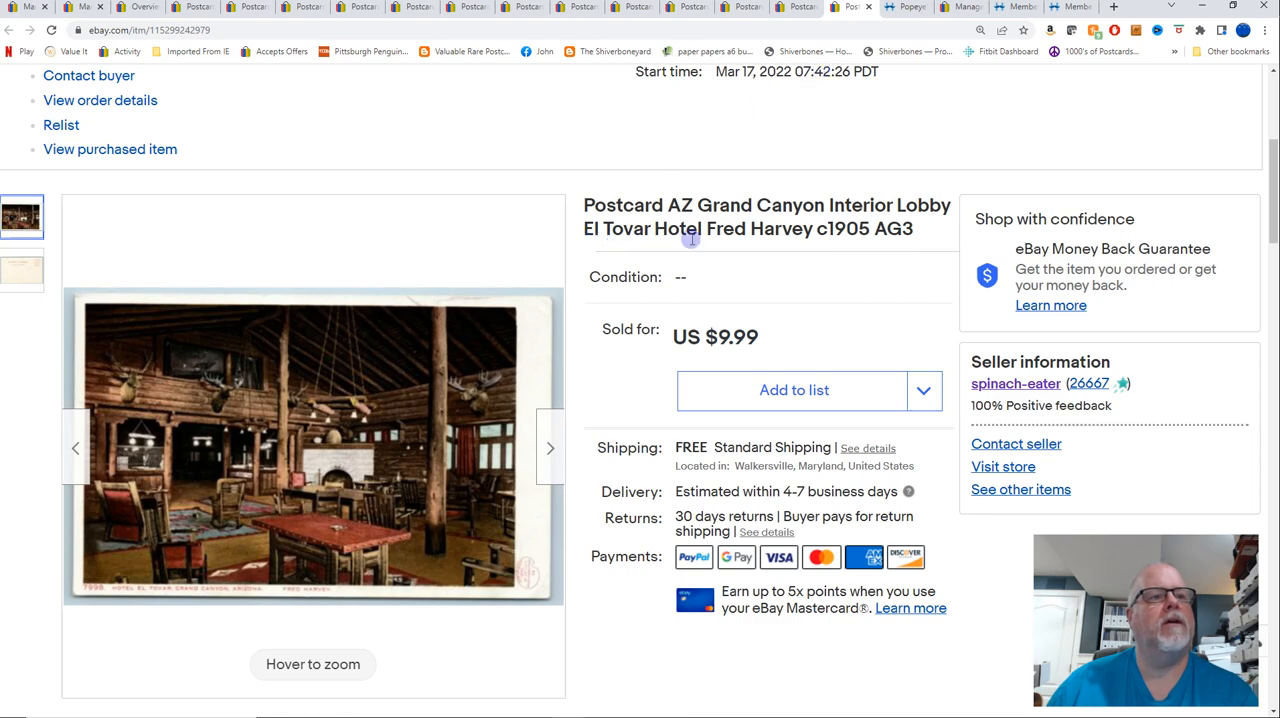
{"action": "mouse_move", "coordinate": [225, 513]}
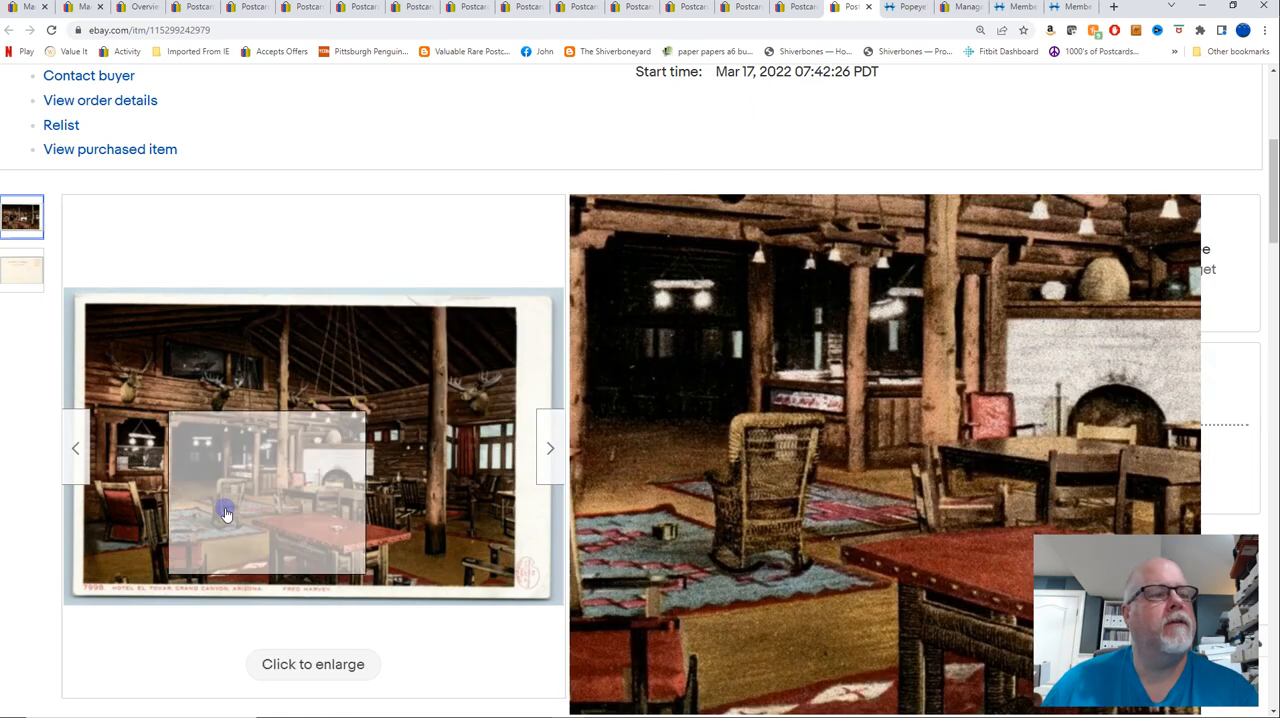
{"action": "mouse_move", "coordinate": [368, 435]}
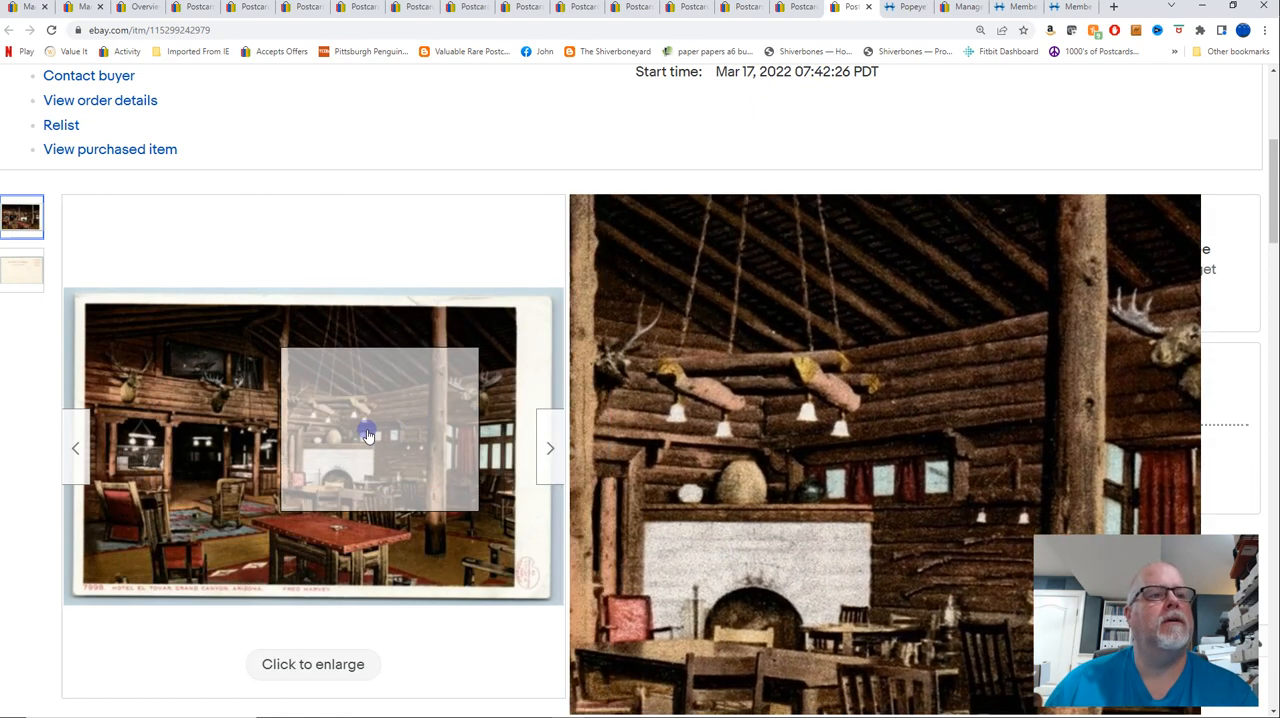
{"action": "left_click", "coordinate": [313, 664]}
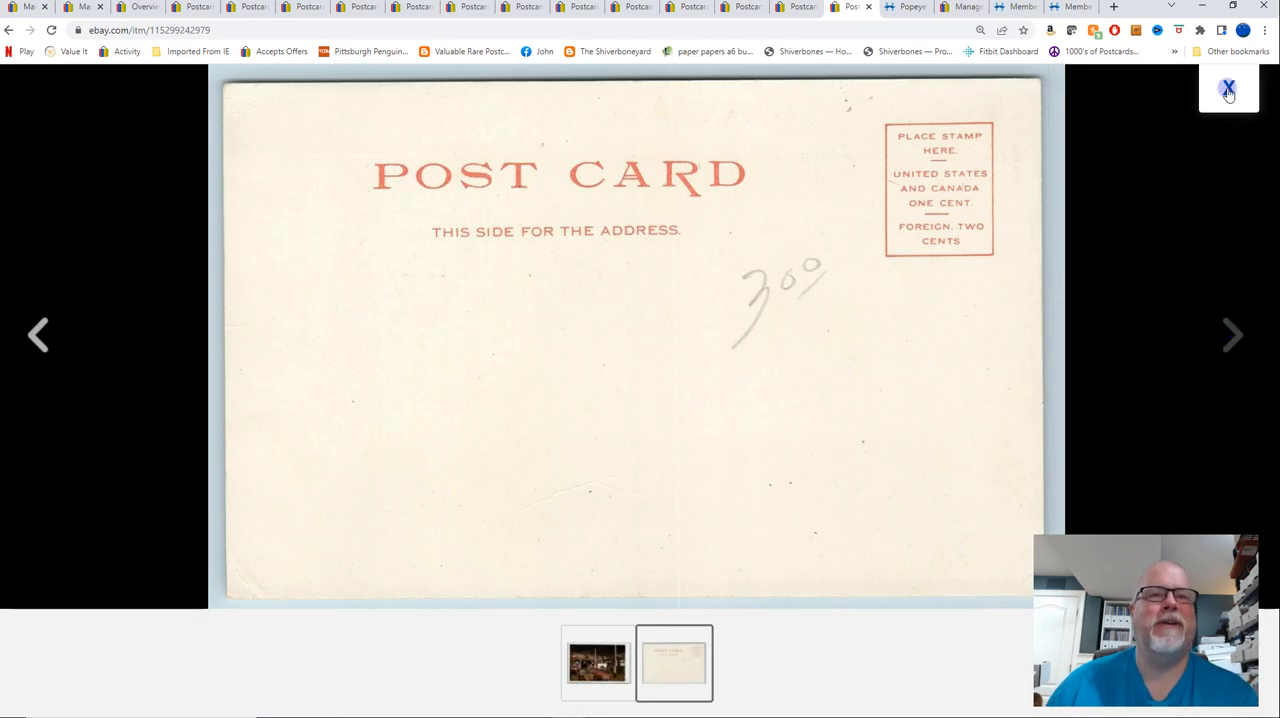
{"action": "left_click", "coordinate": [1228, 88]}
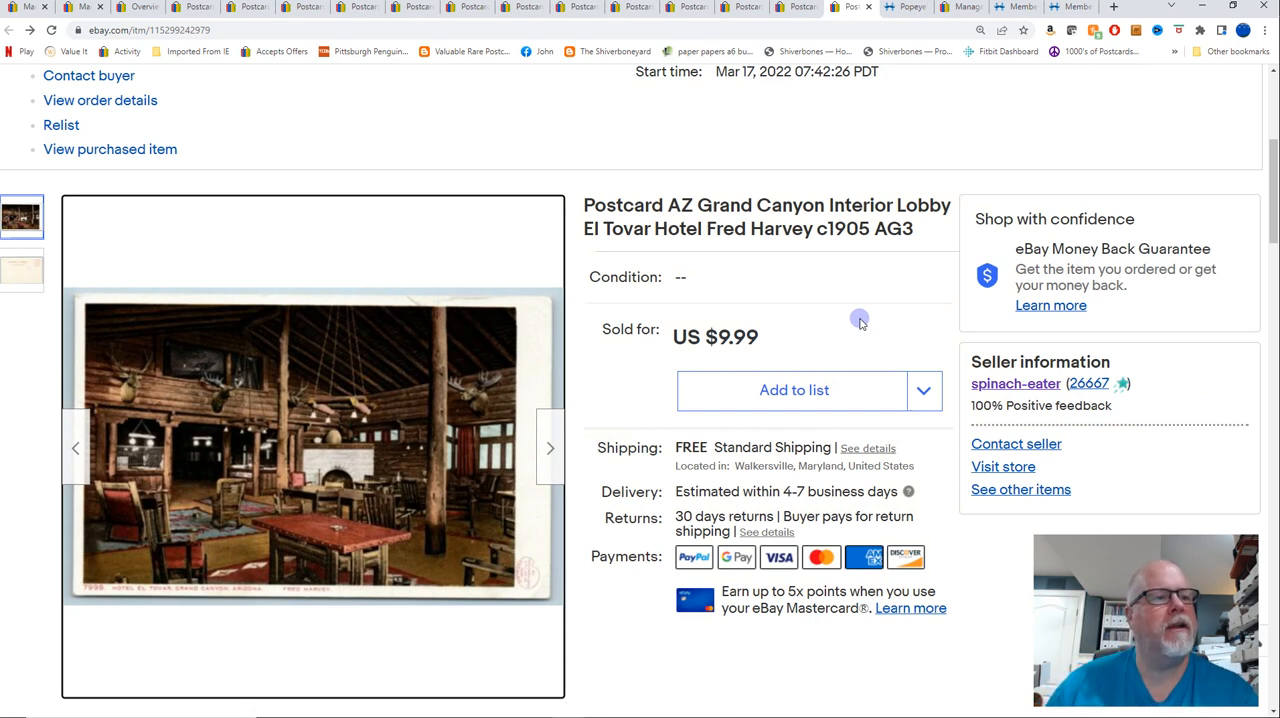
{"action": "mouse_move", "coordinate": [360, 450]}
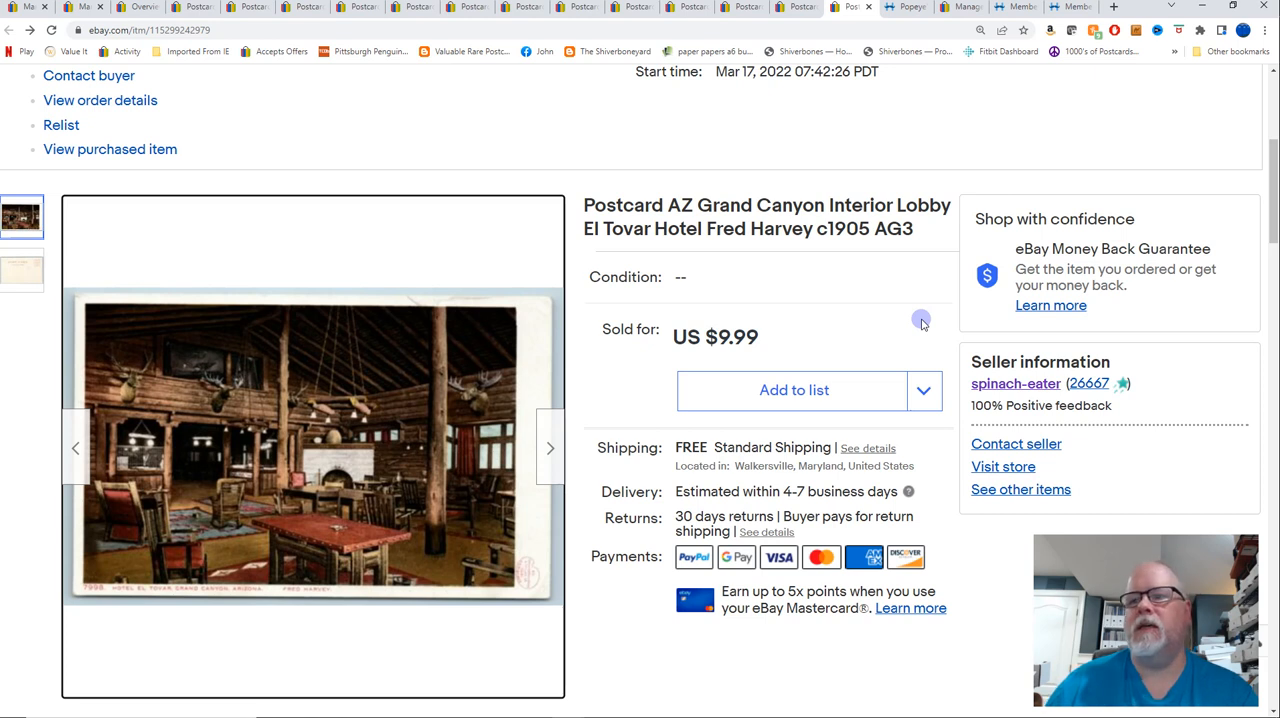
{"action": "mouse_move", "coordinate": [926, 320]}
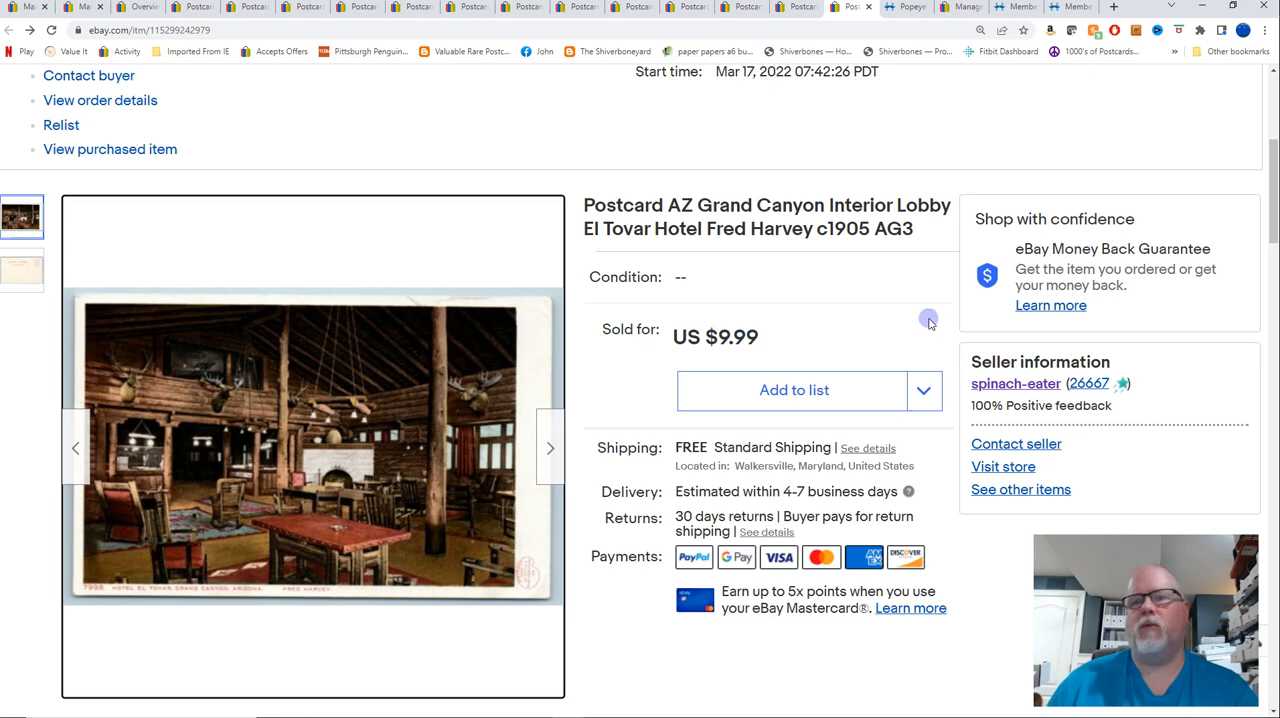
{"action": "mouse_move", "coordinate": [847, 131]}
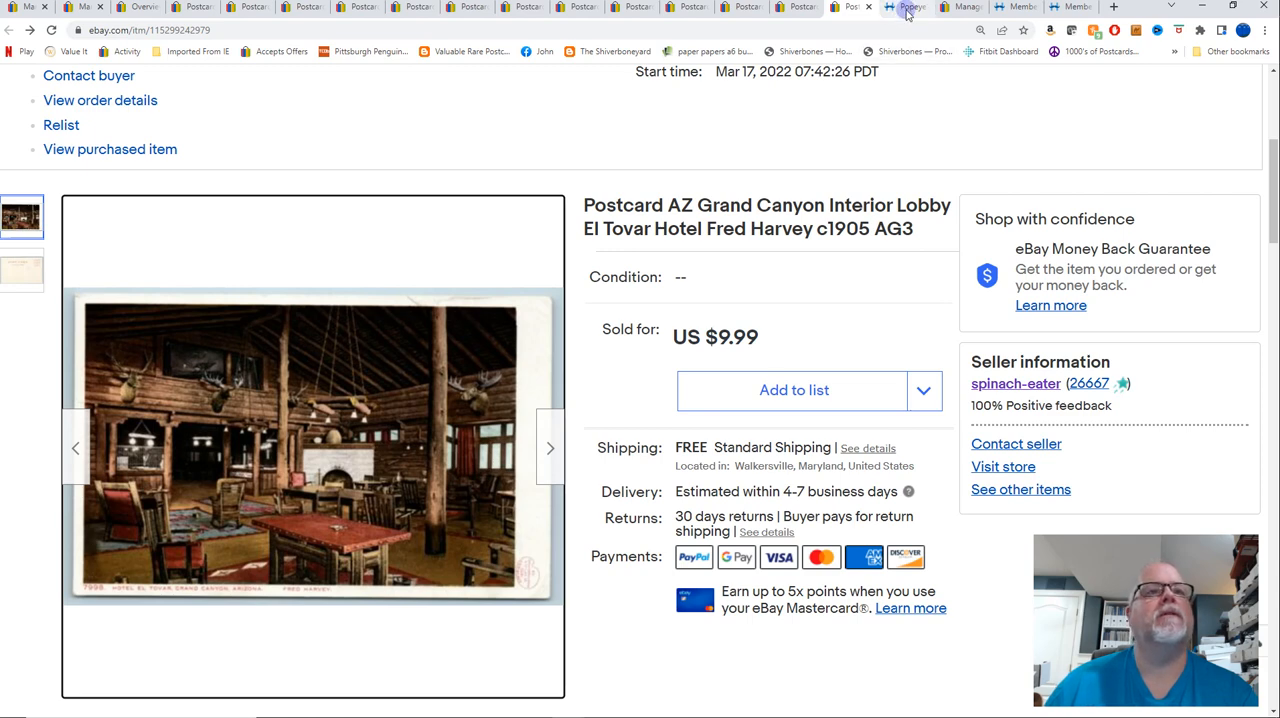
{"action": "mouse_move", "coordinate": [908, 7]}
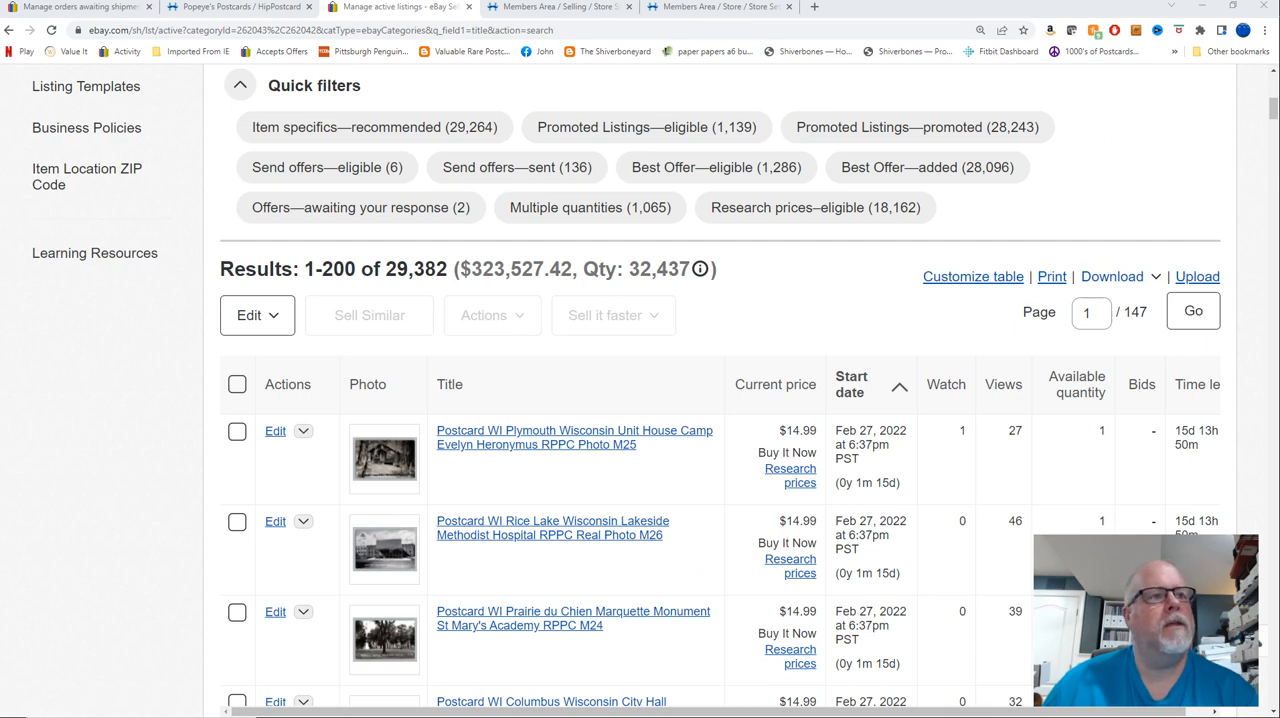
{"action": "mouse_move", "coordinate": [209, 224]}
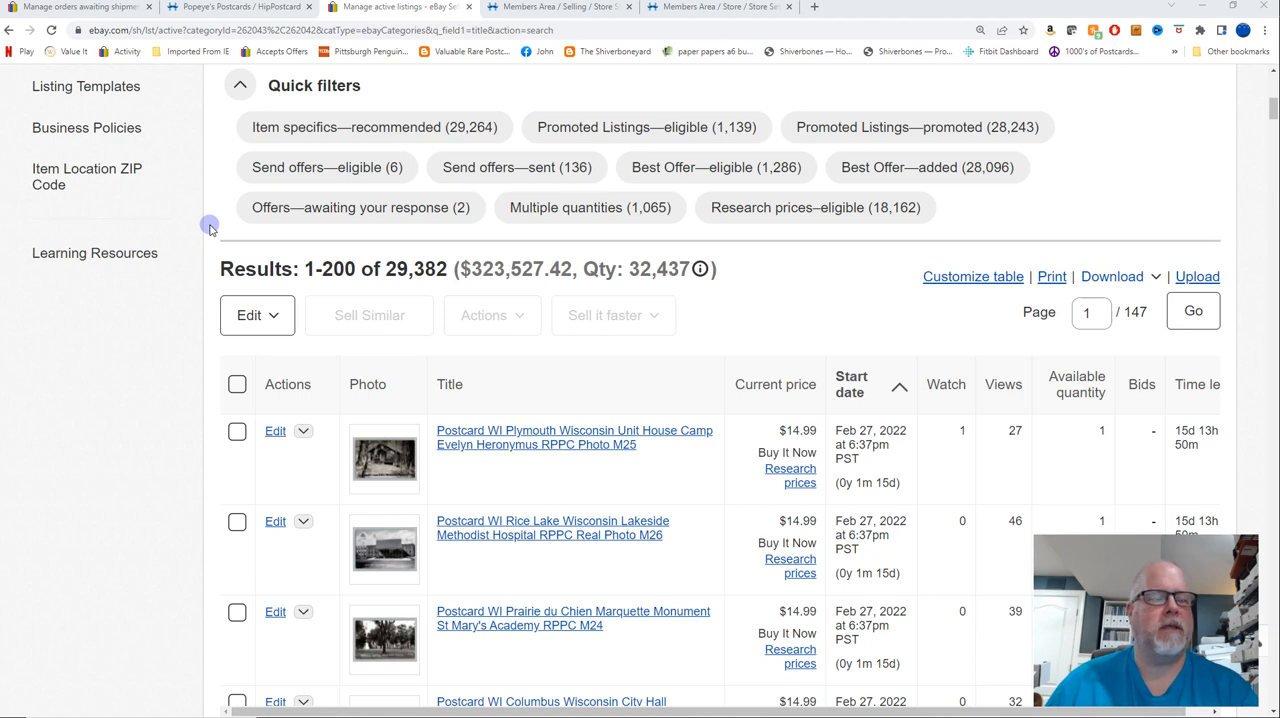
{"action": "mouse_move", "coordinate": [352, 293]}
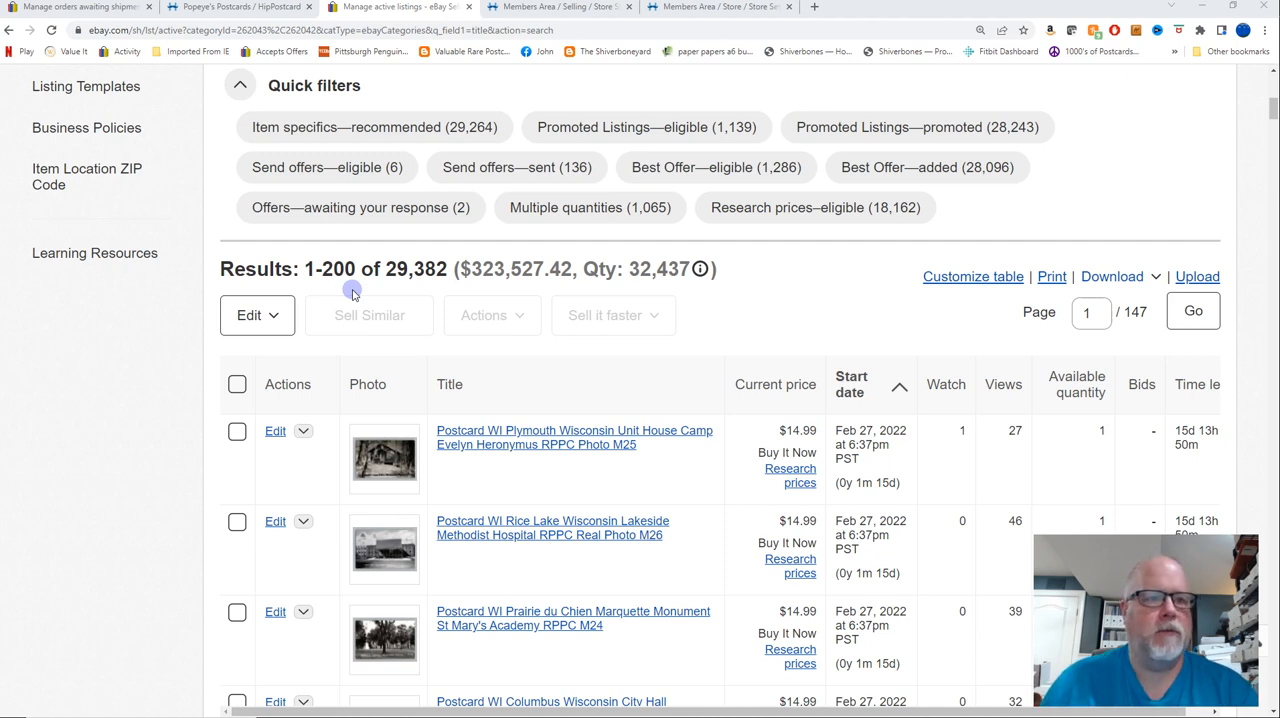
{"action": "mouse_move", "coordinate": [87, 176]}
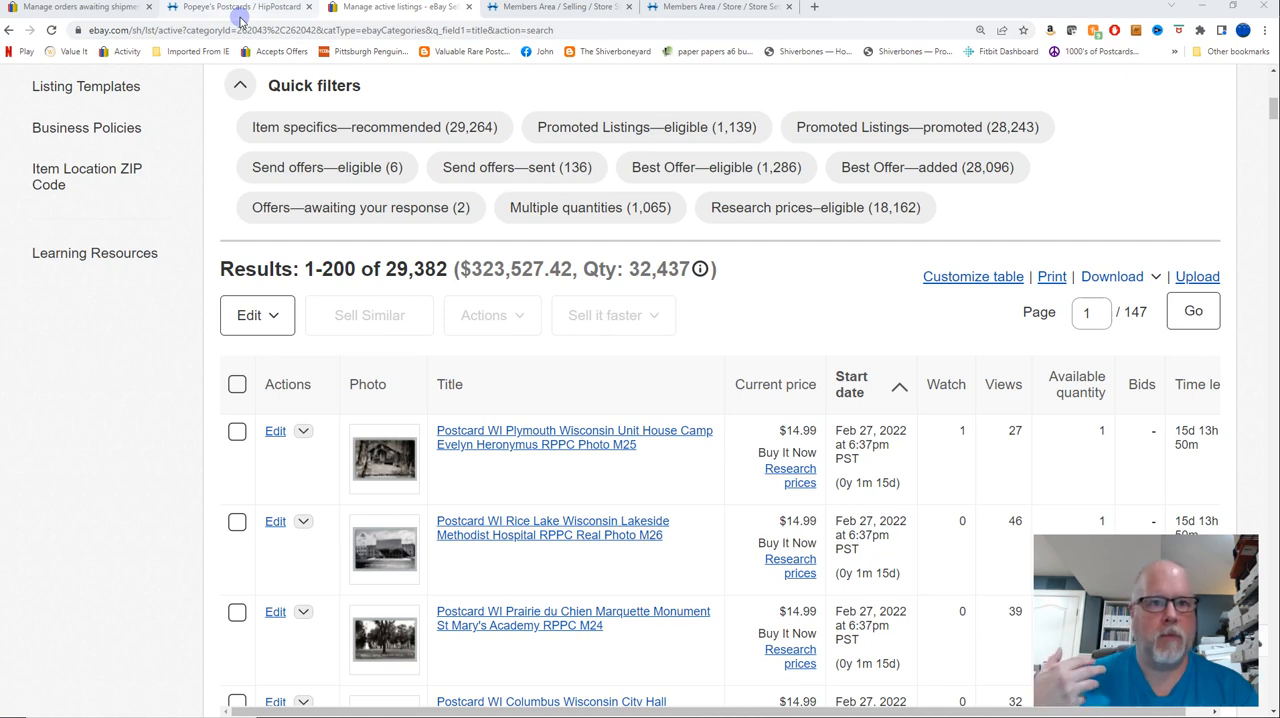
{"action": "mouse_move", "coordinate": [240, 7]}
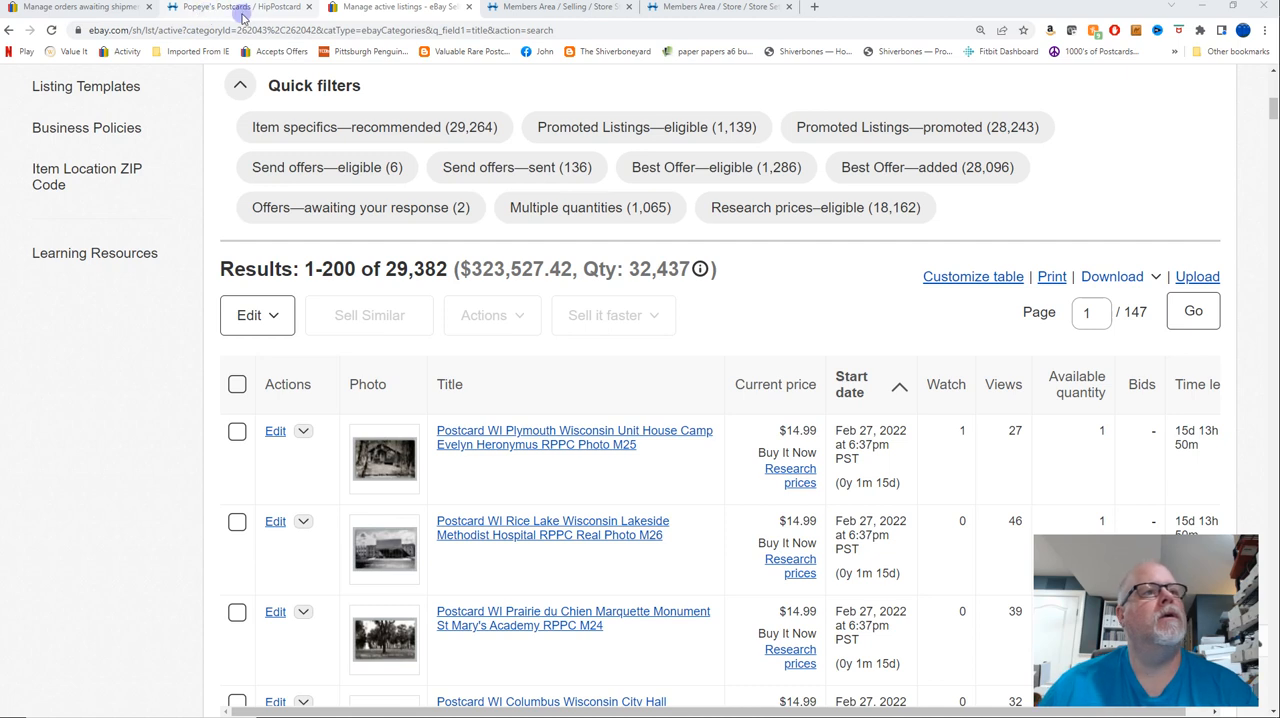
{"action": "mouse_move", "coordinate": [240, 7]}
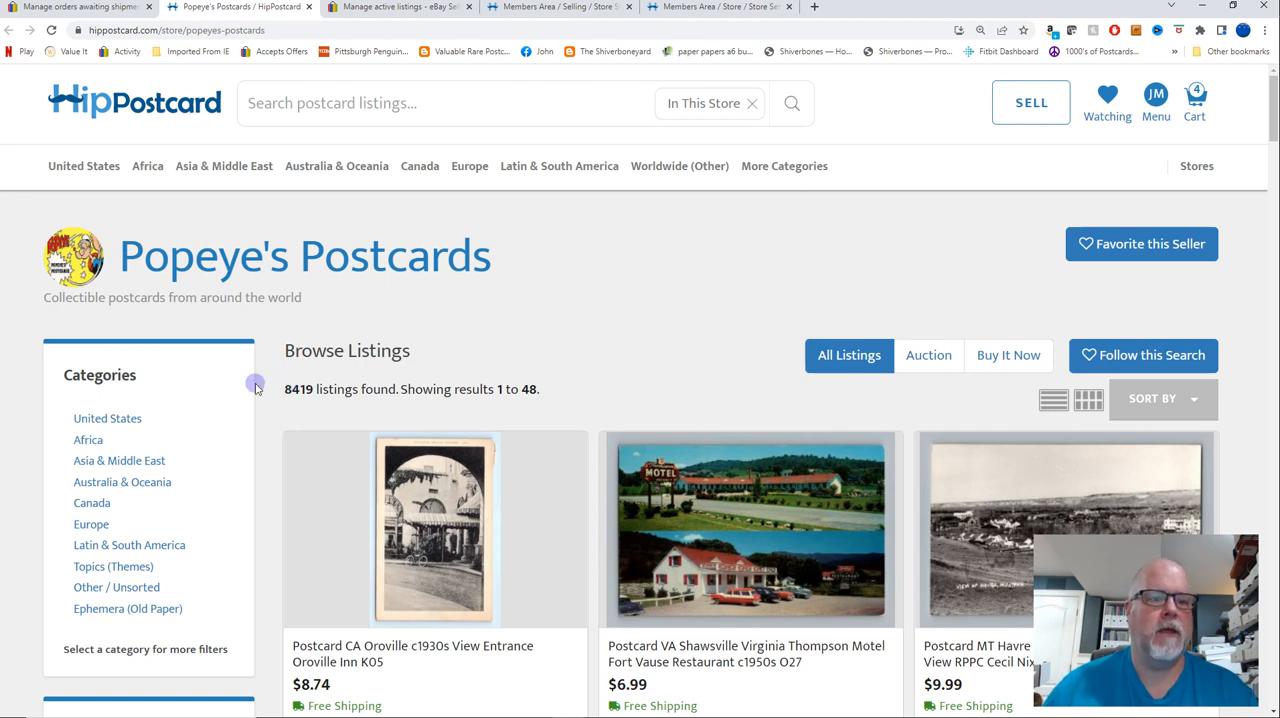
{"action": "mouse_move", "coordinate": [133, 188]}
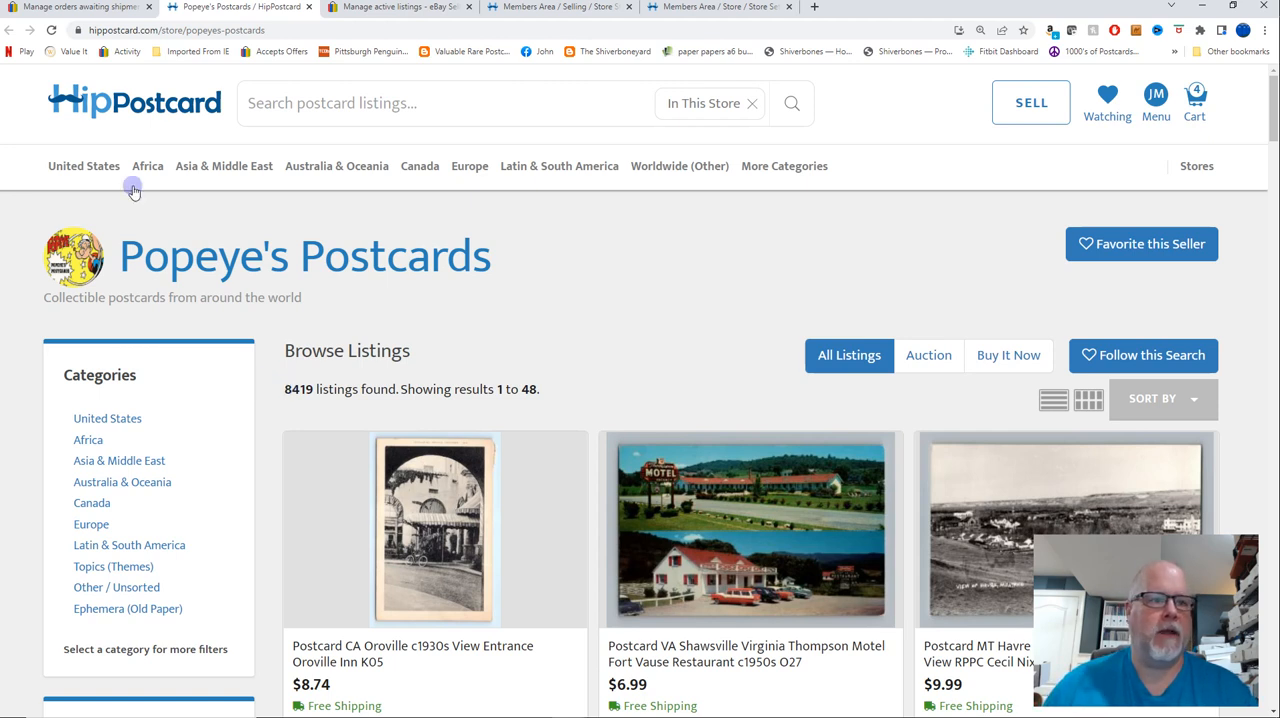
{"action": "mouse_move", "coordinate": [457, 283]}
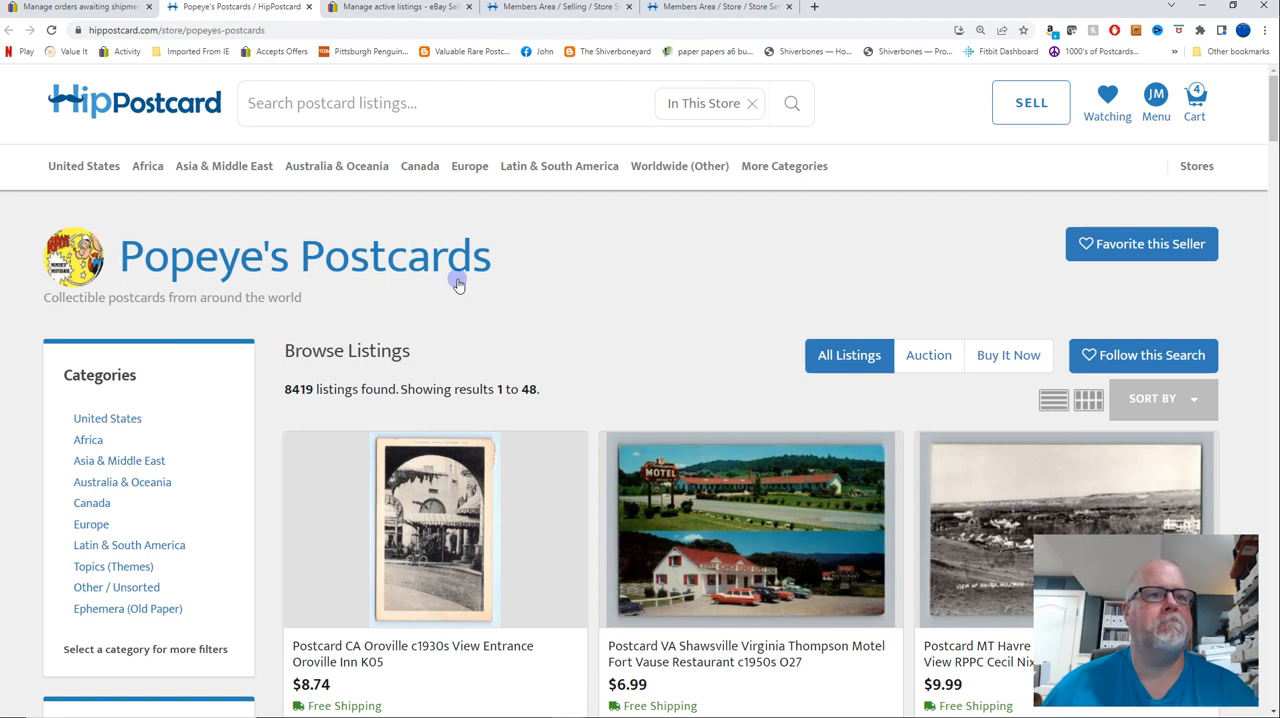
{"action": "mouse_move", "coordinate": [625, 288]}
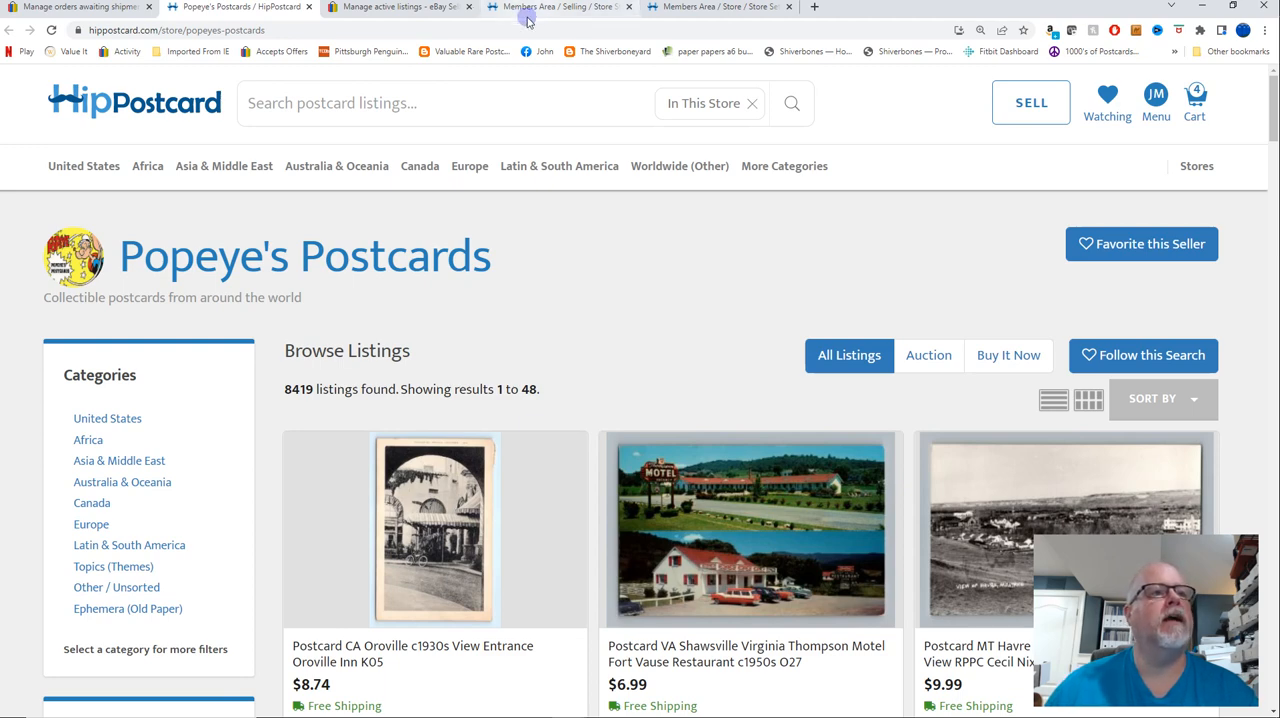
Scroll the HipPostcard Store Stats page down to the Sales Last 12 Months chart
{"action": "left_click", "coordinate": [557, 7]}
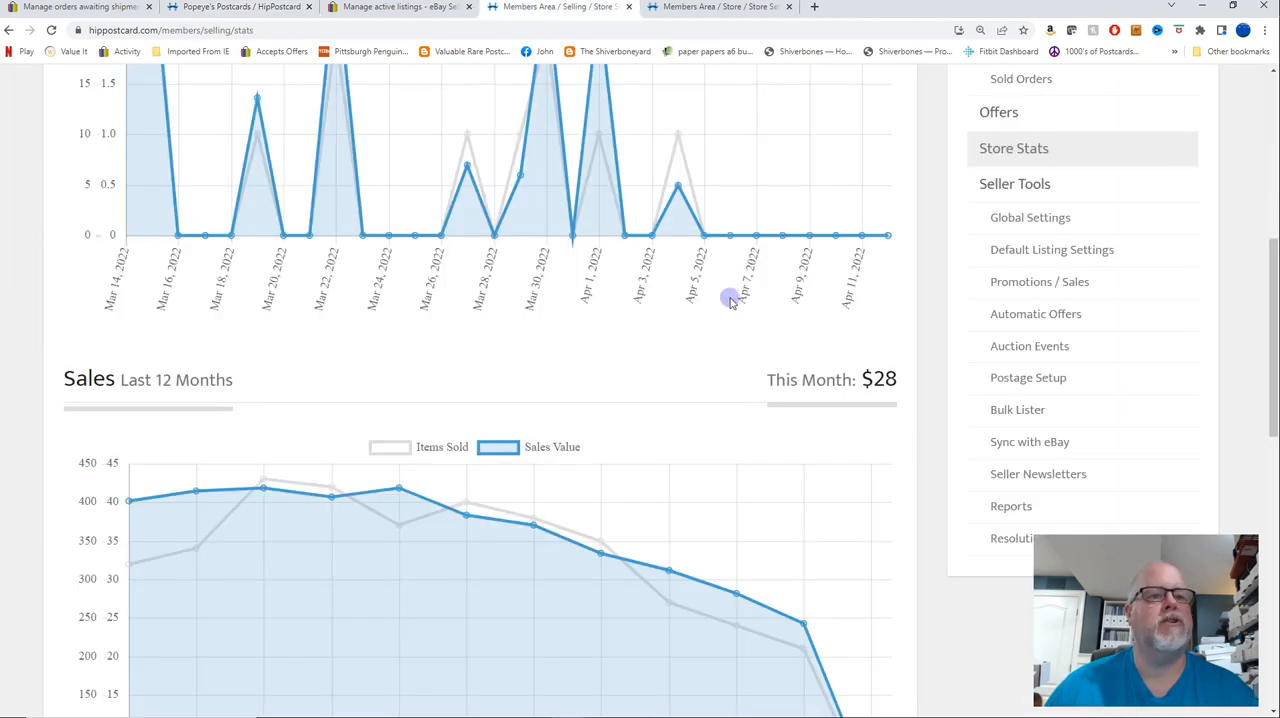
{"action": "scroll", "scroll_direction": "down", "scroll_amount": 3}
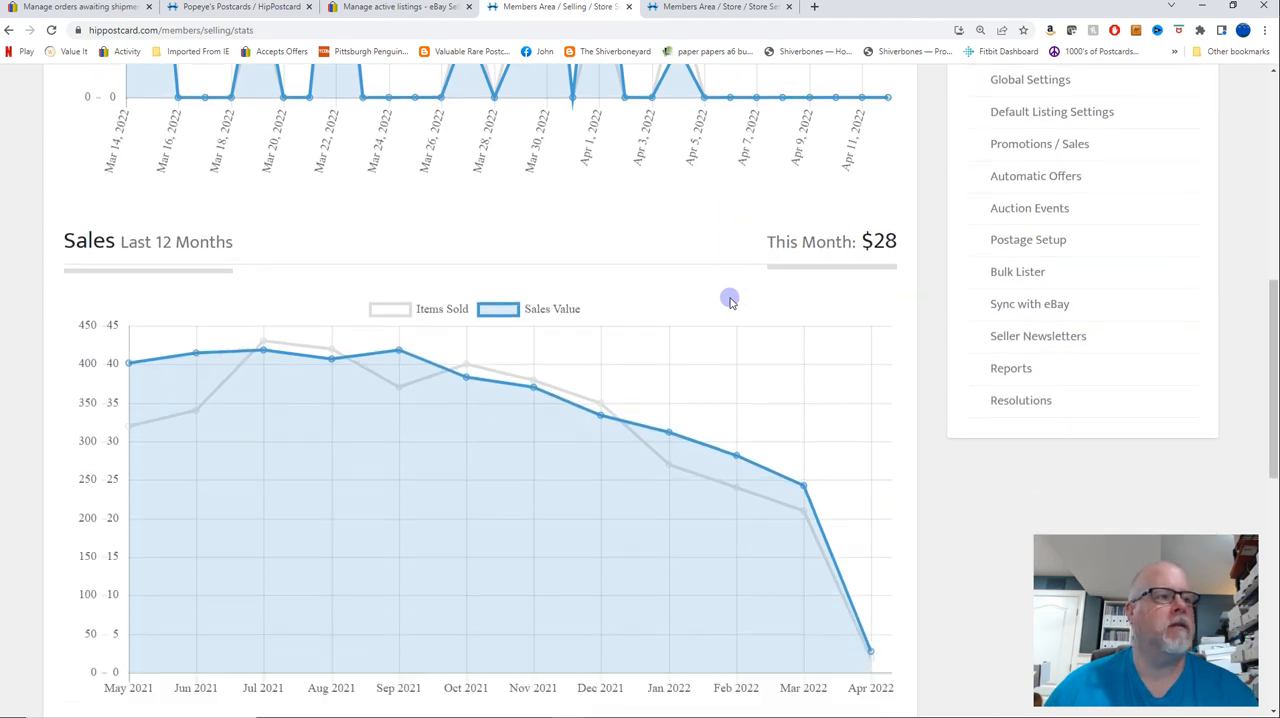
{"action": "scroll", "scroll_direction": "down", "scroll_amount": 3}
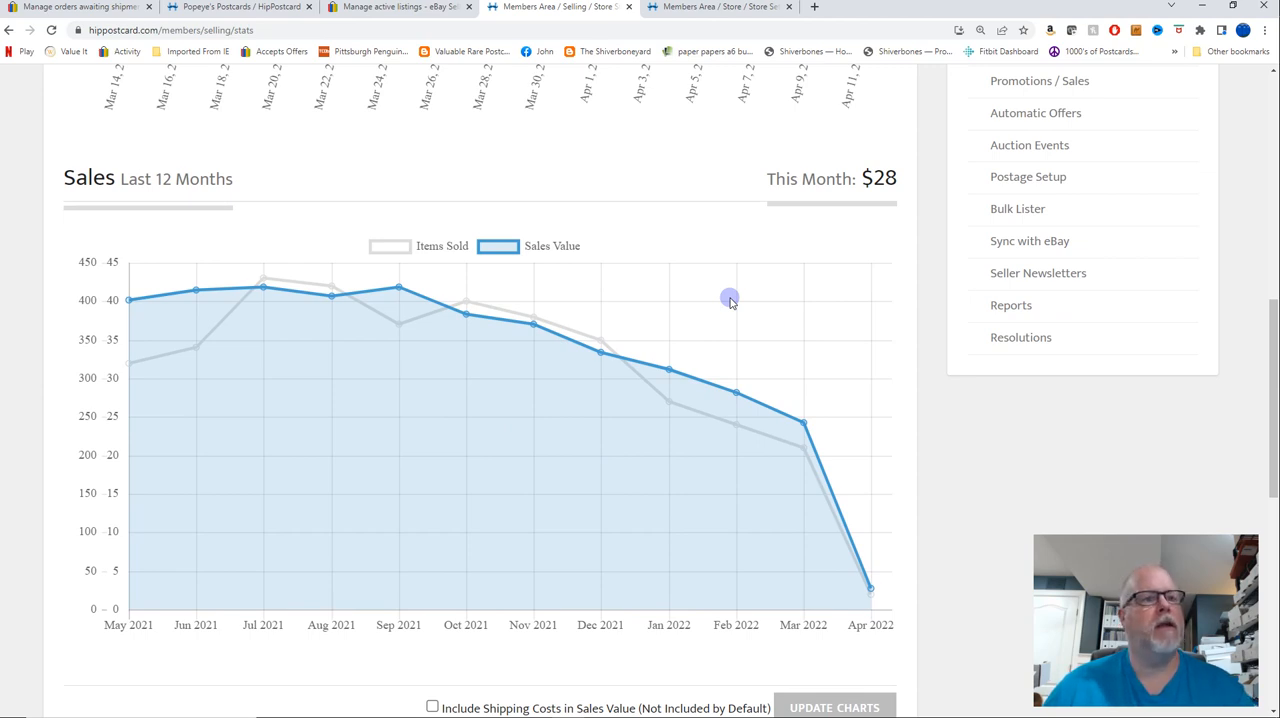
{"action": "mouse_move", "coordinate": [584, 358]}
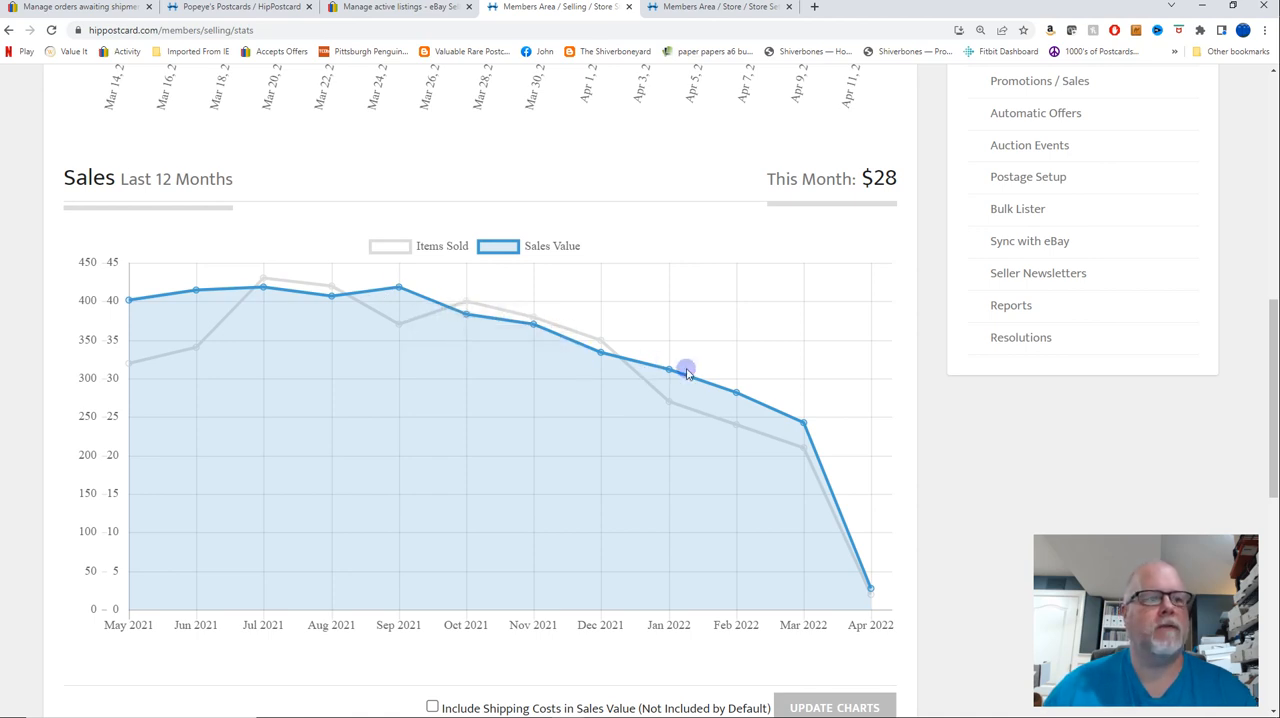
{"action": "mouse_move", "coordinate": [798, 557]}
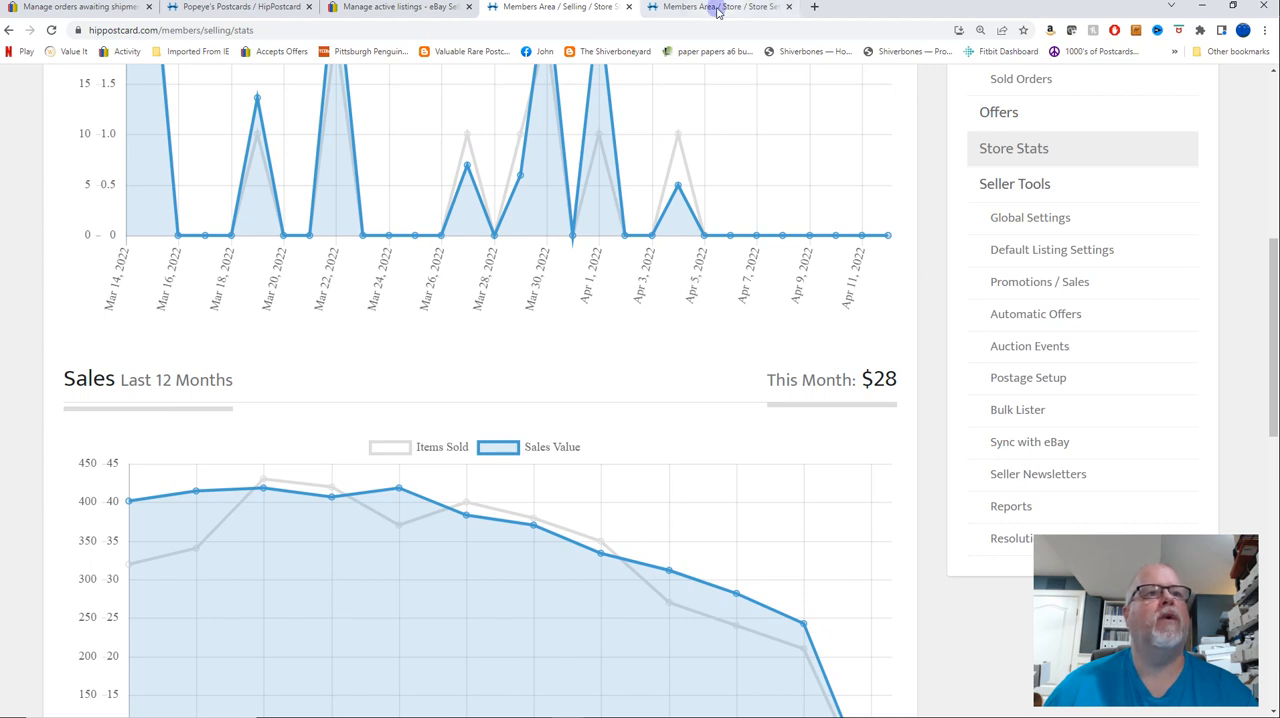
Open HipPostcard Store Setup showing Featured subscription enabled through 05/07/2022 with auto-renew
{"action": "left_click", "coordinate": [1015, 384]}
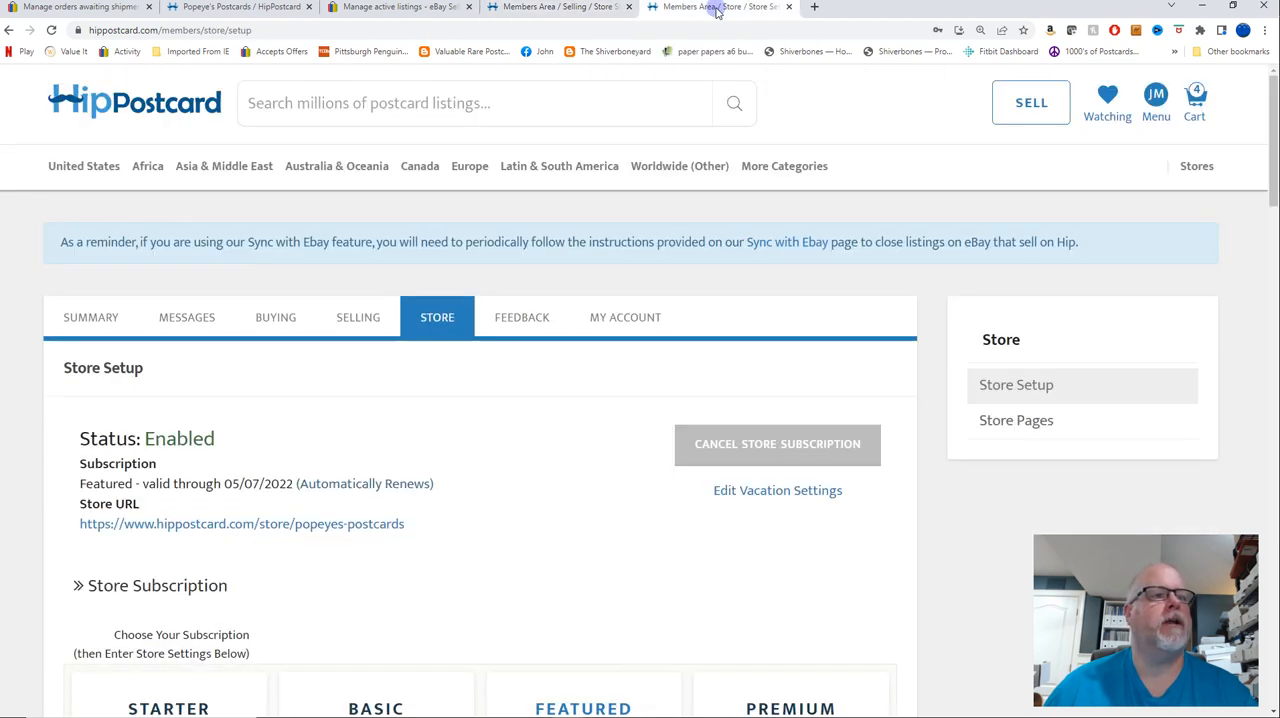
{"action": "mouse_move", "coordinate": [777, 444]}
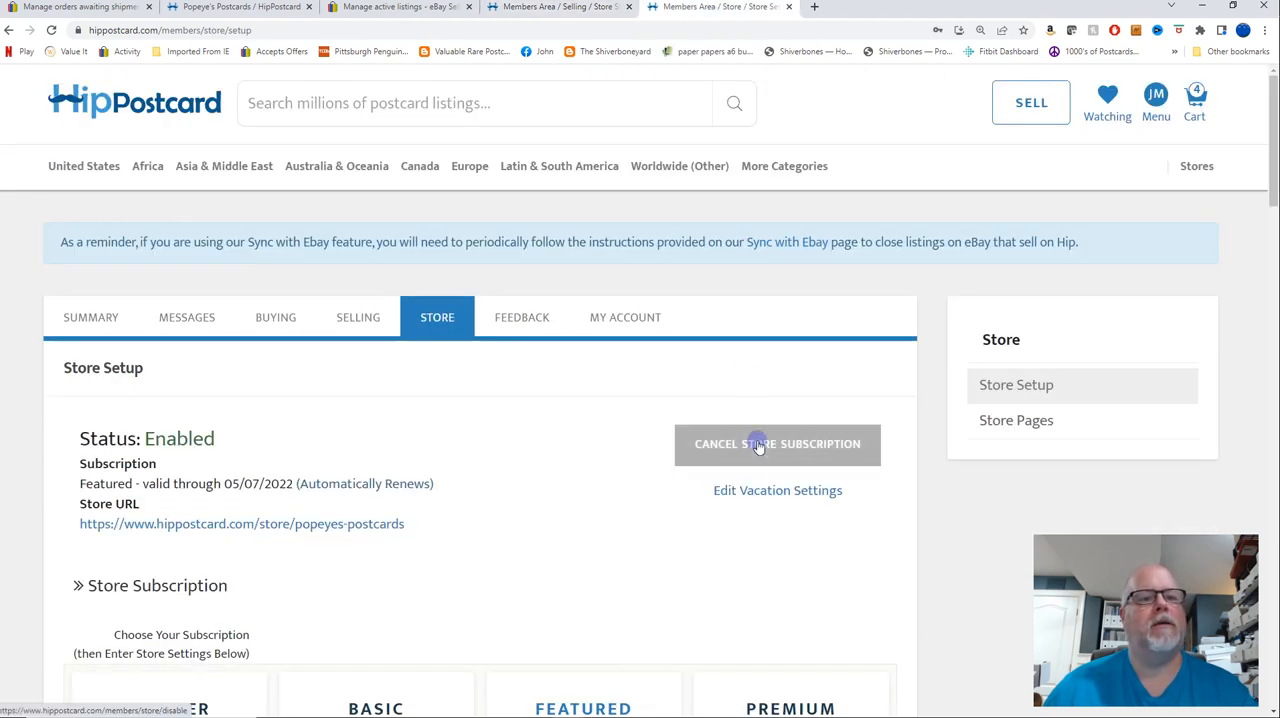
{"action": "mouse_move", "coordinate": [638, 425]}
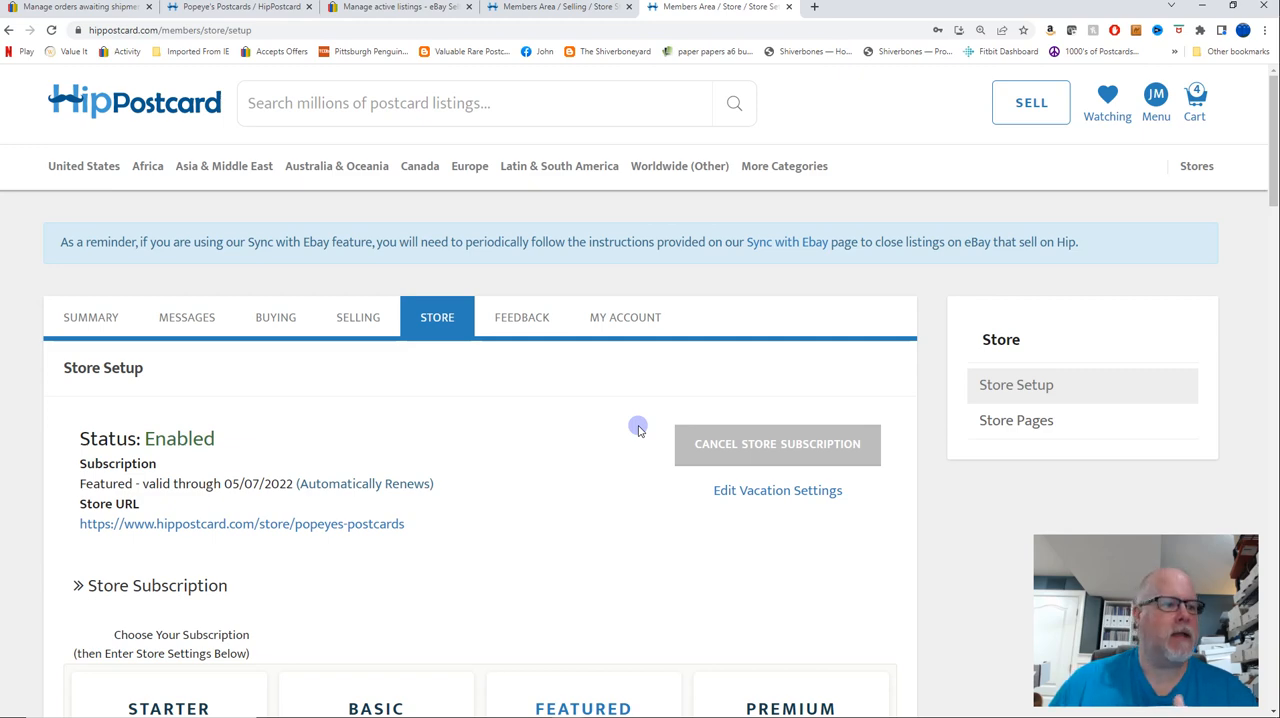
{"action": "scroll", "scroll_direction": "down", "scroll_amount": 3}
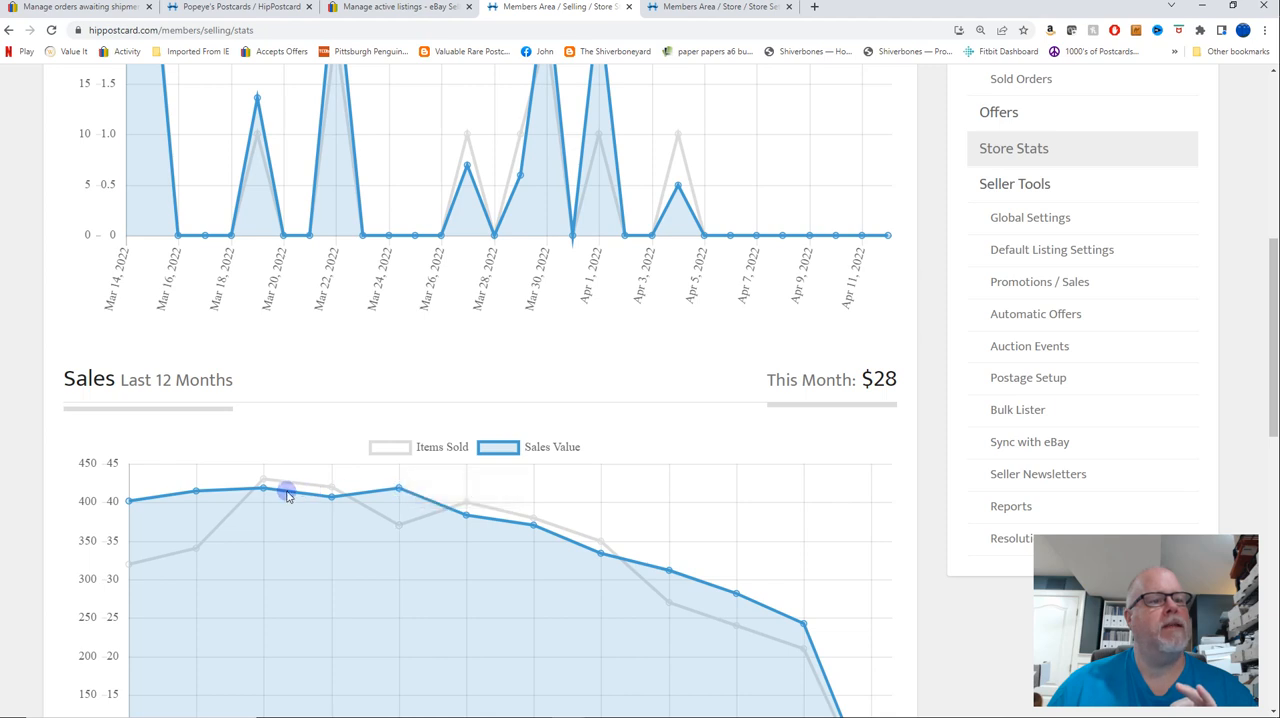
{"action": "mouse_move", "coordinate": [720, 497]}
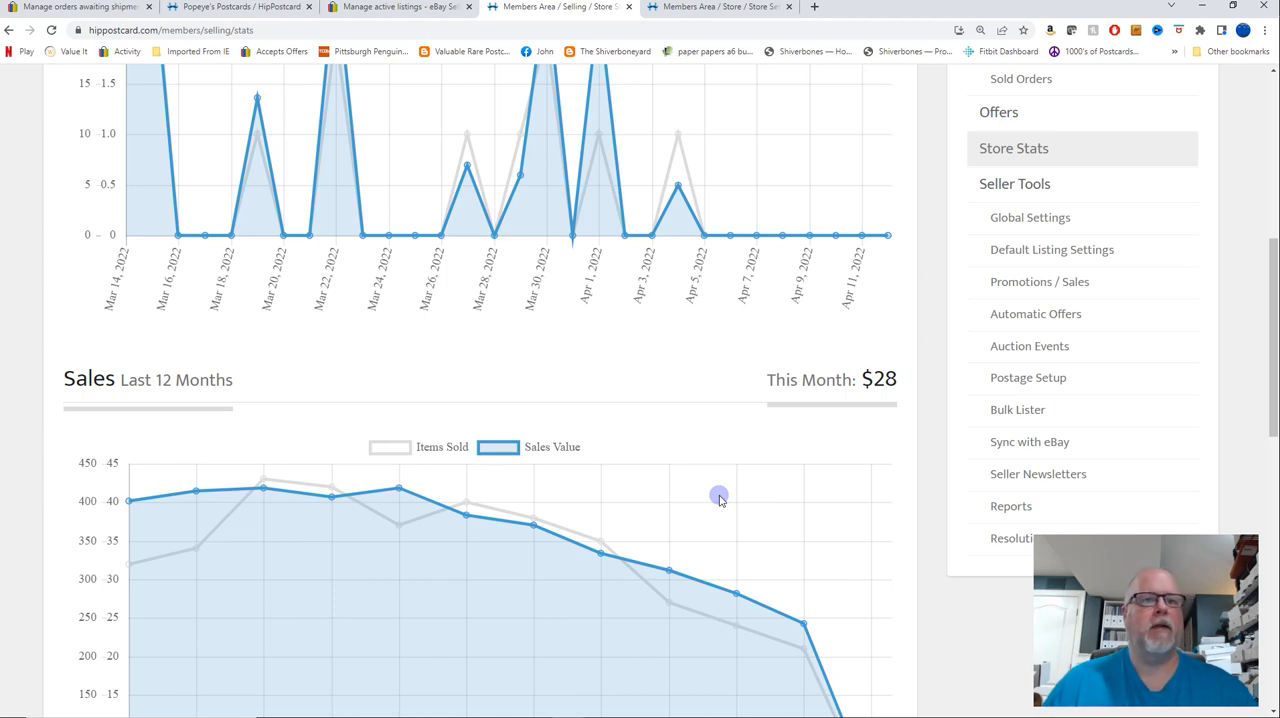
{"action": "mouse_move", "coordinate": [700, 495]}
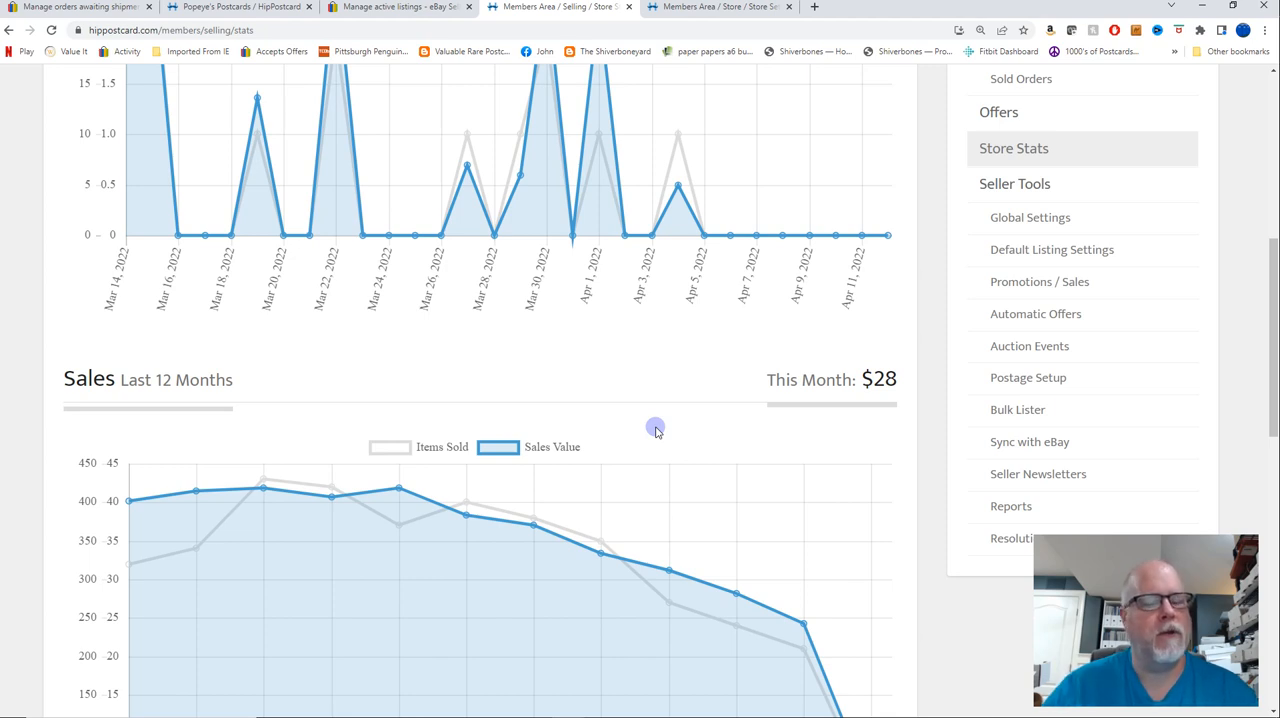
{"action": "mouse_move", "coordinate": [547, 375]}
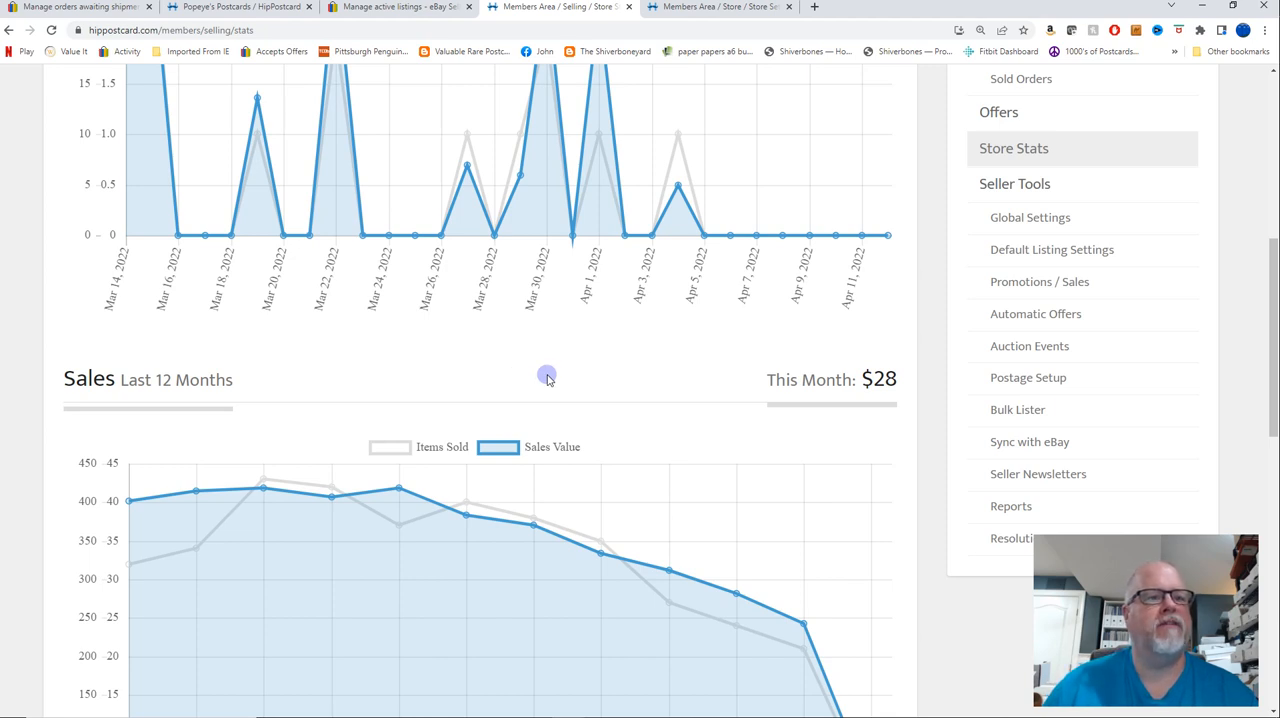
{"action": "mouse_move", "coordinate": [550, 370]}
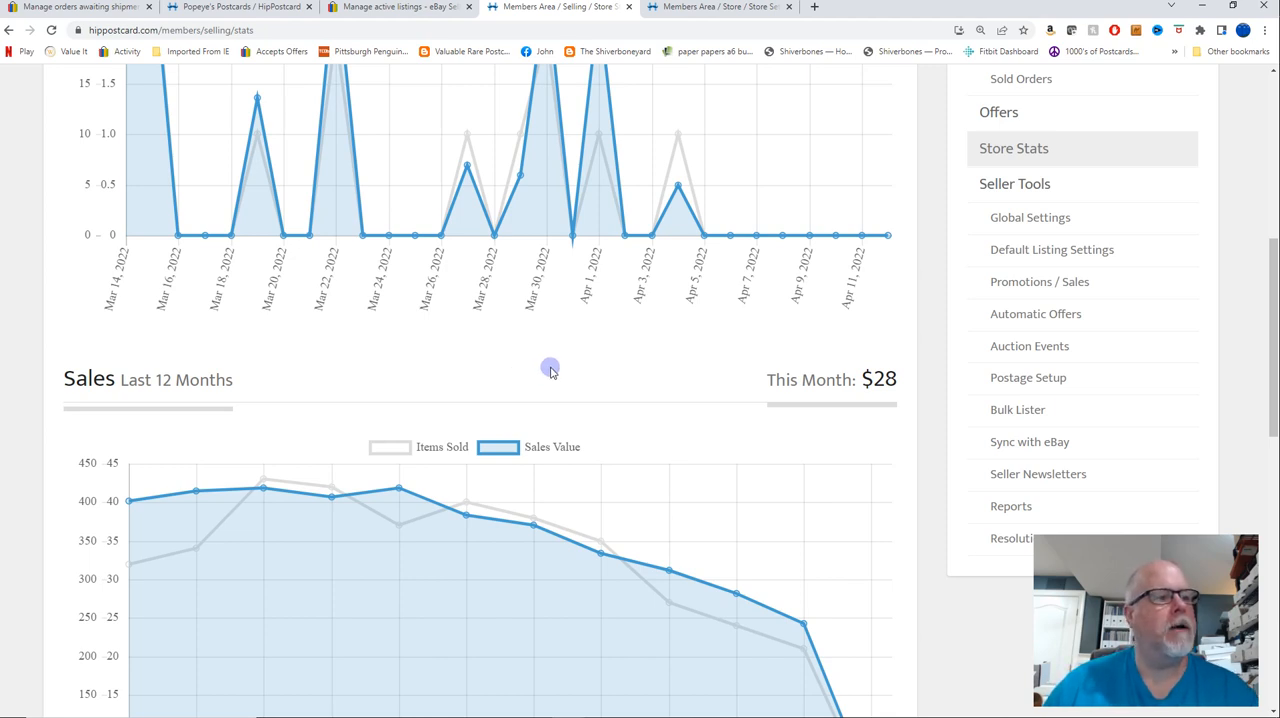
{"action": "scroll", "scroll_direction": "down", "scroll_amount": 3}
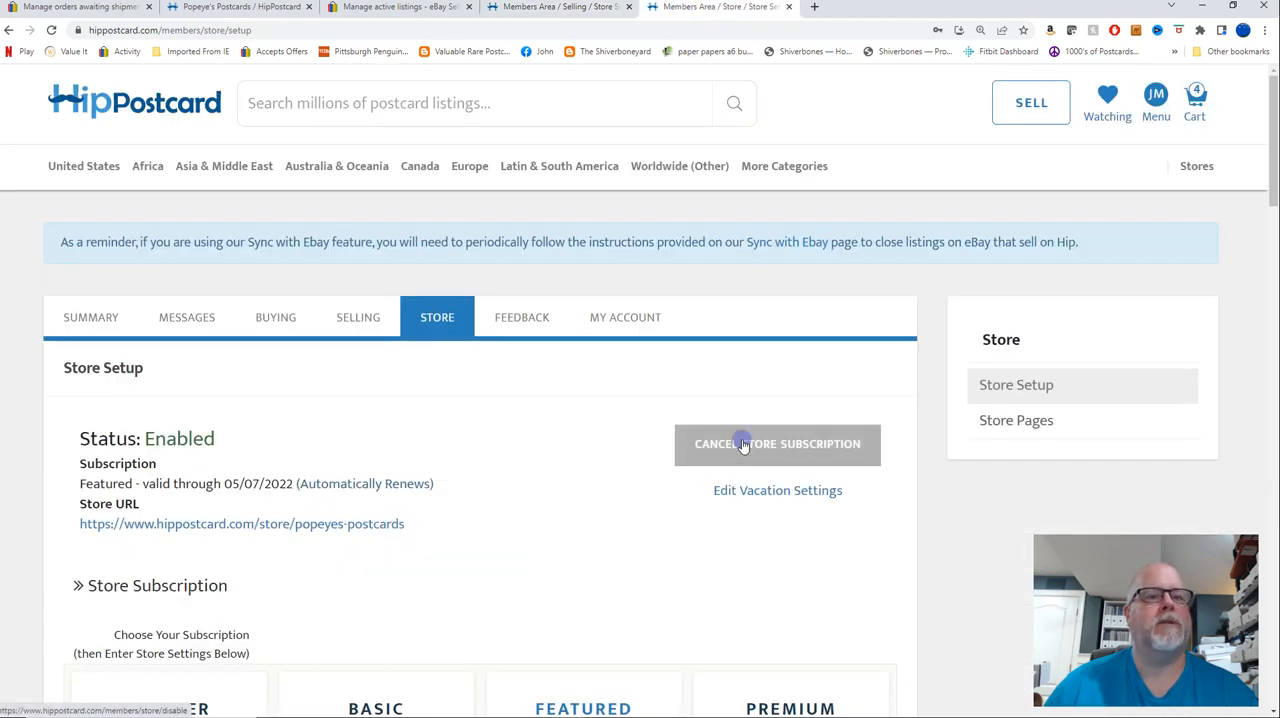
Cancel the HipPostcard store subscription, confirm it, and retry after the Error Sending Request page
{"action": "left_click", "coordinate": [777, 444]}
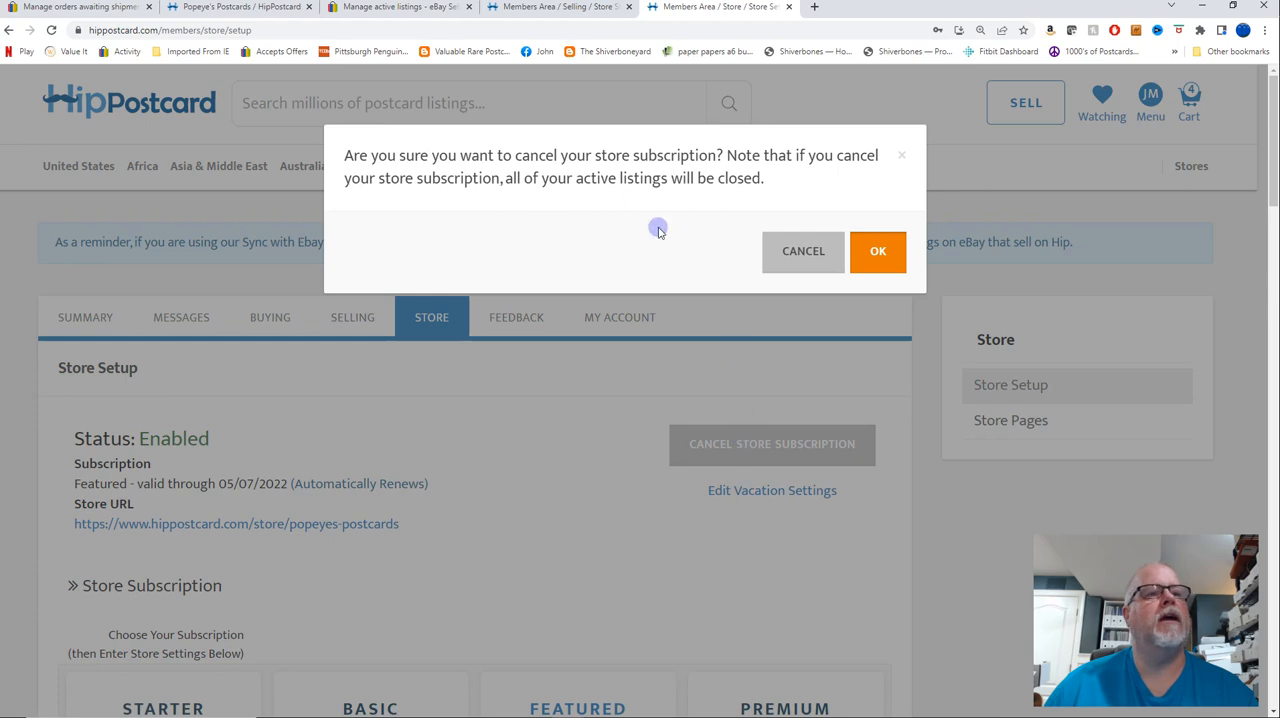
{"action": "left_click", "coordinate": [877, 250]}
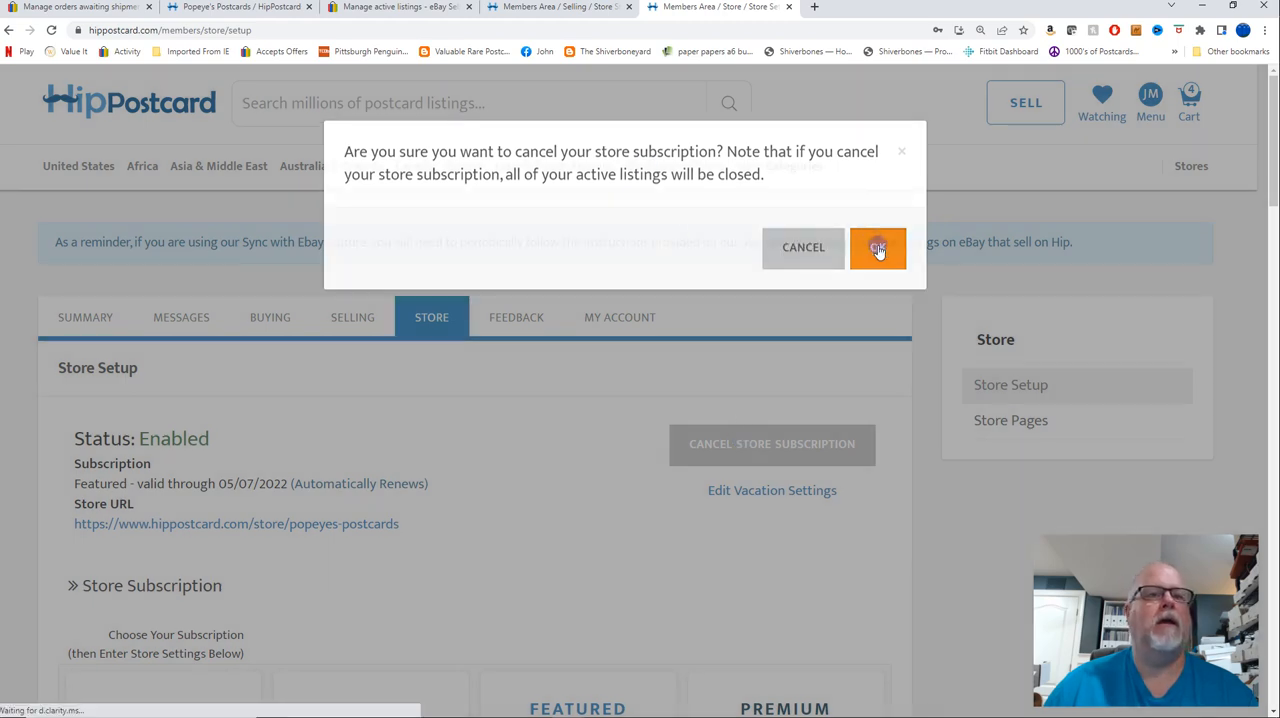
{"action": "left_click", "coordinate": [877, 247]}
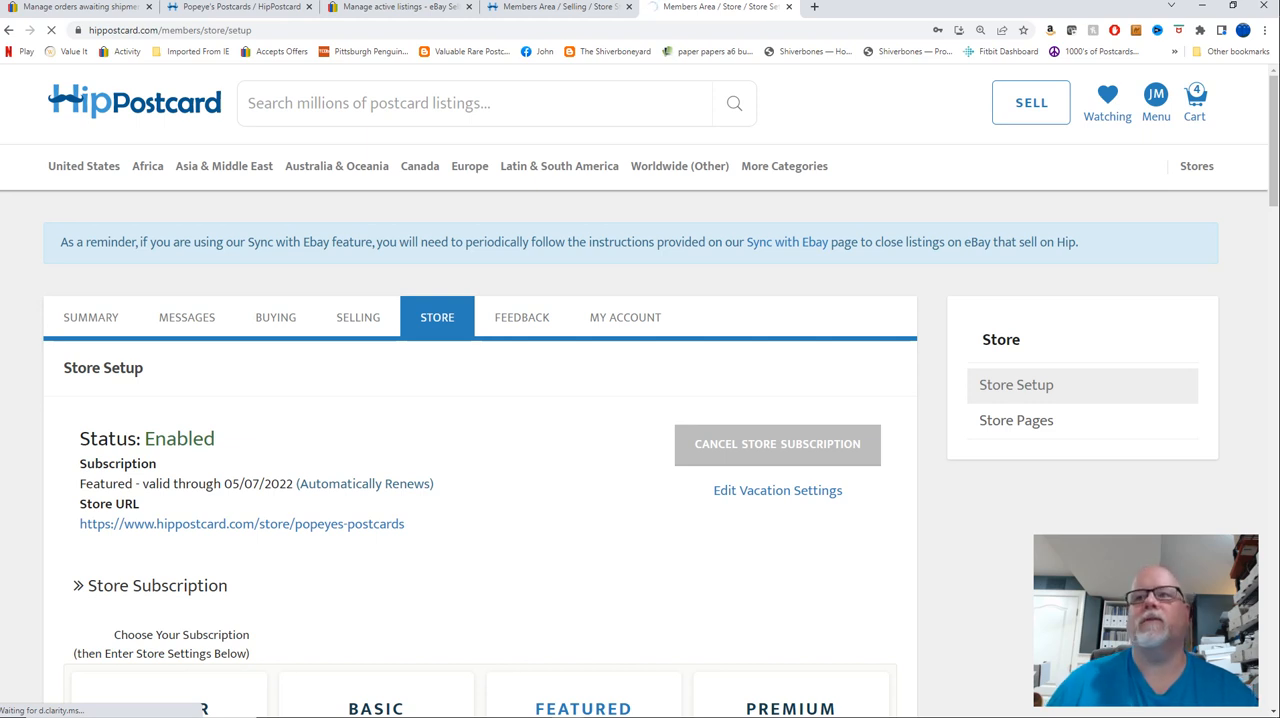
{"action": "left_click", "coordinate": [777, 444]}
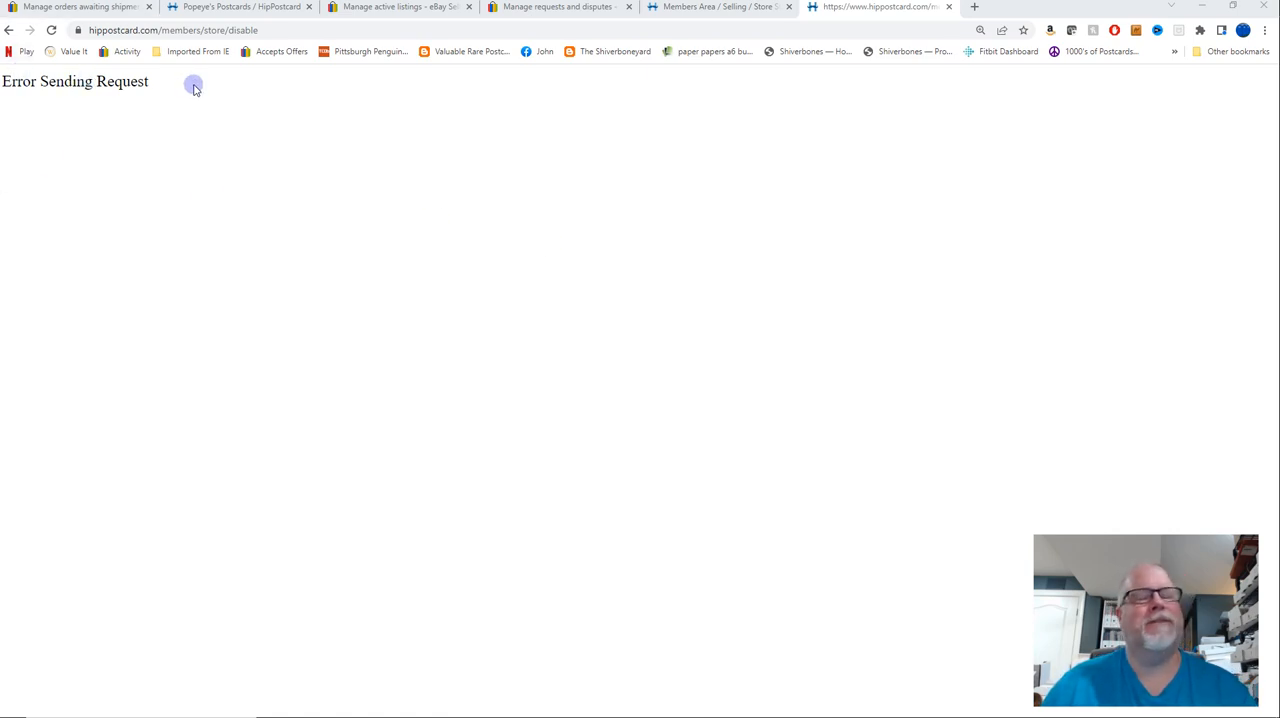
{"action": "mouse_move", "coordinate": [143, 88]}
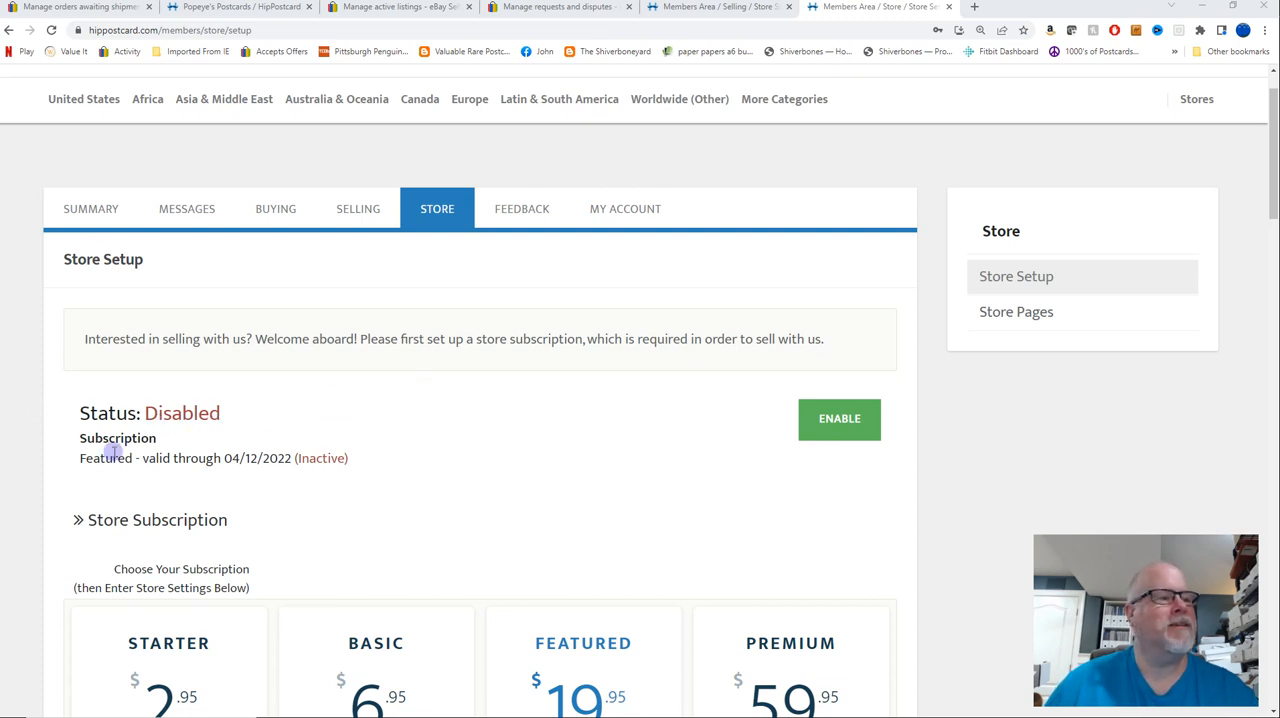
{"action": "mouse_move", "coordinate": [461, 457]}
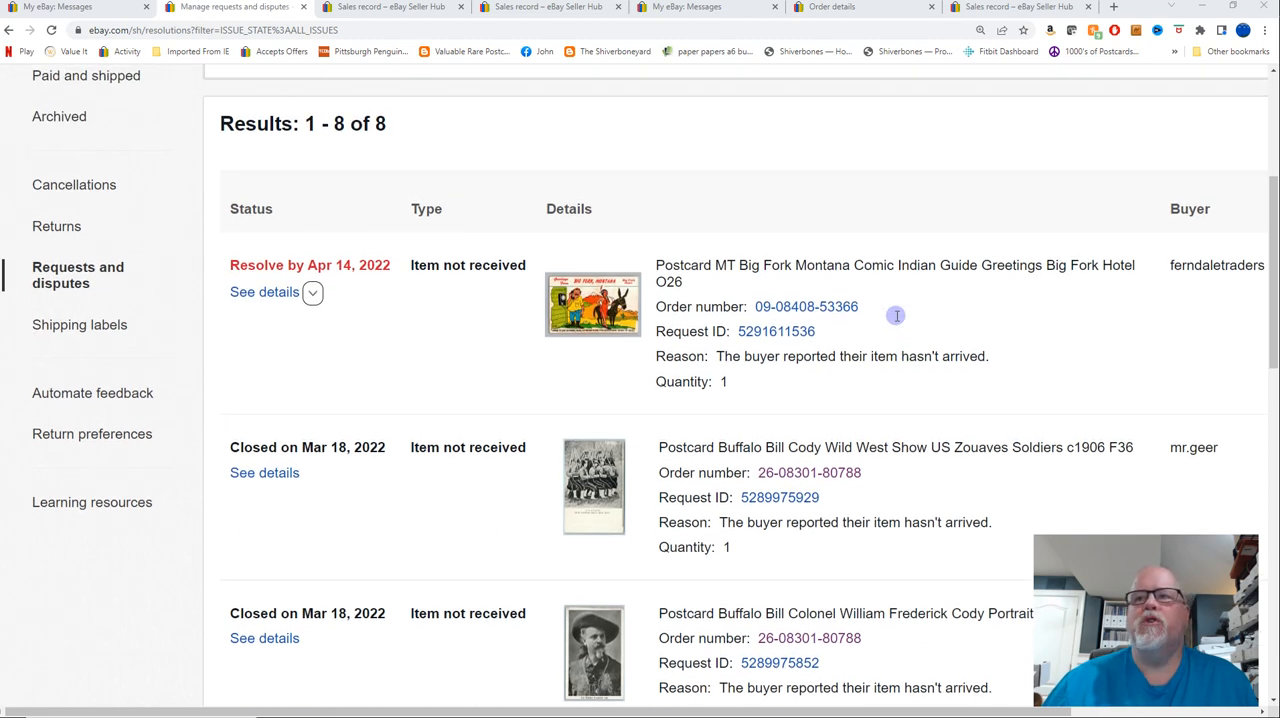
{"action": "mouse_move", "coordinate": [853, 320]}
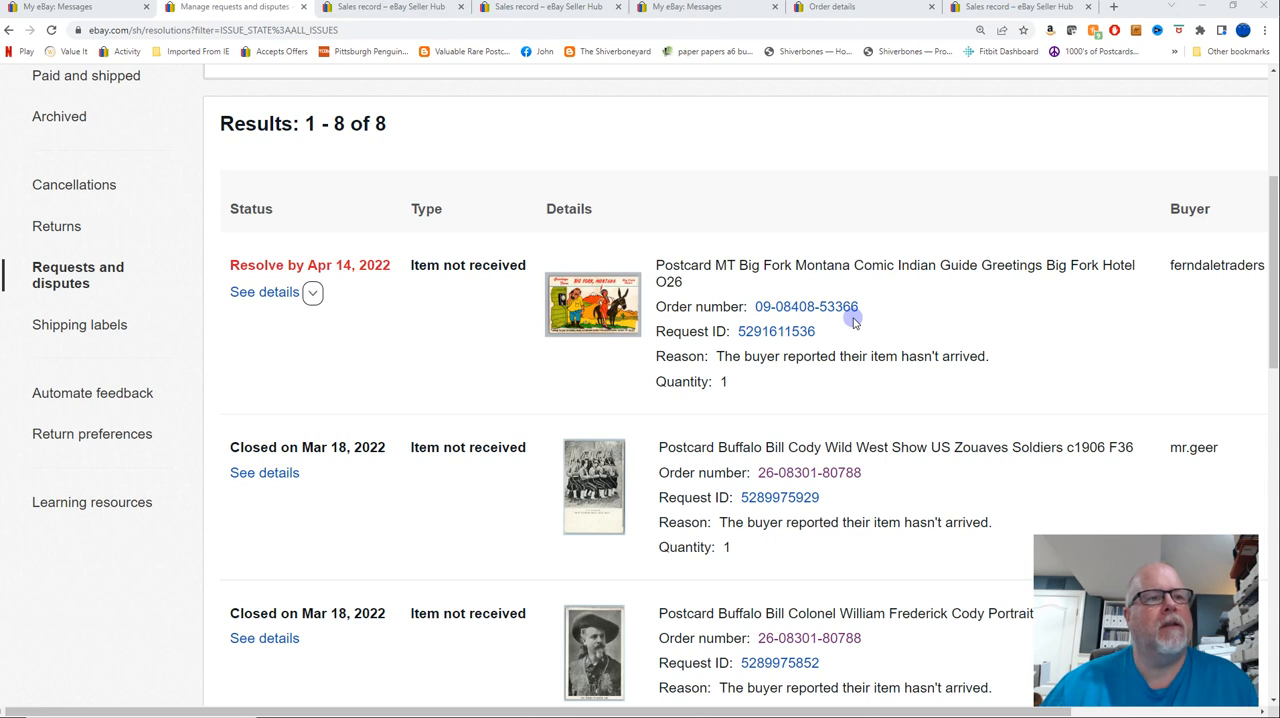
{"action": "mouse_move", "coordinate": [671, 318]}
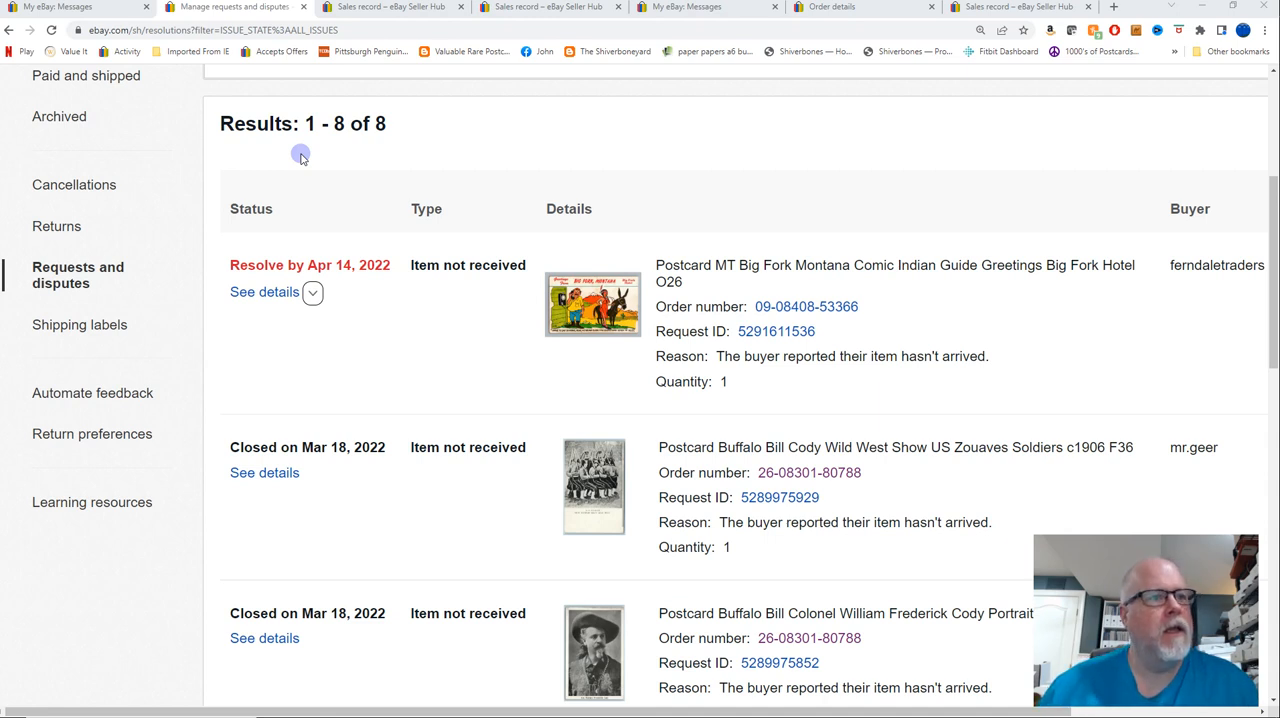
{"action": "mouse_move", "coordinate": [454, 302]}
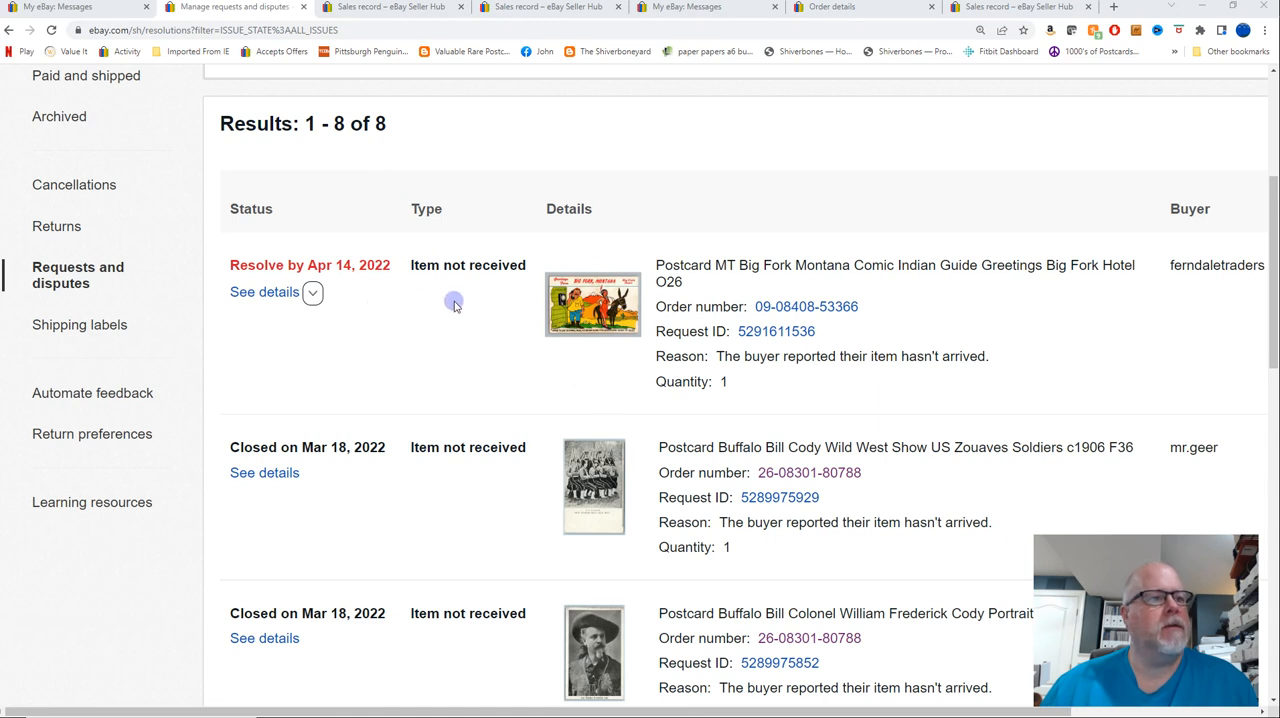
{"action": "mouse_move", "coordinate": [820, 380]}
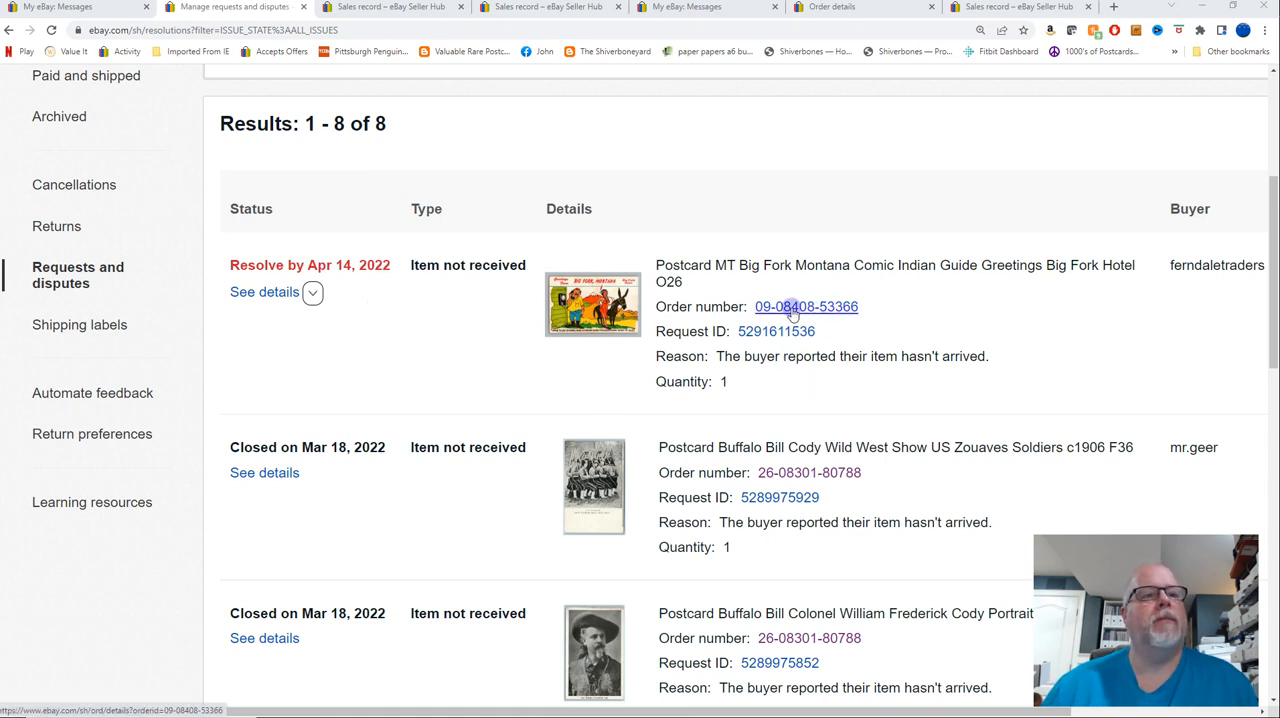
{"action": "left_click", "coordinate": [806, 306]}
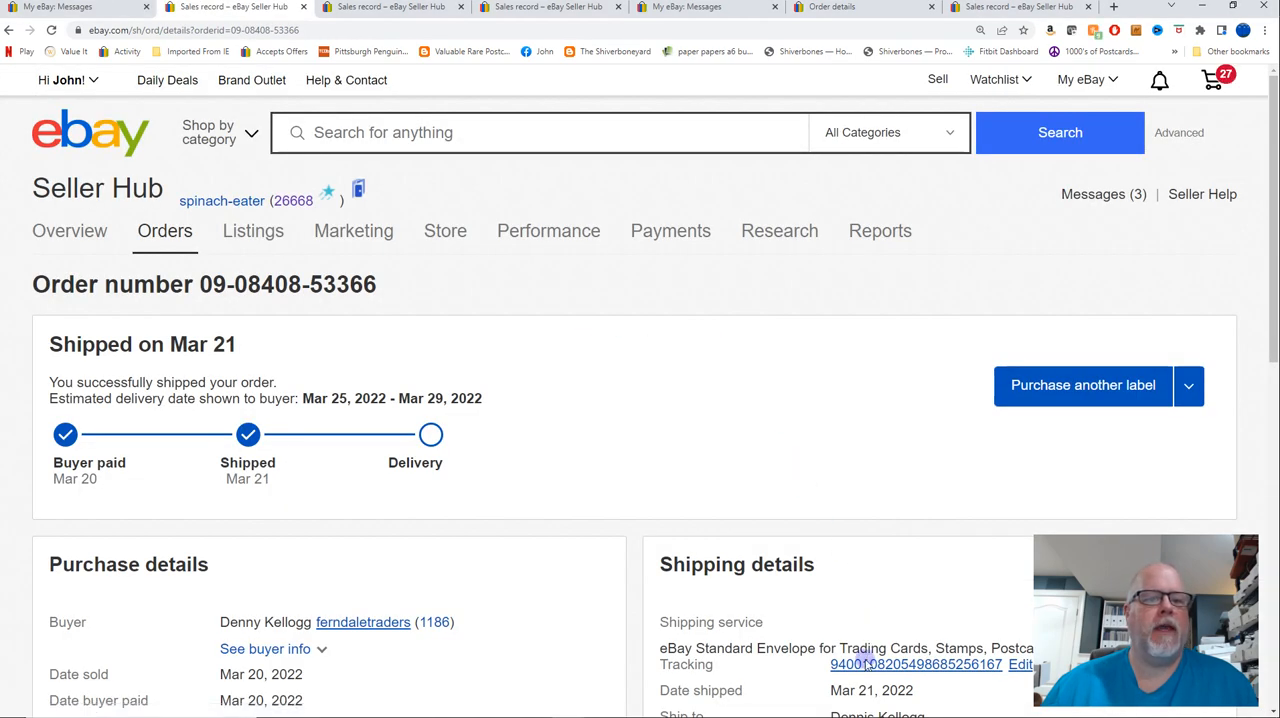
{"action": "left_click", "coordinate": [915, 664]}
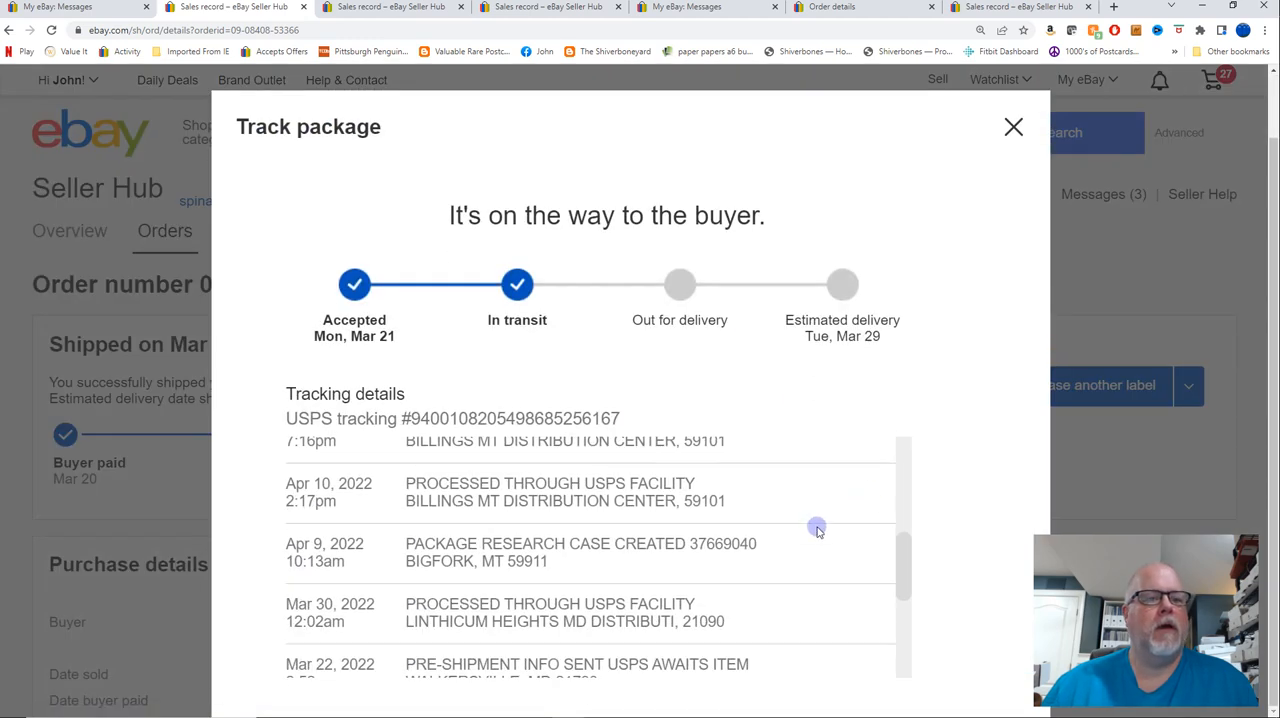
{"action": "scroll", "scroll_direction": "down", "scroll_amount": 3}
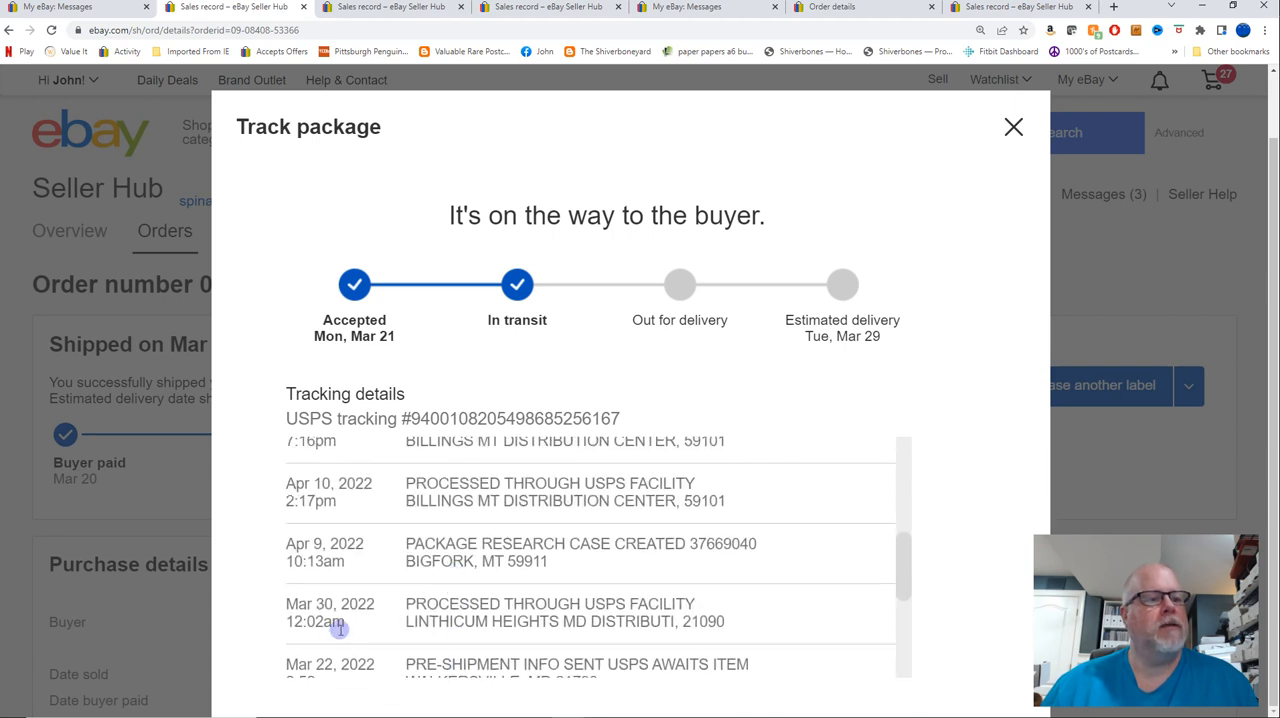
{"action": "scroll", "scroll_direction": "down", "scroll_amount": 3}
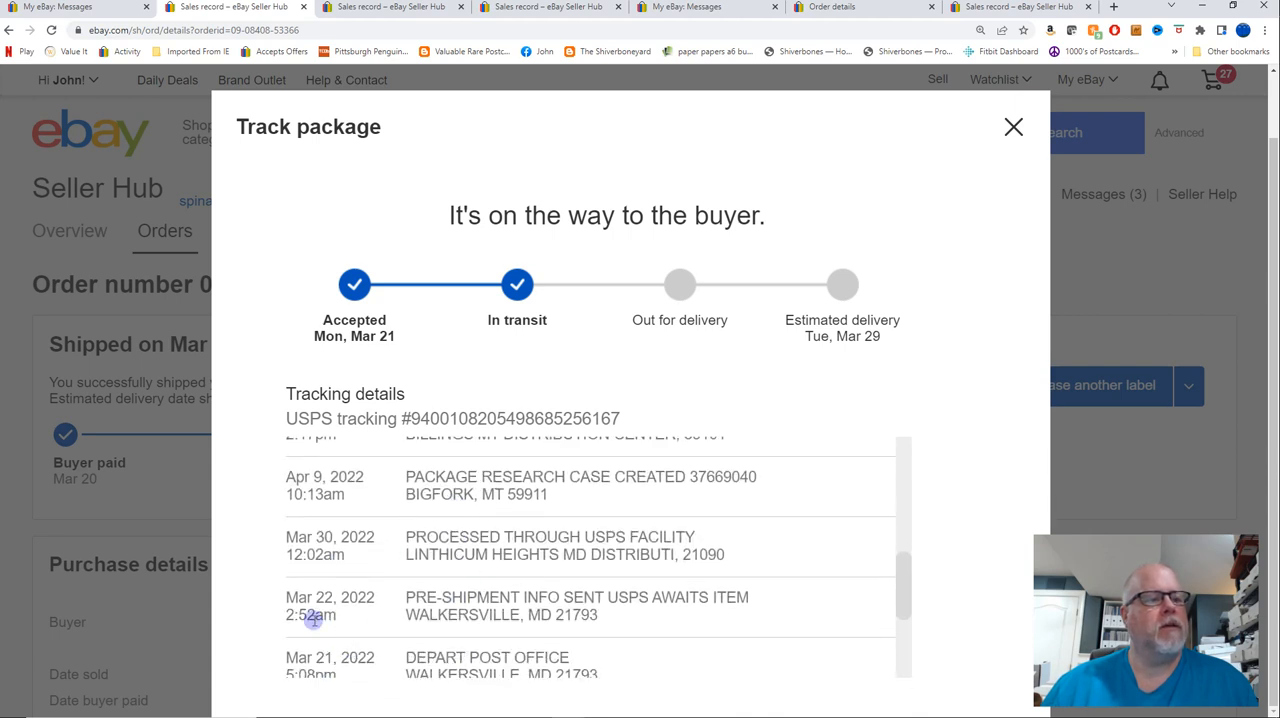
{"action": "mouse_move", "coordinate": [410, 558]}
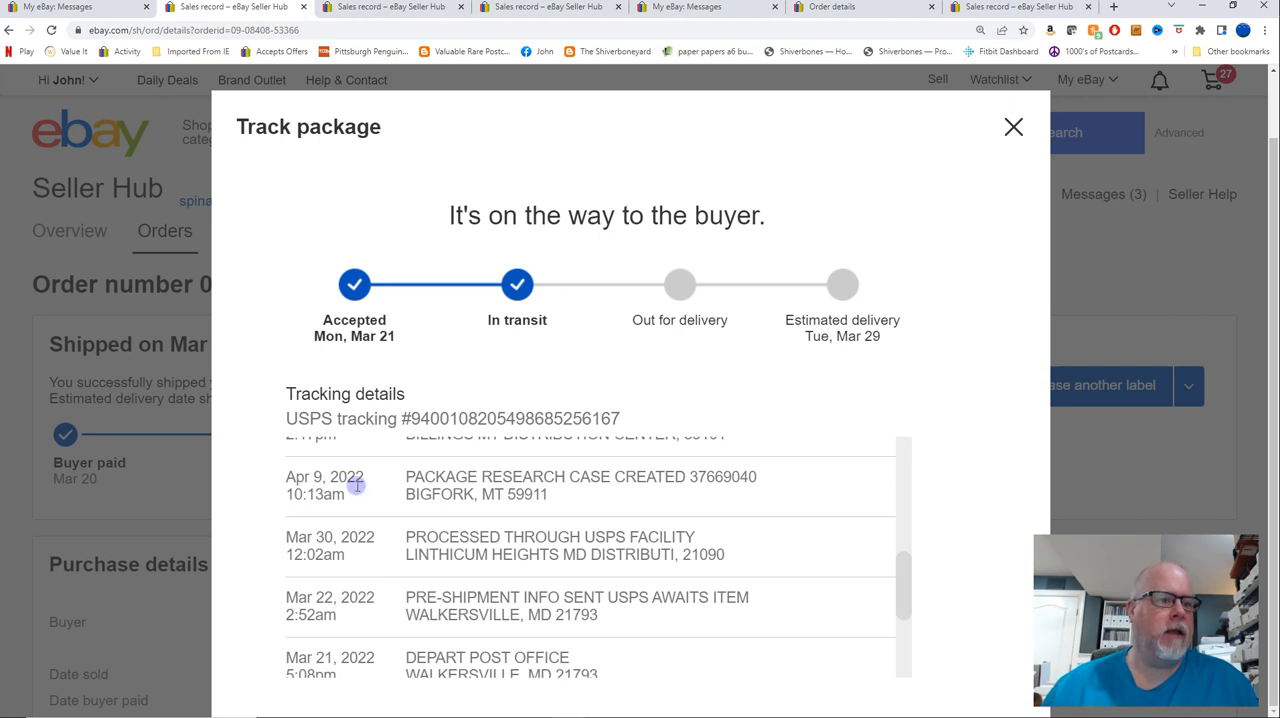
{"action": "mouse_move", "coordinate": [480, 505]}
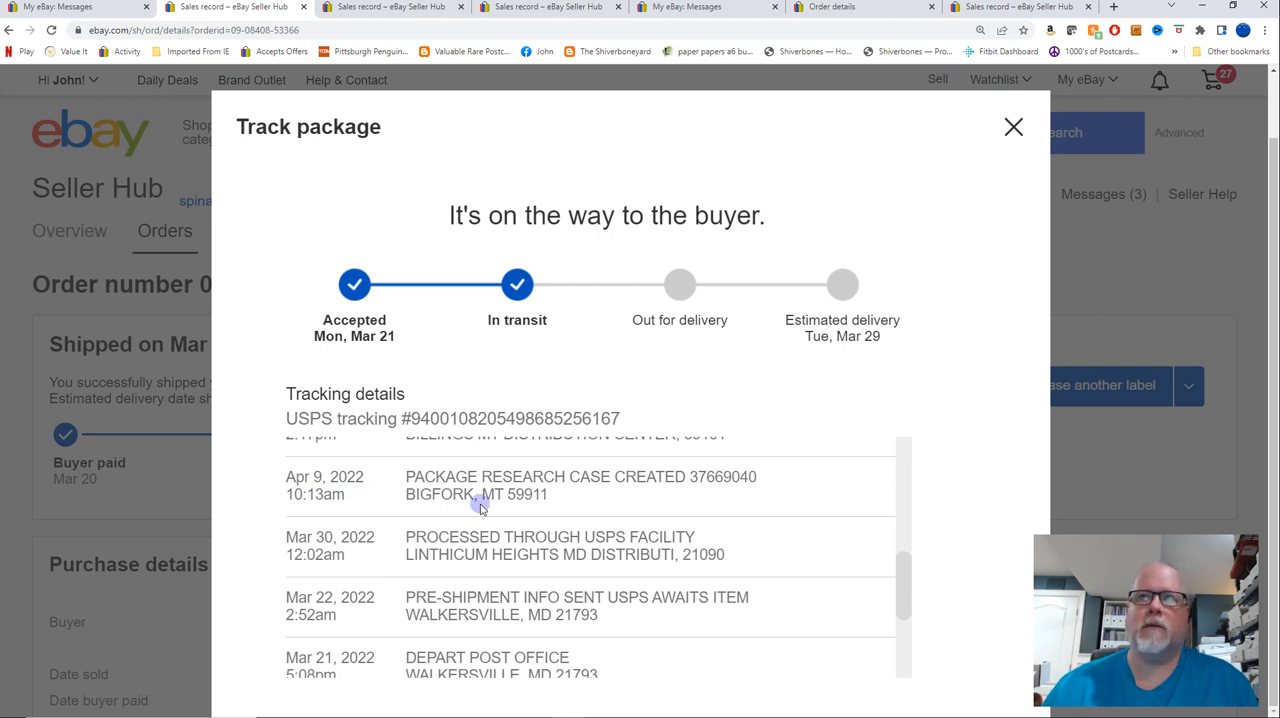
{"action": "mouse_move", "coordinate": [390, 503]}
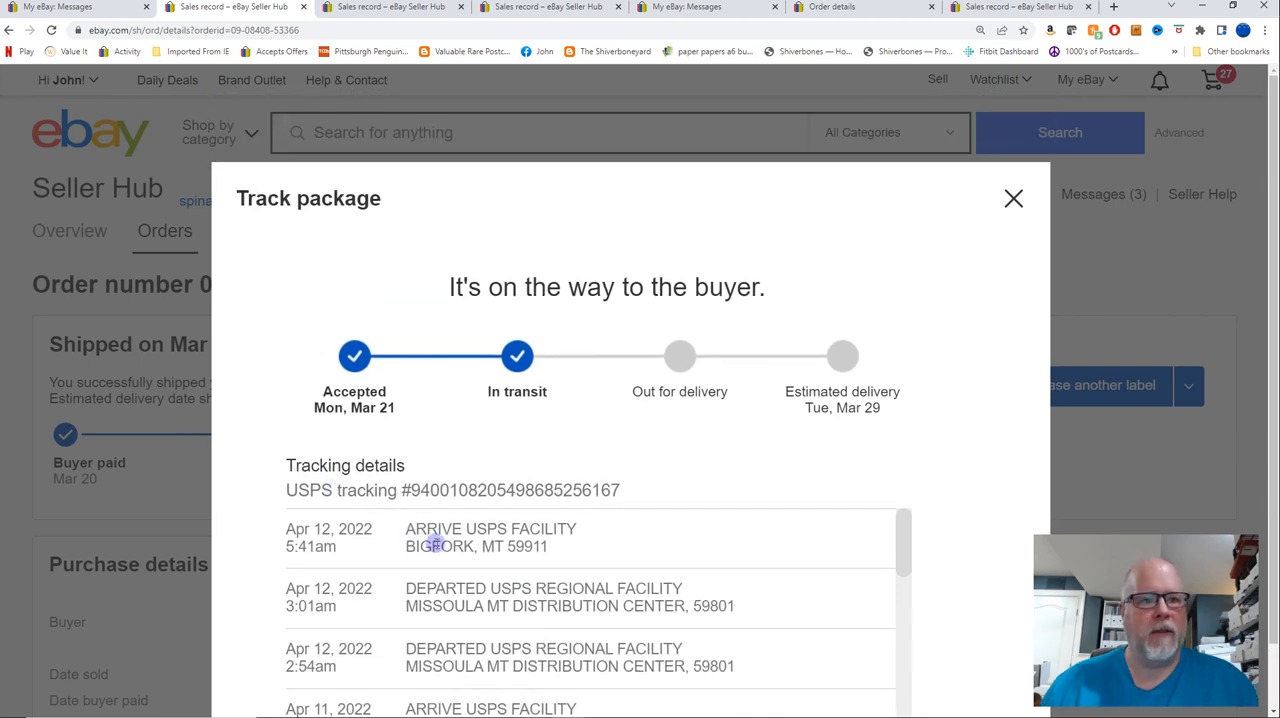
{"action": "scroll", "scroll_direction": "down", "scroll_amount": 3}
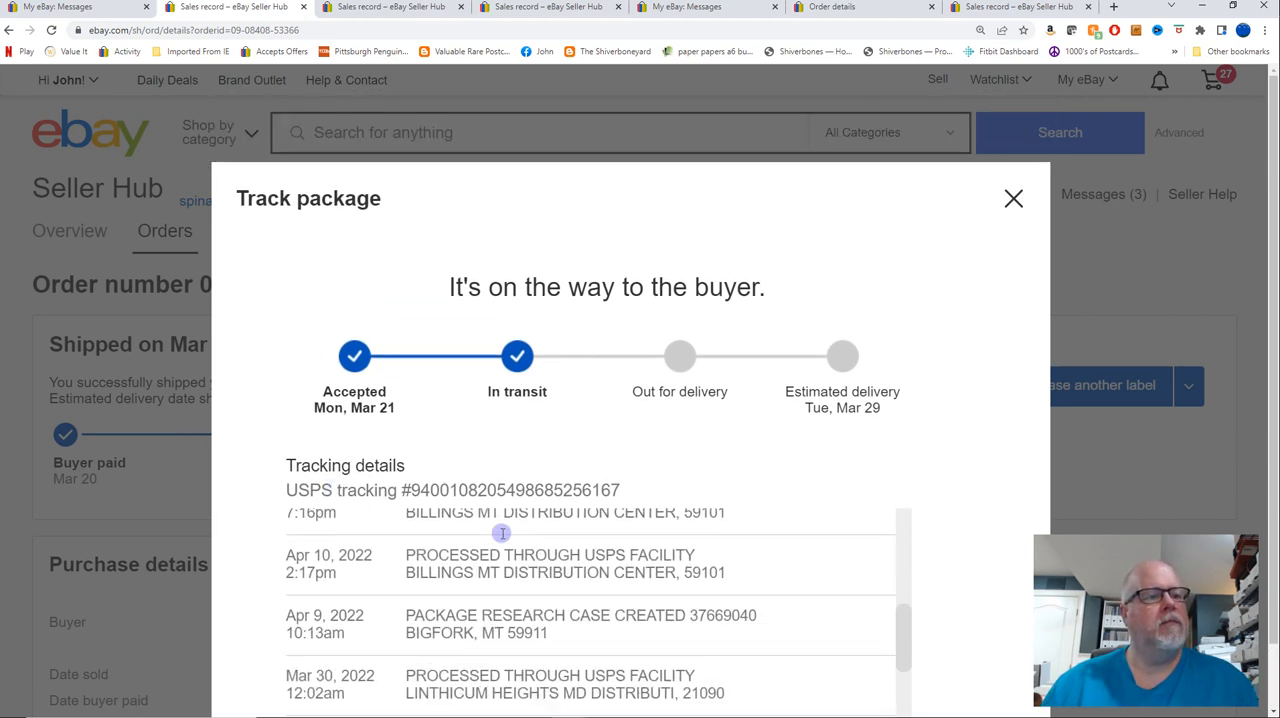
{"action": "scroll", "scroll_direction": "down", "scroll_amount": 3}
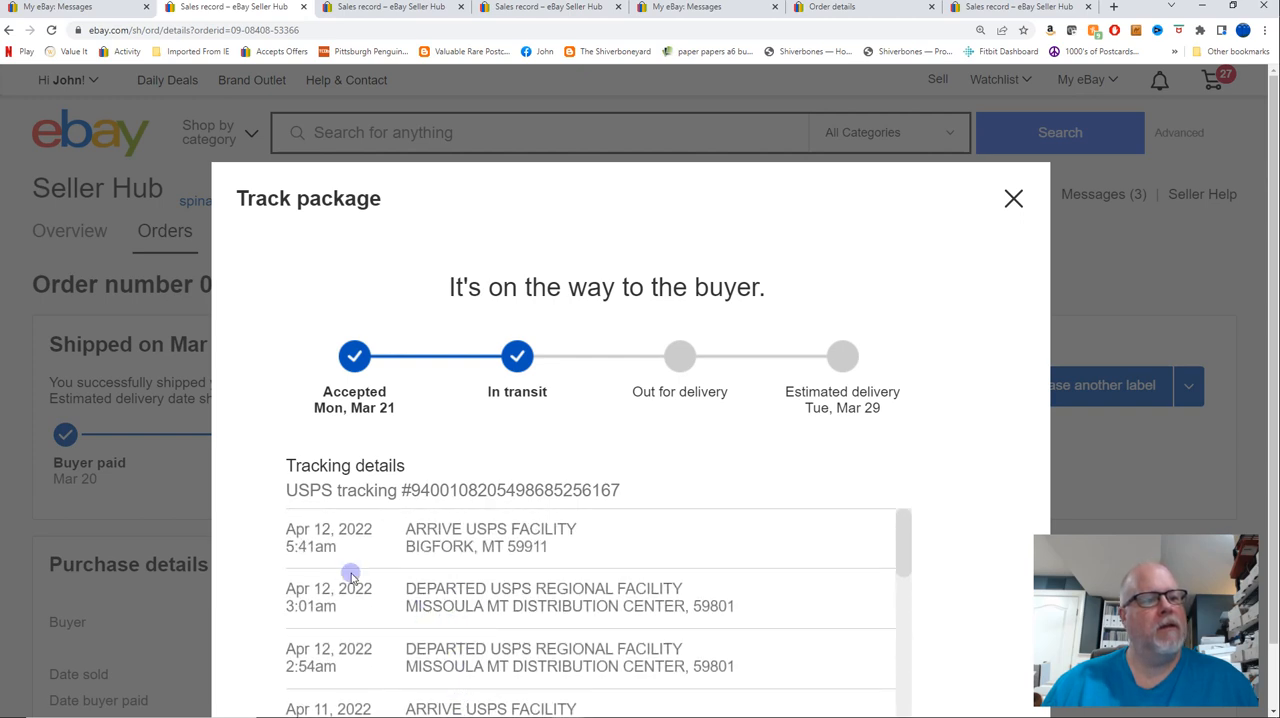
{"action": "mouse_move", "coordinate": [330, 540]}
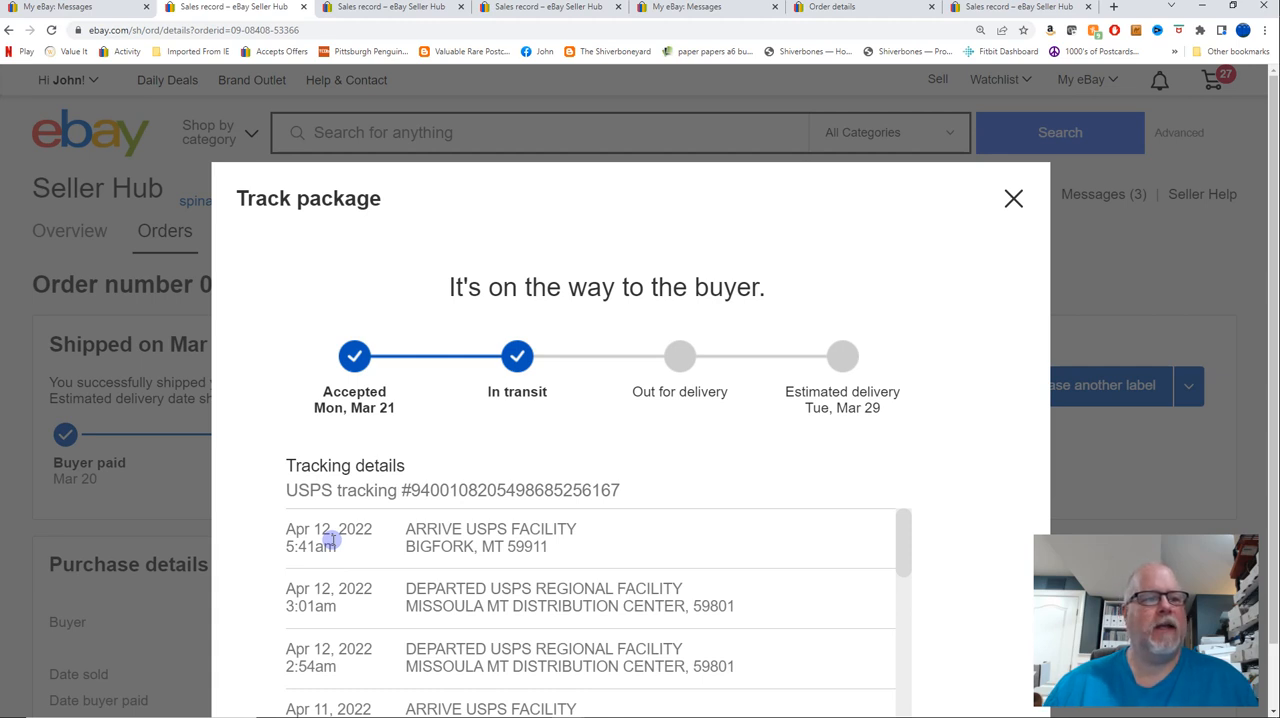
{"action": "mouse_move", "coordinate": [387, 583]}
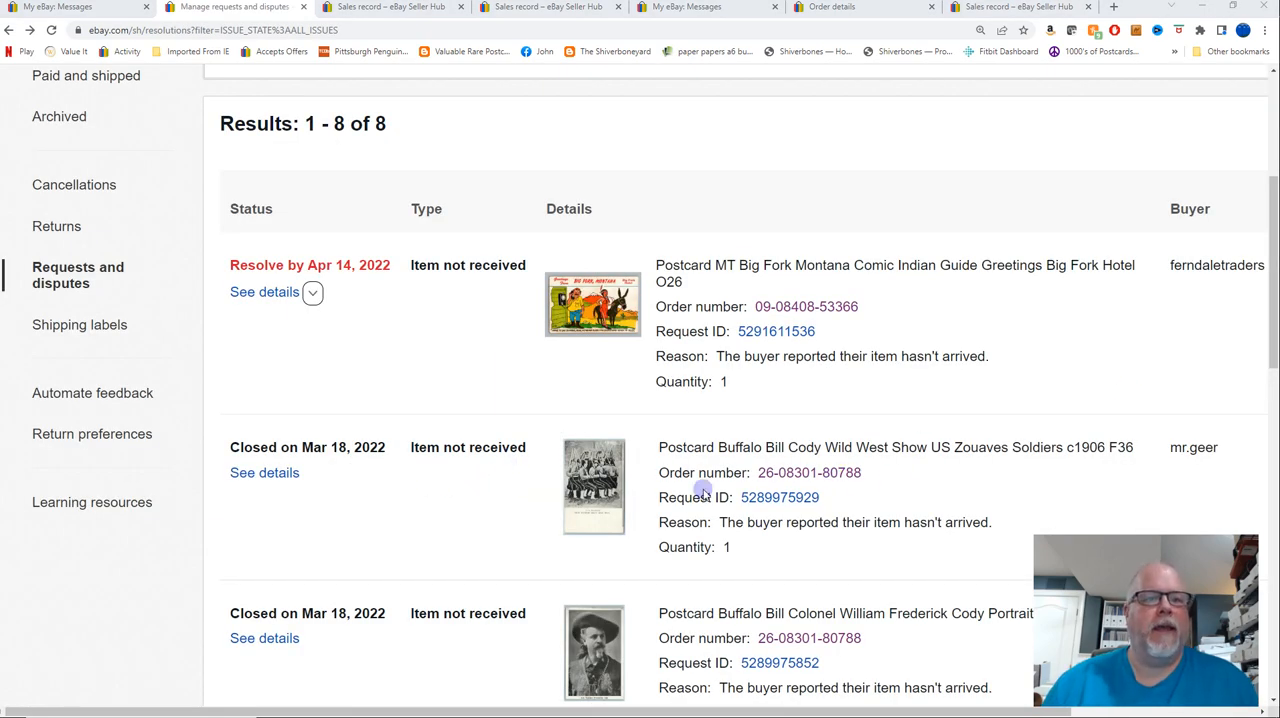
{"action": "scroll", "scroll_direction": "down", "scroll_amount": 3}
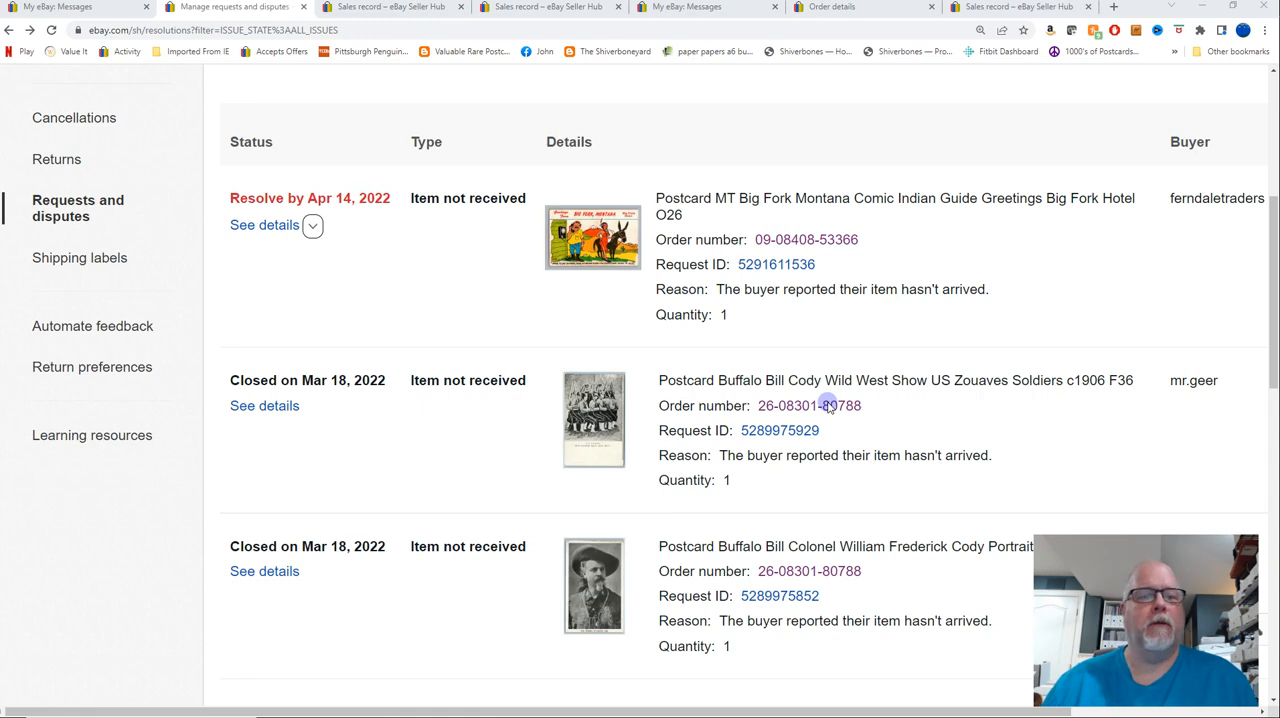
{"action": "scroll", "scroll_direction": "down", "scroll_amount": 3}
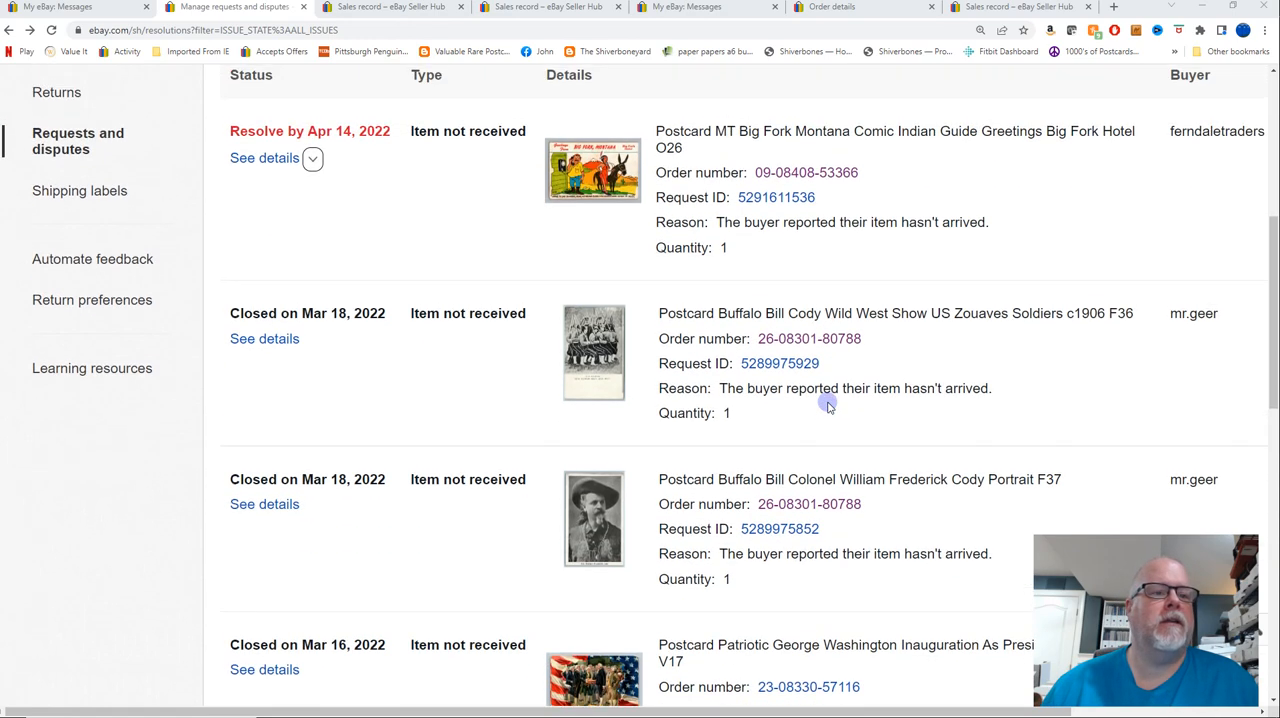
{"action": "scroll", "scroll_direction": "down", "scroll_amount": 3}
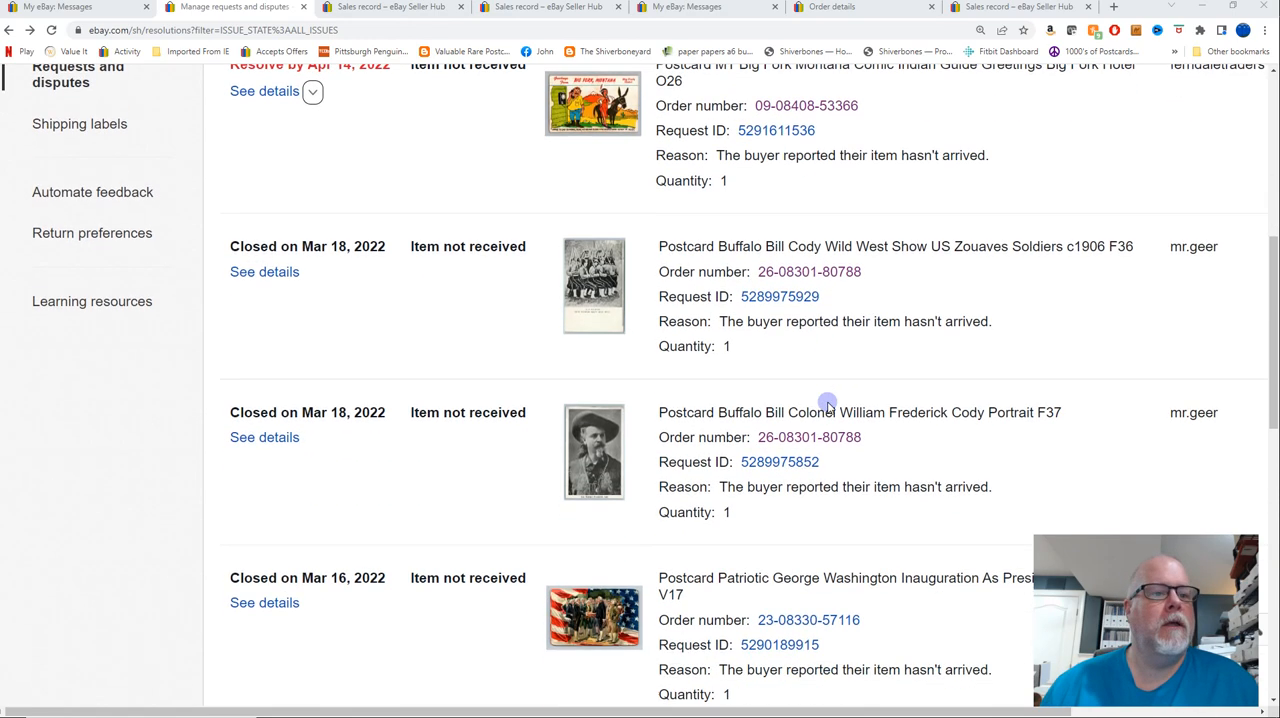
{"action": "scroll", "scroll_direction": "down", "scroll_amount": 3}
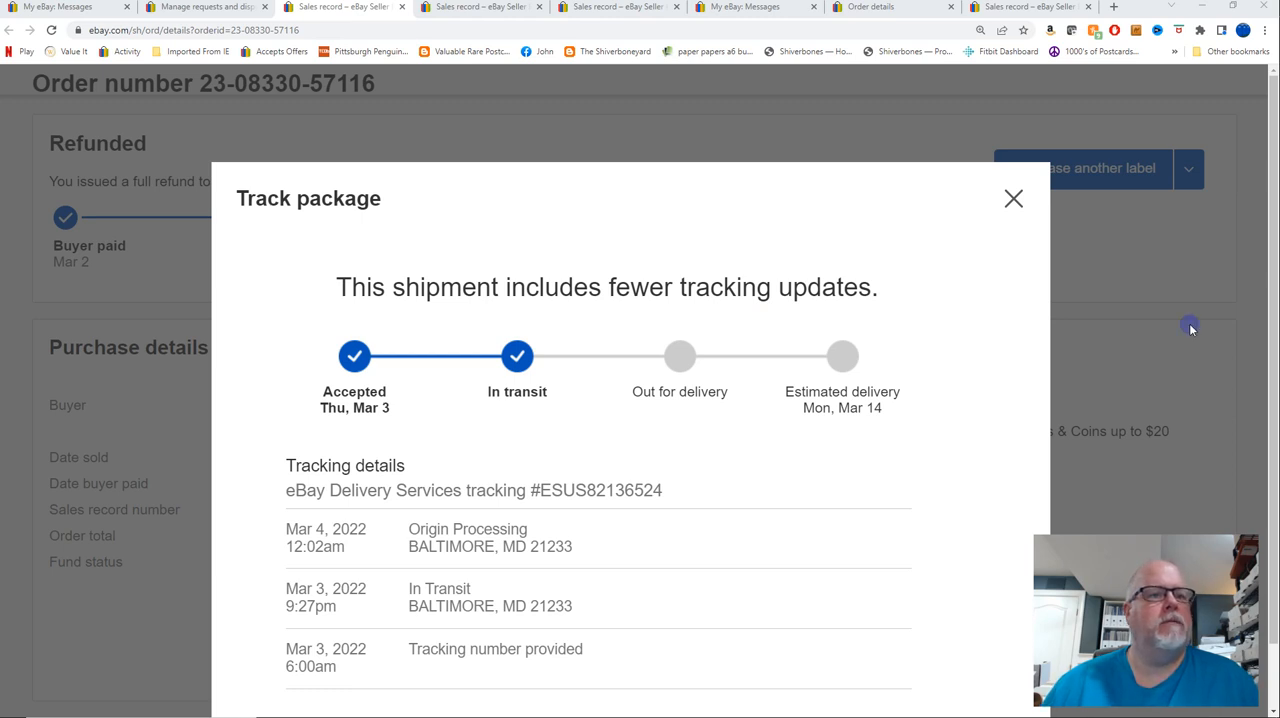
{"action": "mouse_move", "coordinate": [373, 538]}
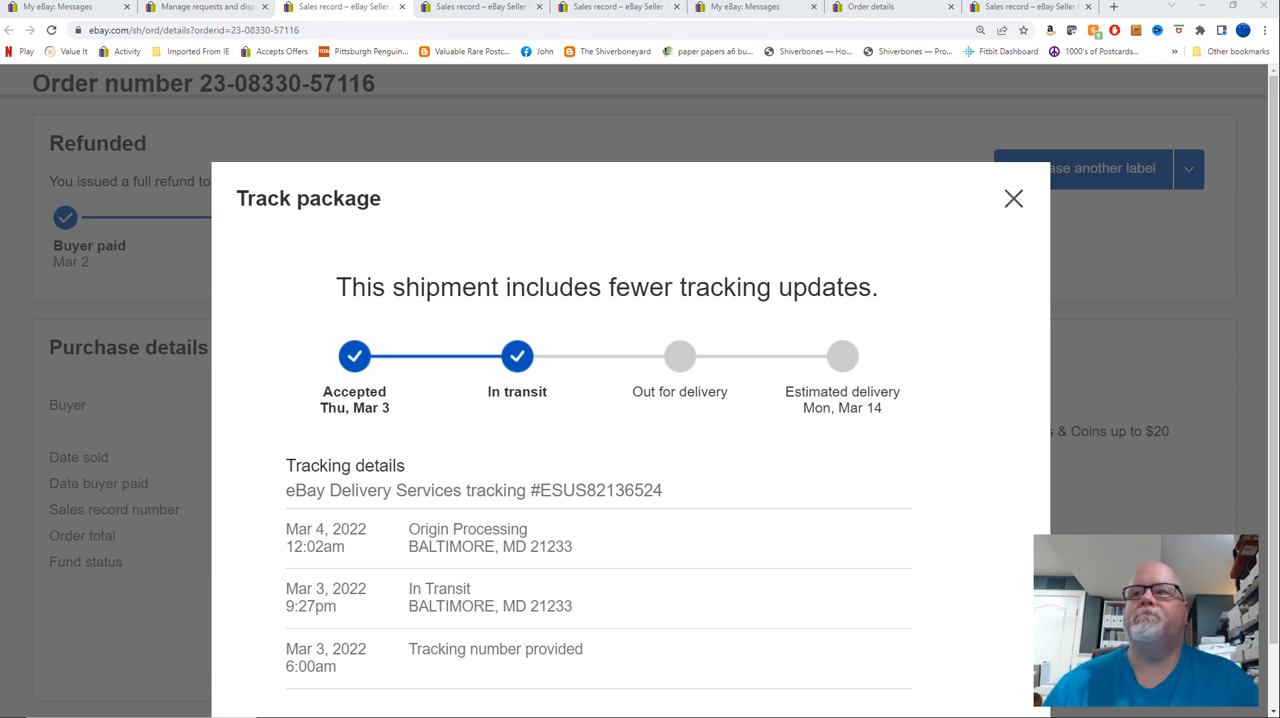
{"action": "left_click", "coordinate": [1013, 198]}
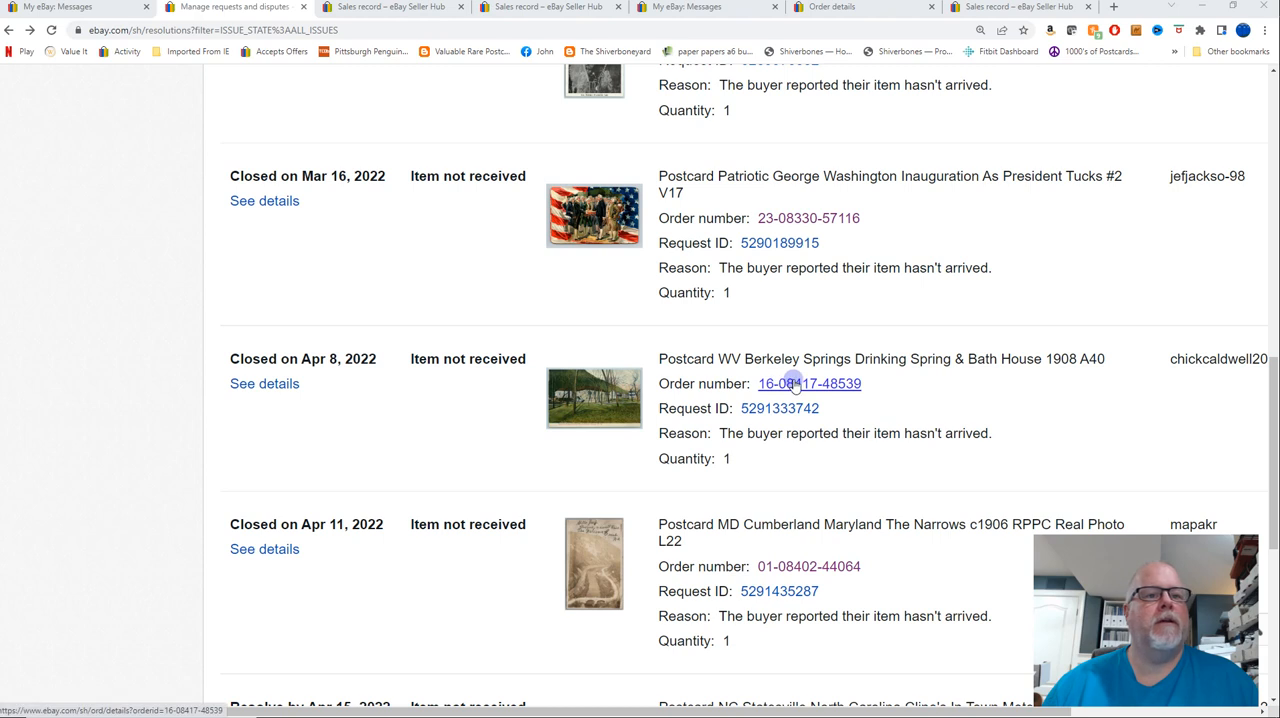
{"action": "double_click", "coordinate": [785, 383]}
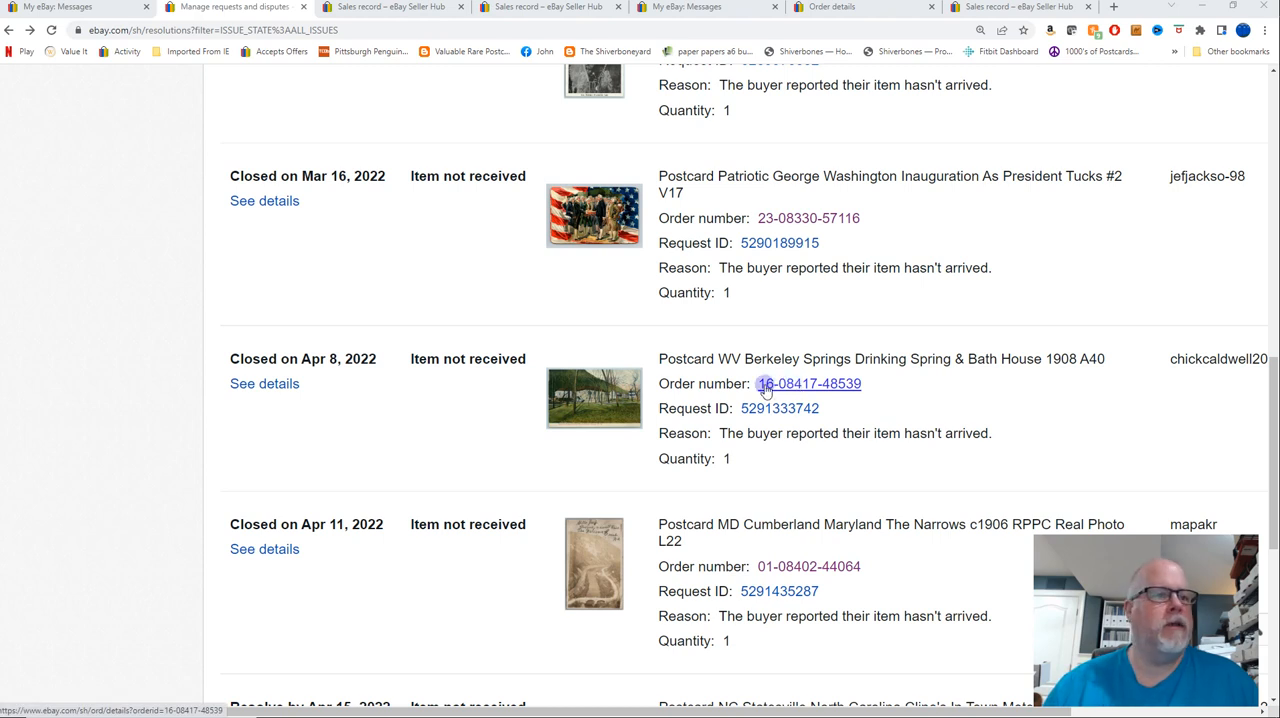
{"action": "mouse_move", "coordinate": [797, 384]}
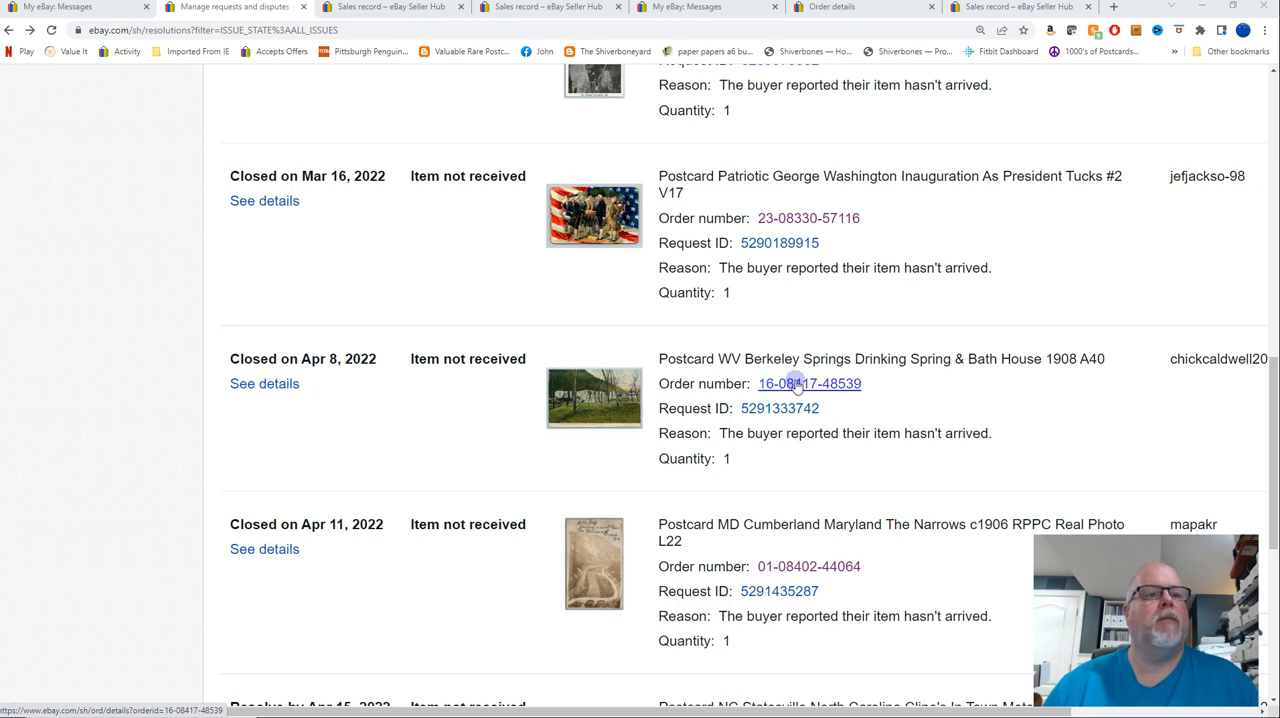
{"action": "left_click", "coordinate": [809, 383]}
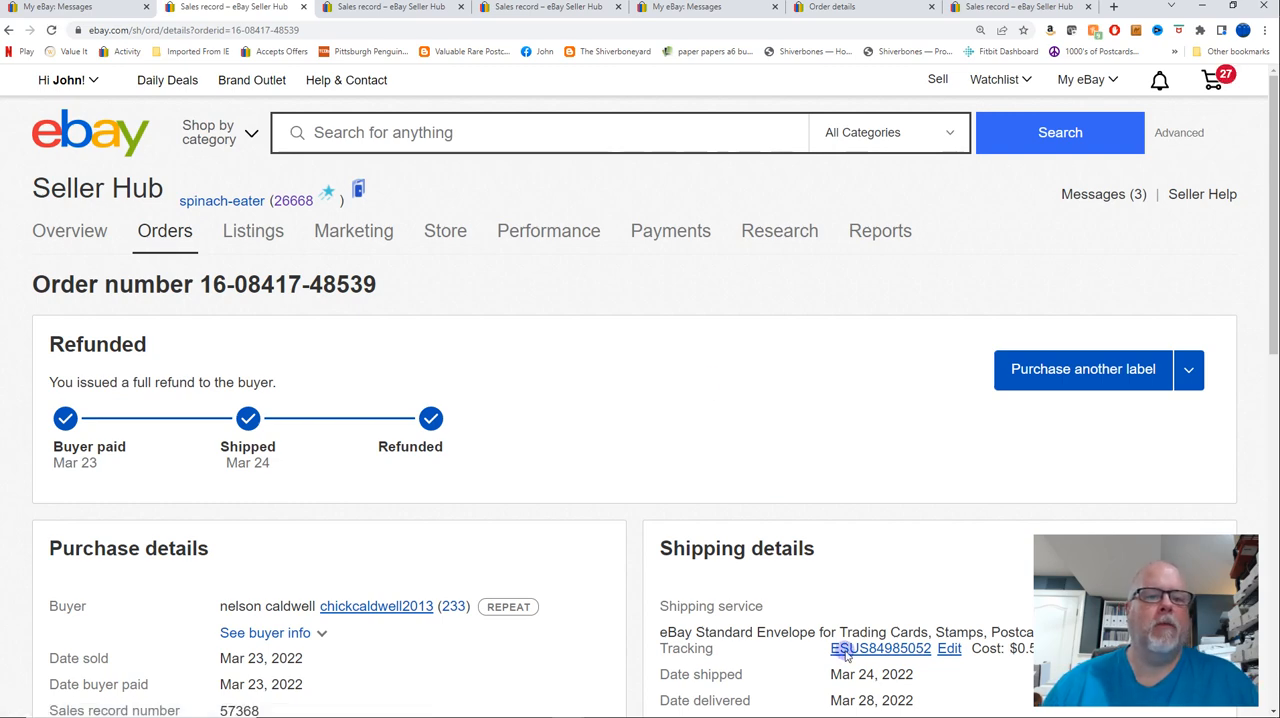
{"action": "left_click", "coordinate": [879, 648]}
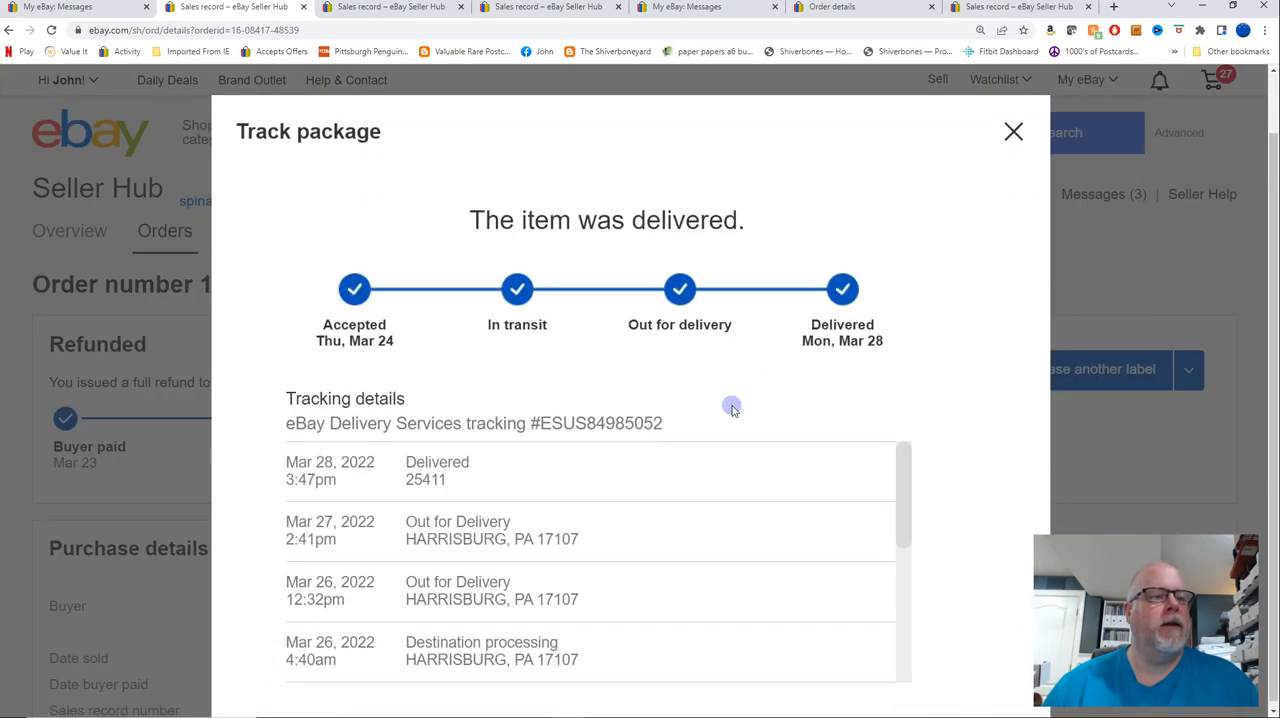
{"action": "scroll", "scroll_direction": "down", "scroll_amount": 3}
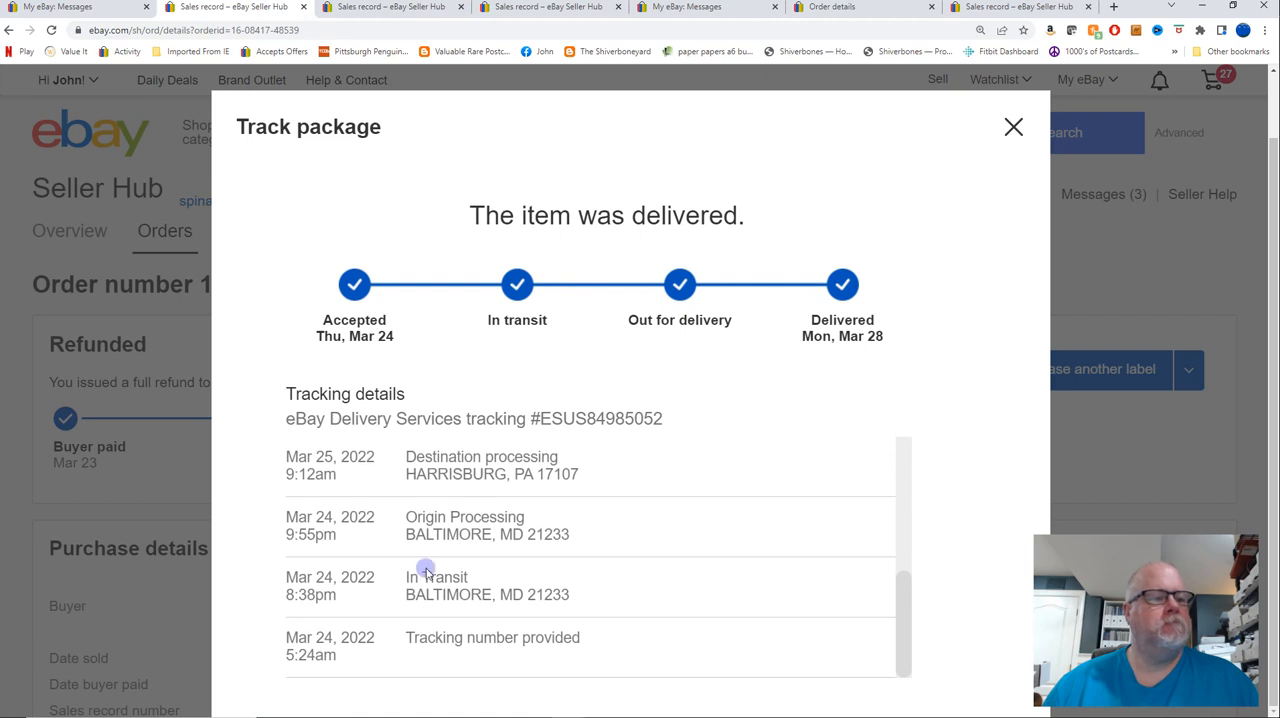
{"action": "mouse_move", "coordinate": [521, 549]}
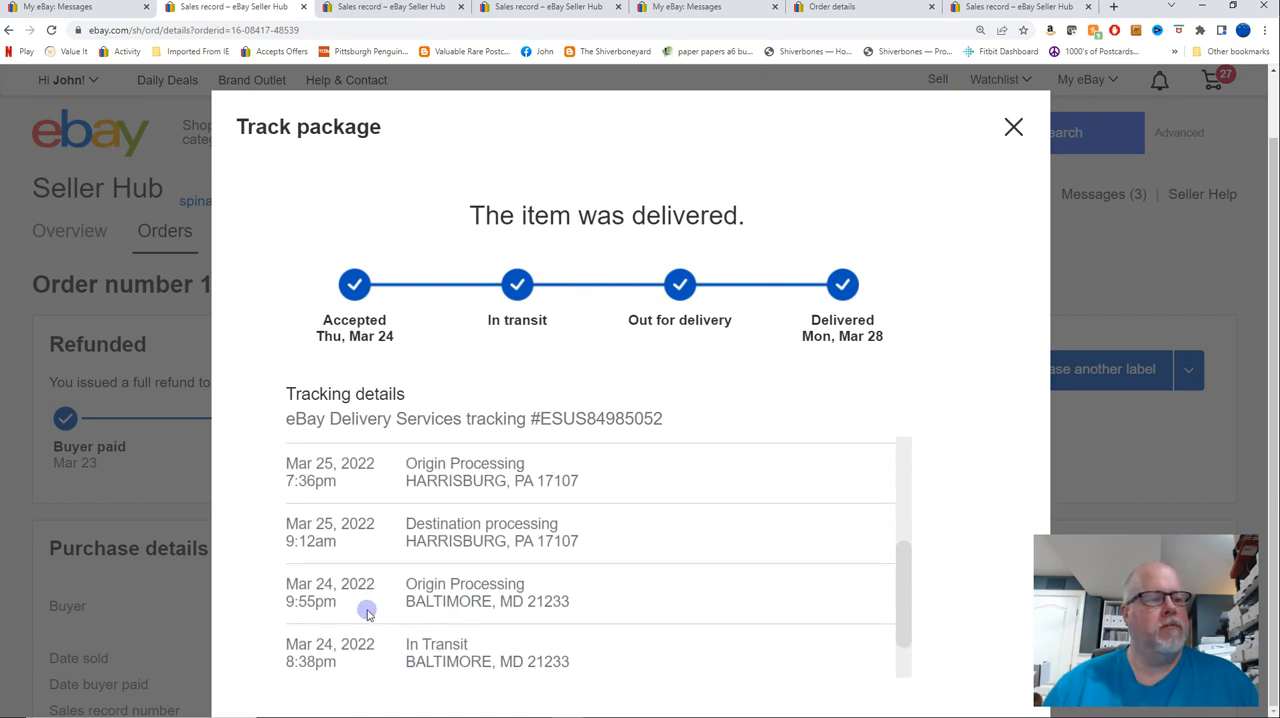
{"action": "mouse_move", "coordinate": [443, 540]}
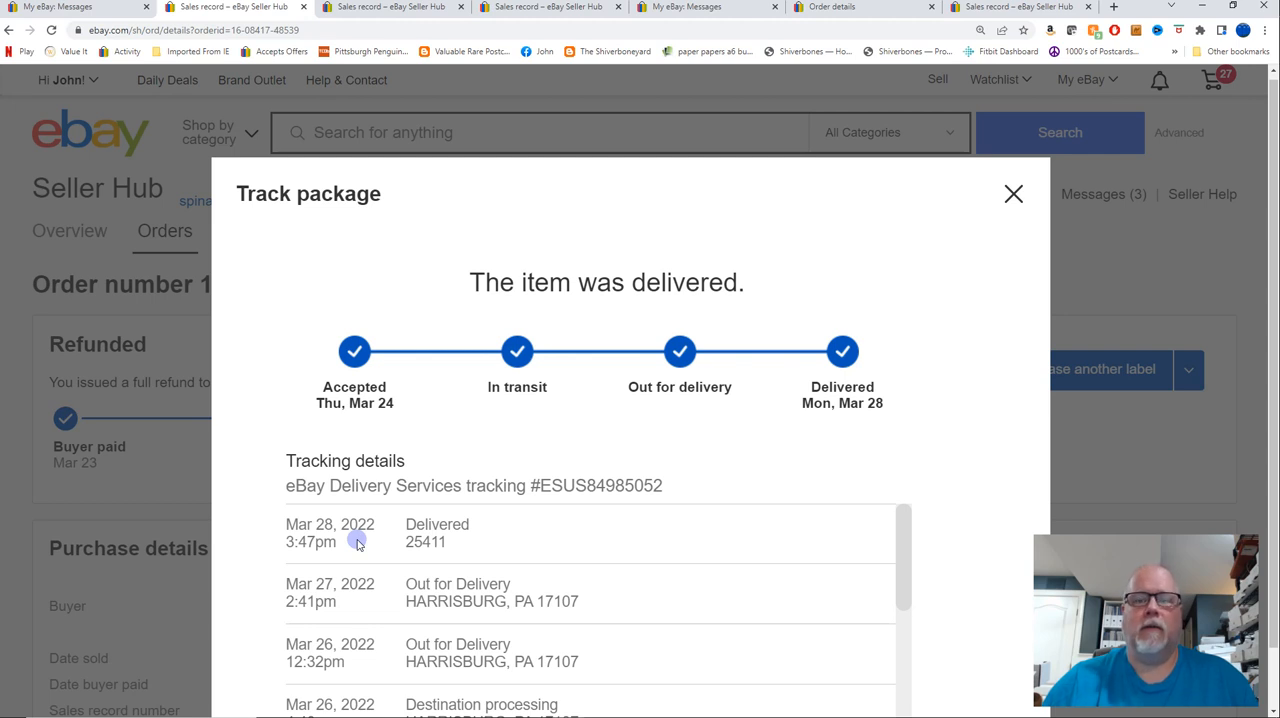
{"action": "mouse_move", "coordinate": [363, 541]}
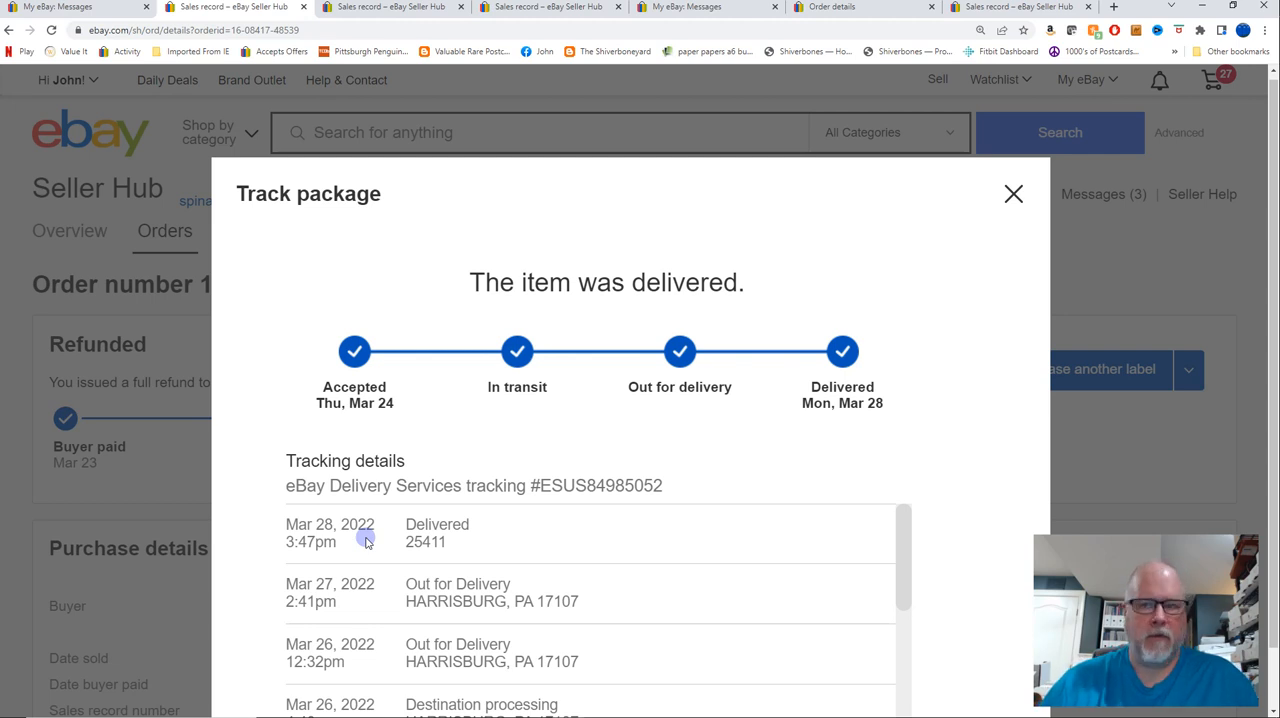
{"action": "mouse_move", "coordinate": [576, 423]}
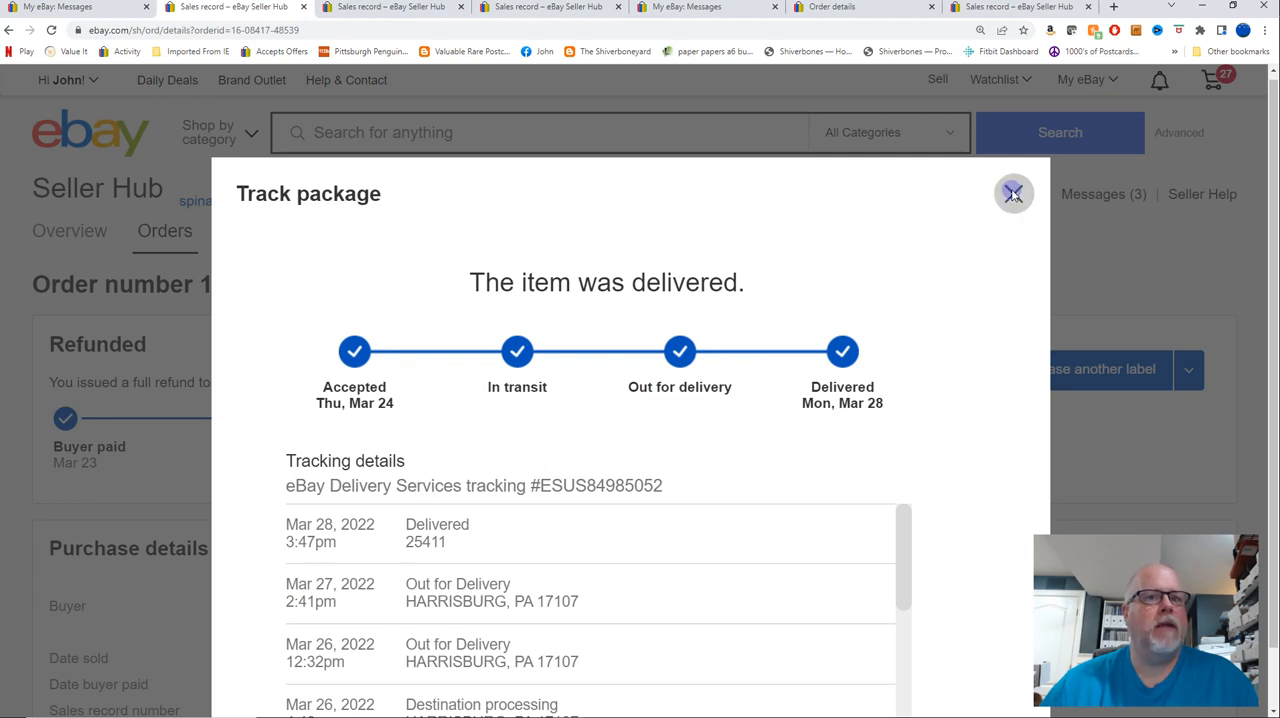
Close package tracking to reach the buyer's Berkeley Springs postcard message
{"action": "left_click", "coordinate": [1013, 193]}
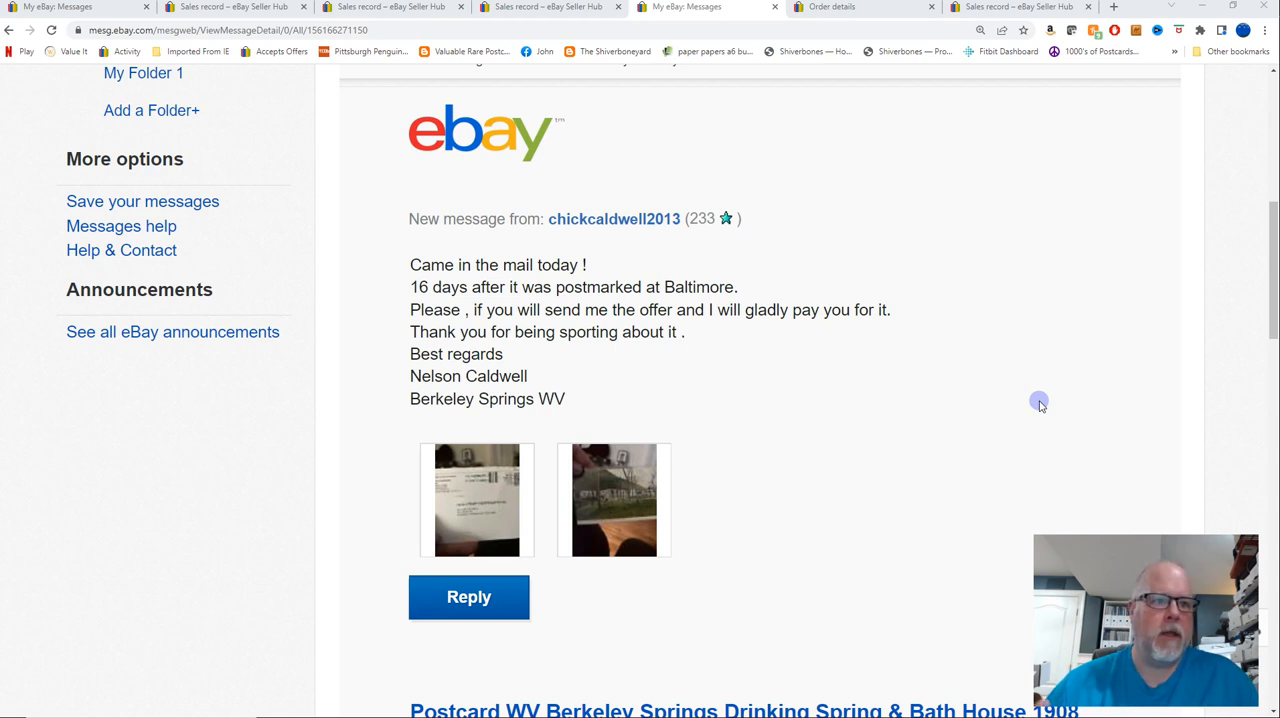
{"action": "mouse_move", "coordinate": [980, 380]}
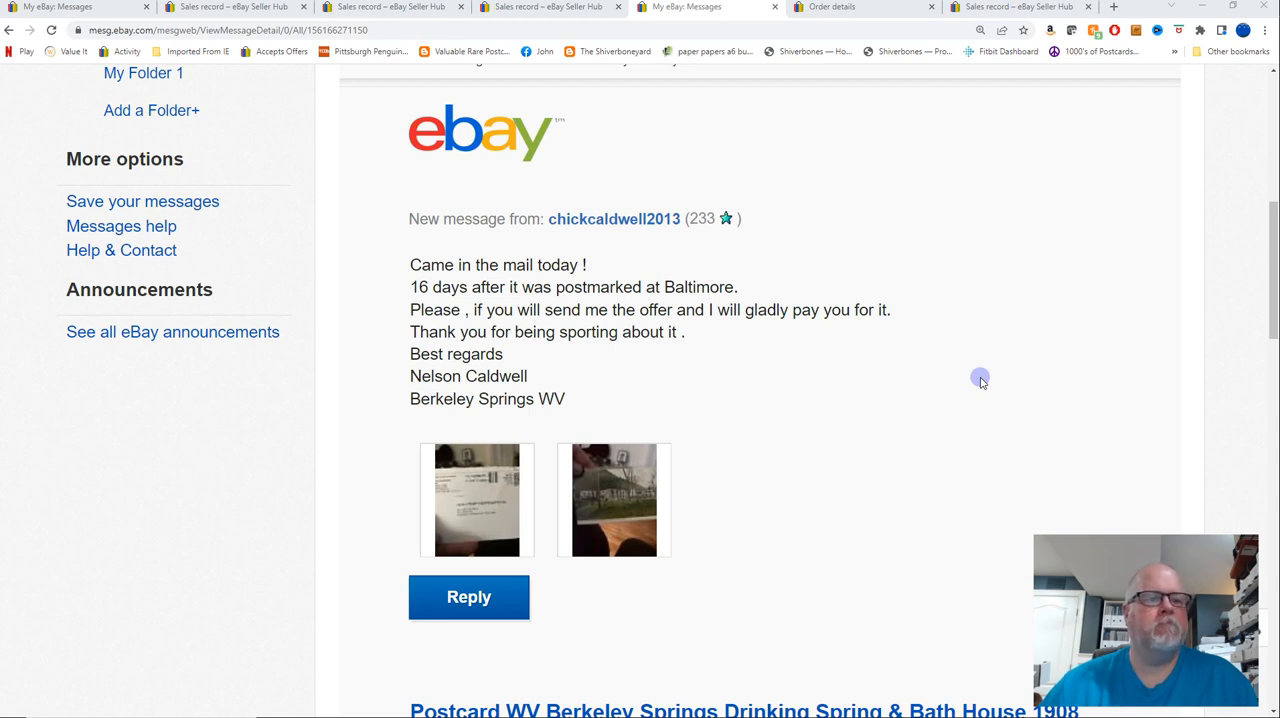
{"action": "mouse_move", "coordinate": [984, 437]}
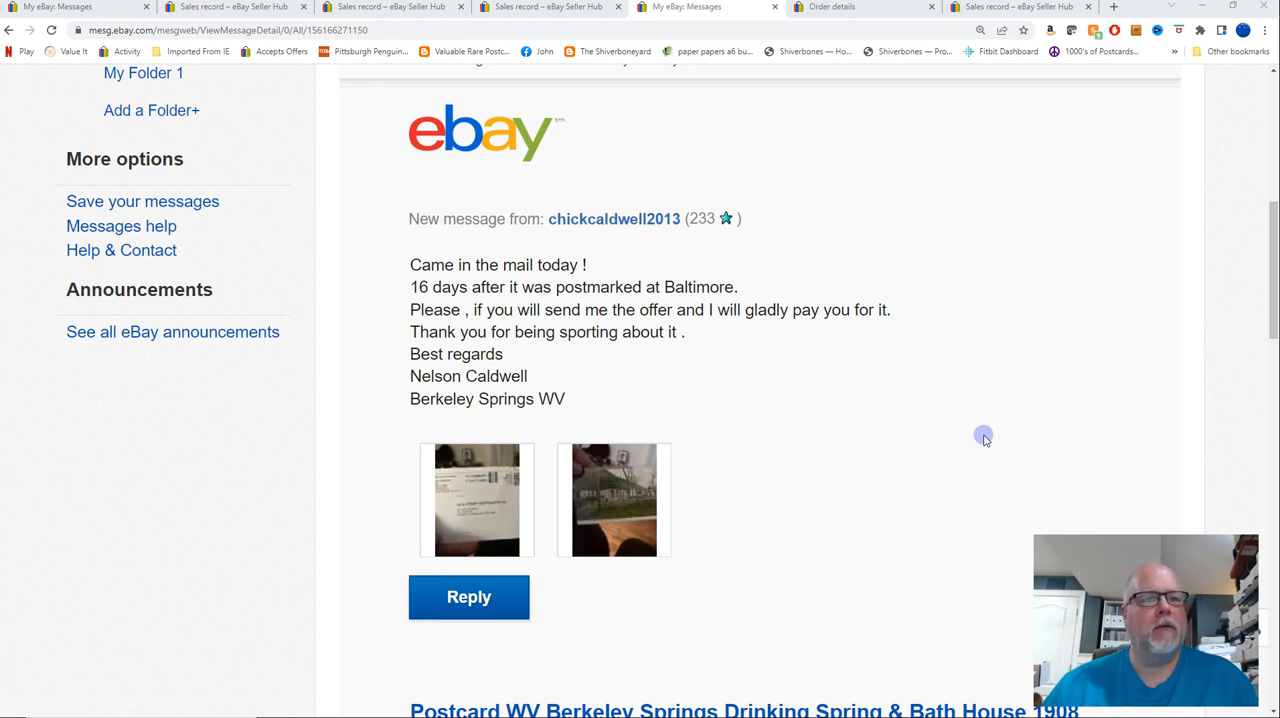
{"action": "mouse_move", "coordinate": [953, 396]}
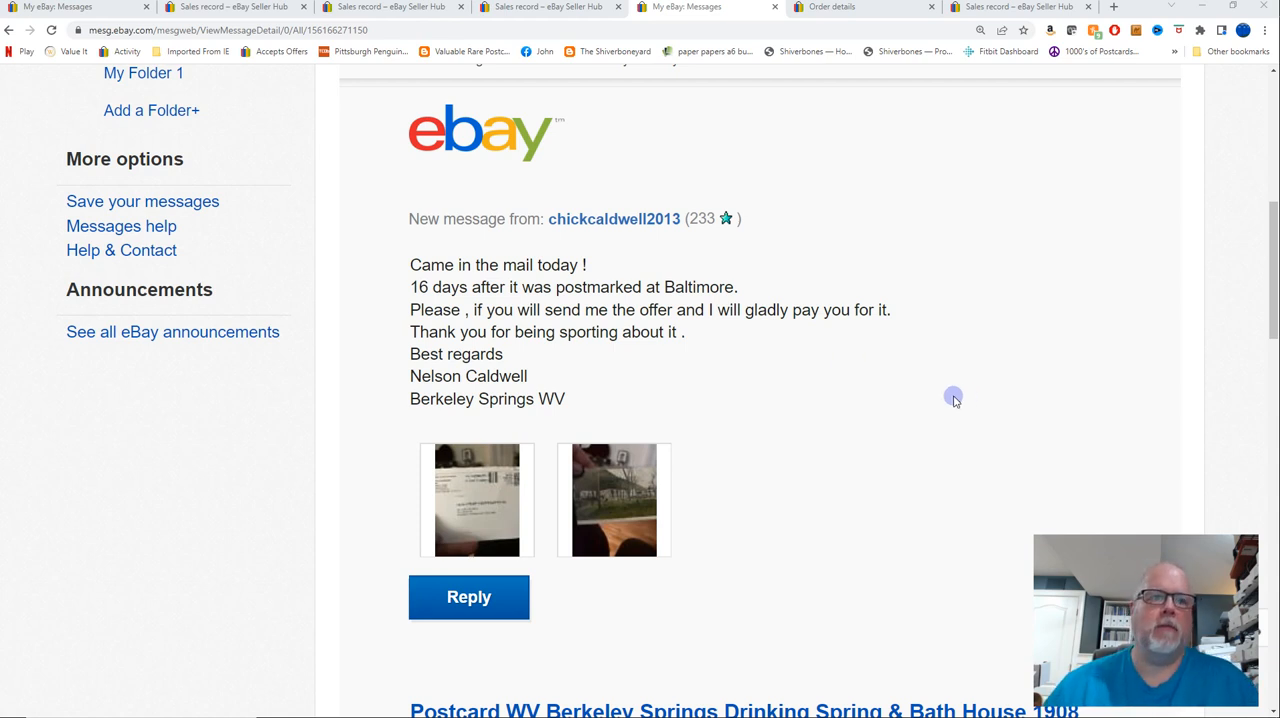
{"action": "mouse_move", "coordinate": [927, 399]}
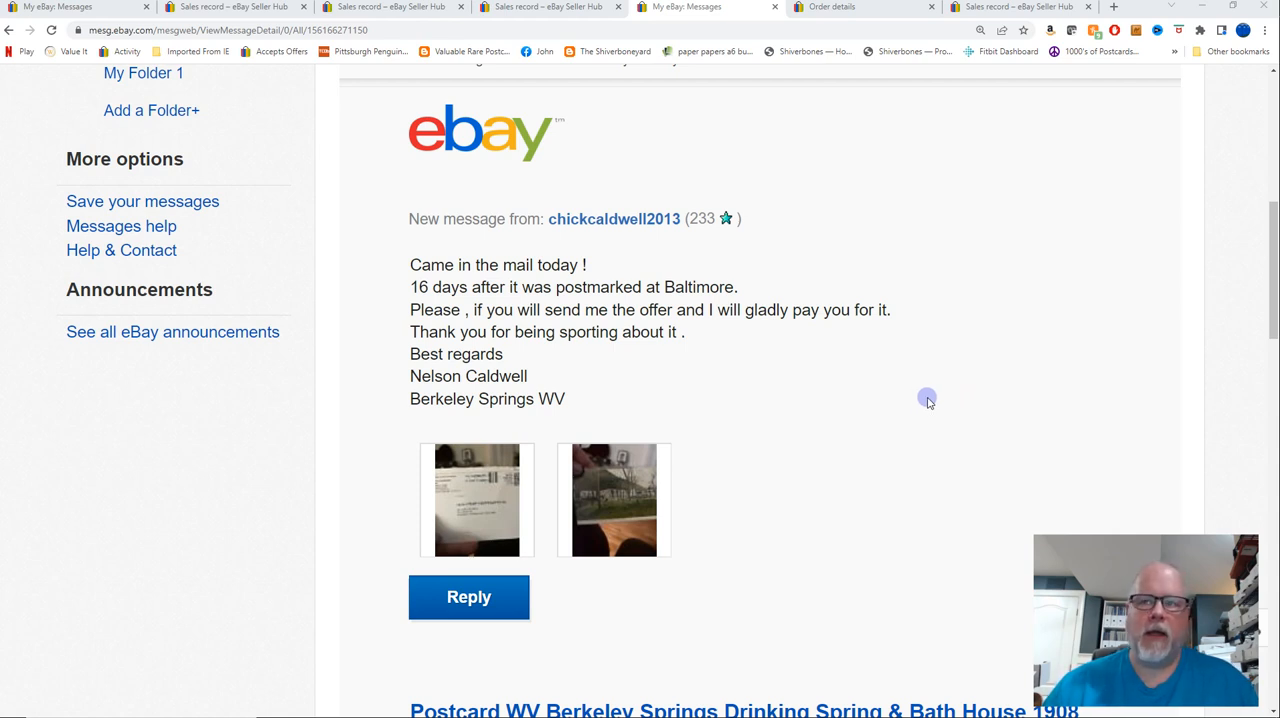
{"action": "mouse_move", "coordinate": [982, 414]}
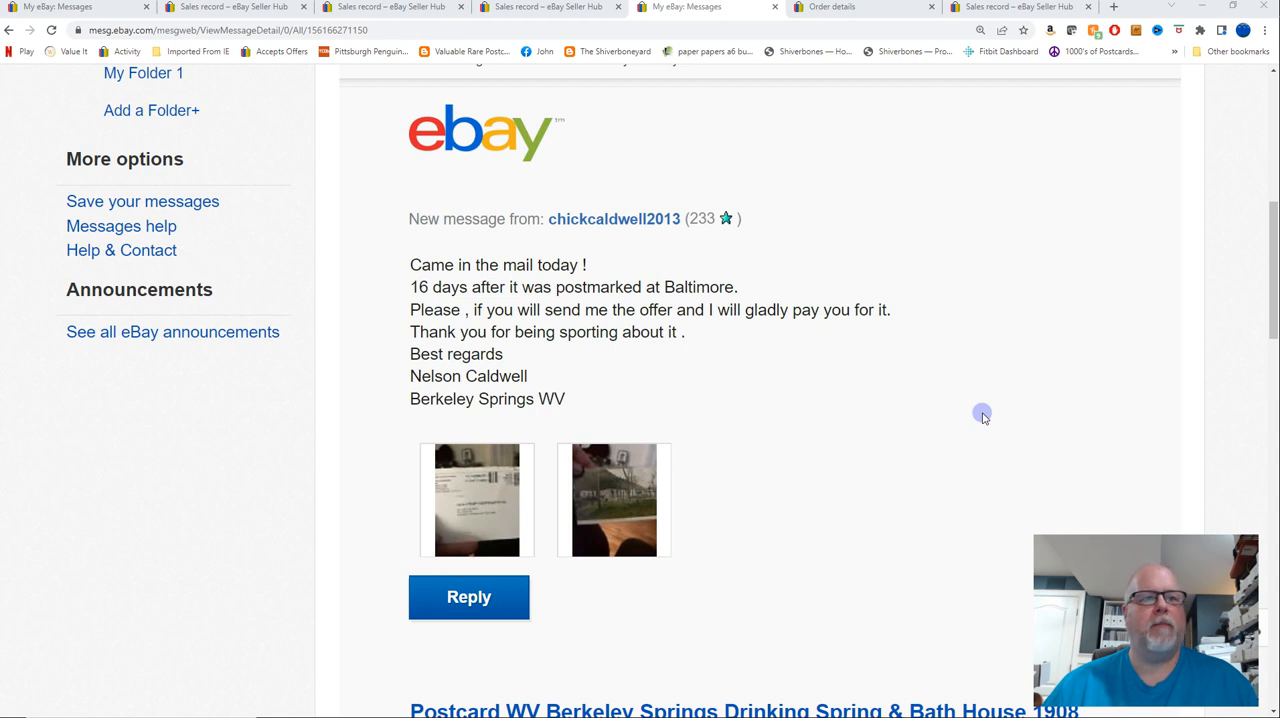
{"action": "mouse_move", "coordinate": [932, 394]}
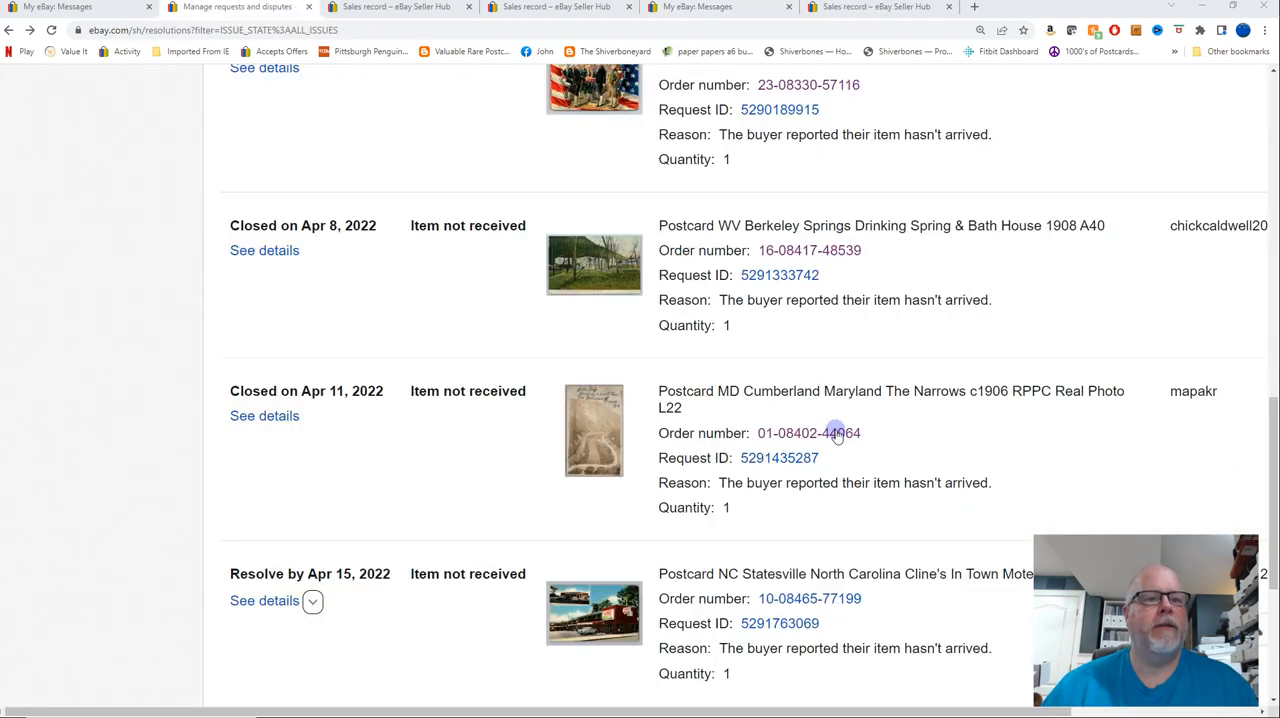
{"action": "mouse_move", "coordinate": [808, 433]}
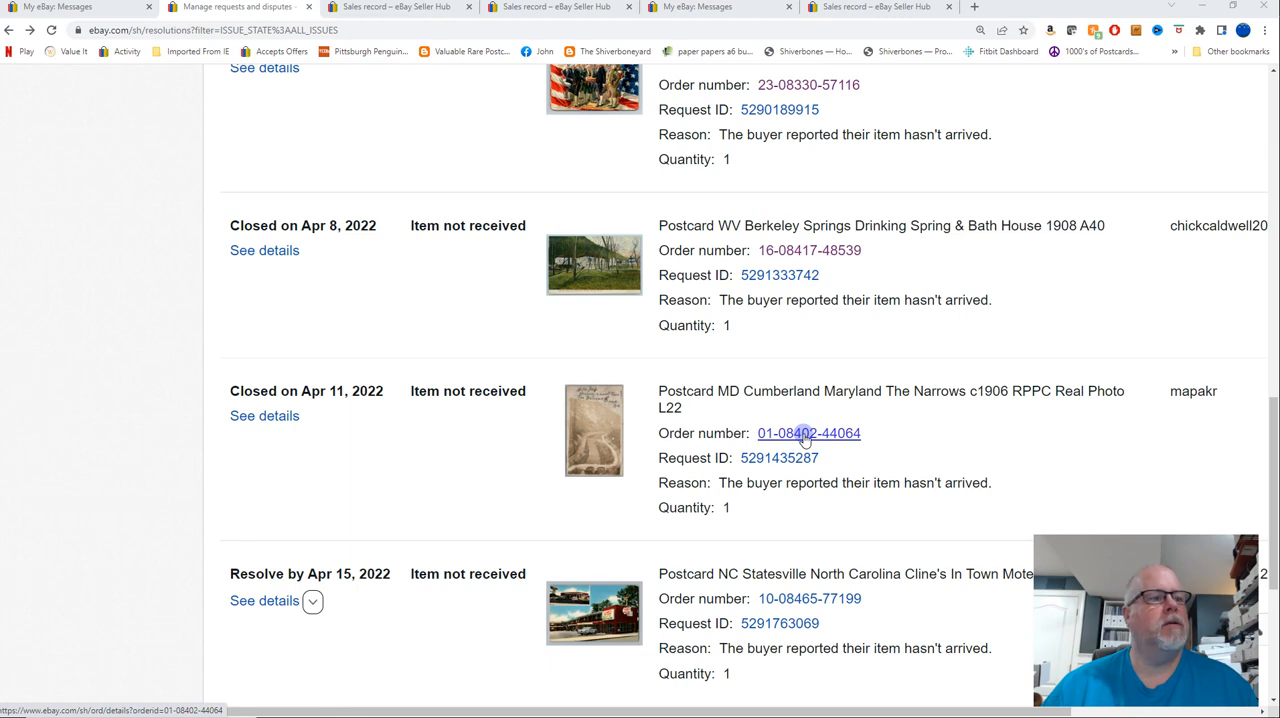
{"action": "left_click", "coordinate": [808, 433]}
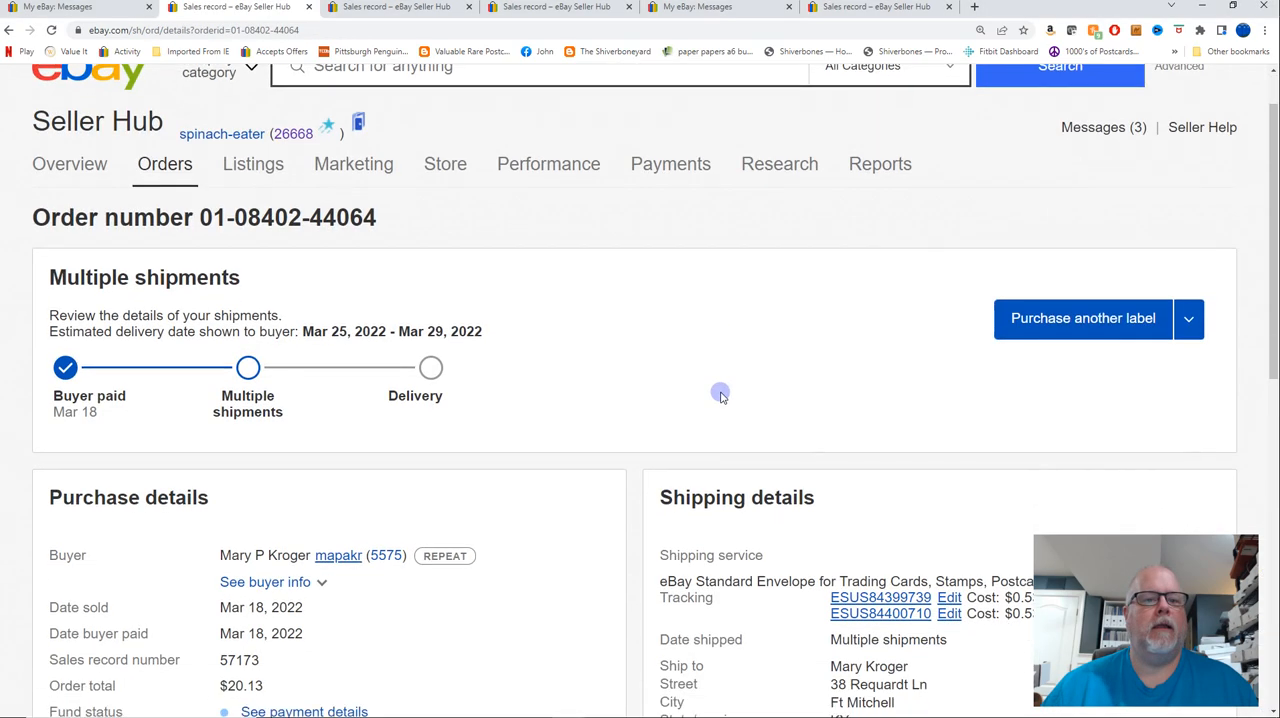
{"action": "scroll", "scroll_direction": "down", "scroll_amount": 3}
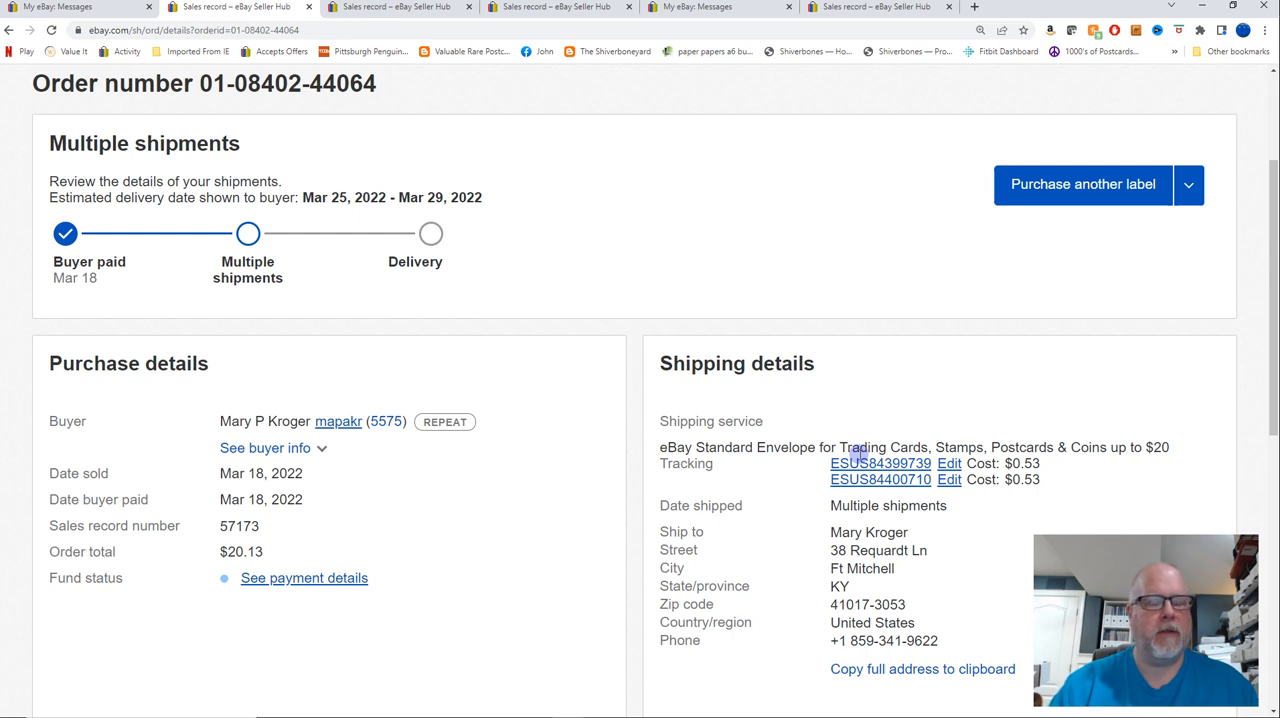
{"action": "mouse_move", "coordinate": [888, 462]}
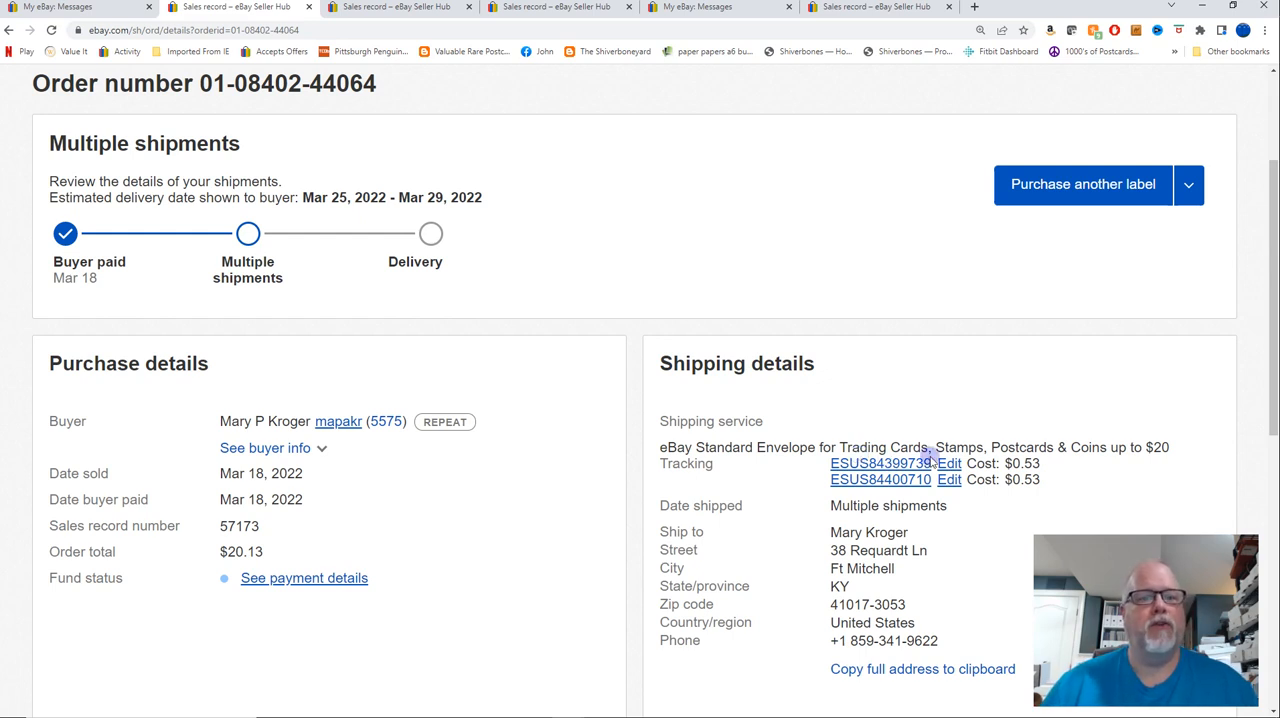
{"action": "left_click", "coordinate": [880, 479]}
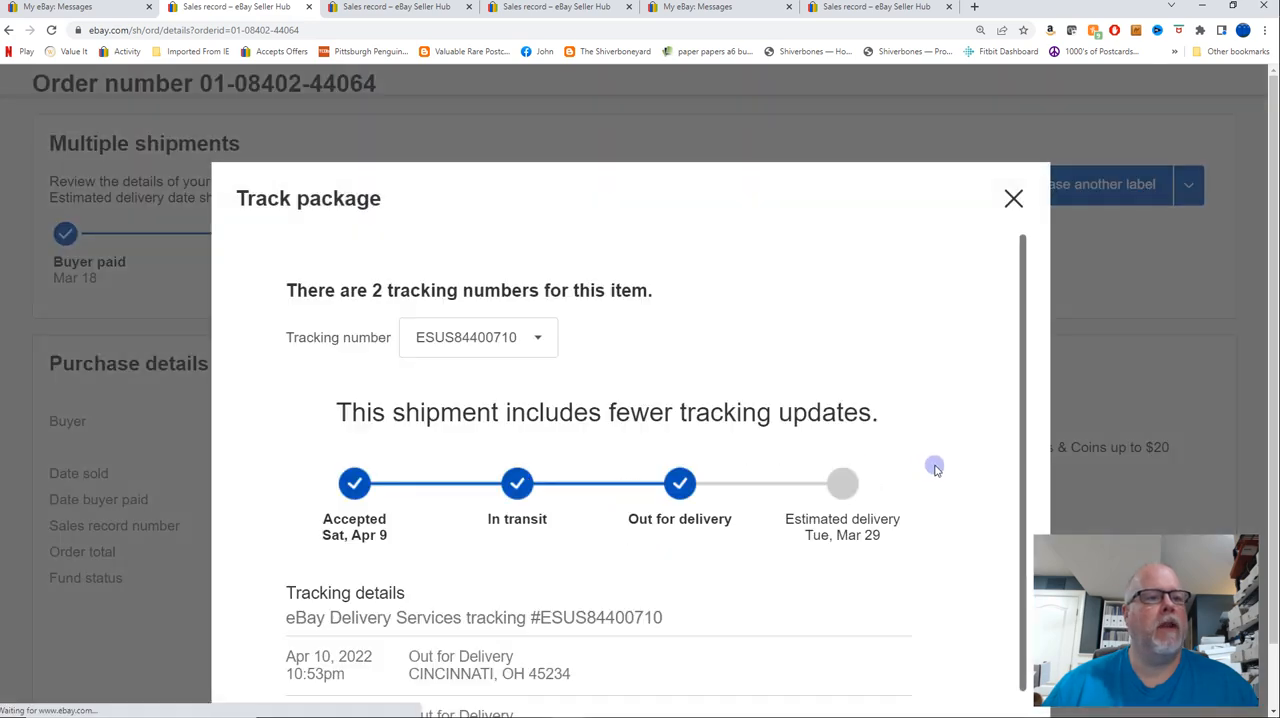
{"action": "scroll", "scroll_direction": "down", "scroll_amount": 3}
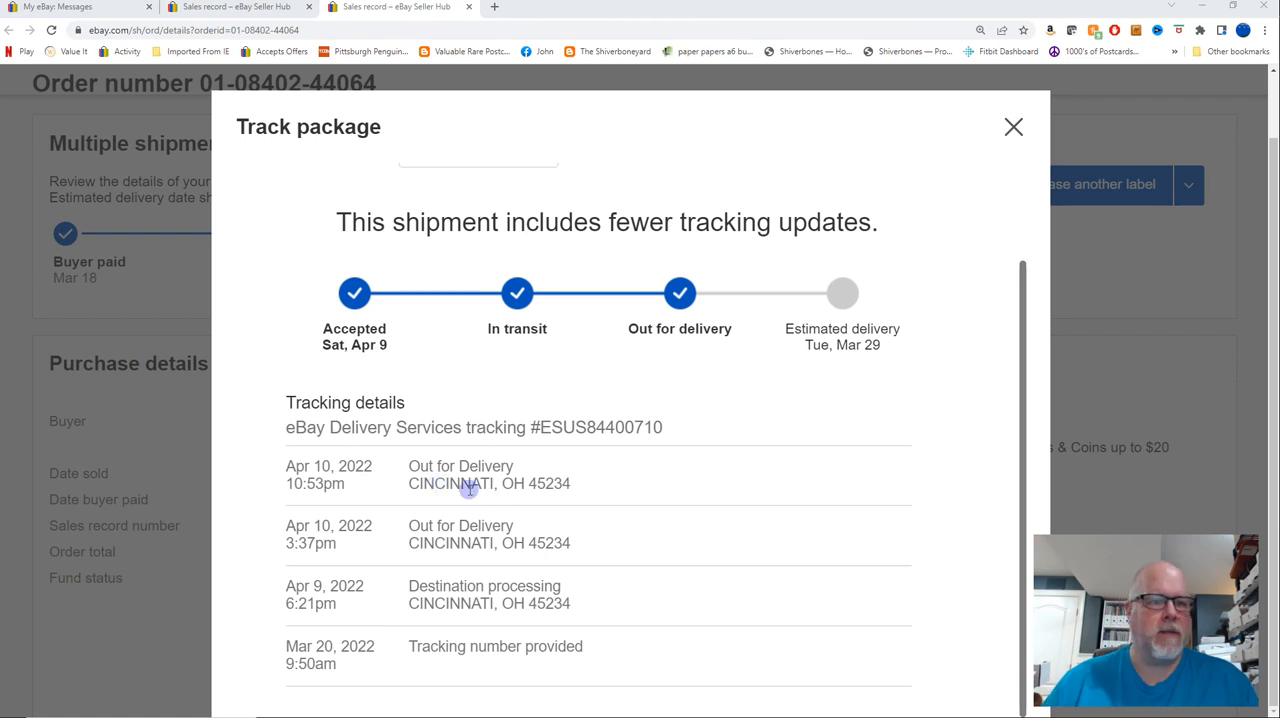
{"action": "mouse_move", "coordinate": [616, 580]}
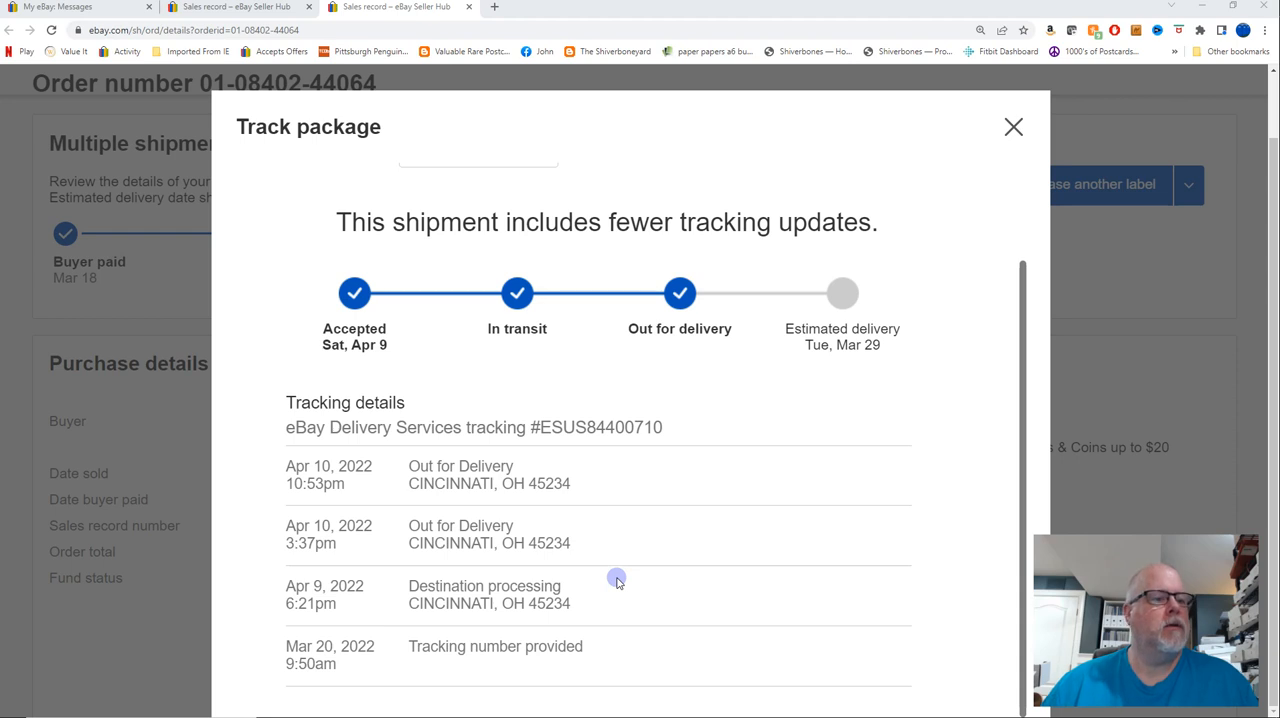
{"action": "mouse_move", "coordinate": [470, 655]}
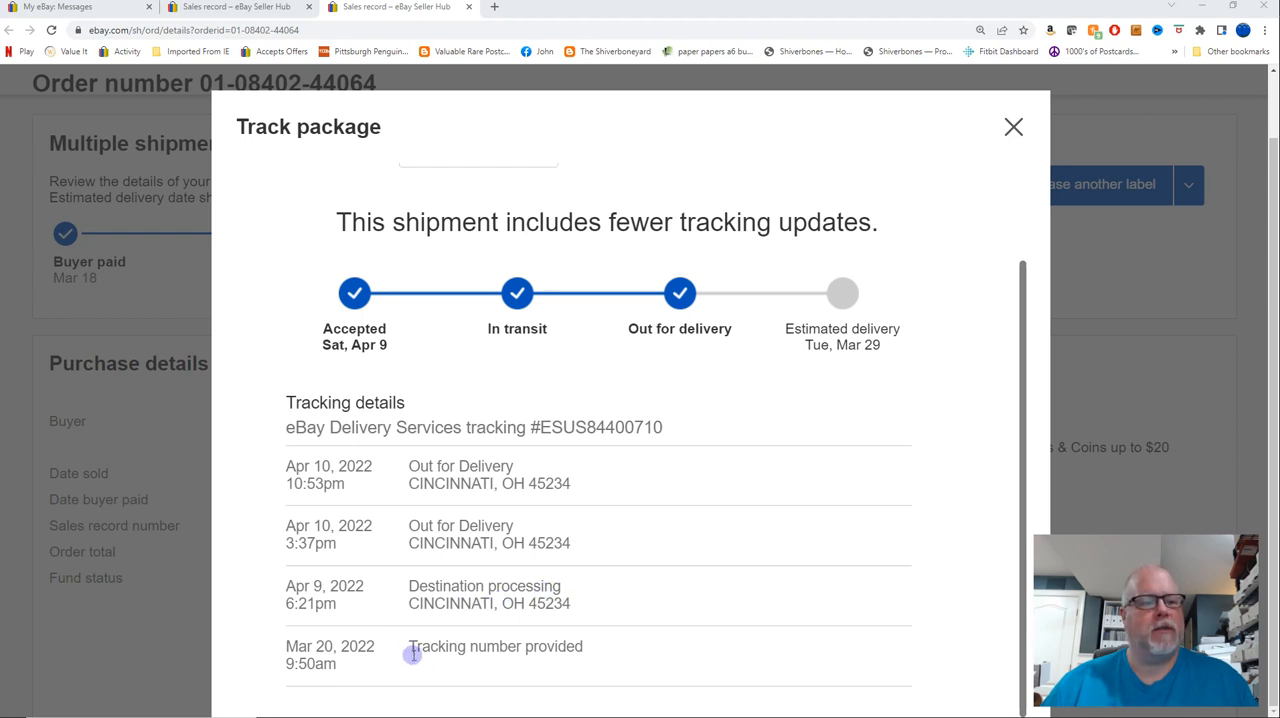
{"action": "mouse_move", "coordinate": [578, 658]}
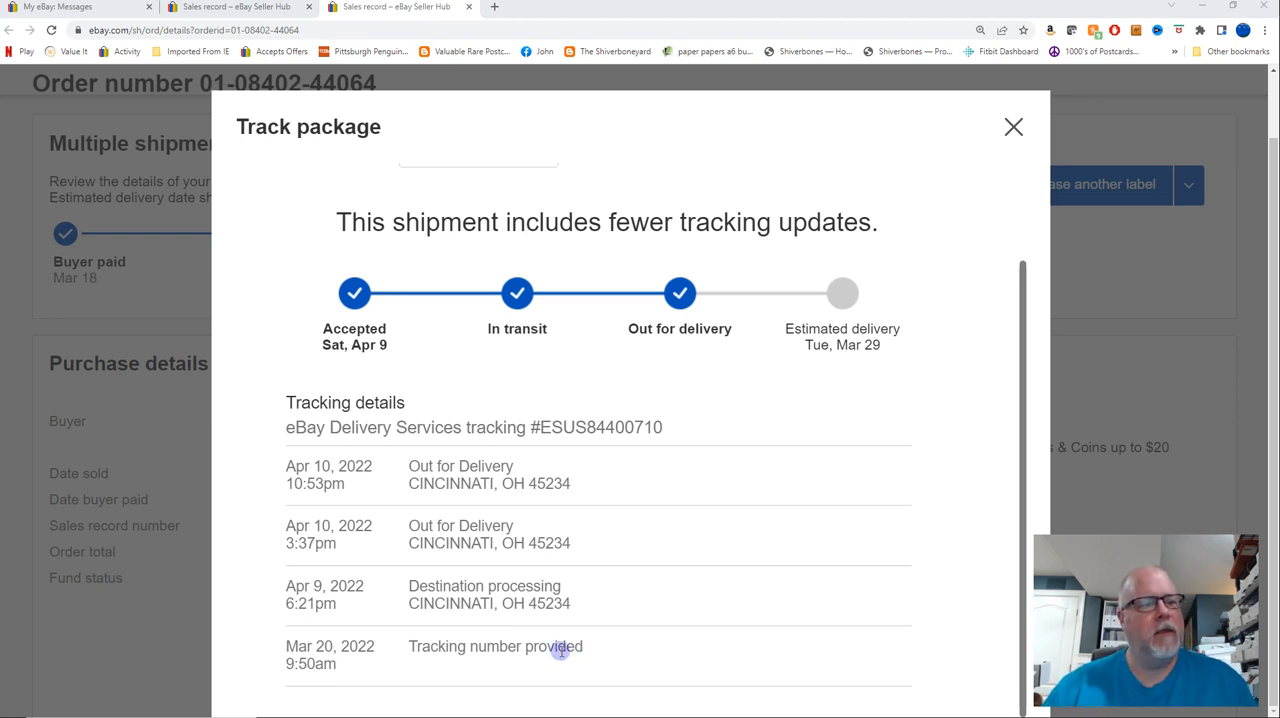
{"action": "mouse_move", "coordinate": [738, 575]}
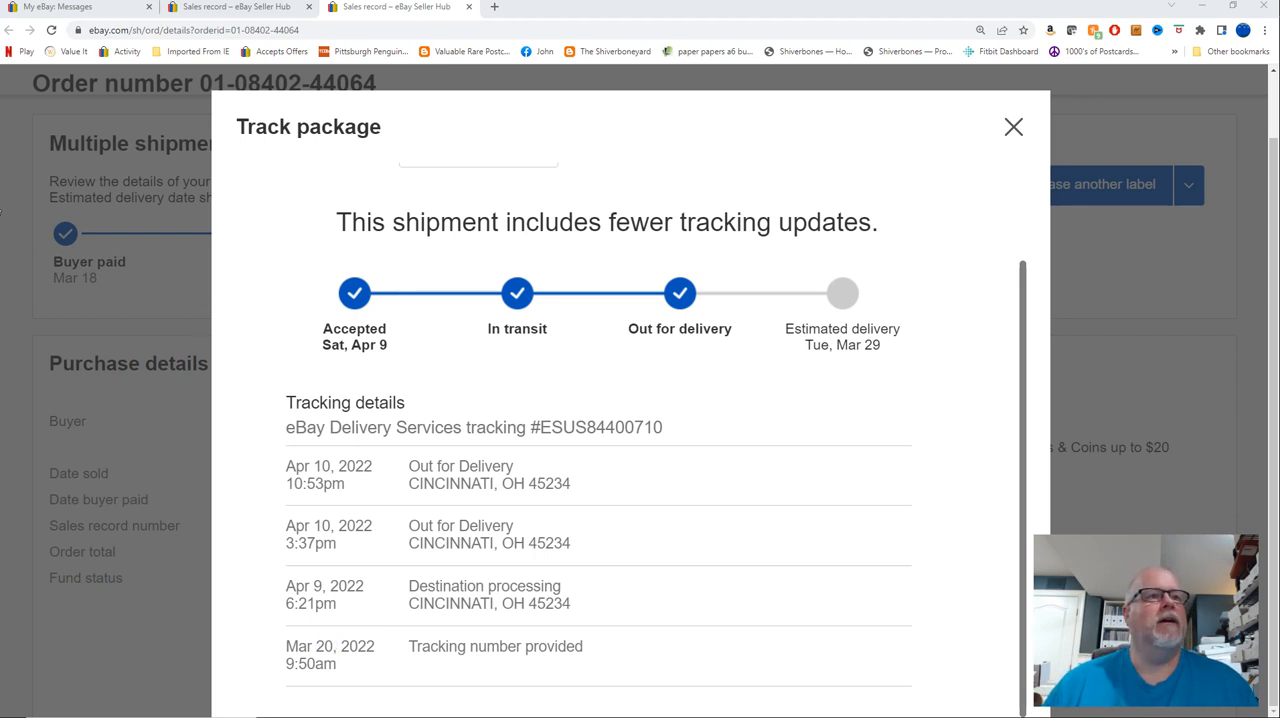
{"action": "left_click", "coordinate": [1013, 127]}
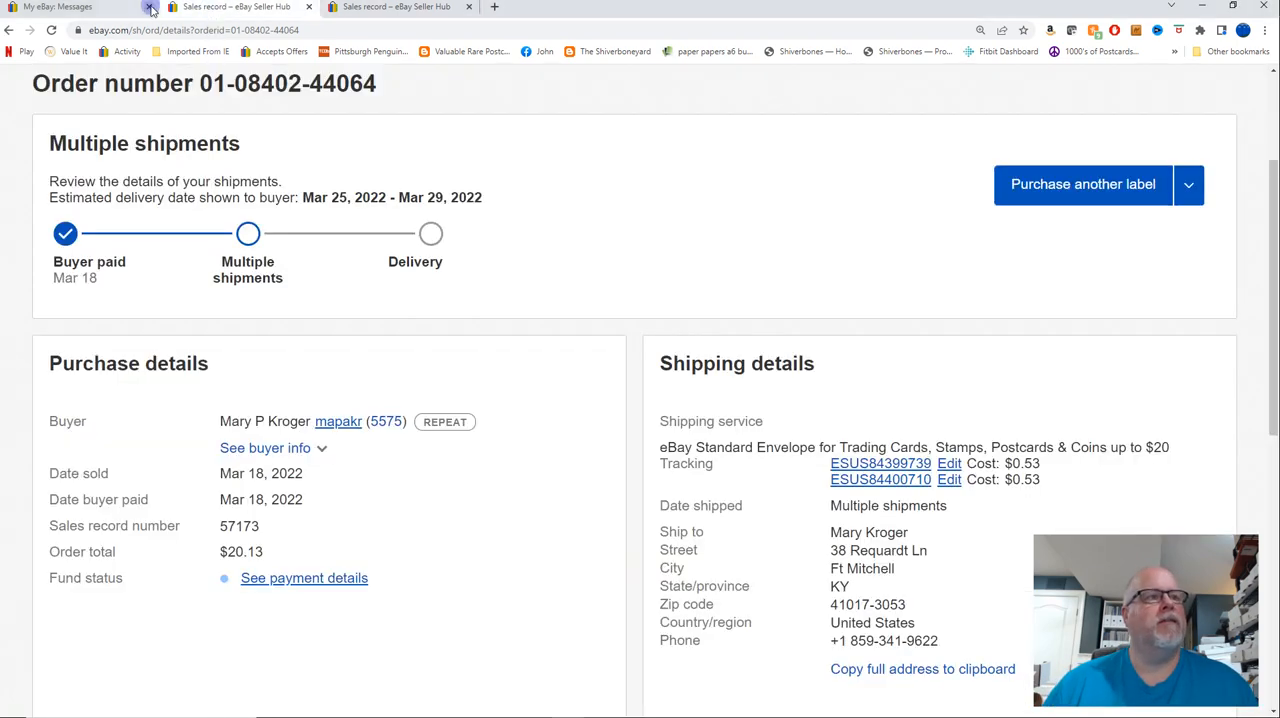
Switch to My eBay: Messages to read the buyer's 'arrived today' note
{"action": "left_click", "coordinate": [65, 7]}
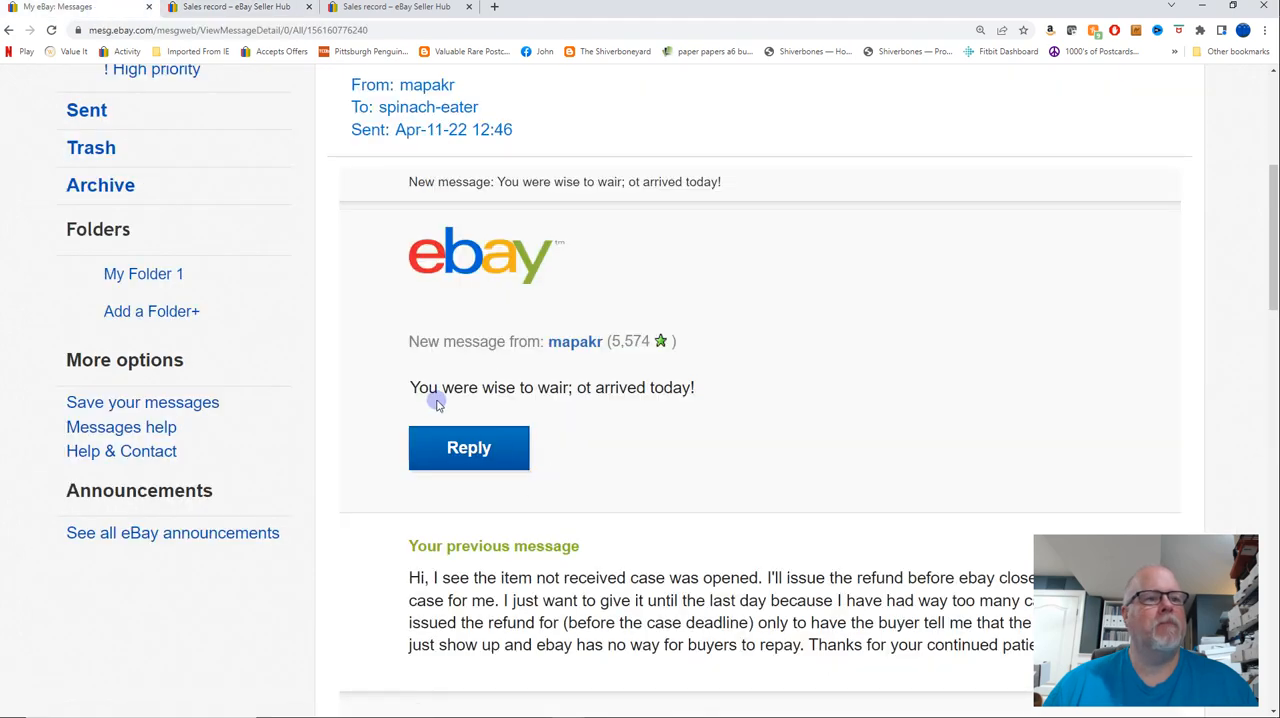
{"action": "mouse_move", "coordinate": [643, 405]}
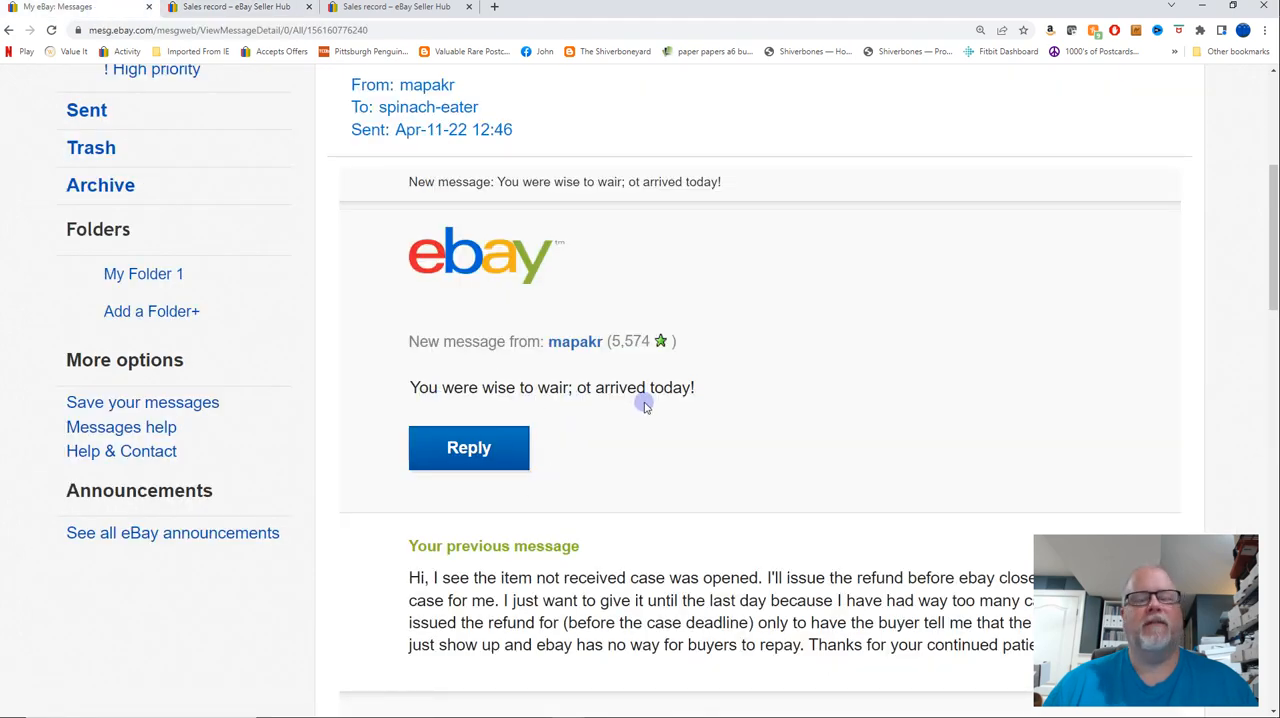
{"action": "mouse_move", "coordinate": [722, 395]}
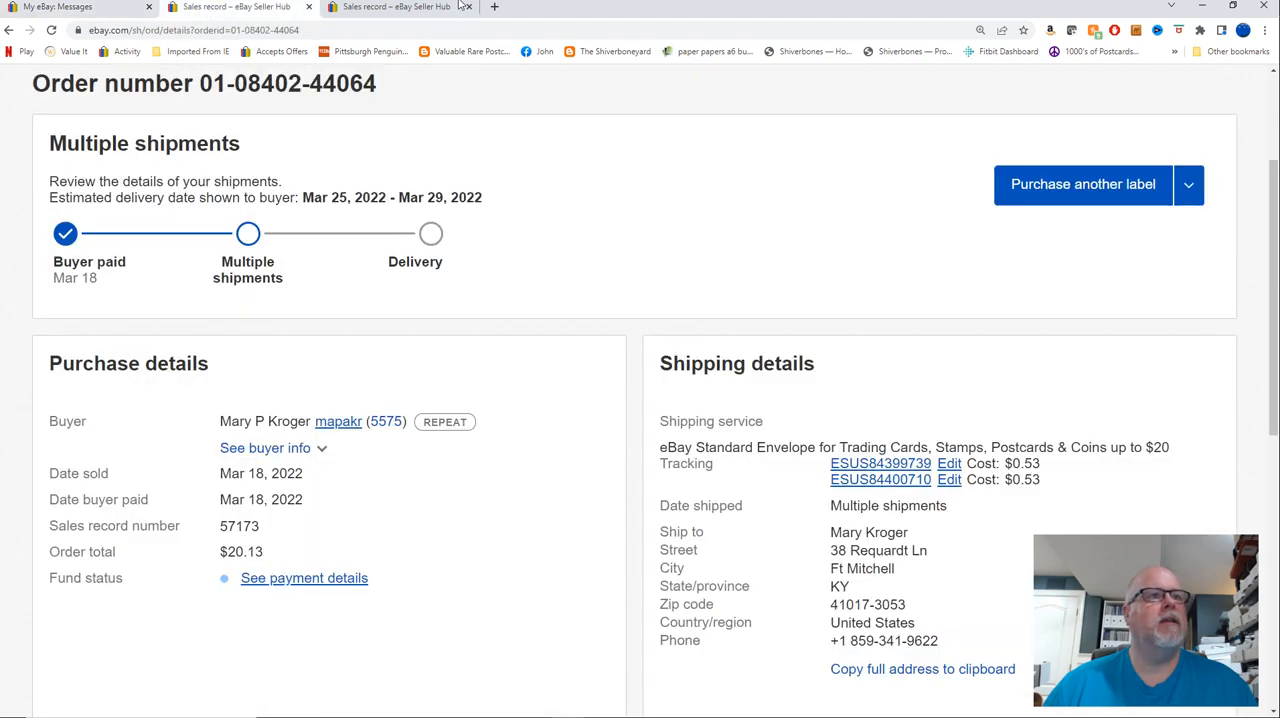
{"action": "left_click", "coordinate": [880, 479]}
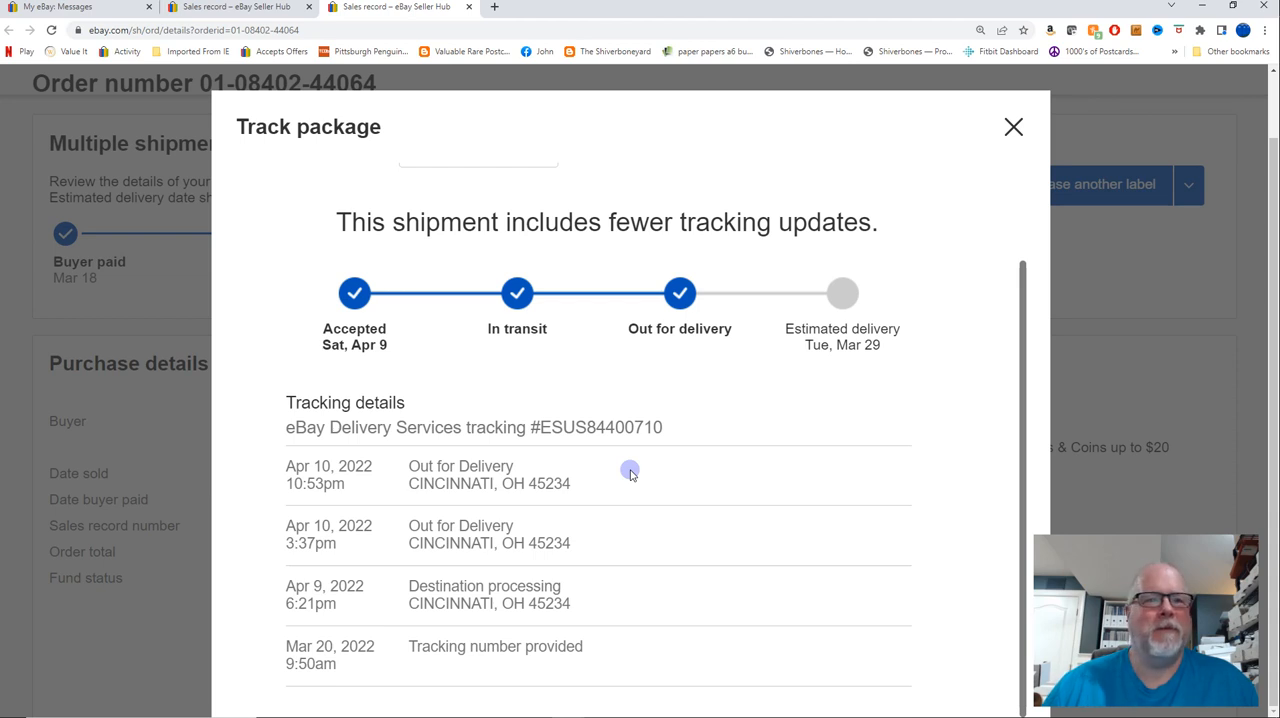
{"action": "mouse_move", "coordinate": [617, 546]}
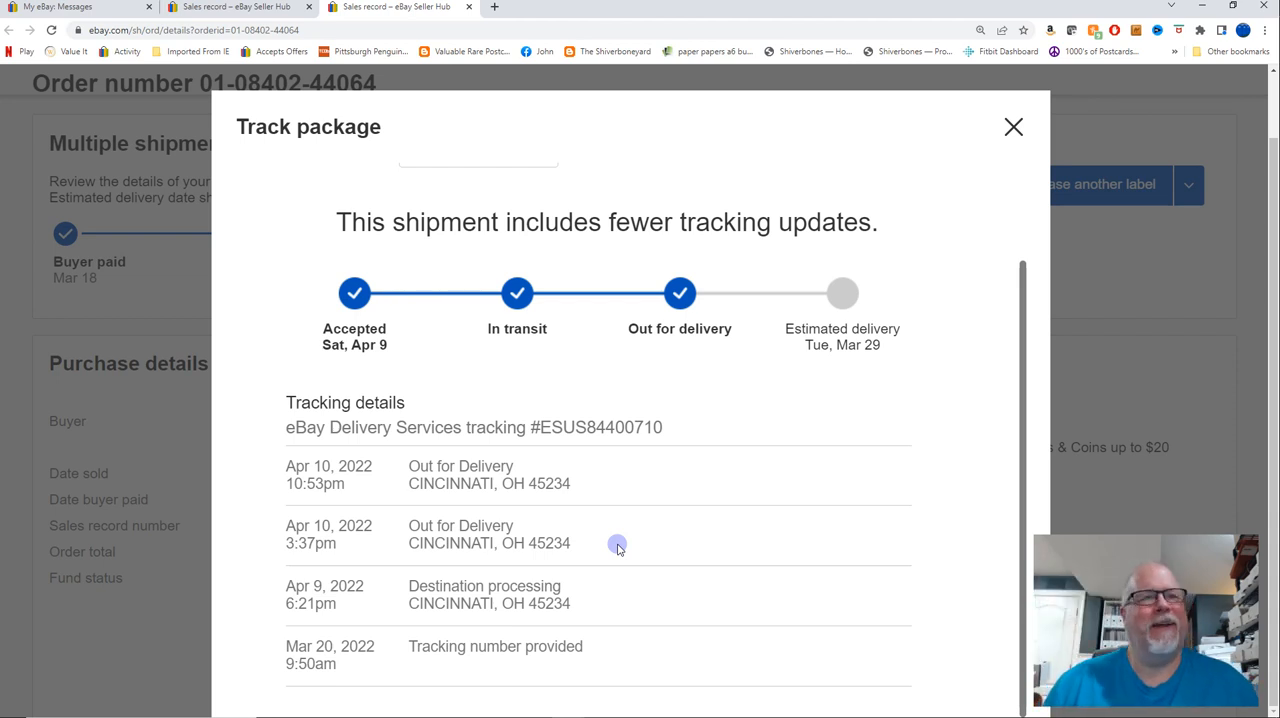
{"action": "mouse_move", "coordinate": [452, 421]}
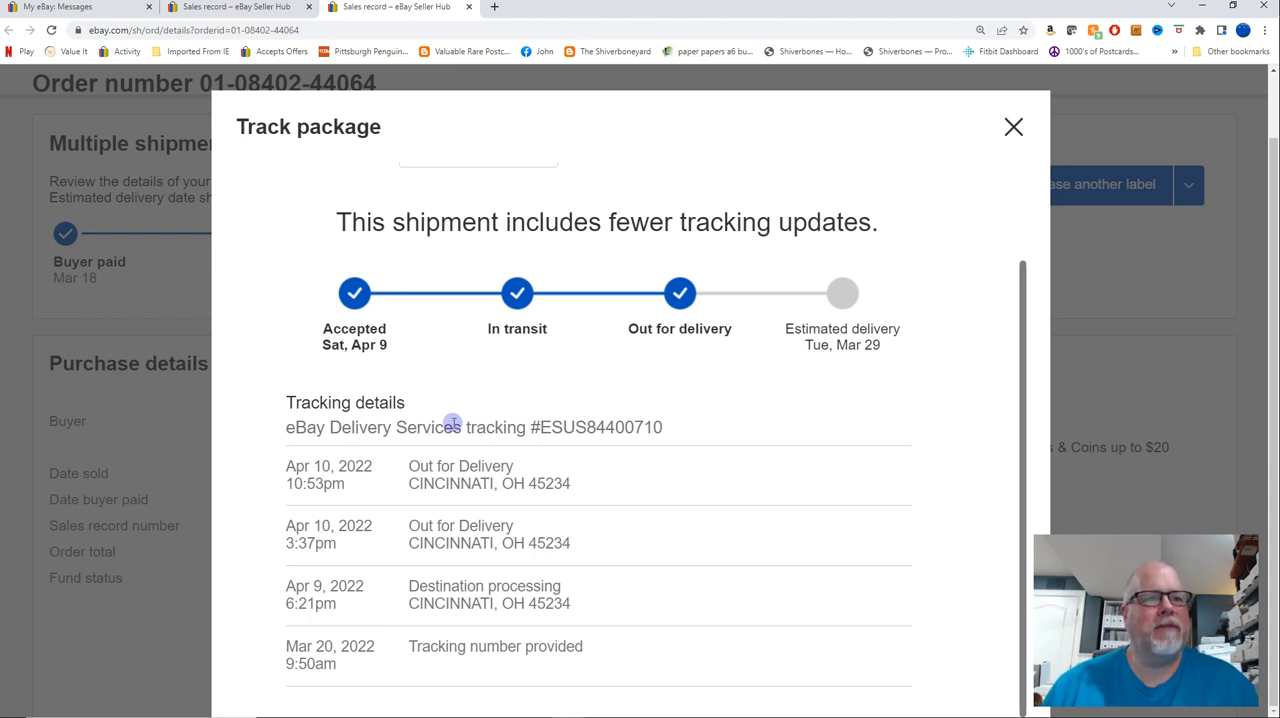
{"action": "mouse_move", "coordinate": [879, 142]}
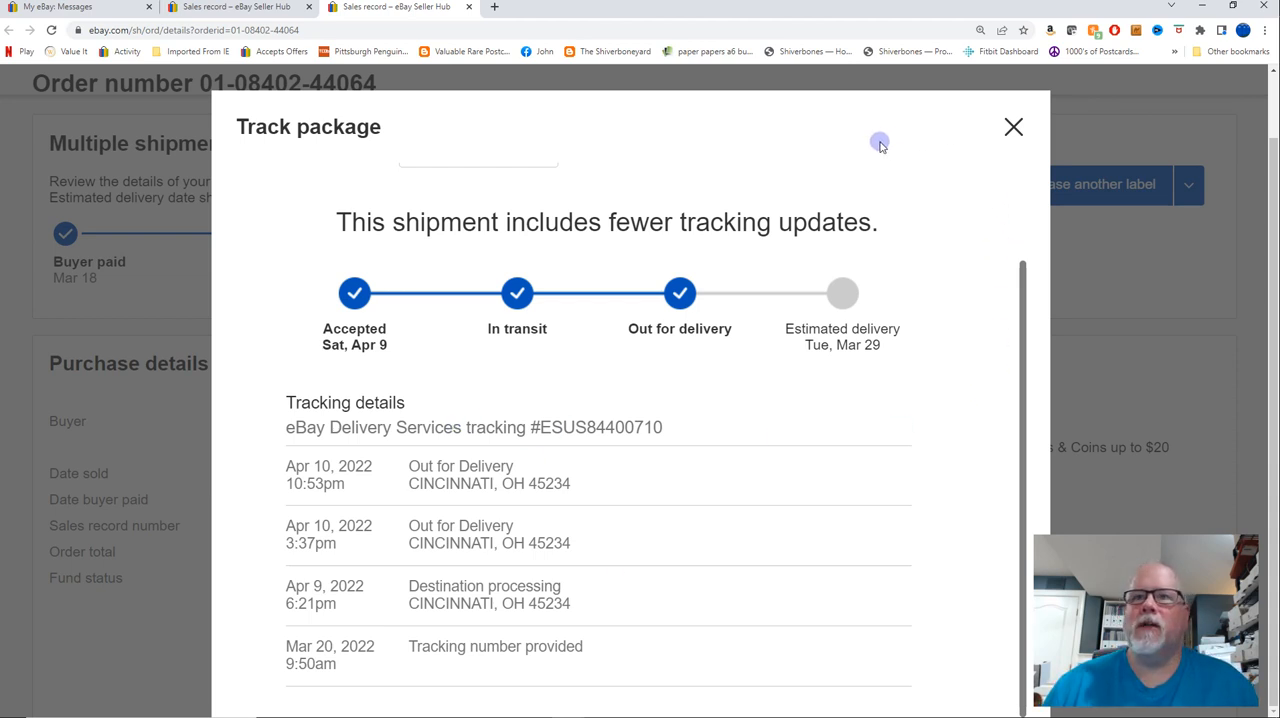
{"action": "mouse_move", "coordinate": [949, 132]}
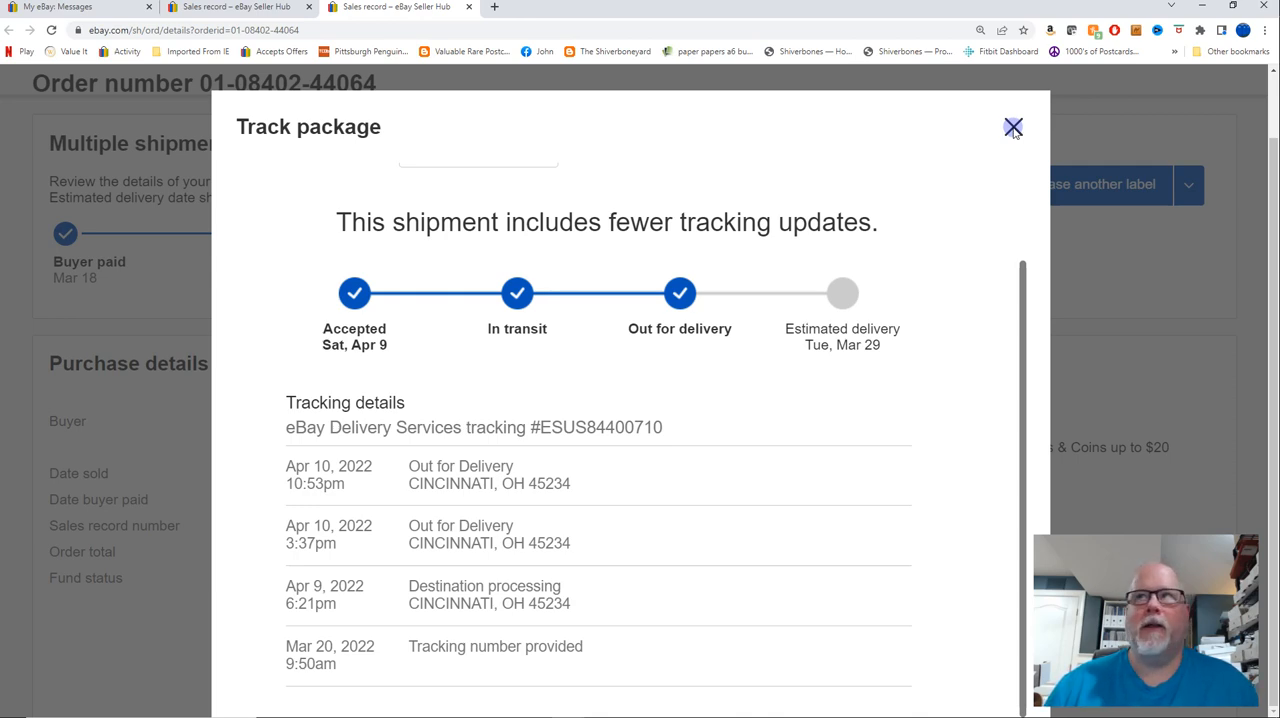
{"action": "left_click", "coordinate": [1012, 128]}
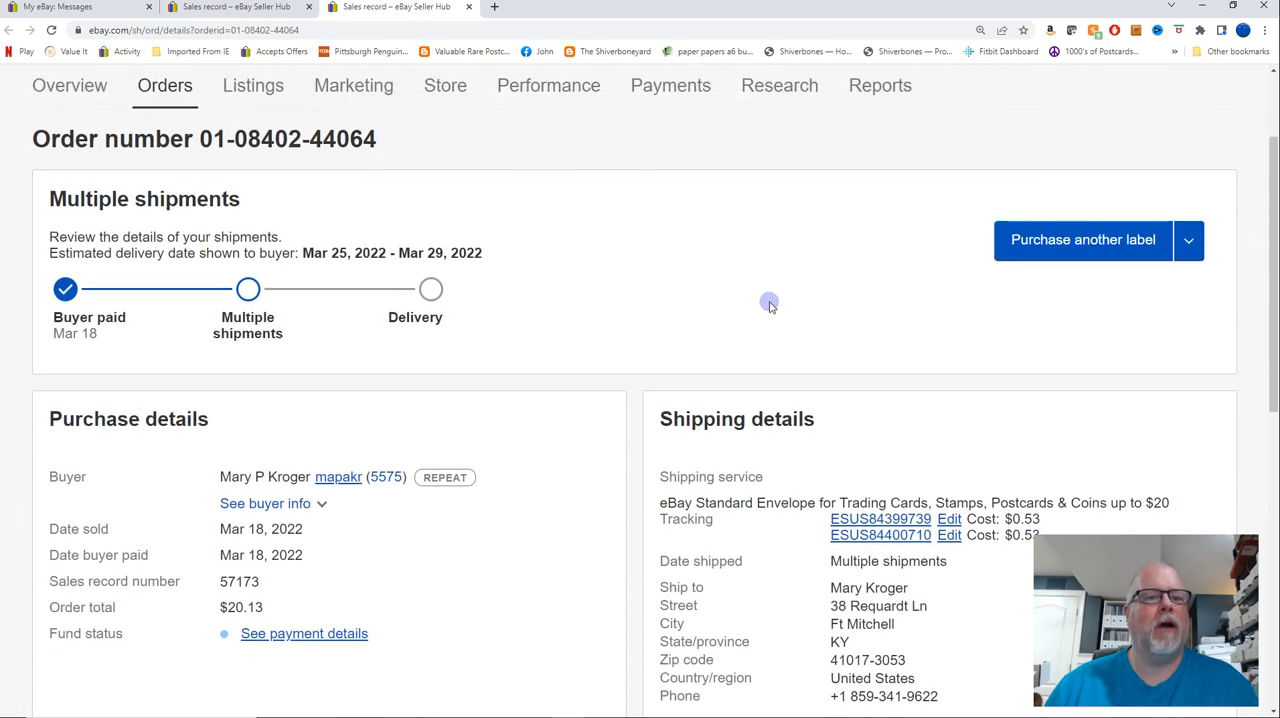